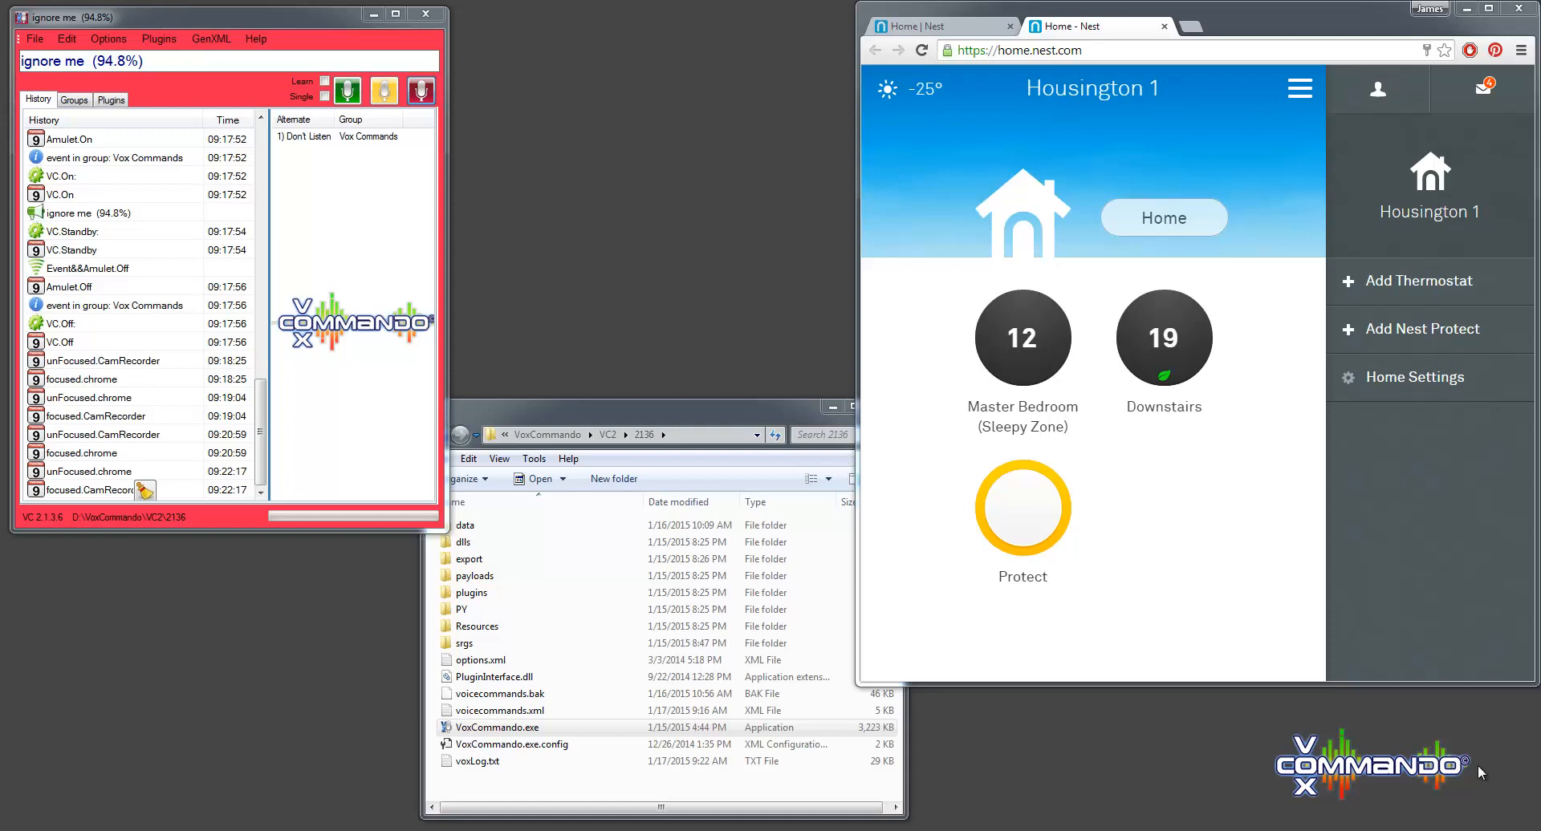
mouse_move(1242, 529)
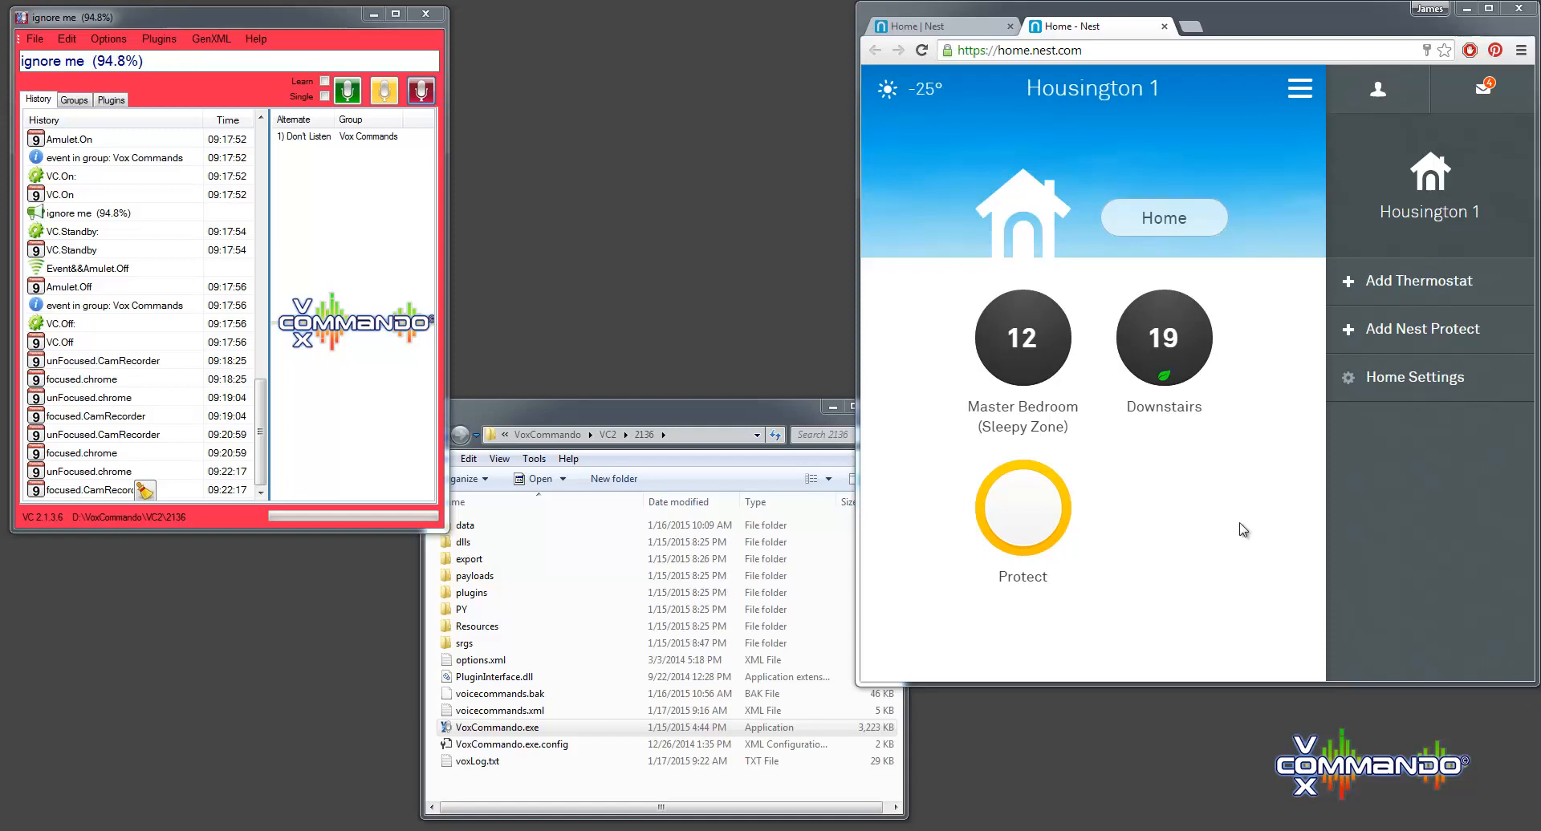
mouse_move(1217, 508)
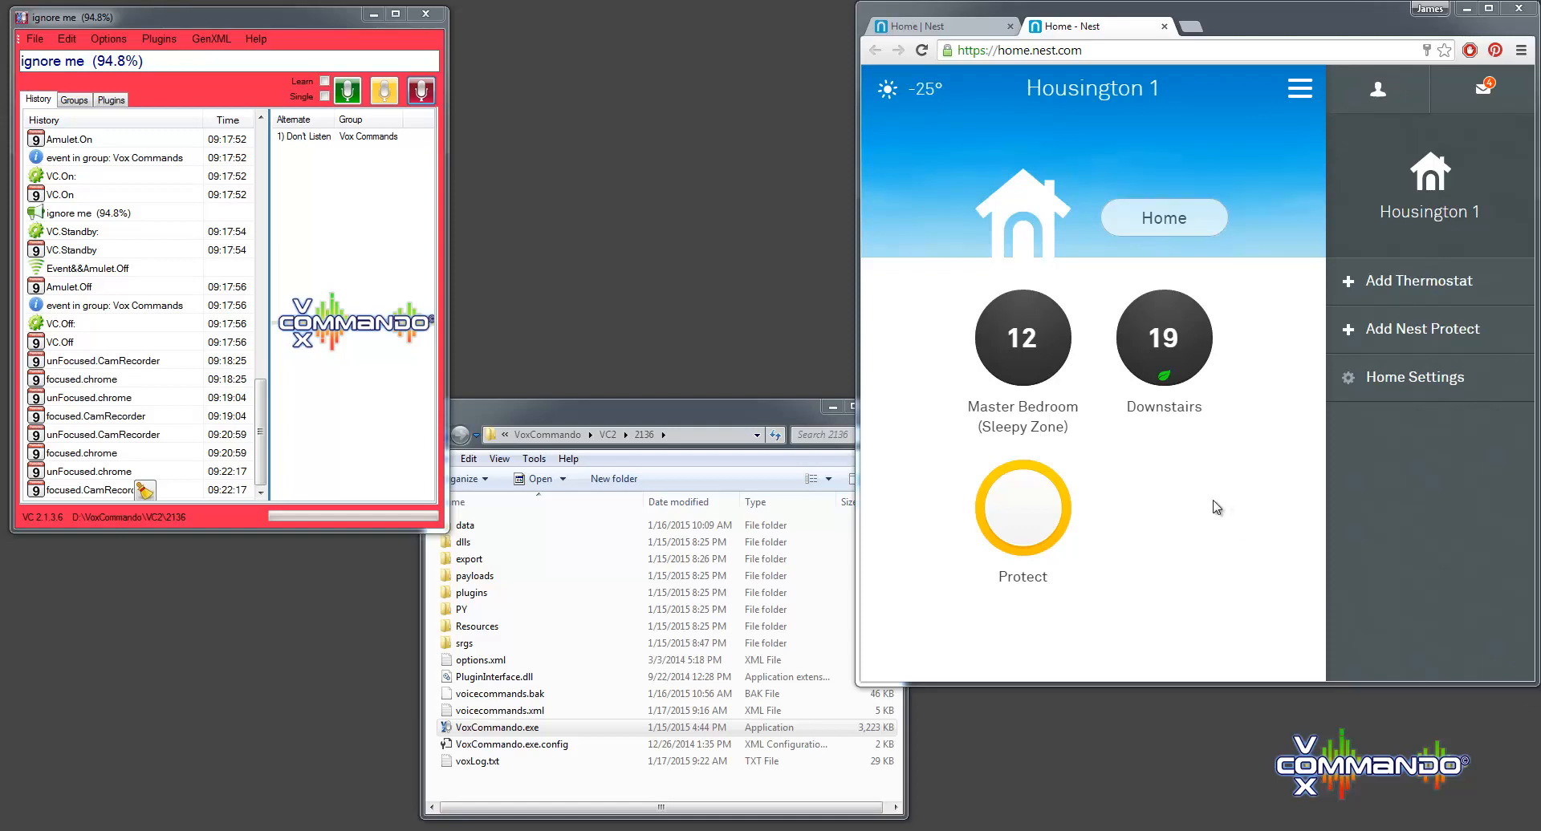
mouse_move(1203, 303)
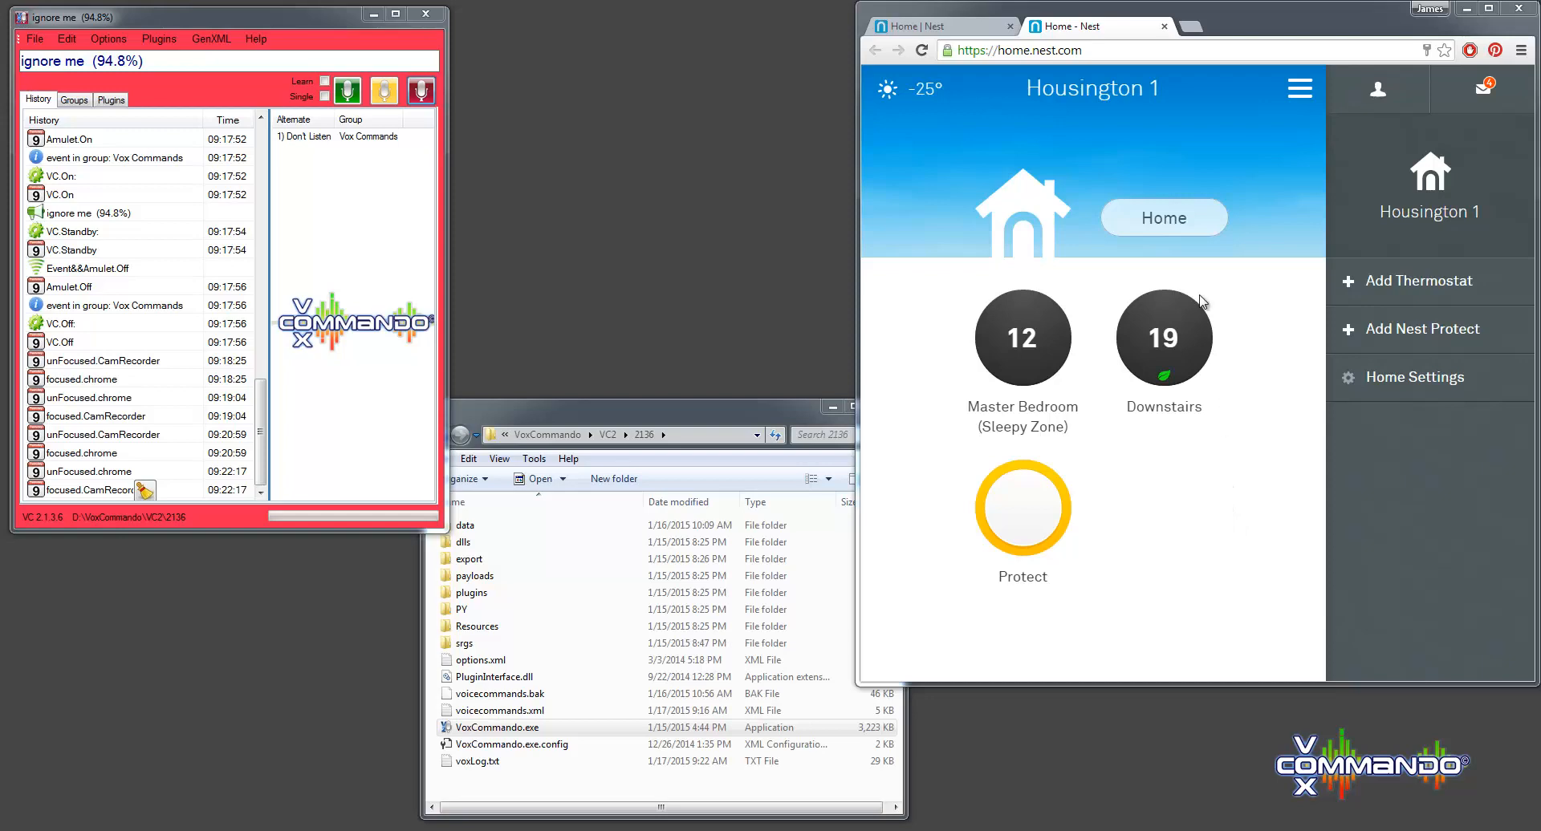
mouse_move(1023, 147)
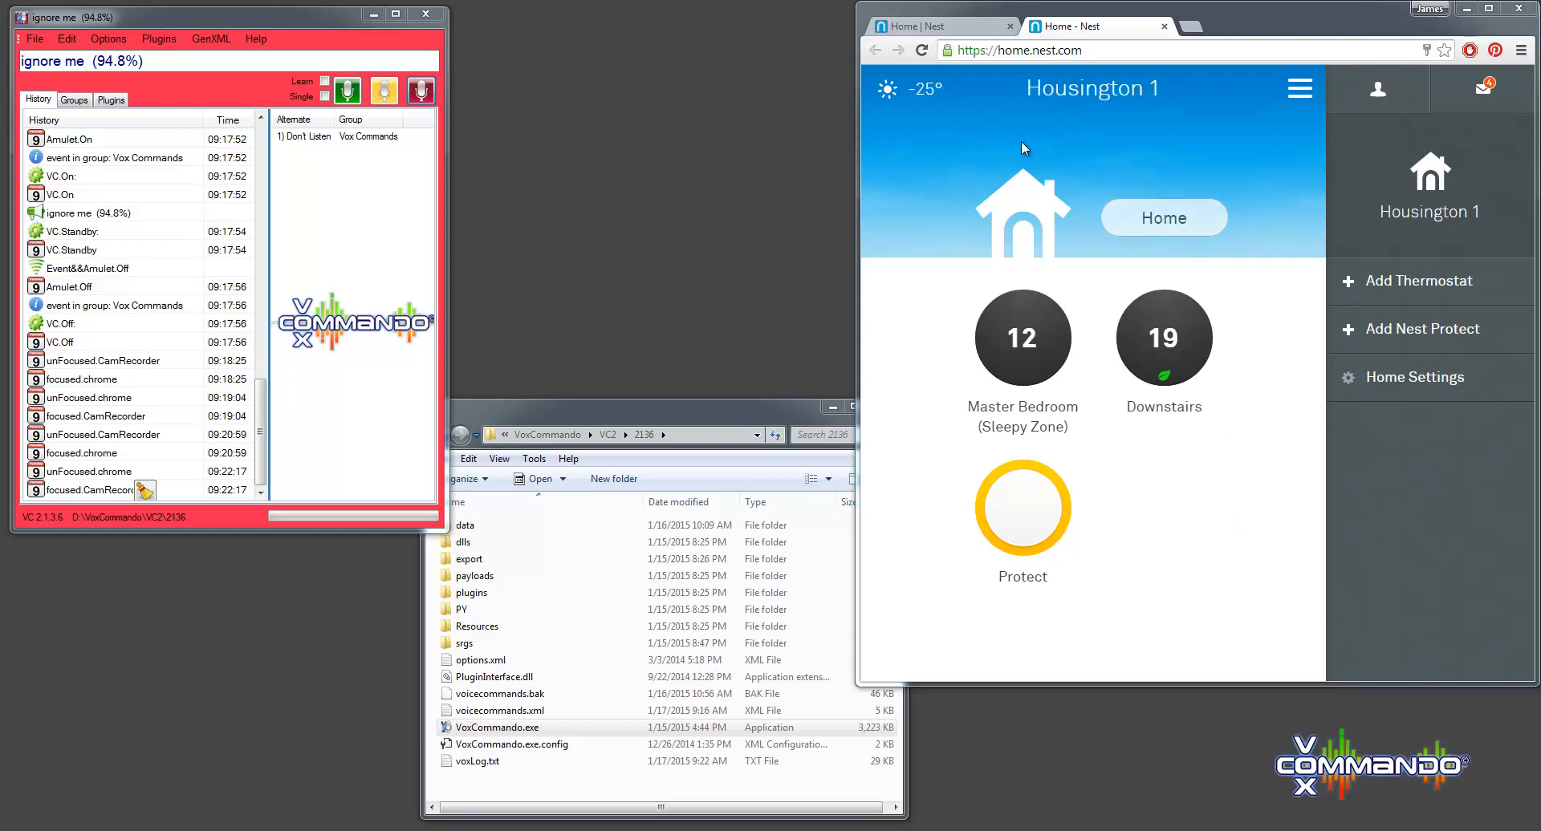
mouse_move(1022, 154)
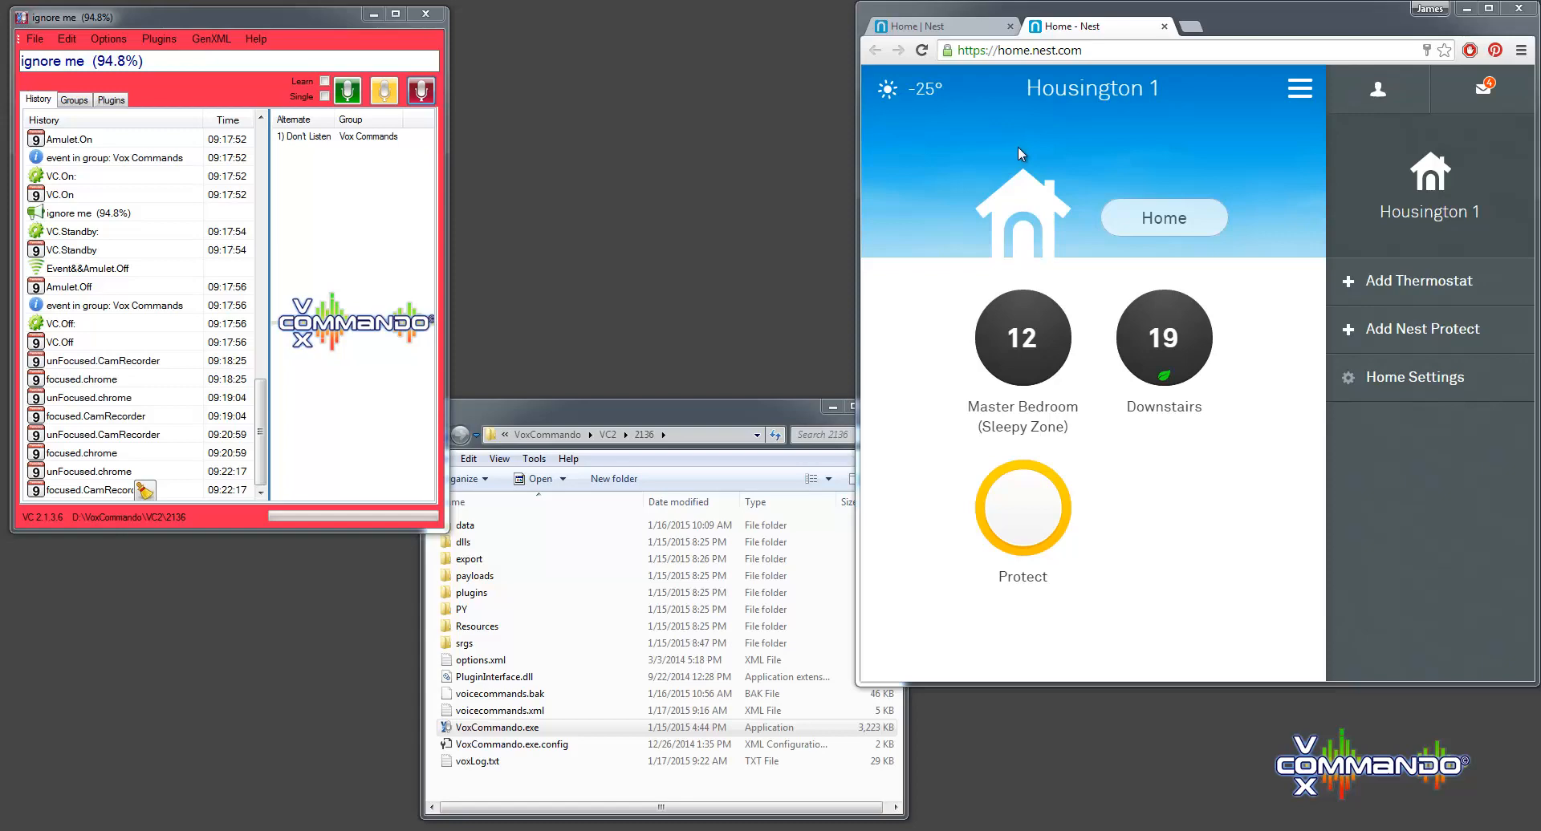
mouse_move(1125, 146)
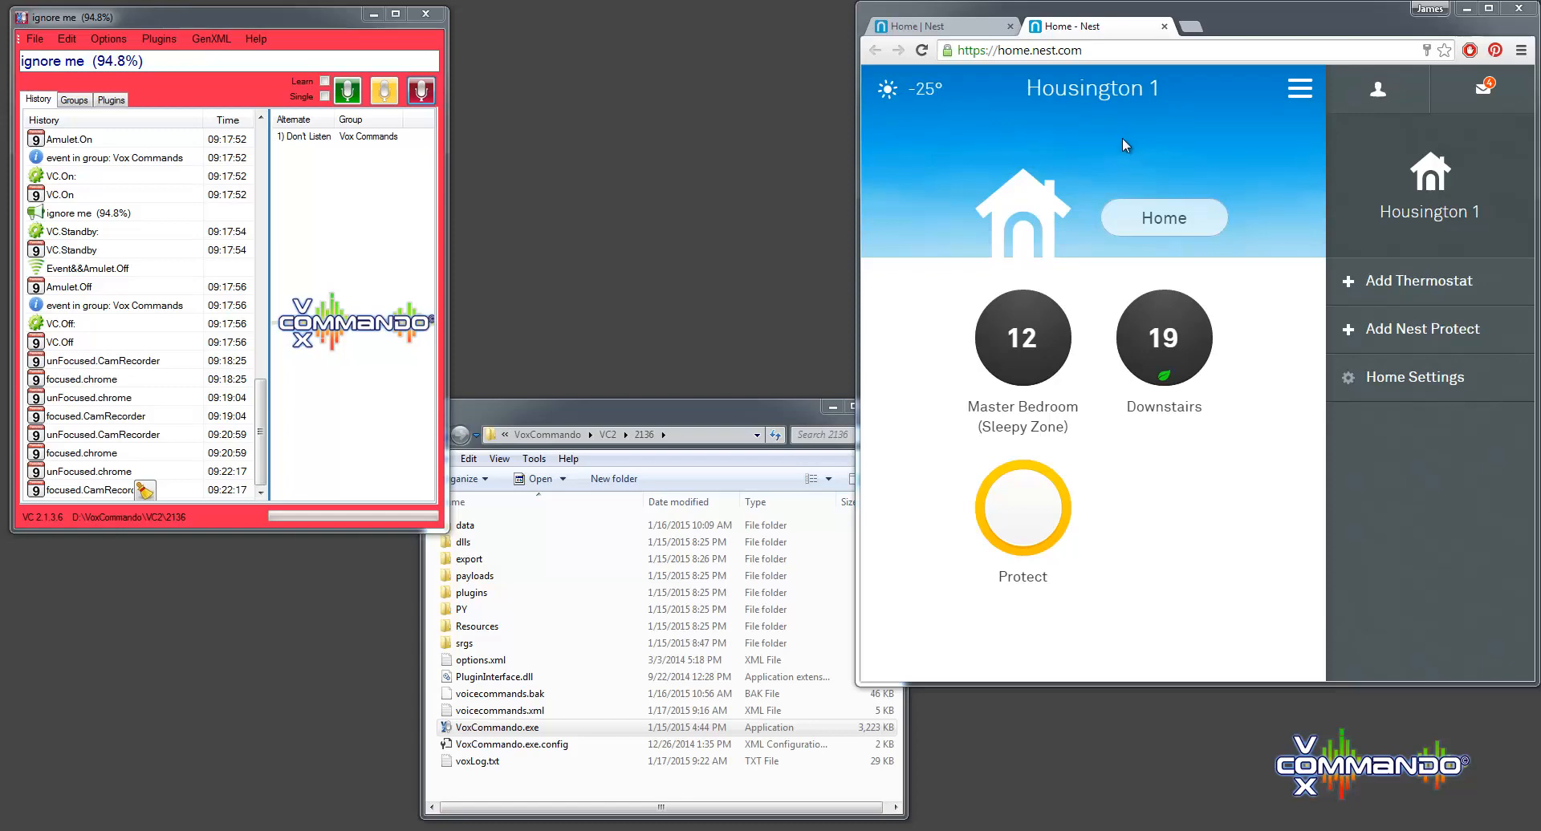
mouse_move(1119, 178)
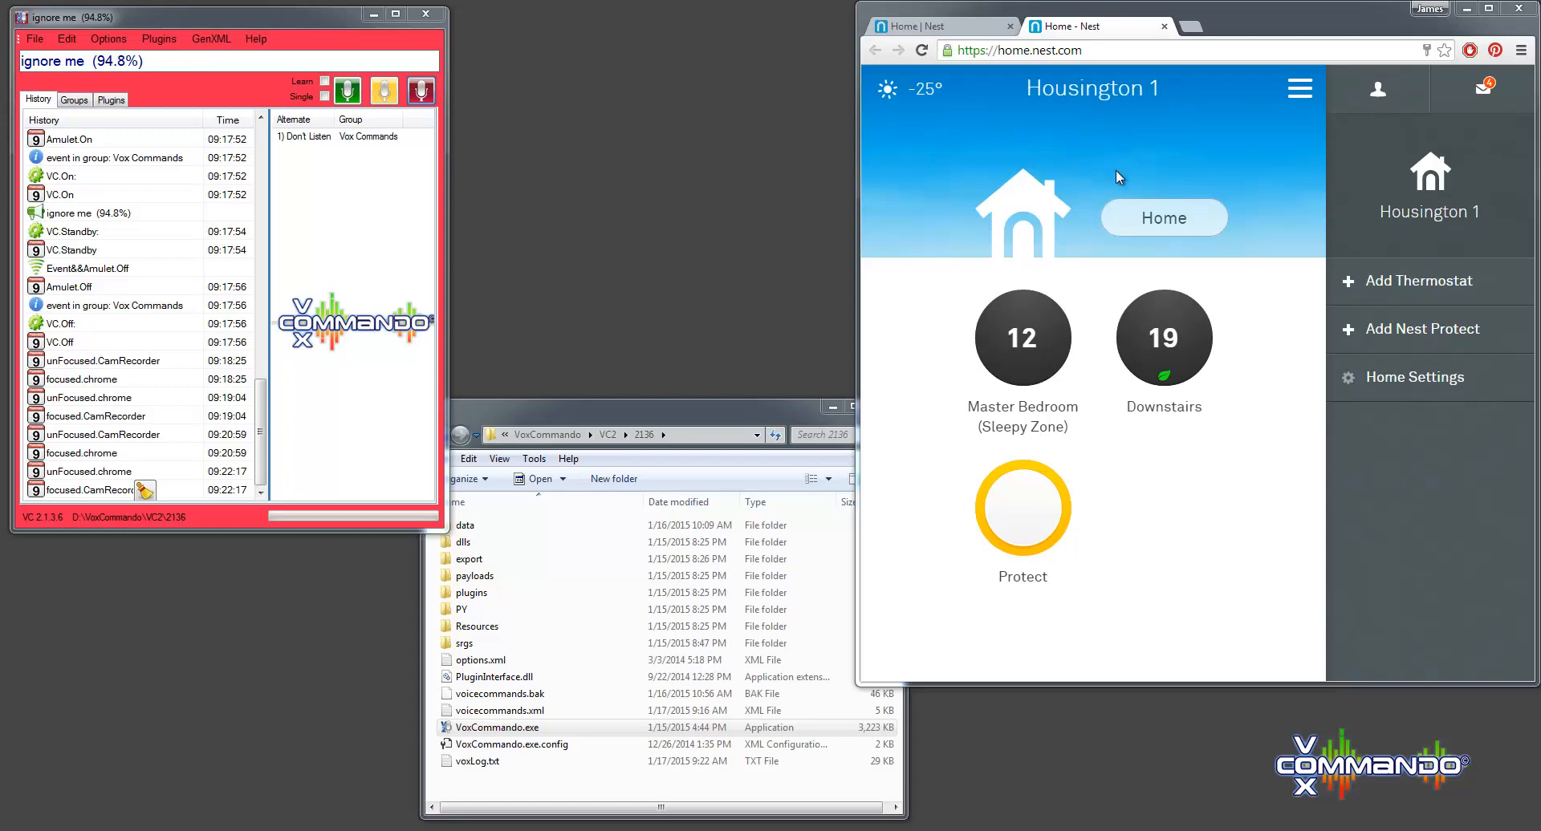
mouse_move(1217, 185)
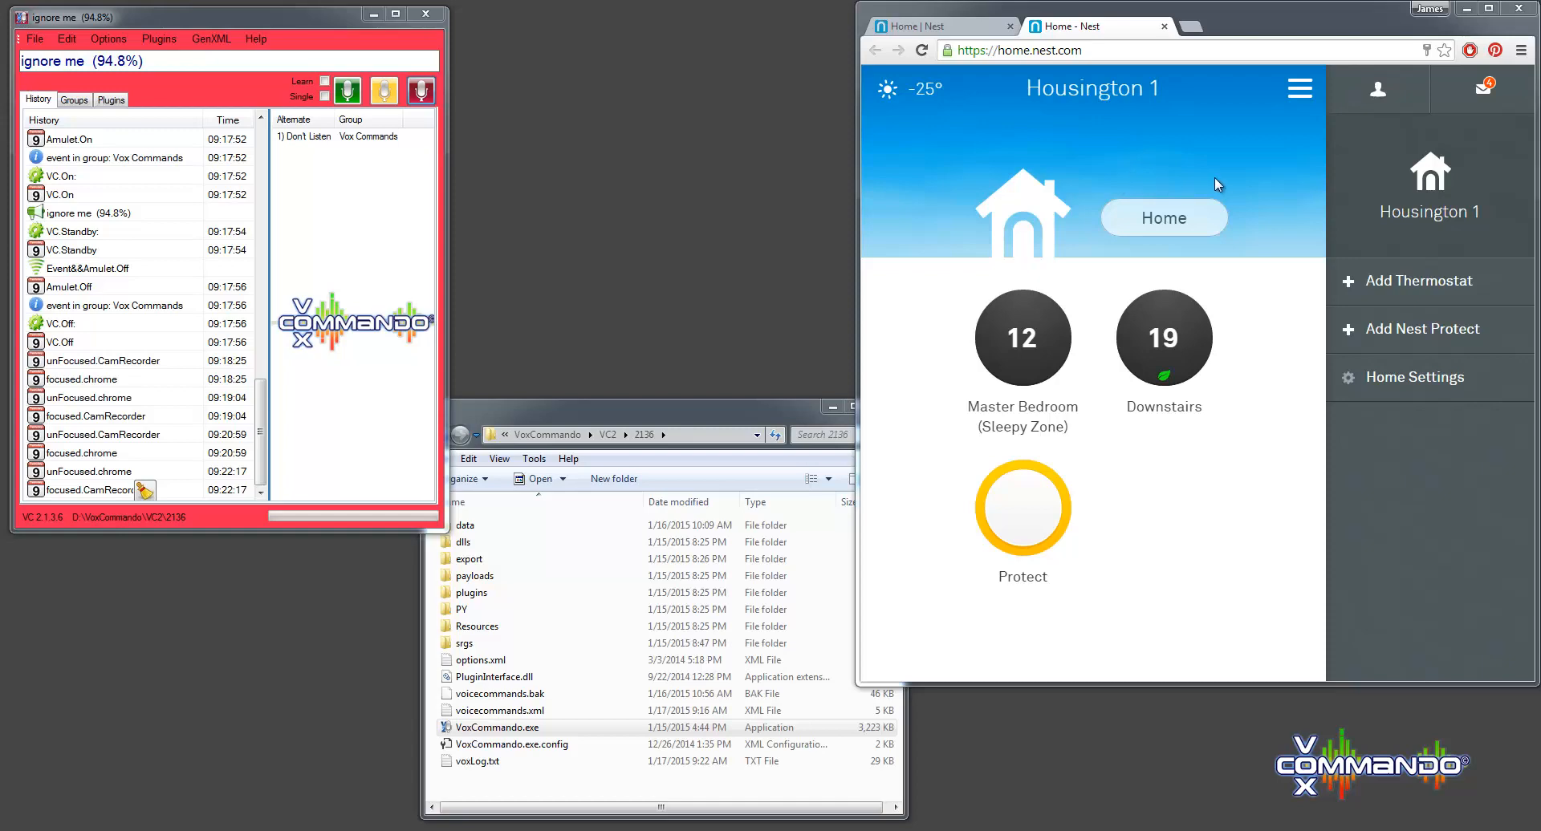
mouse_move(1255, 228)
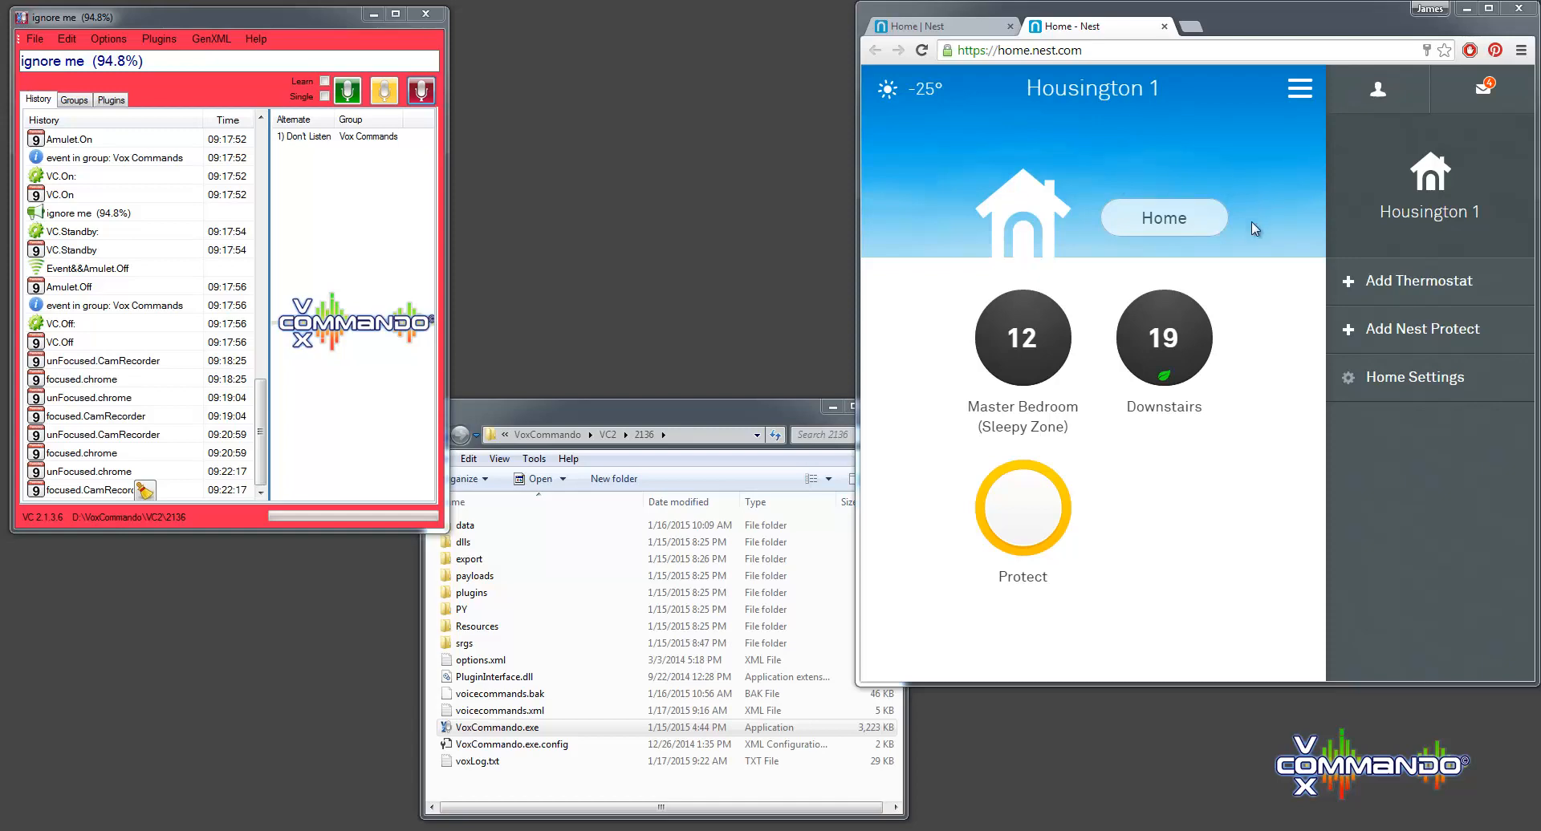
mouse_move(1254, 311)
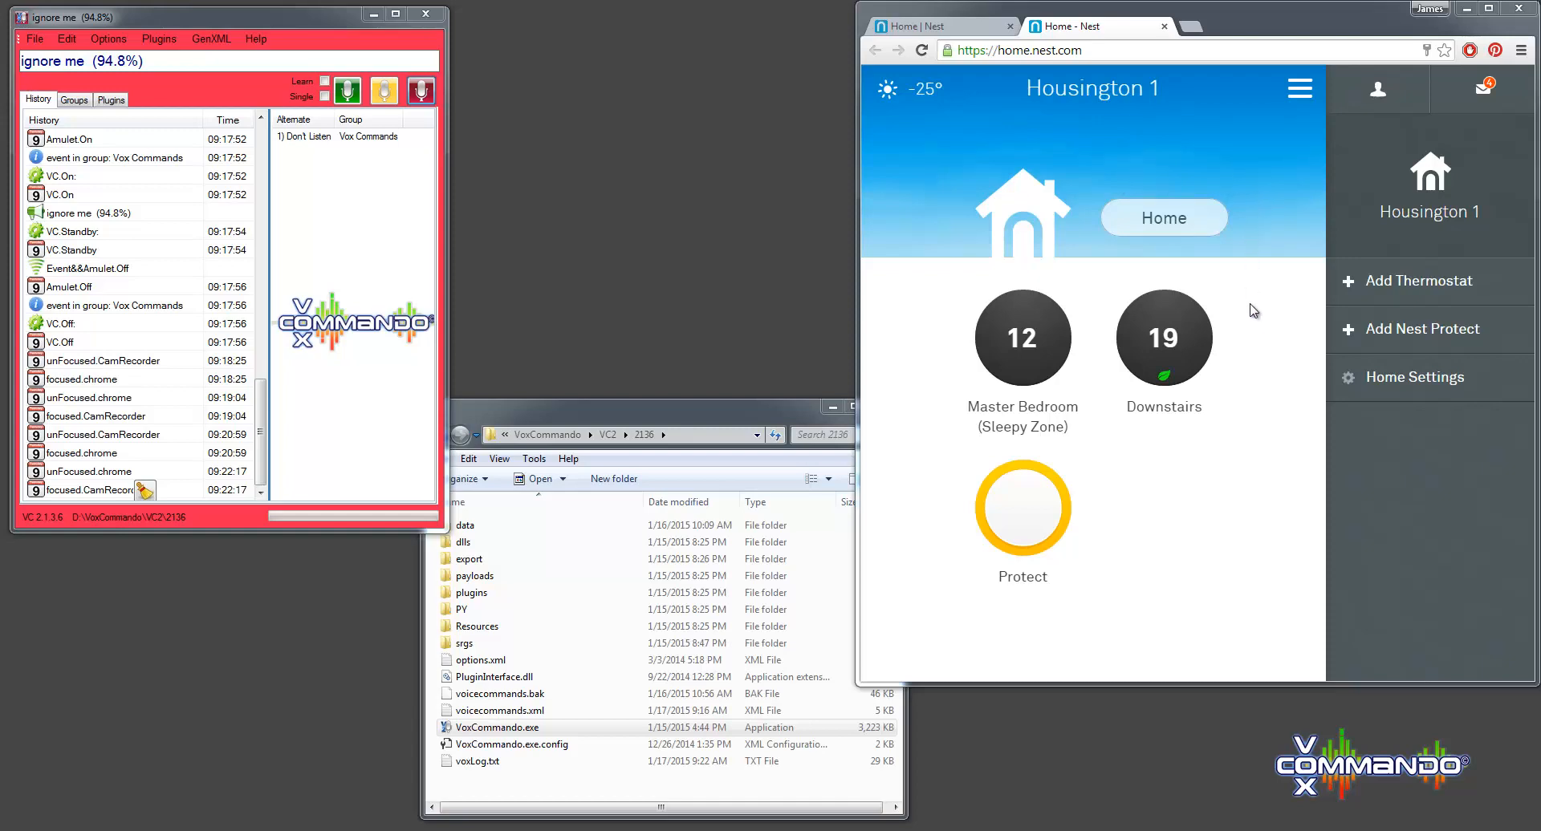
mouse_move(1180, 435)
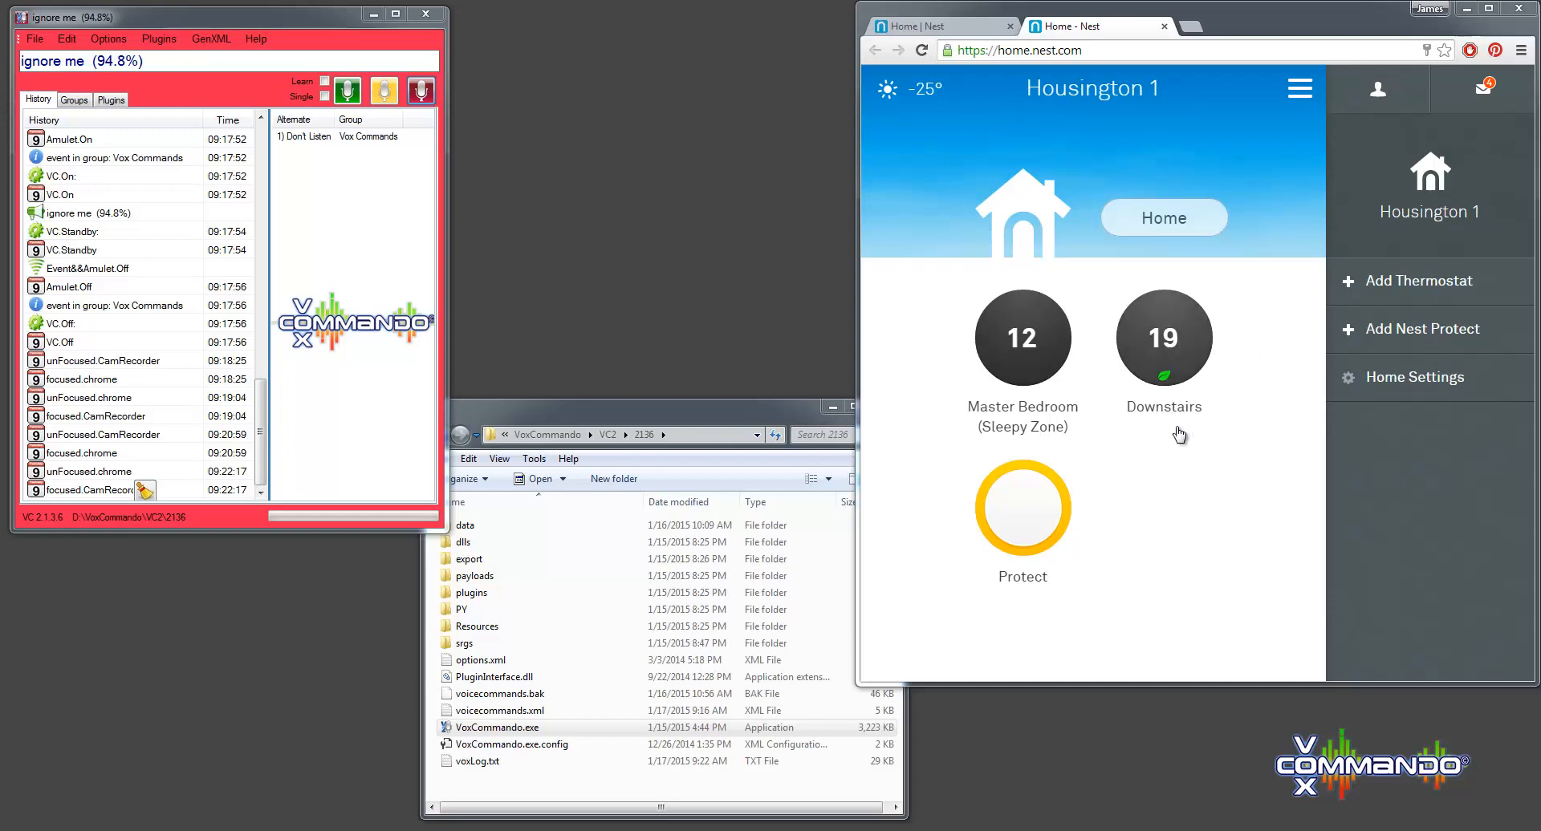
mouse_move(1177, 440)
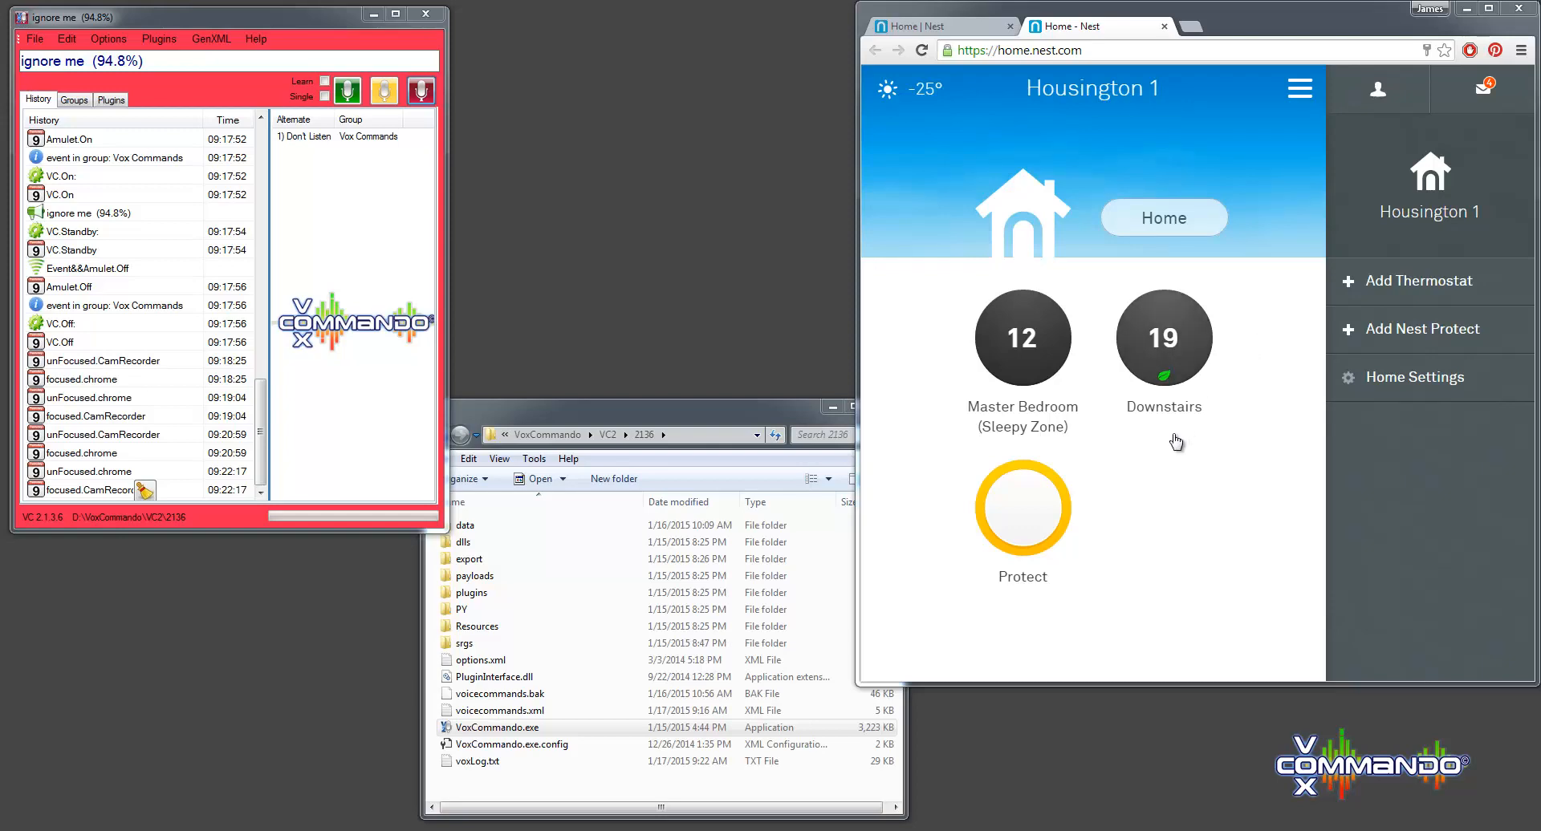
mouse_move(1170, 460)
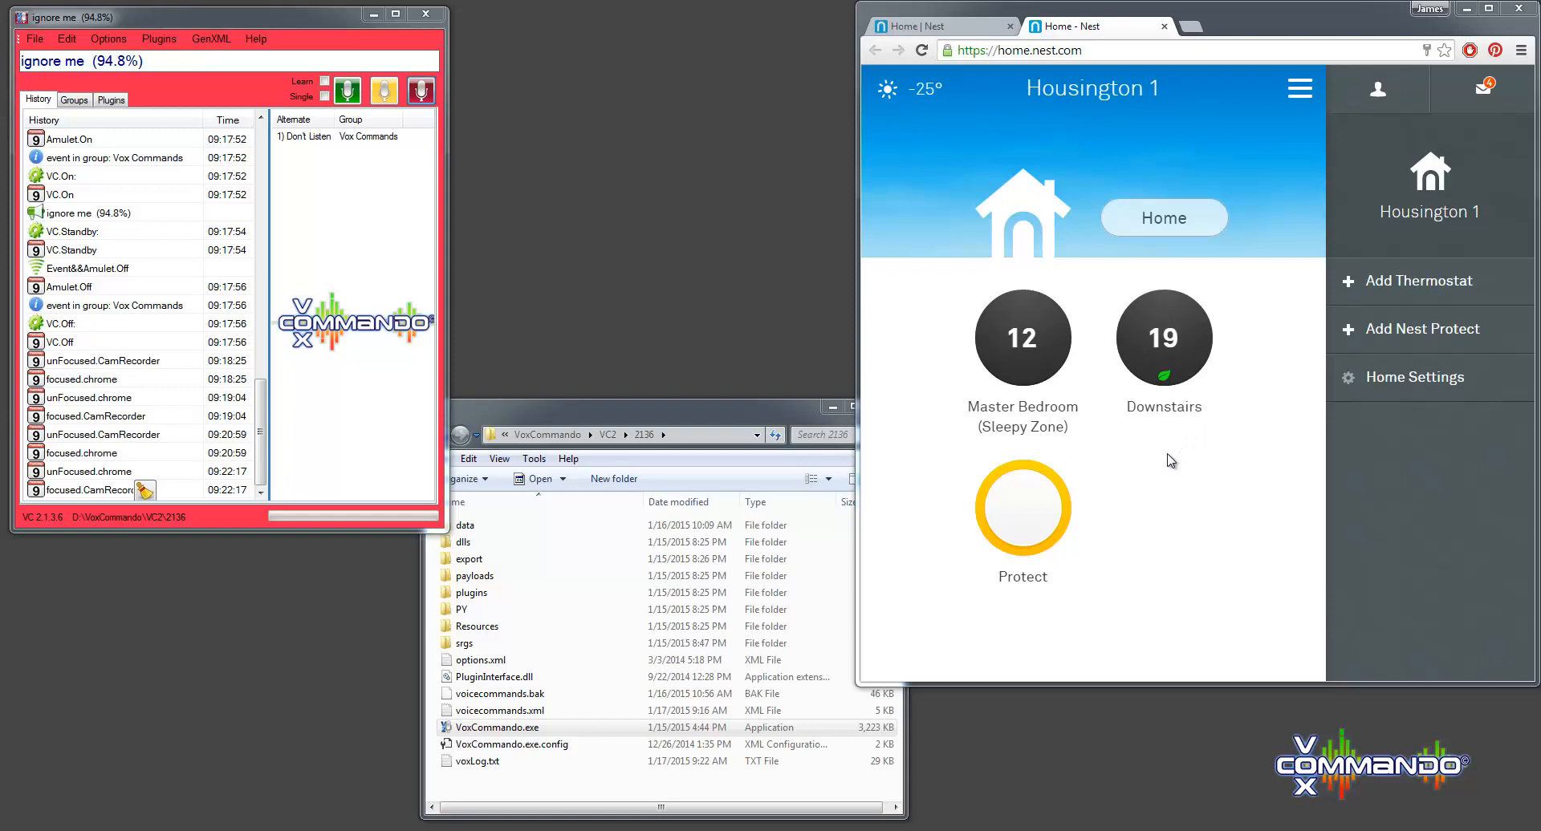
mouse_move(1170, 470)
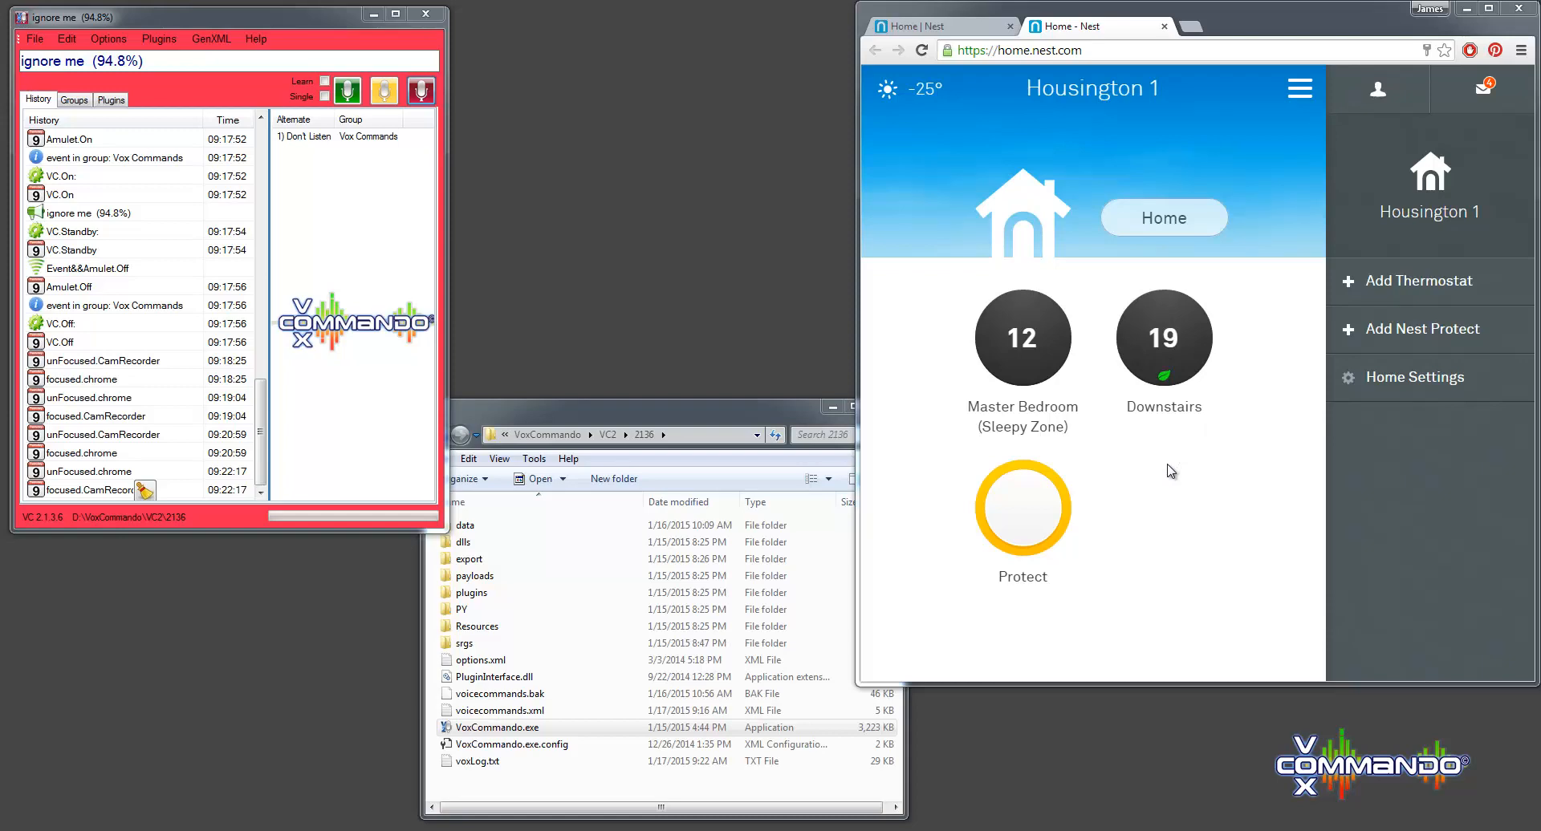
mouse_move(1167, 478)
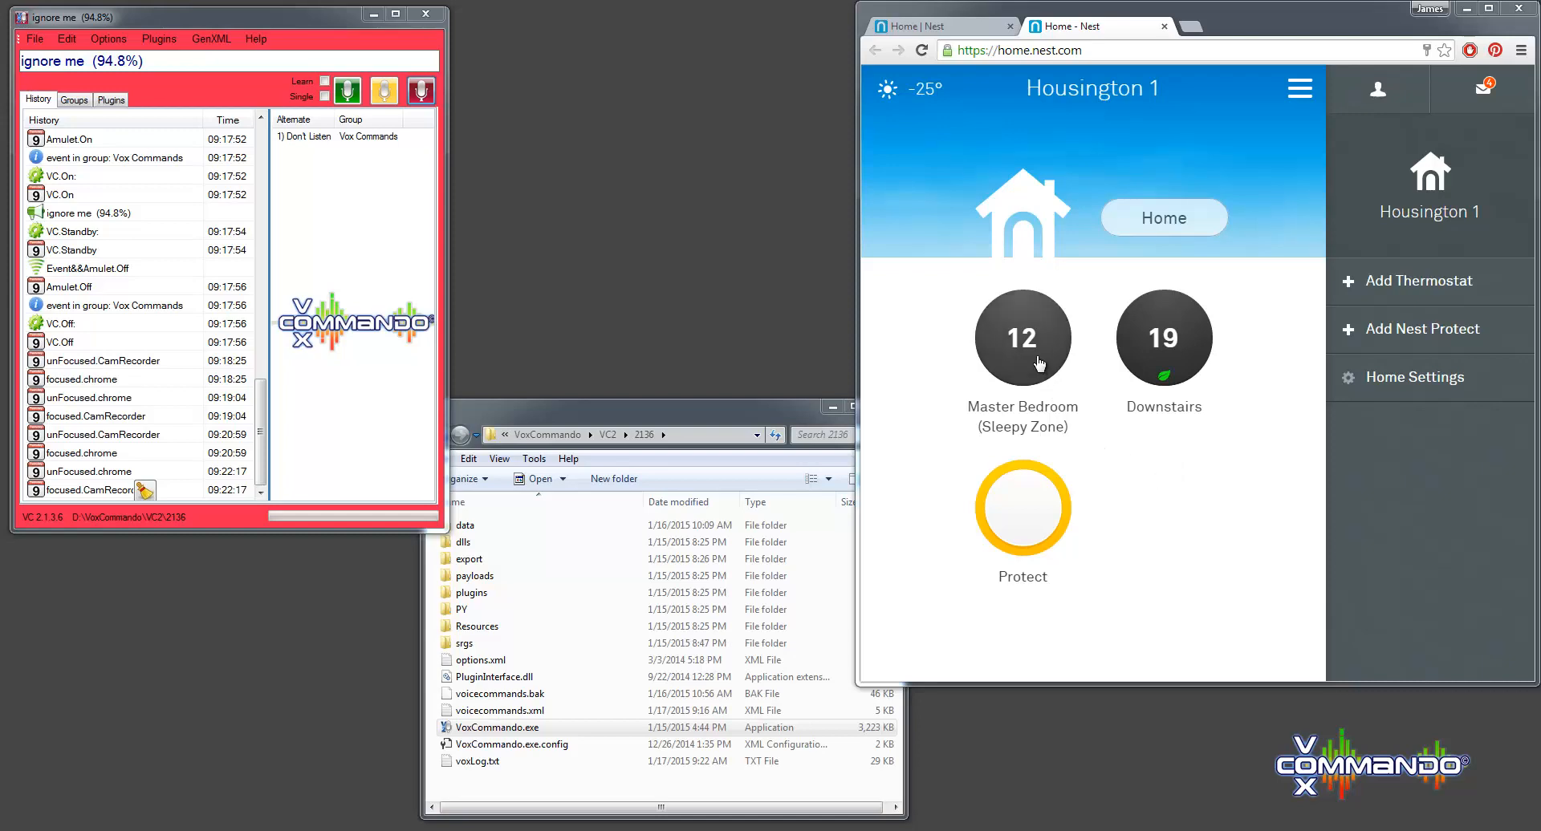
mouse_move(974, 361)
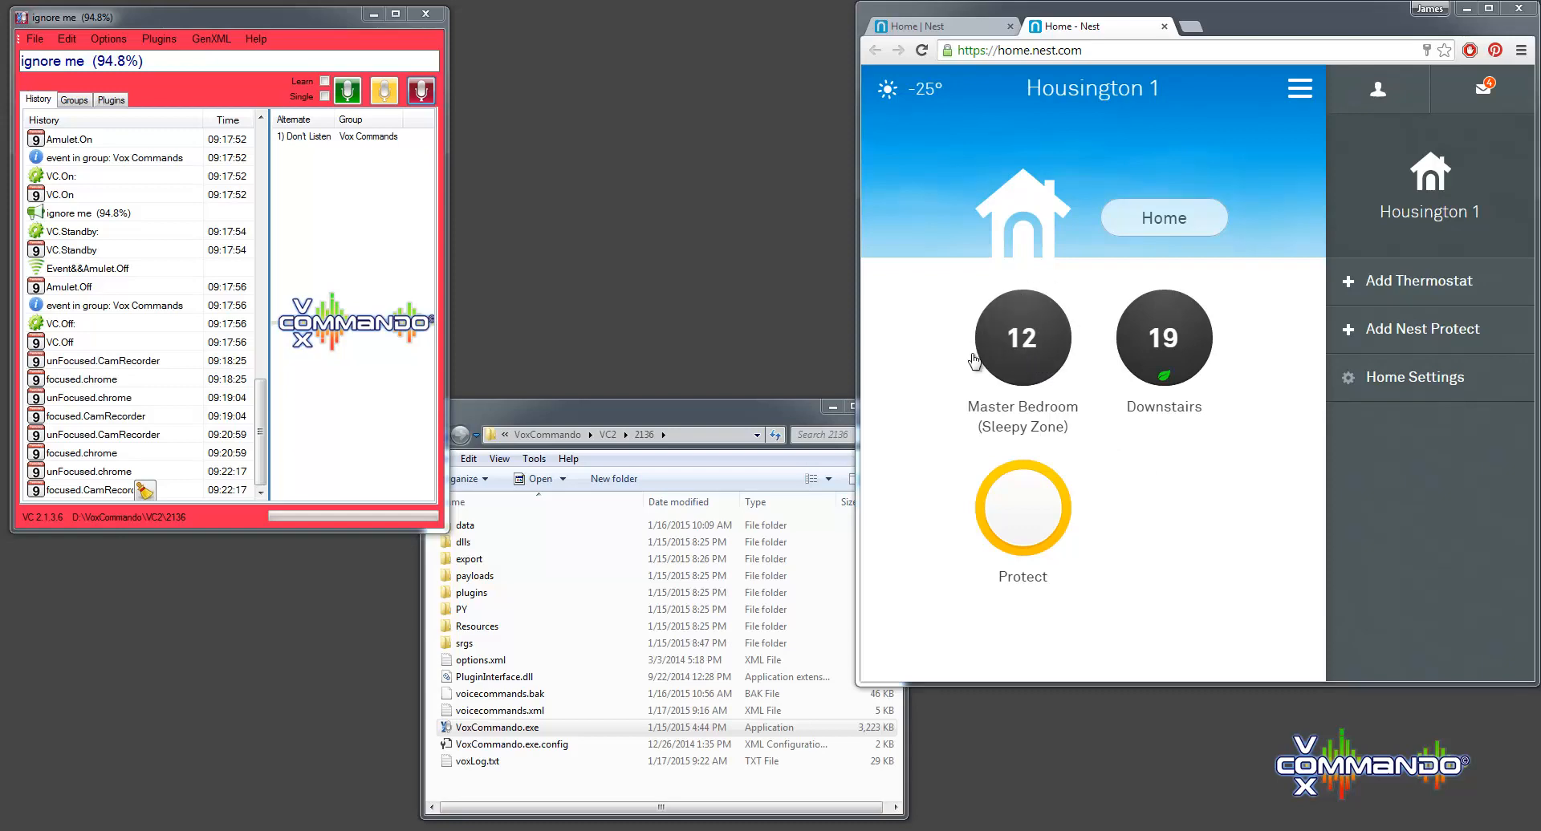
mouse_move(1031, 374)
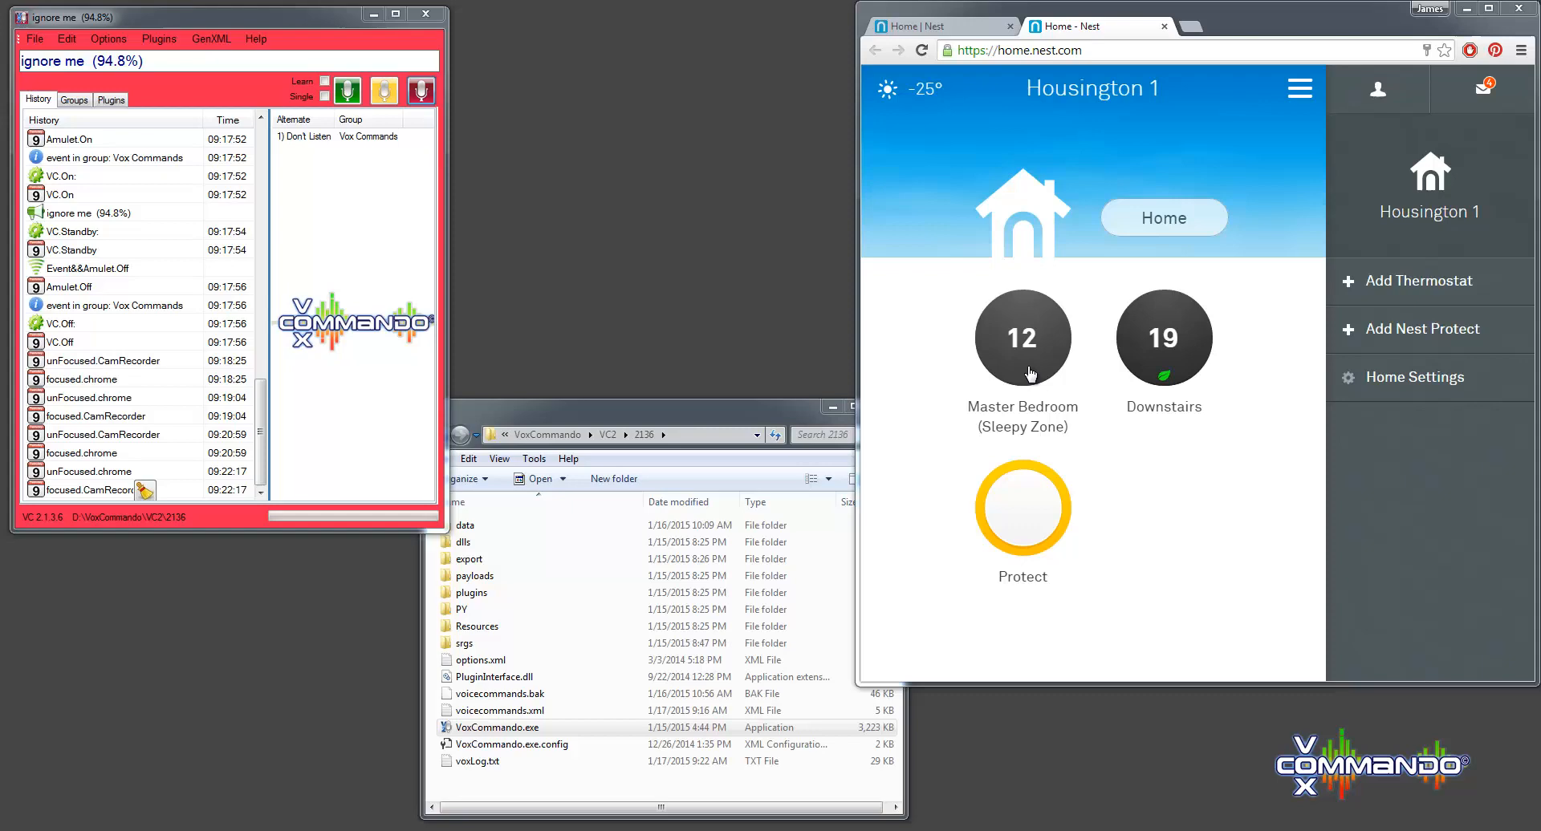
mouse_move(1157, 369)
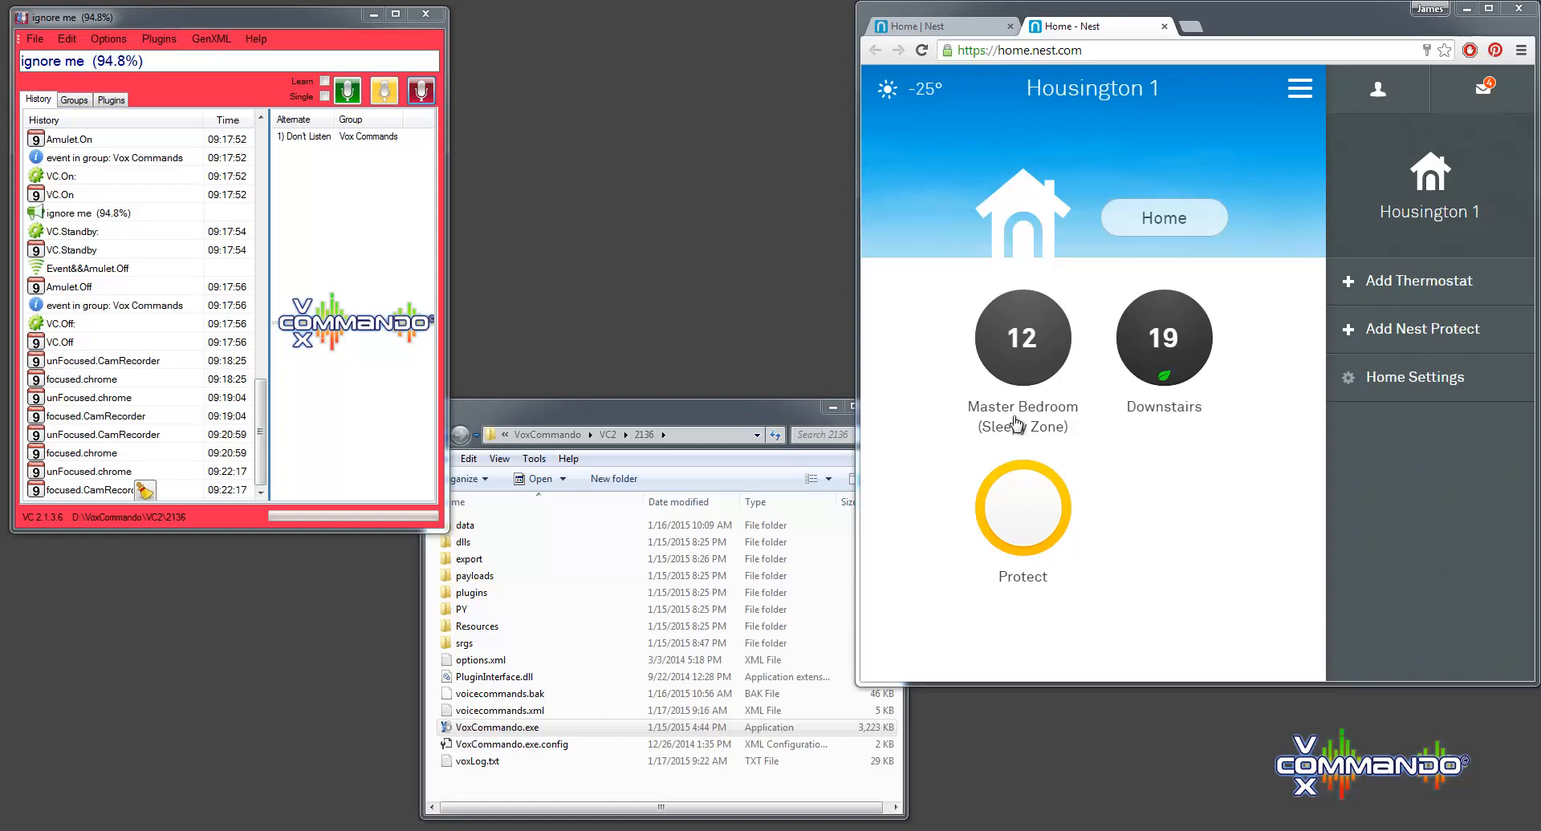
mouse_move(1027, 425)
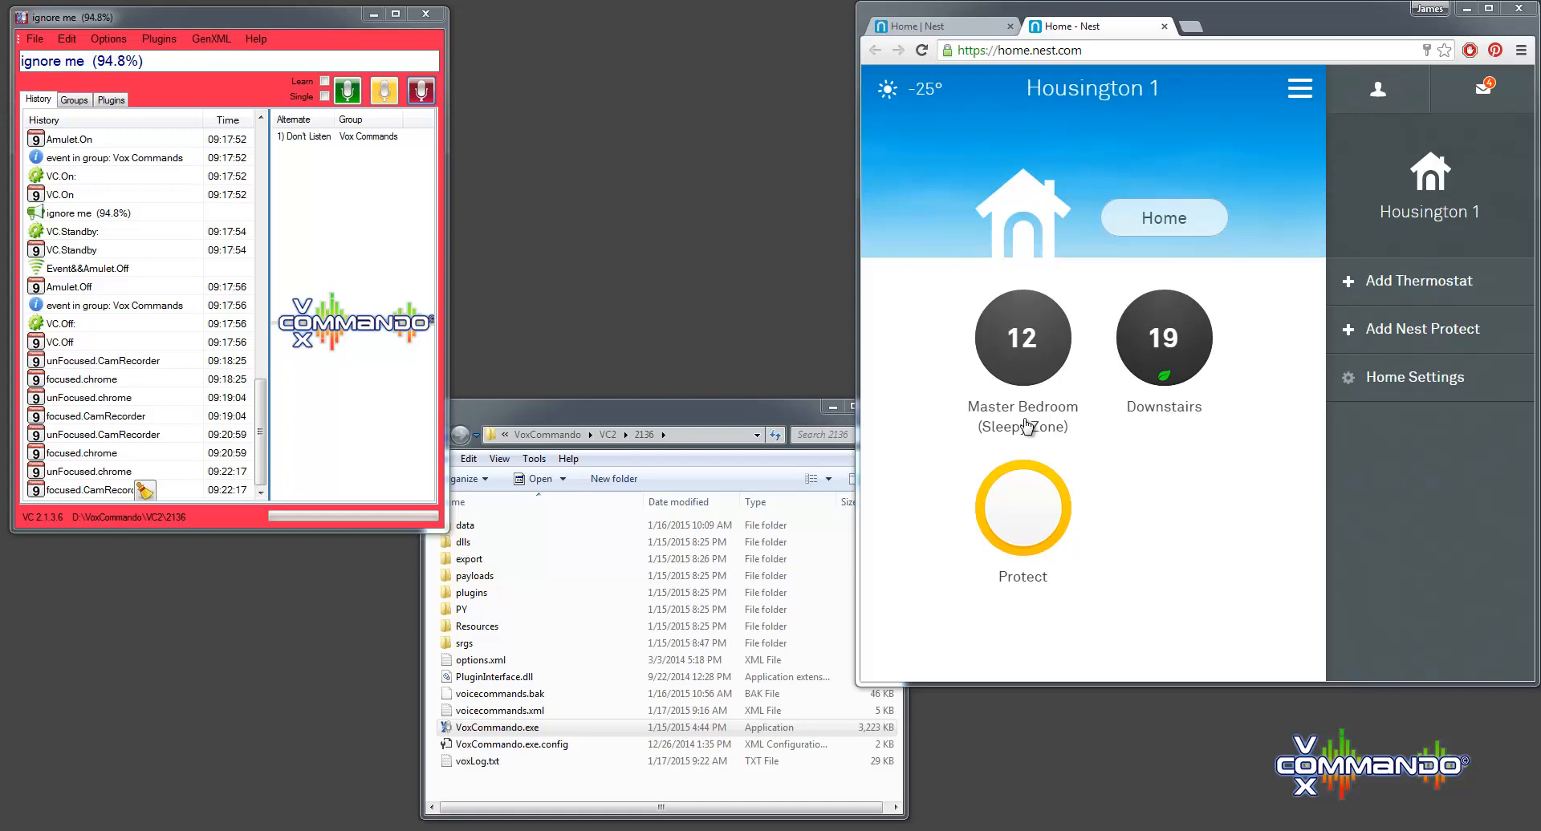
mouse_move(983, 411)
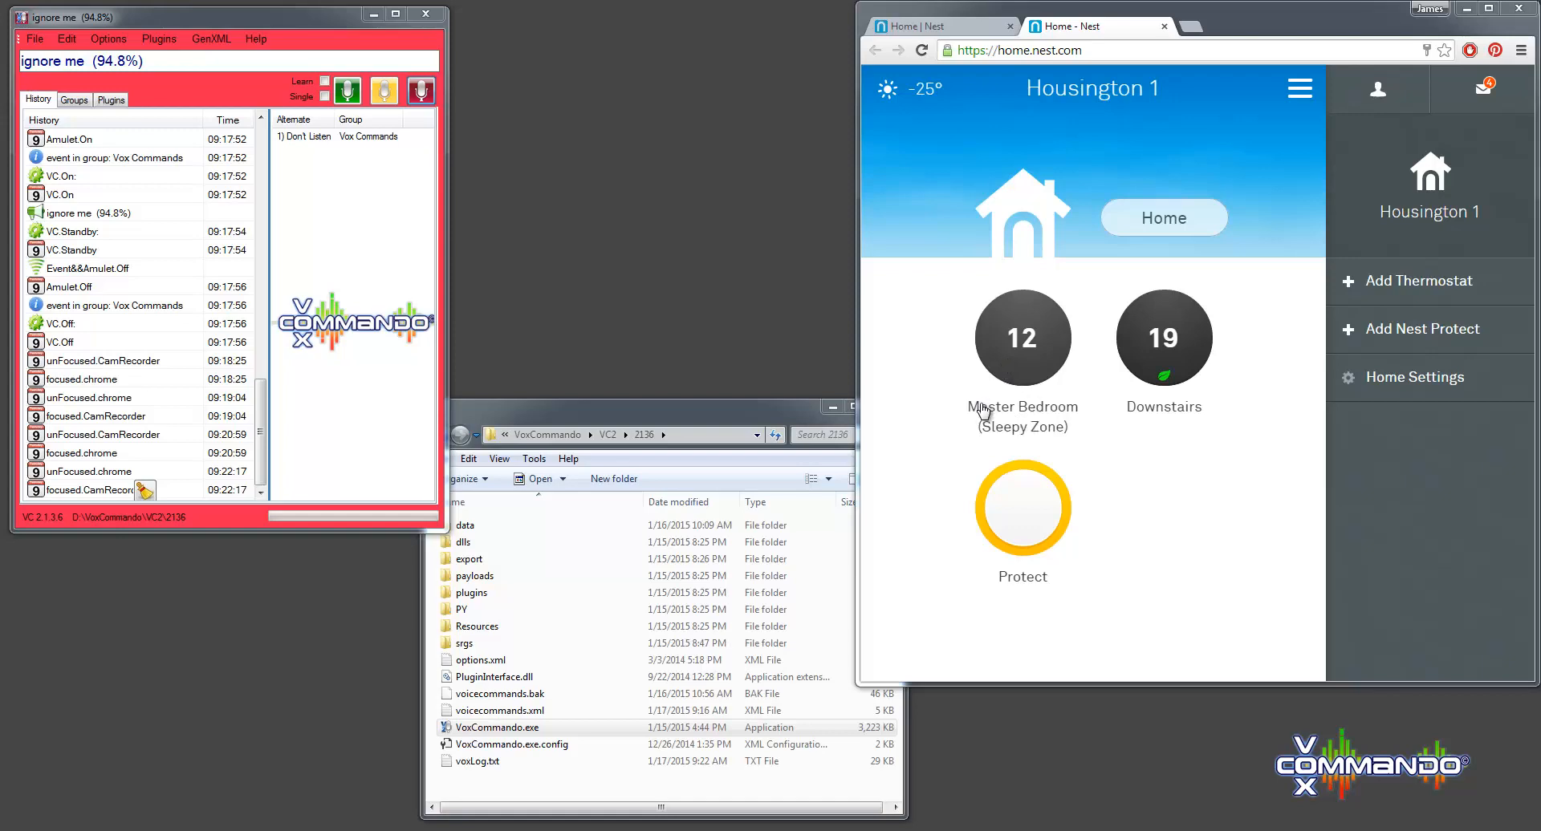
mouse_move(1010, 366)
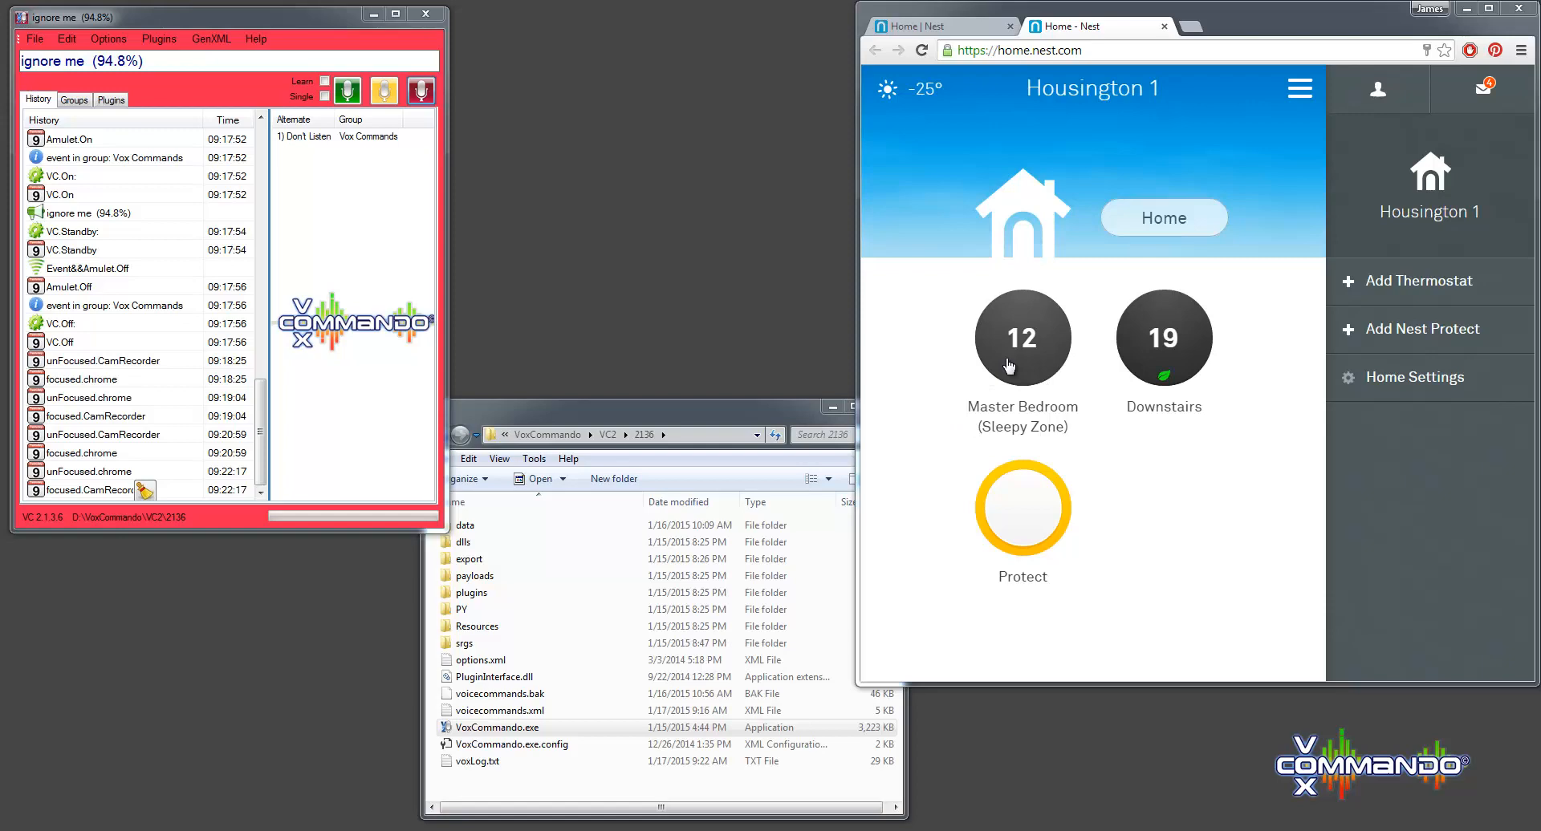
mouse_move(1067, 444)
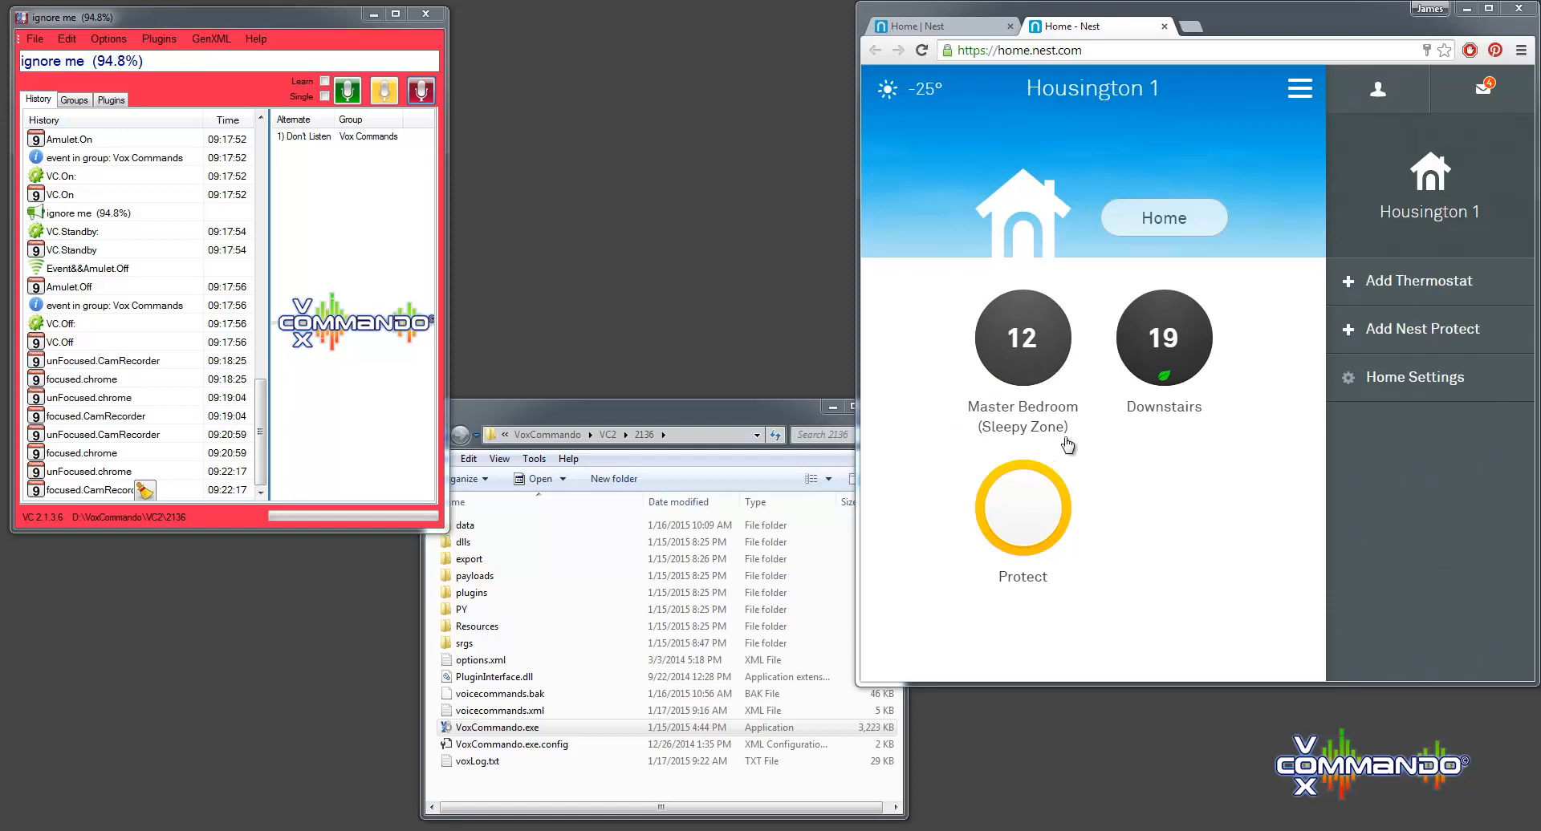
mouse_move(1027, 395)
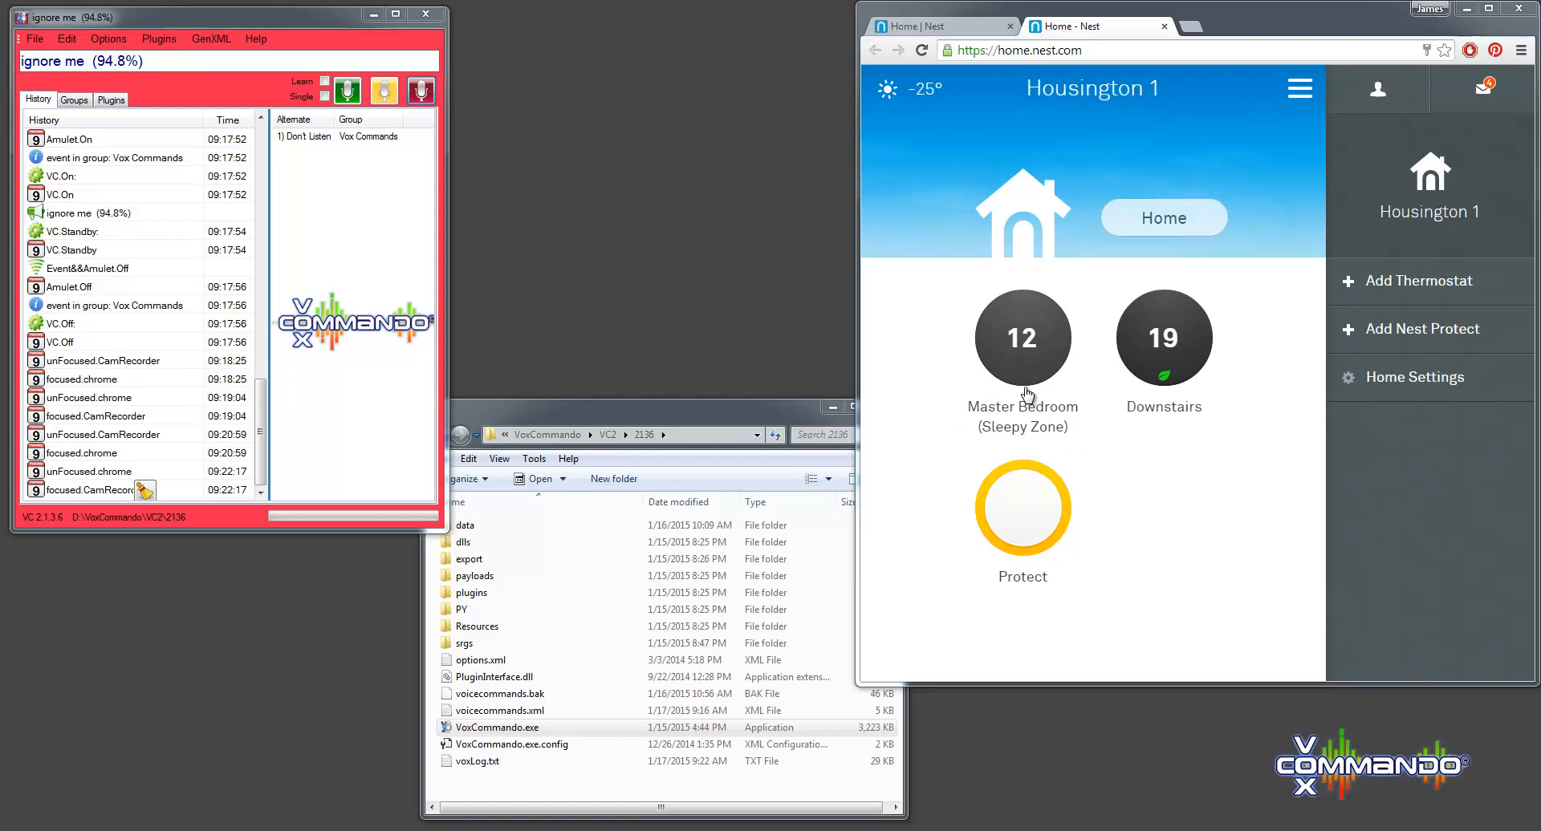
mouse_move(1107, 419)
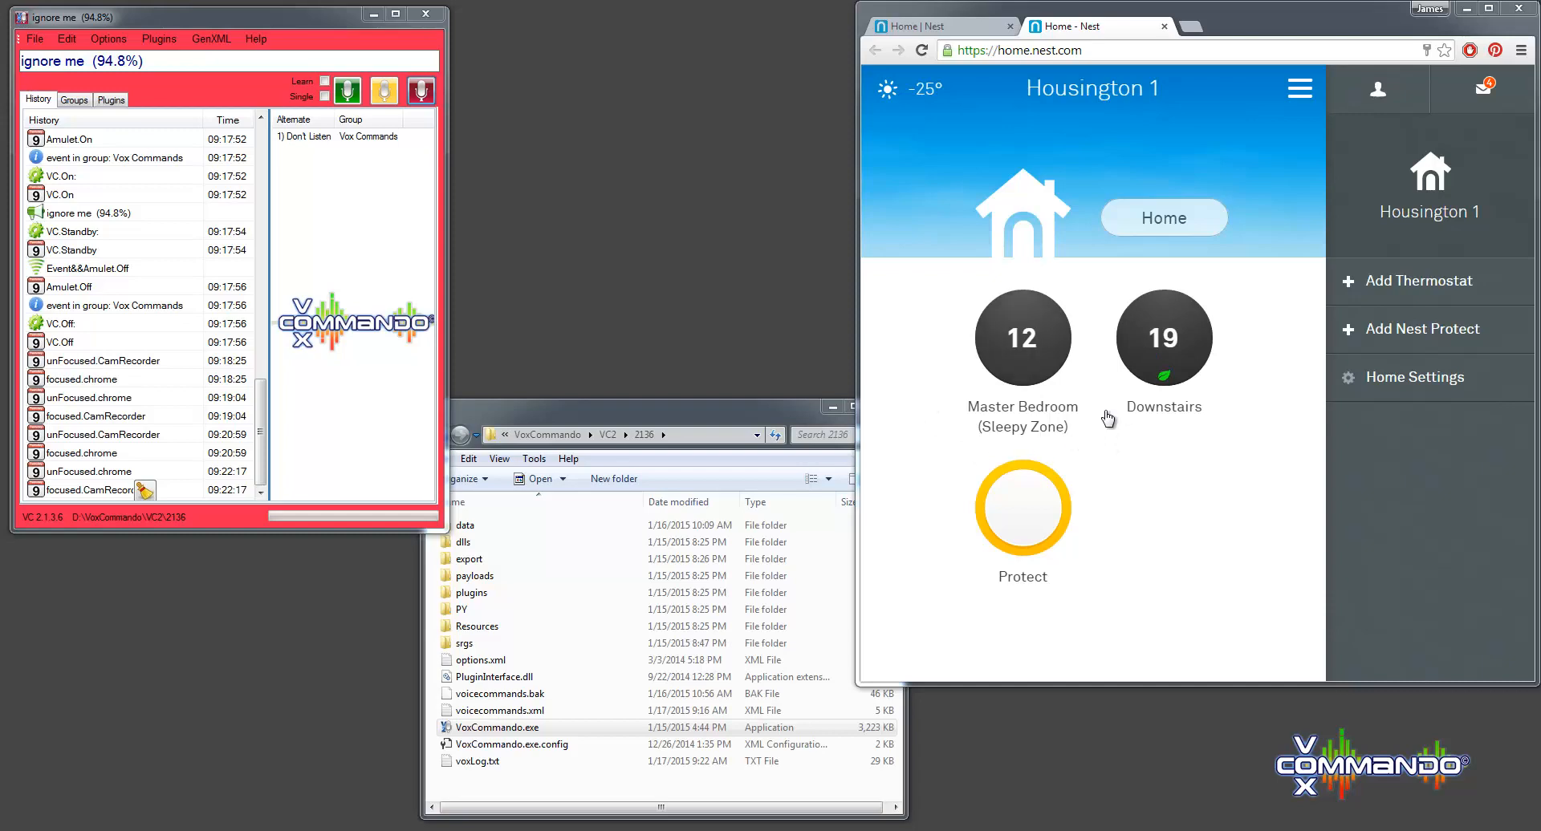
- Set the Downstairs thermostat's optional label to 'The Pit' in its settings and confirm
click(1163, 339)
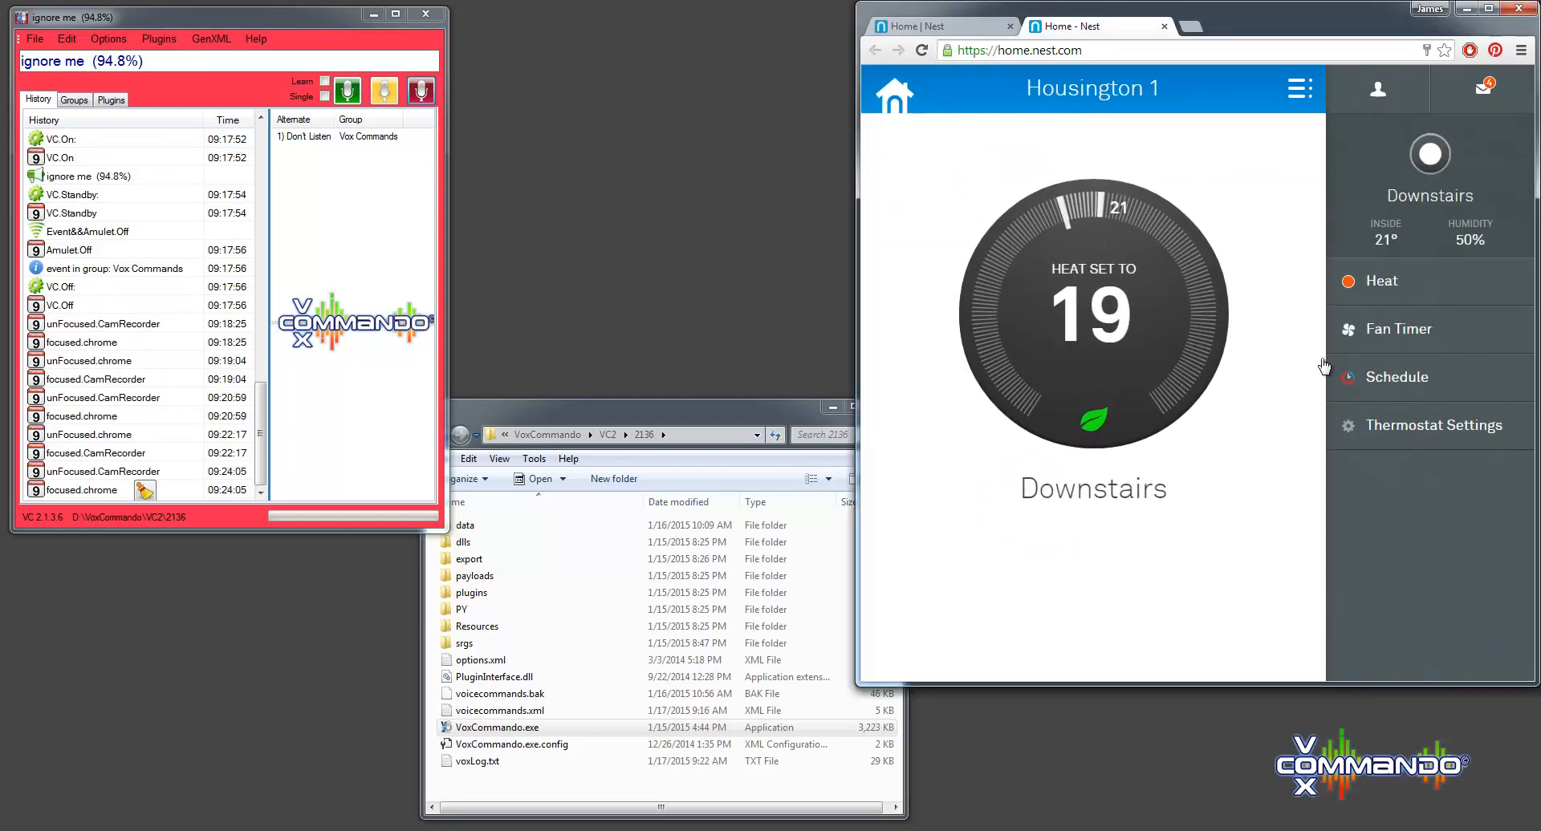
mouse_move(1415, 435)
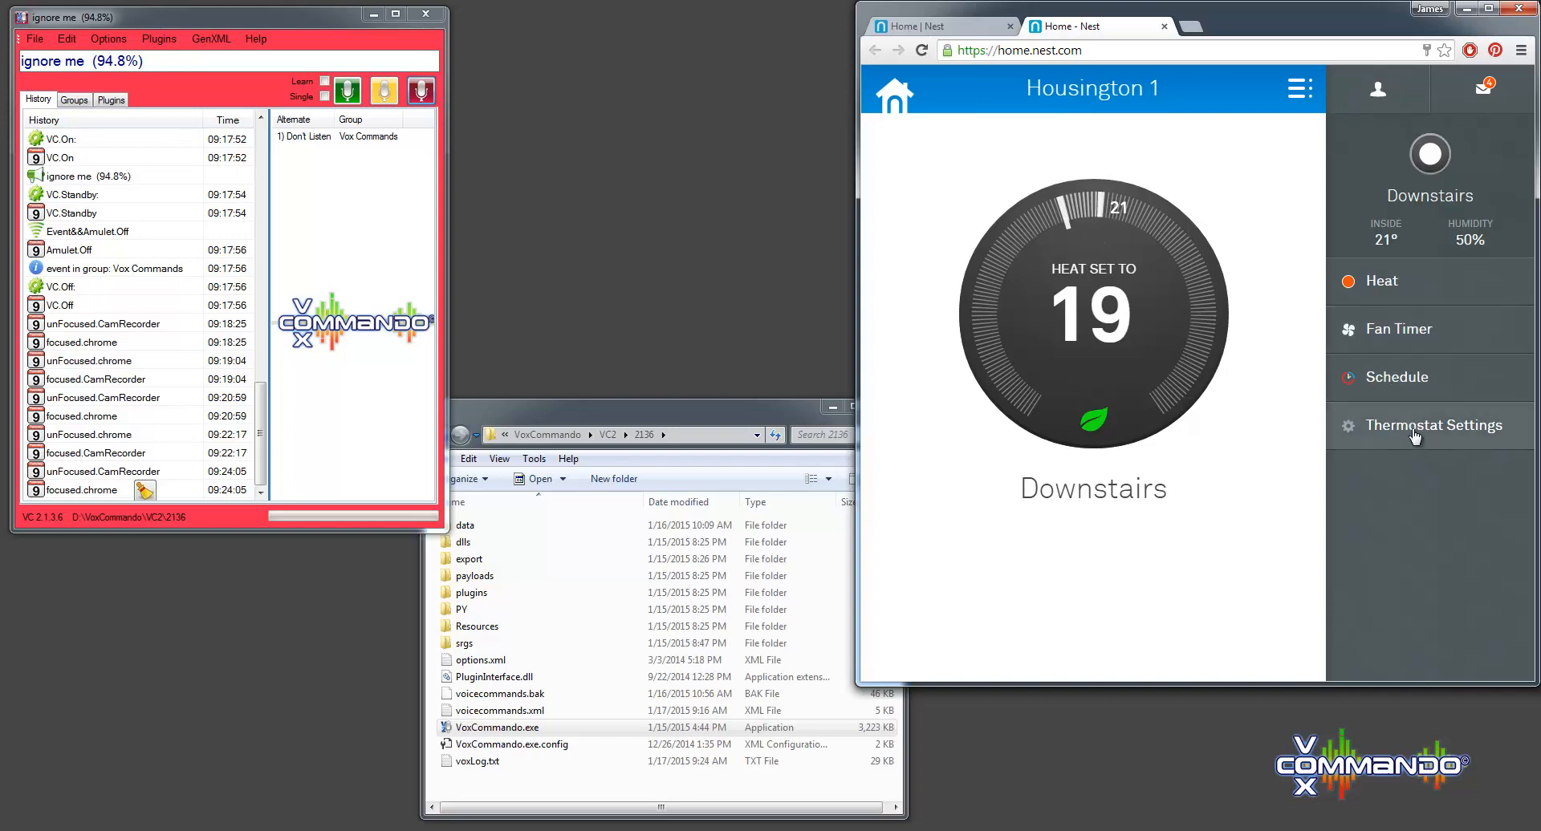
click(1433, 426)
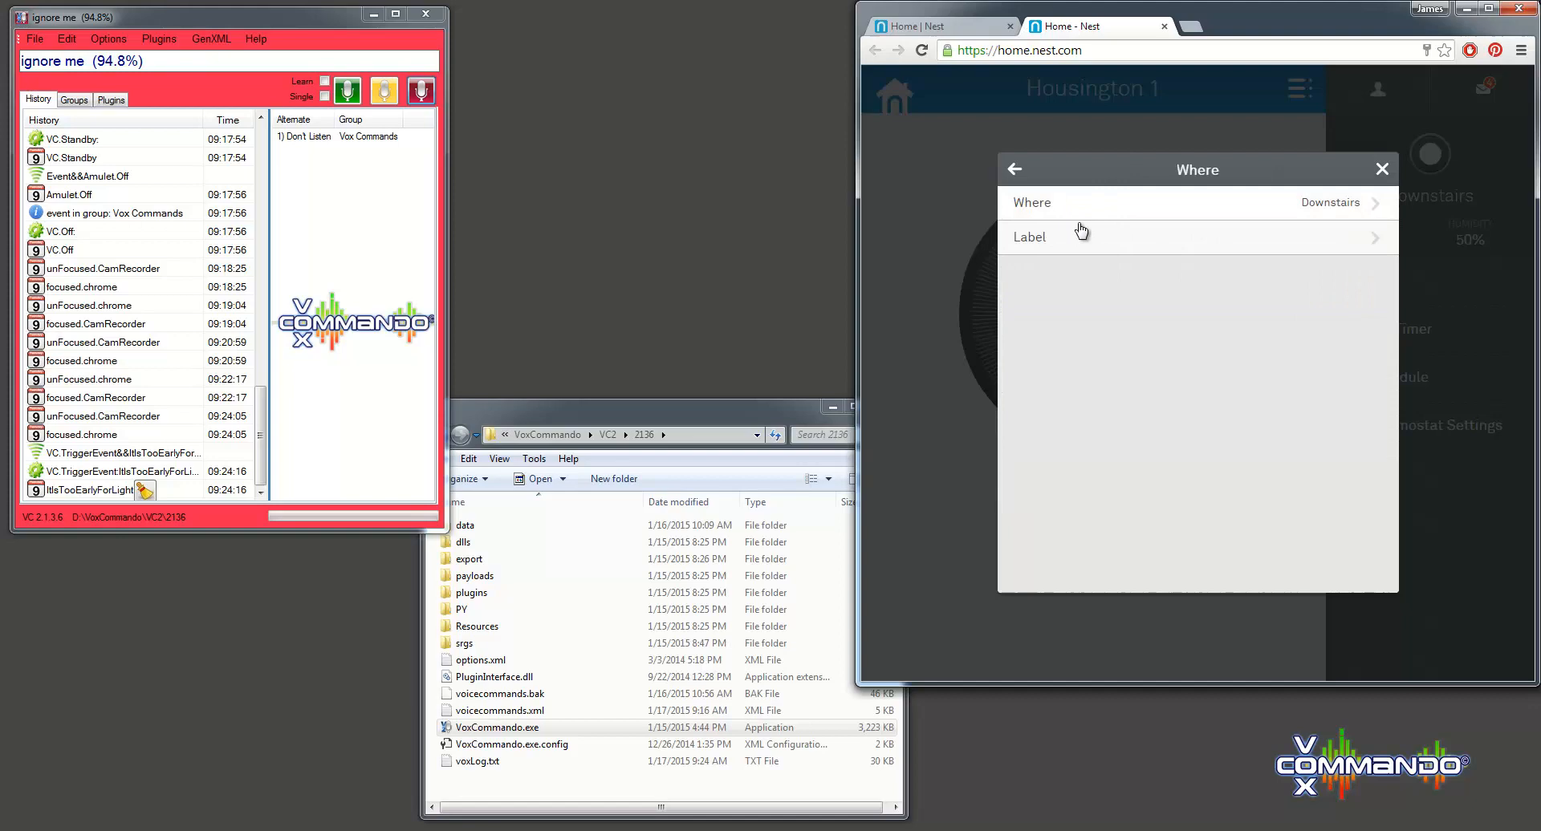
click(1029, 238)
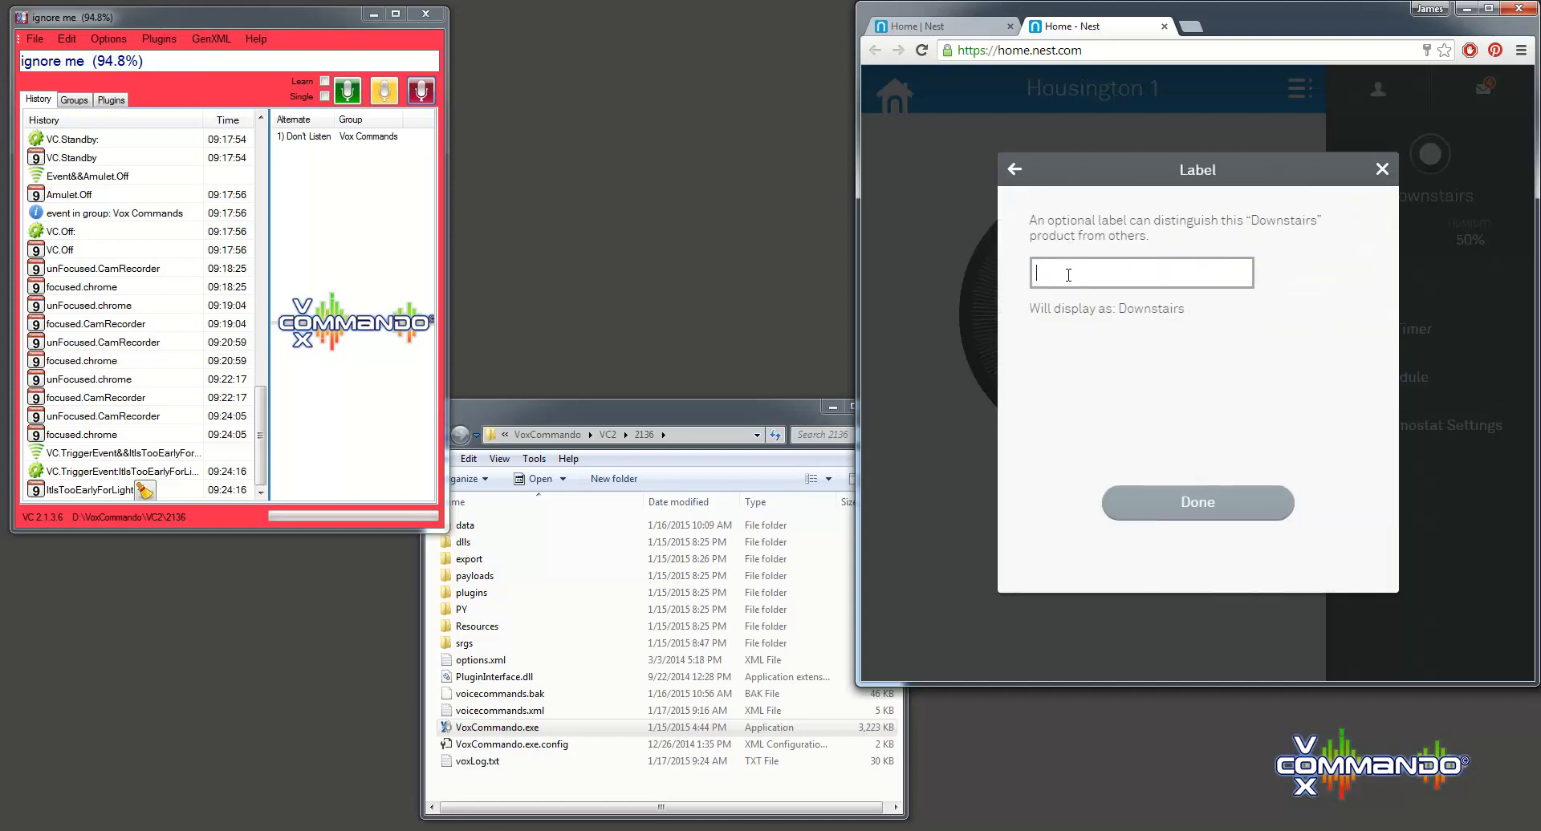
text(T)
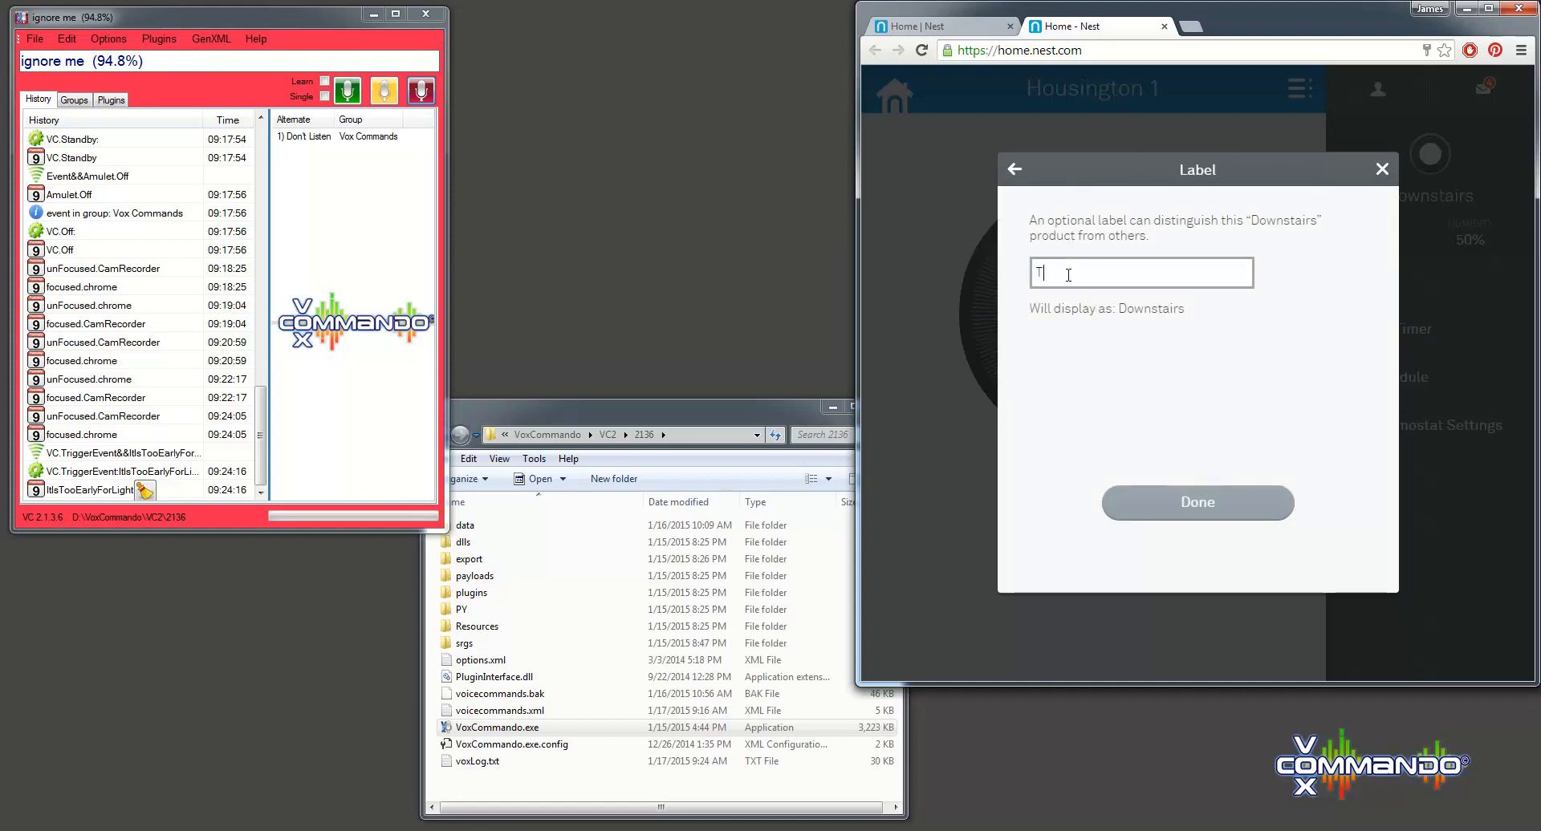
text(he)
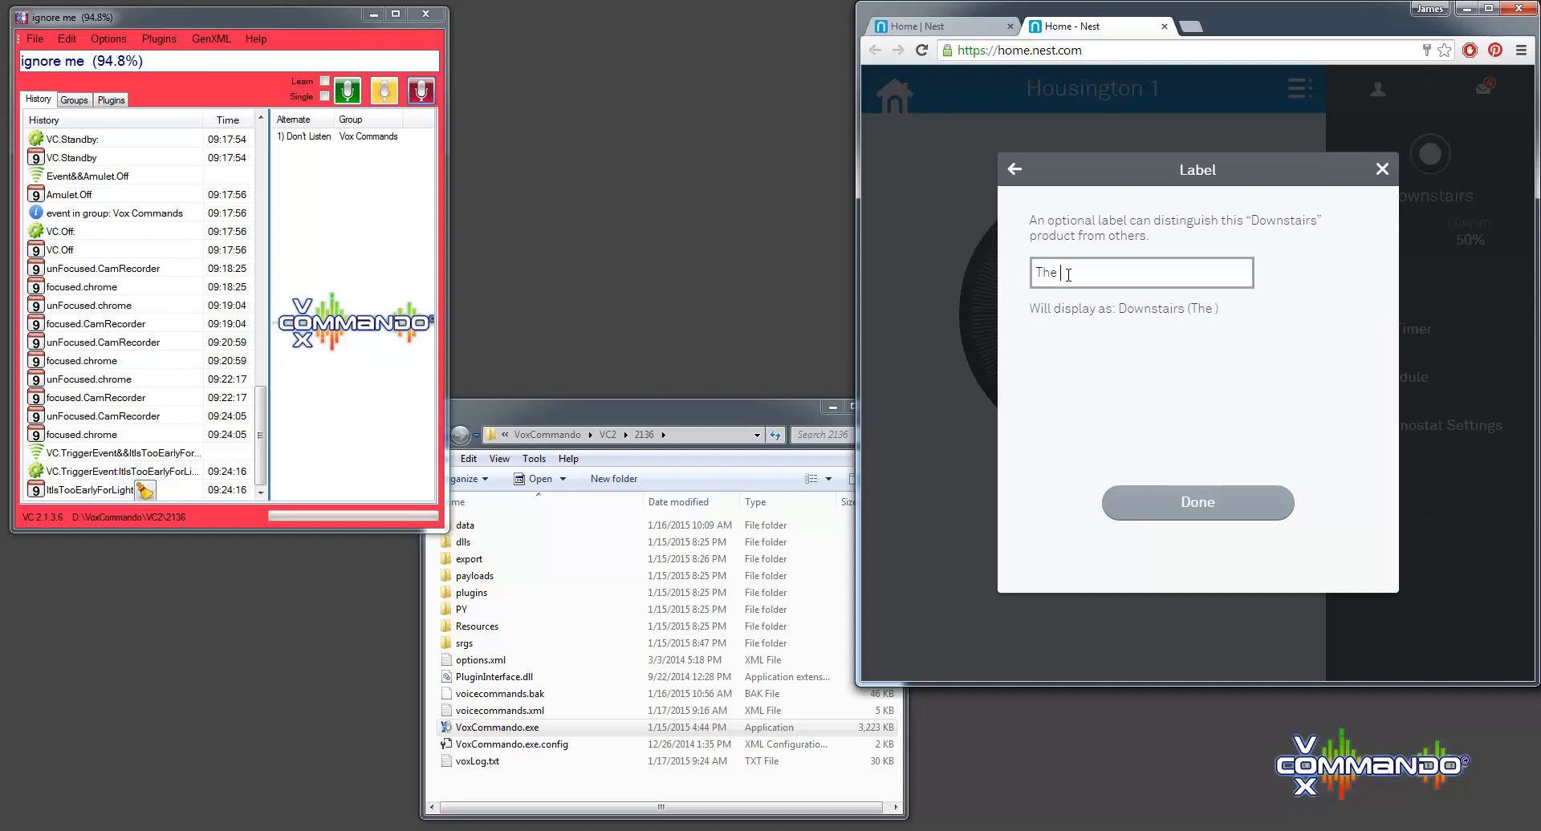
text(Pit)
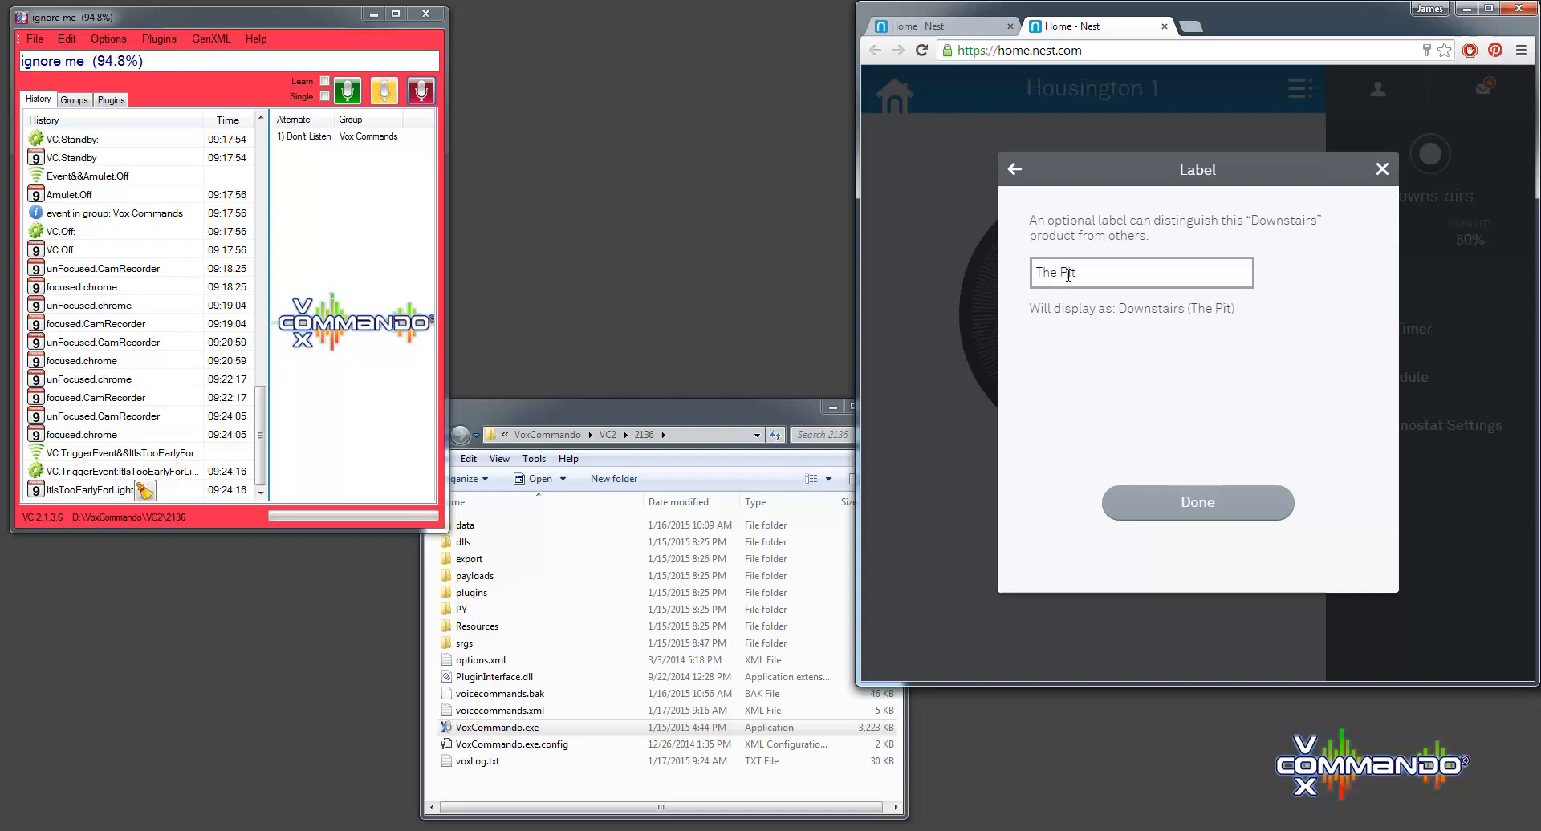
click(1195, 503)
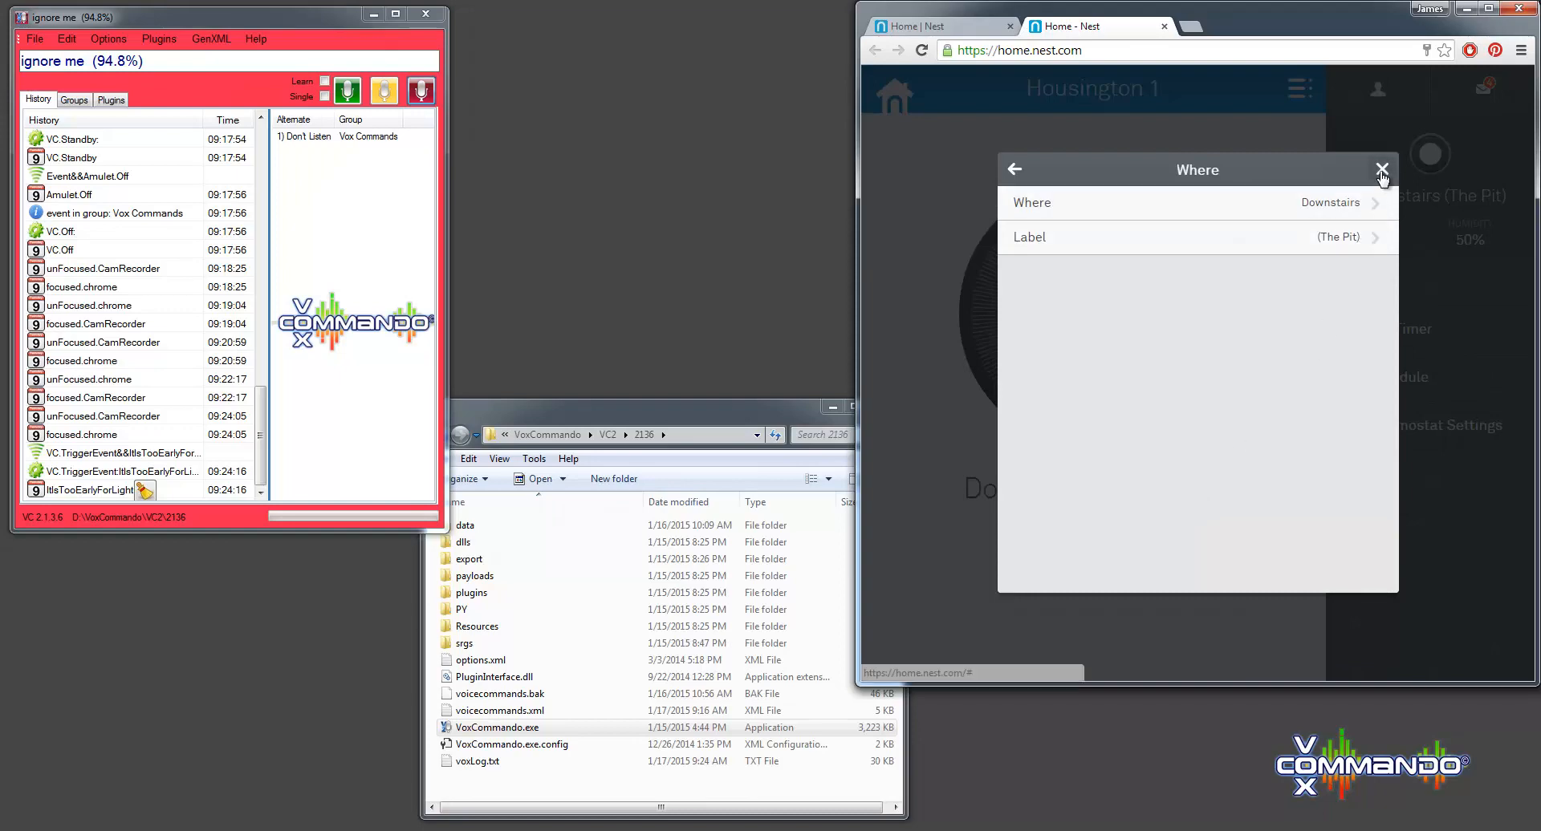
click(1380, 169)
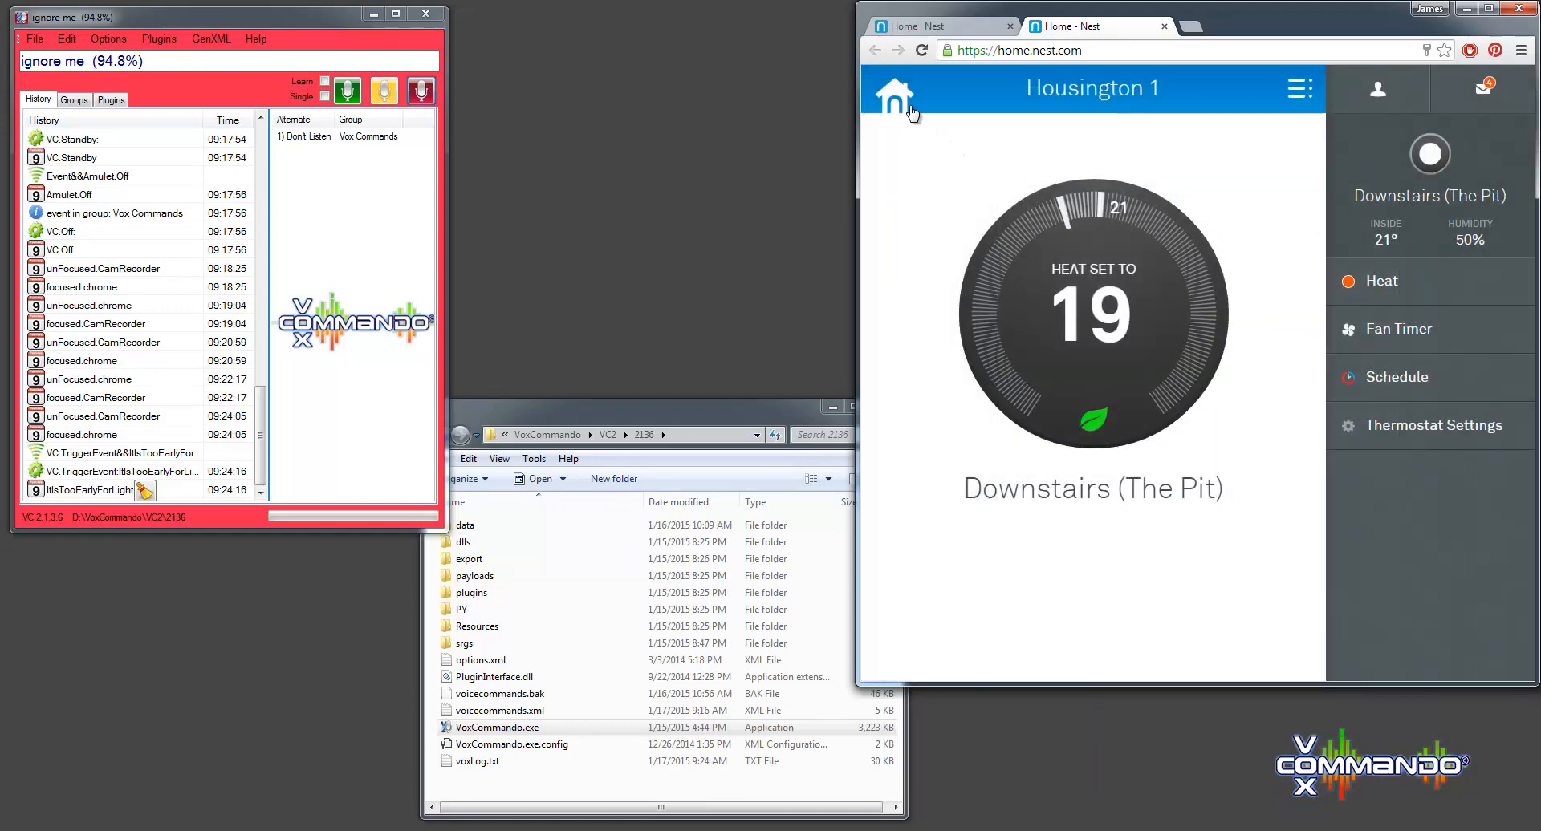
- Go back to the Housington 1 home screen via the house icon
click(892, 88)
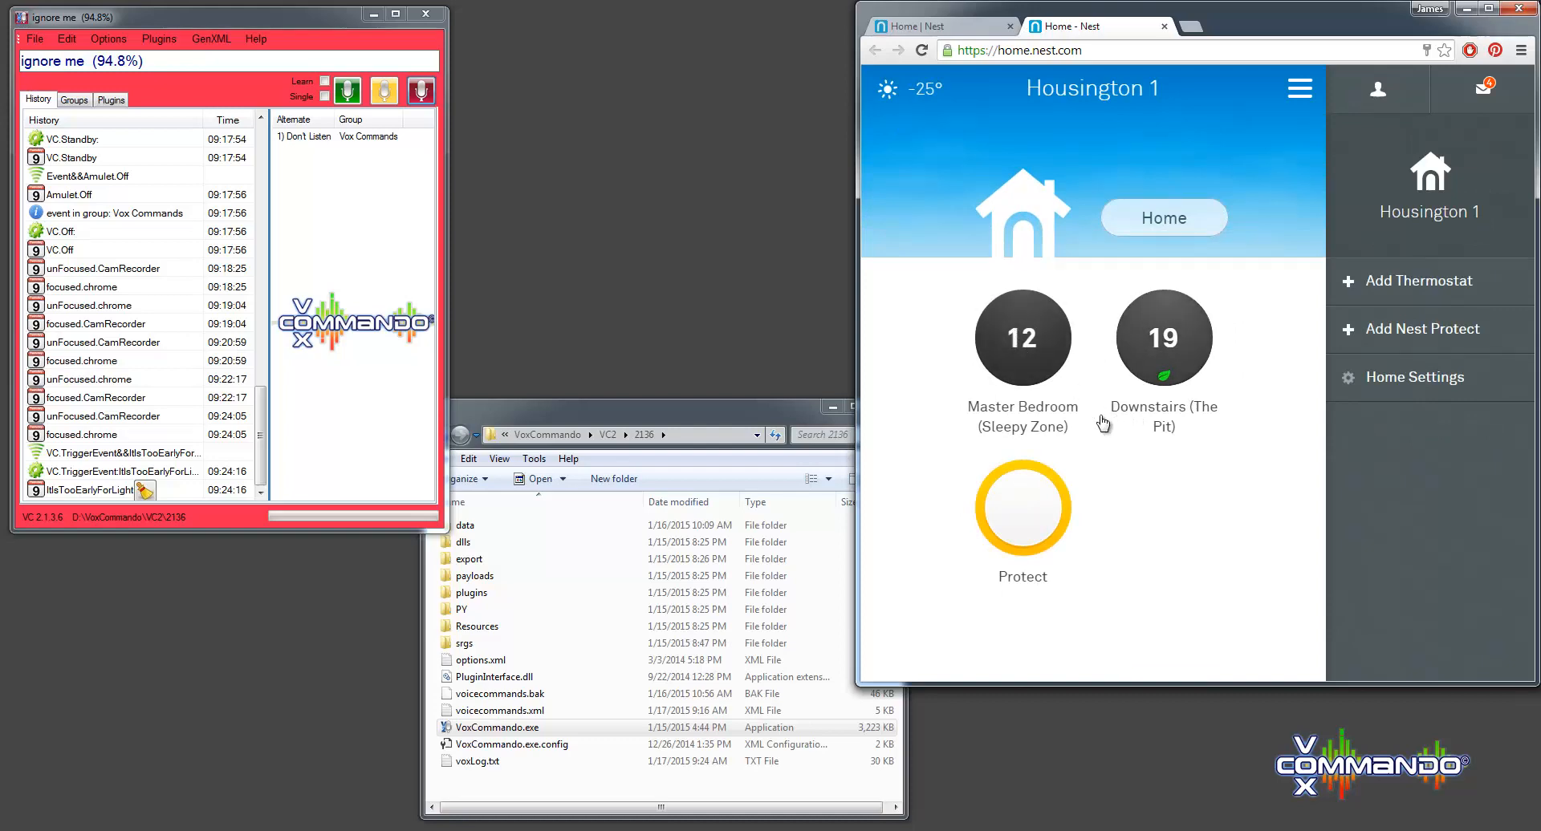
mouse_move(1166, 449)
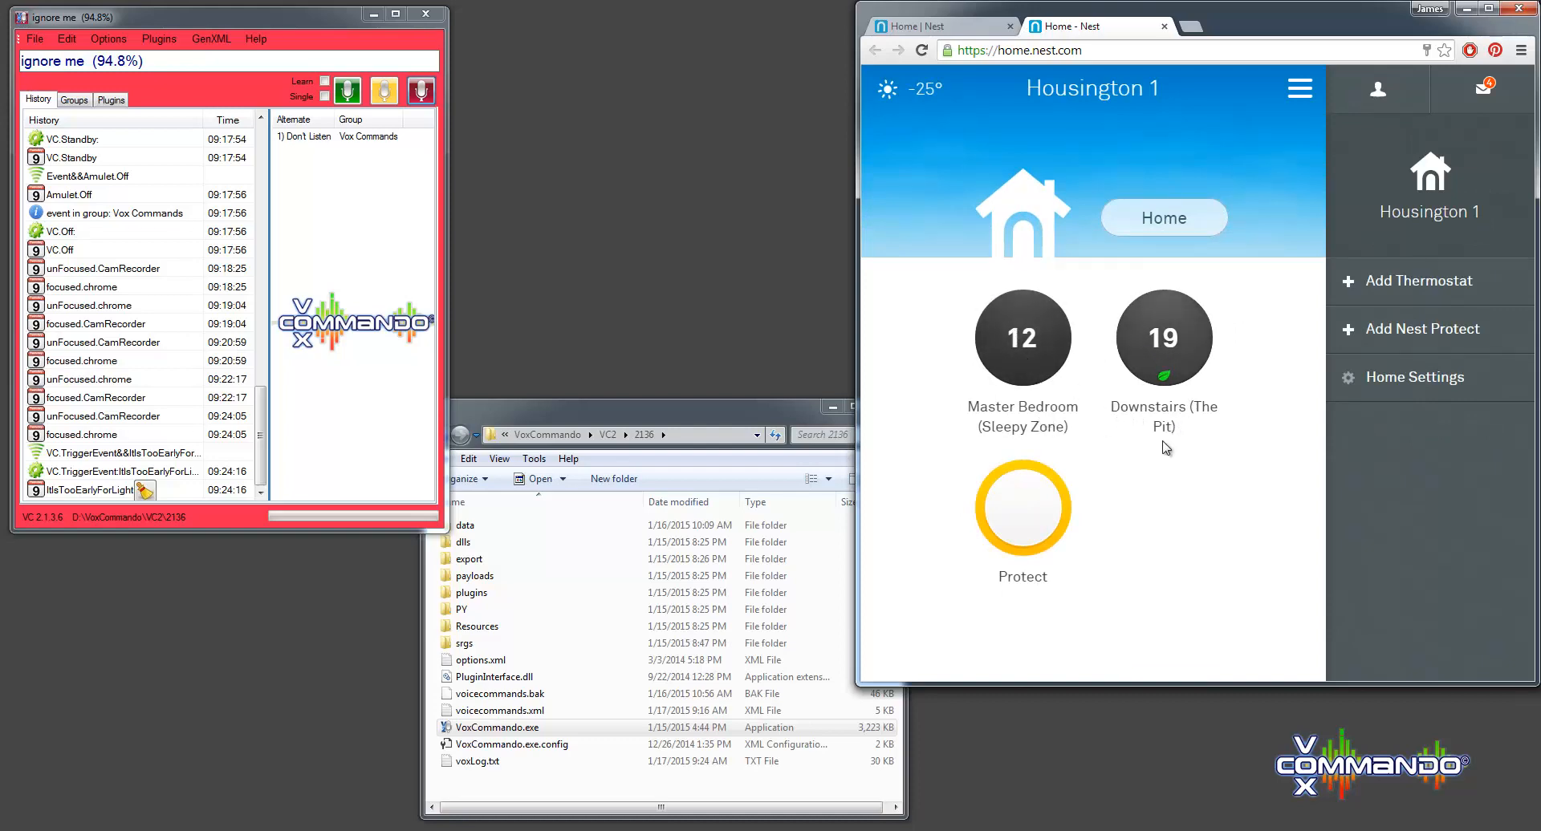
mouse_move(1023, 526)
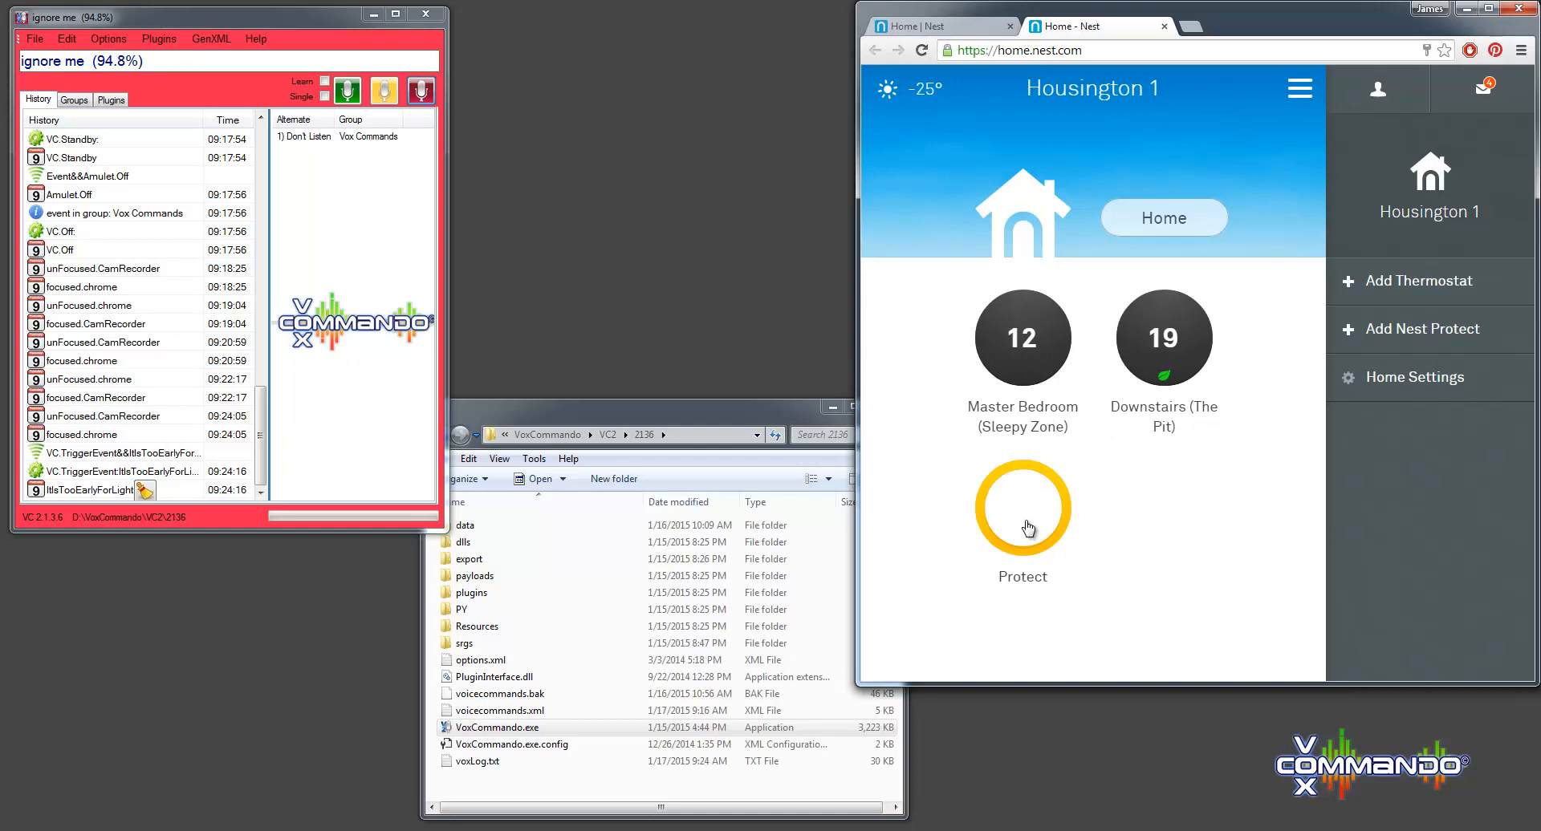
click(1022, 509)
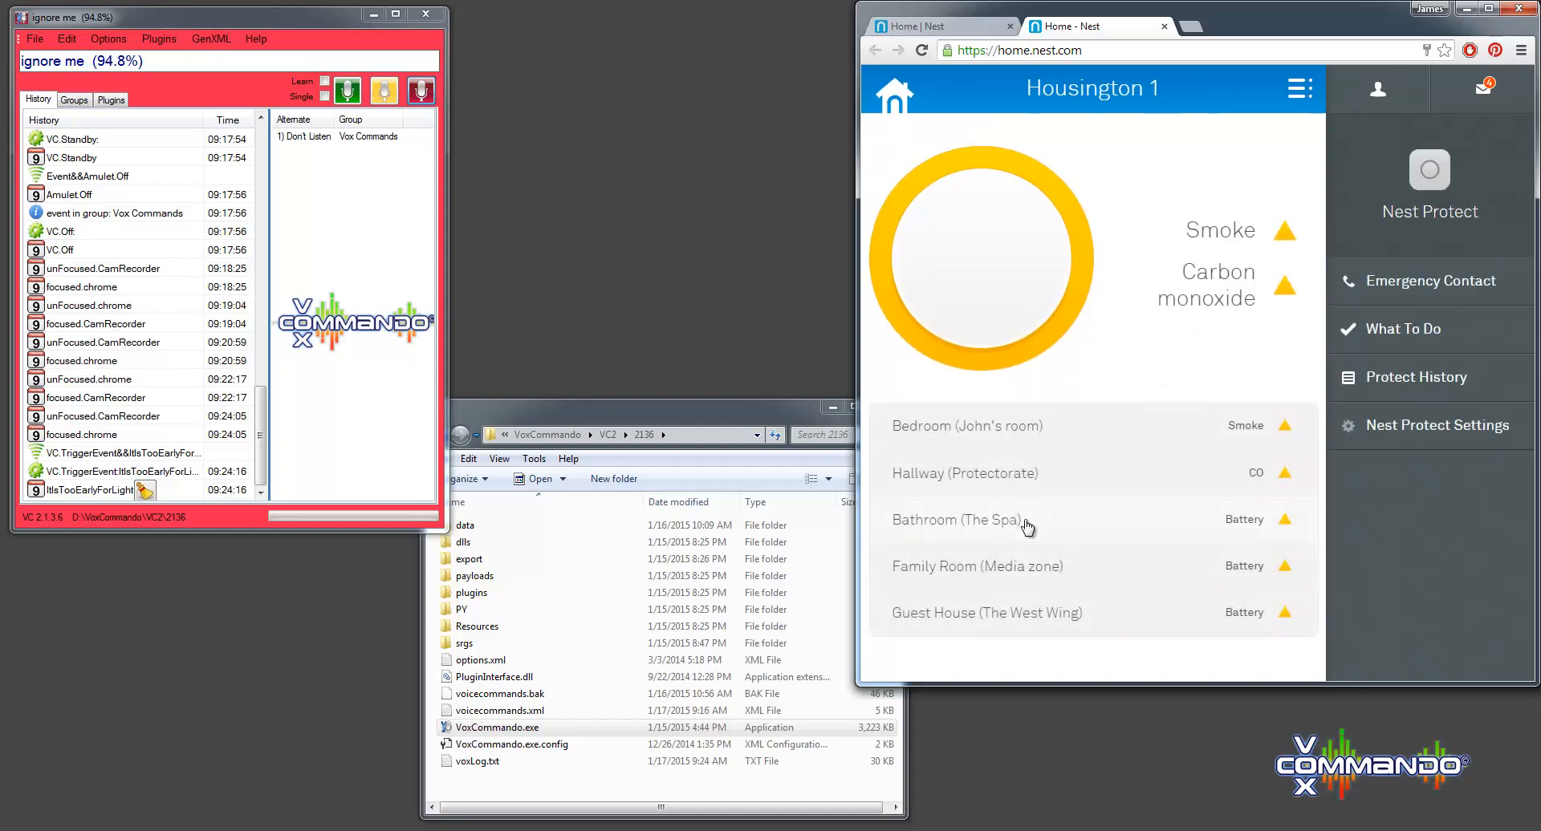
mouse_move(993, 455)
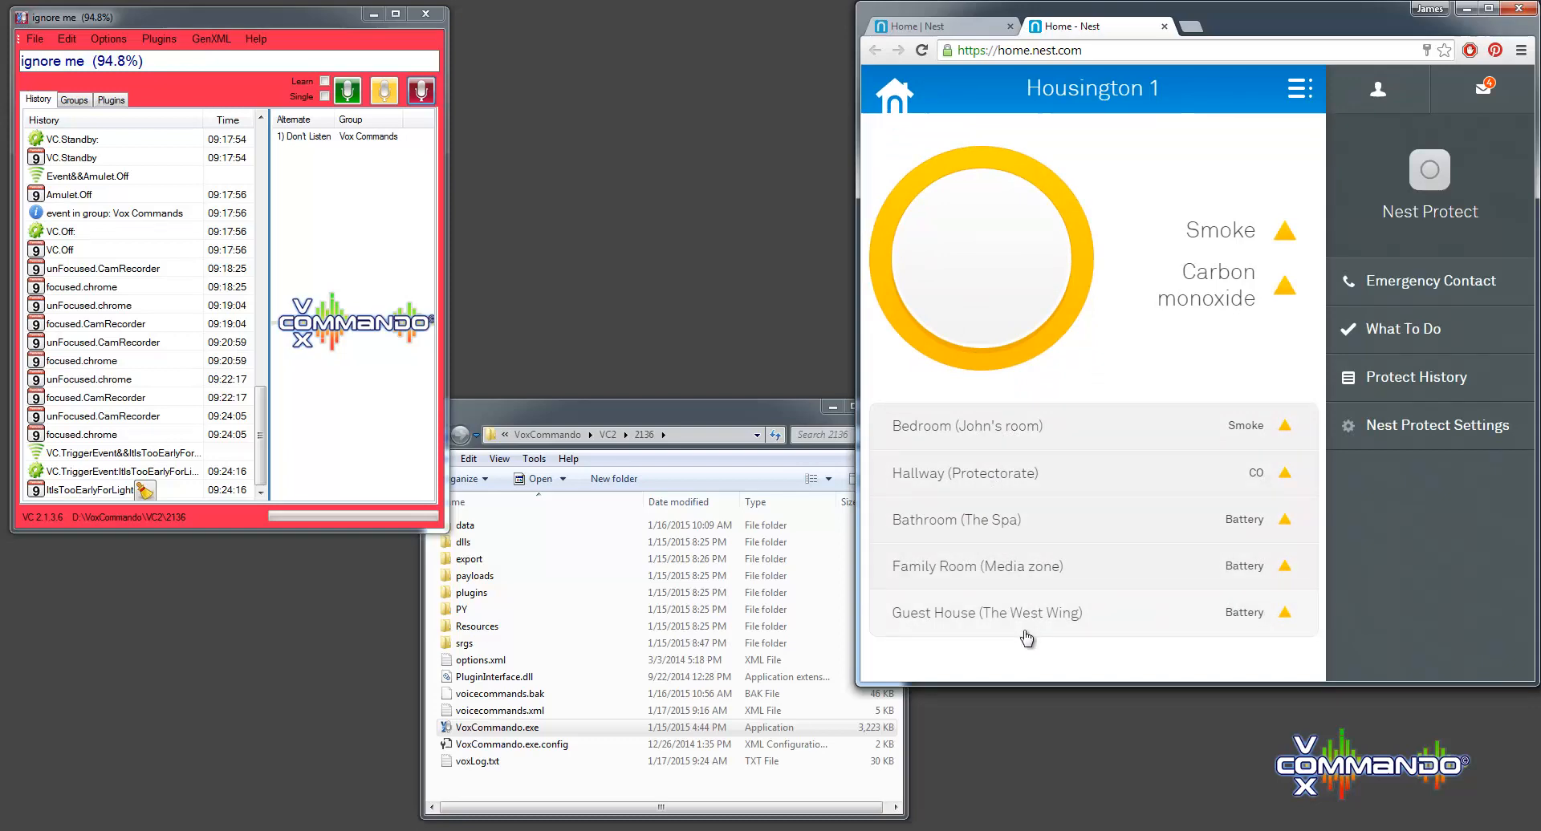
mouse_move(1241, 358)
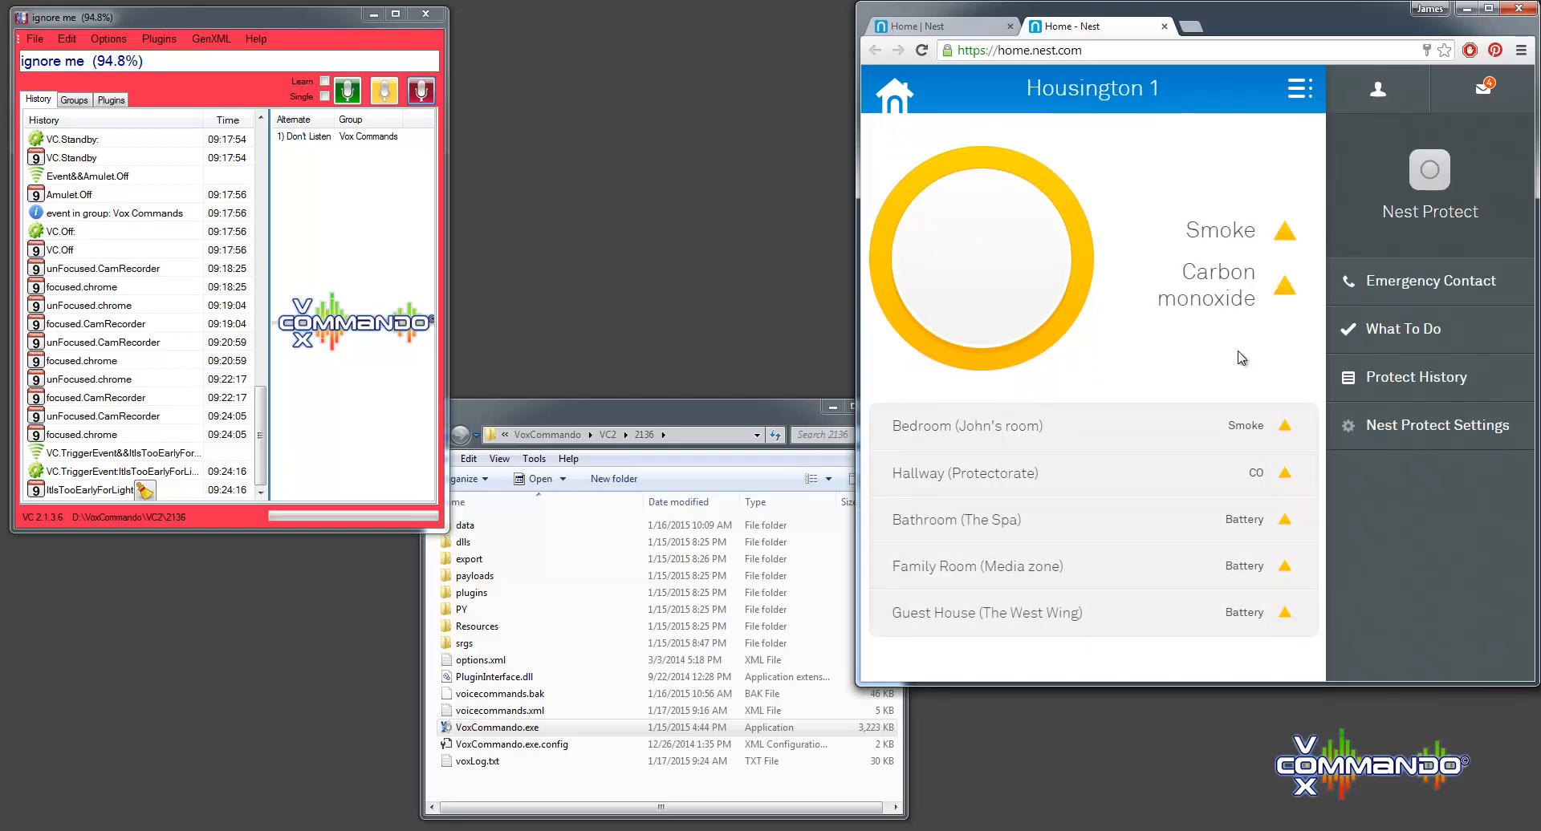
mouse_move(1253, 456)
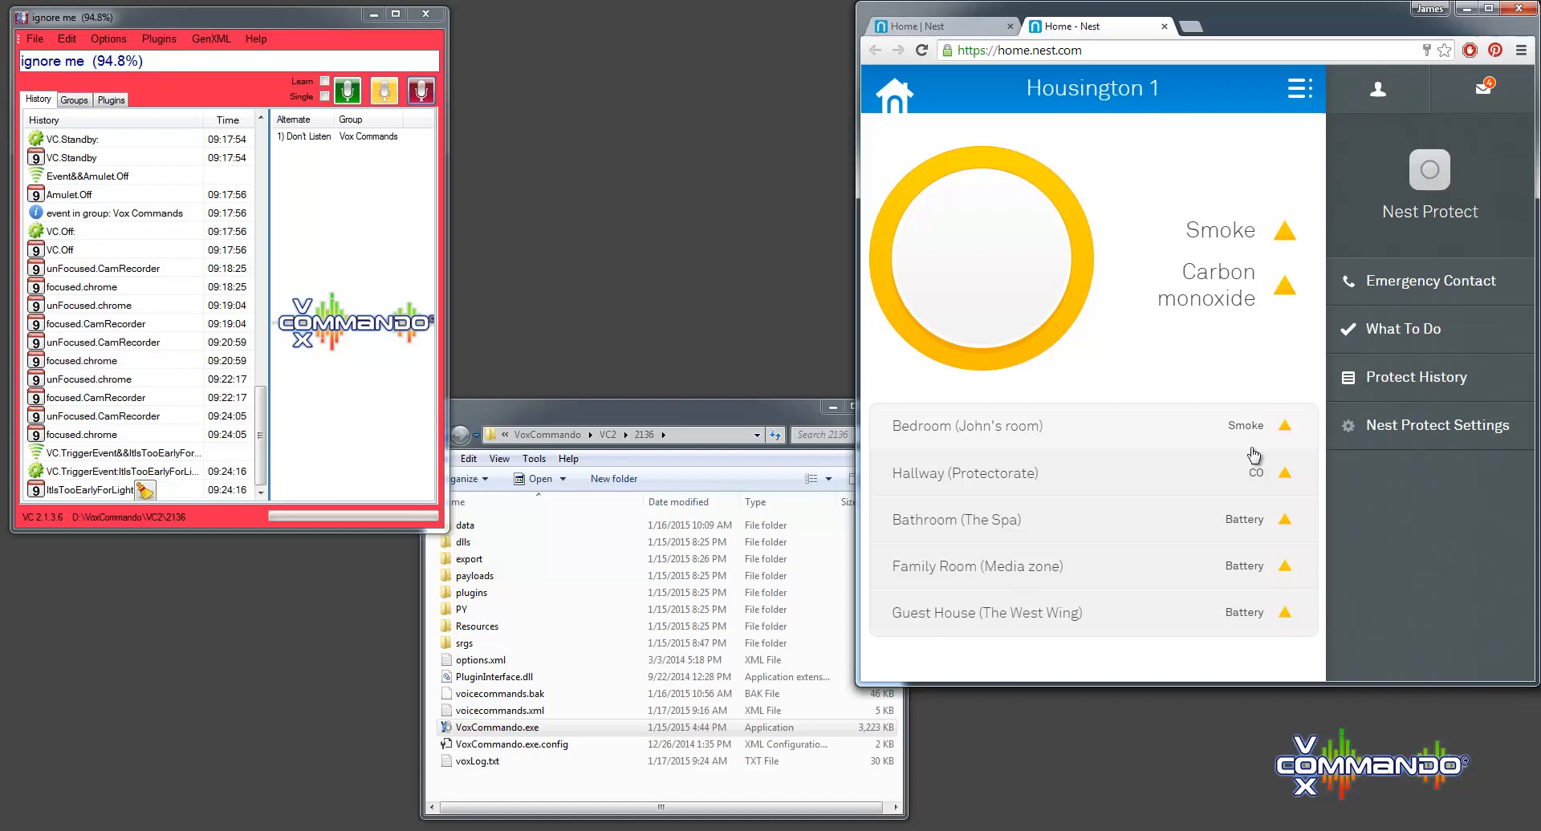
mouse_move(1232, 670)
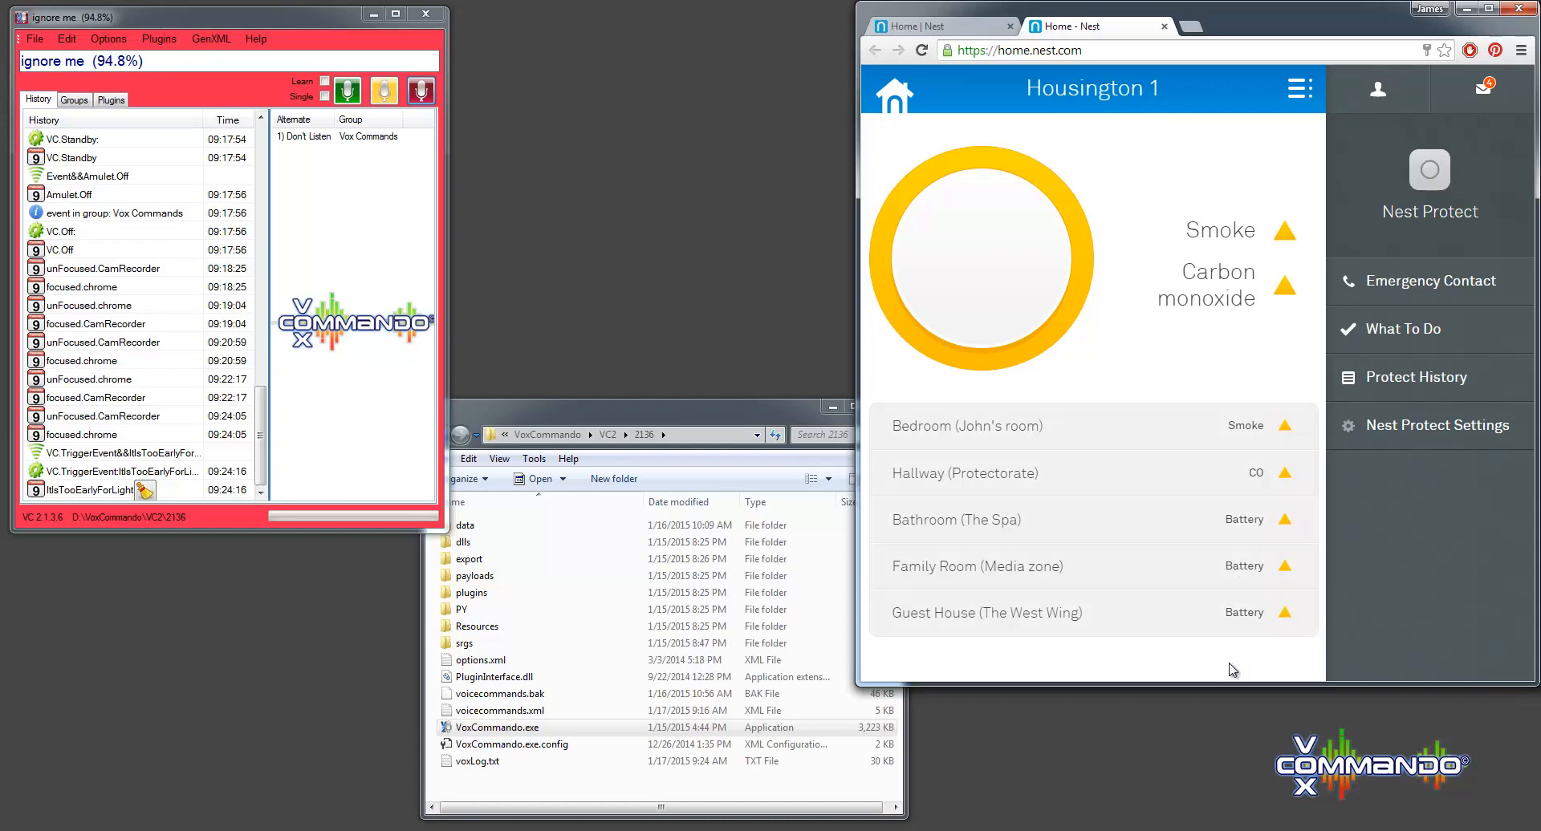
mouse_move(1259, 722)
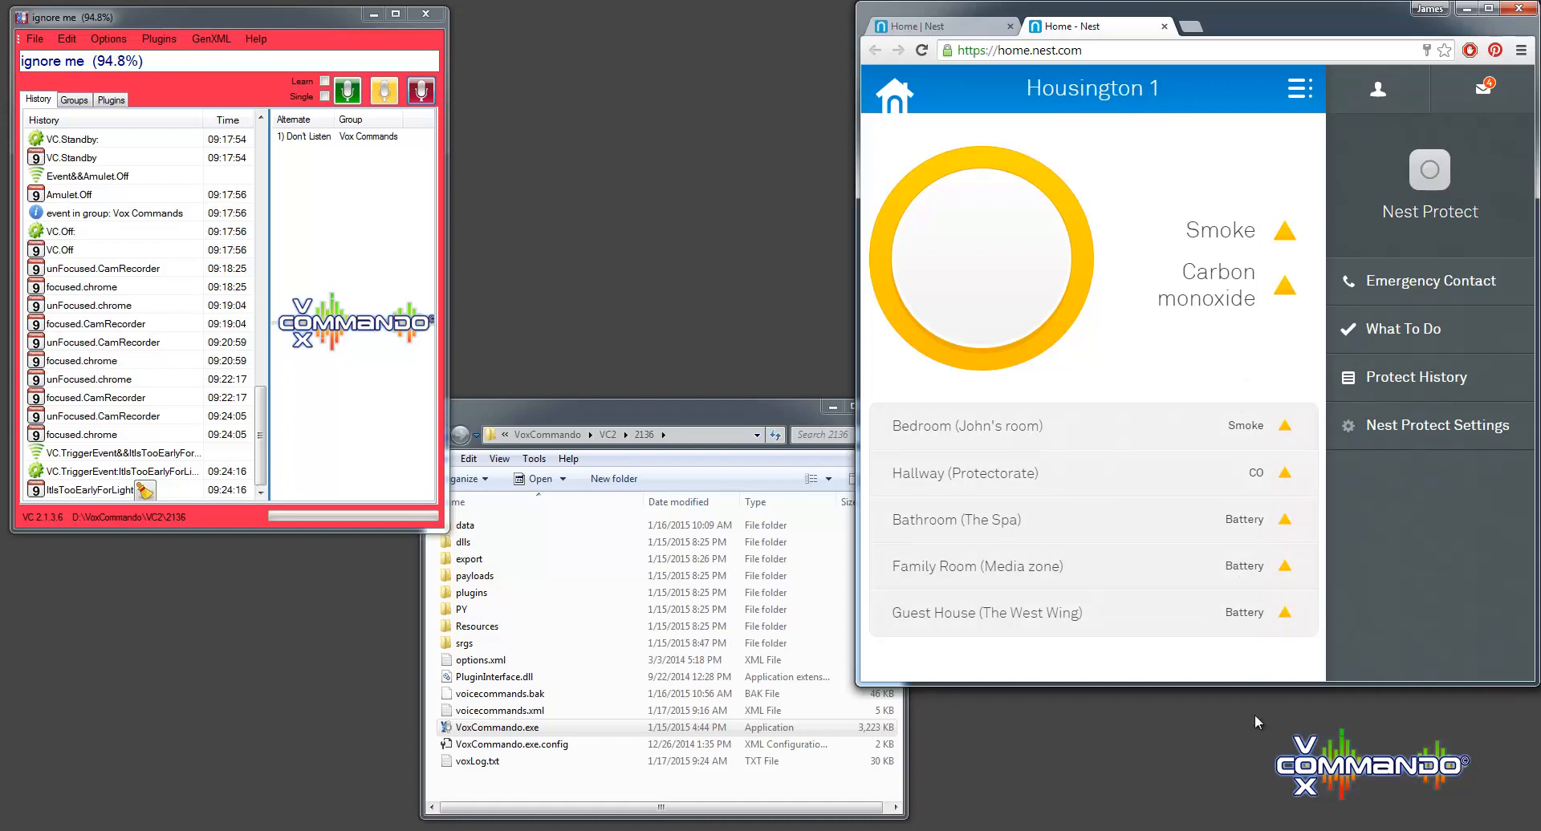
mouse_move(1146, 368)
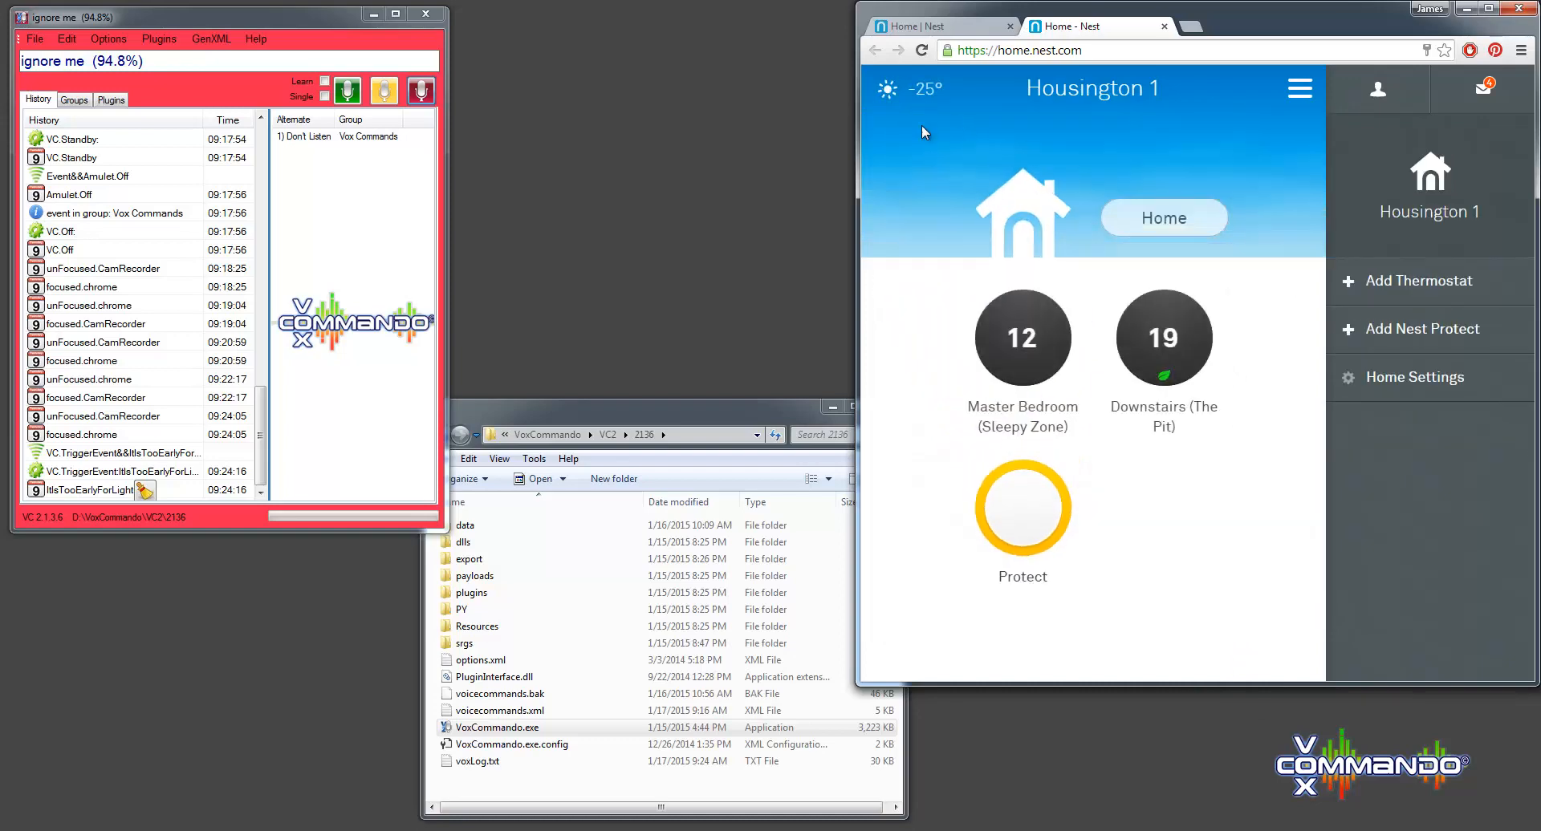
mouse_move(917, 140)
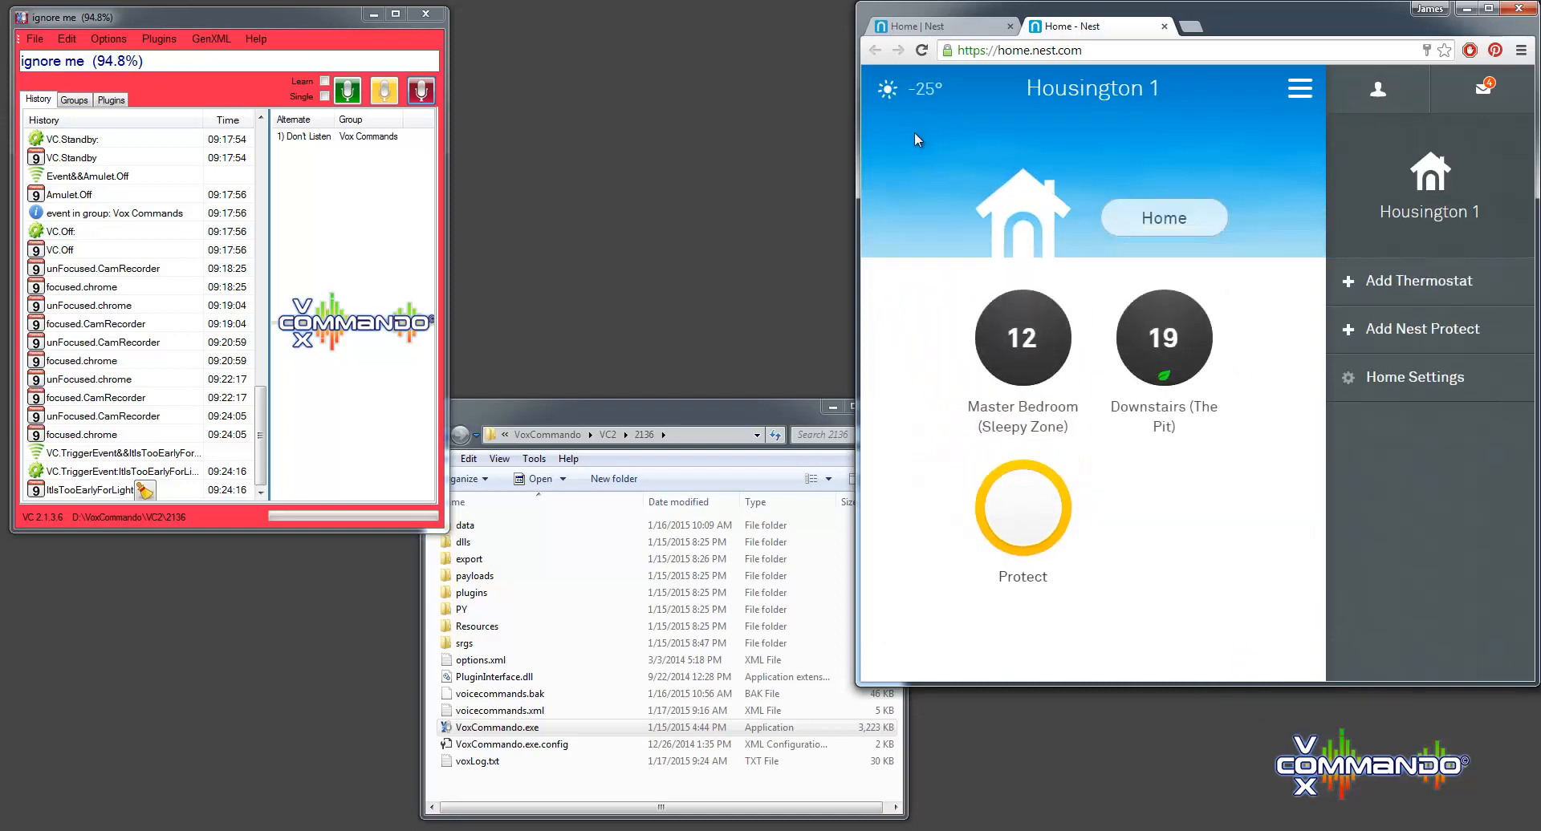
mouse_move(769, 284)
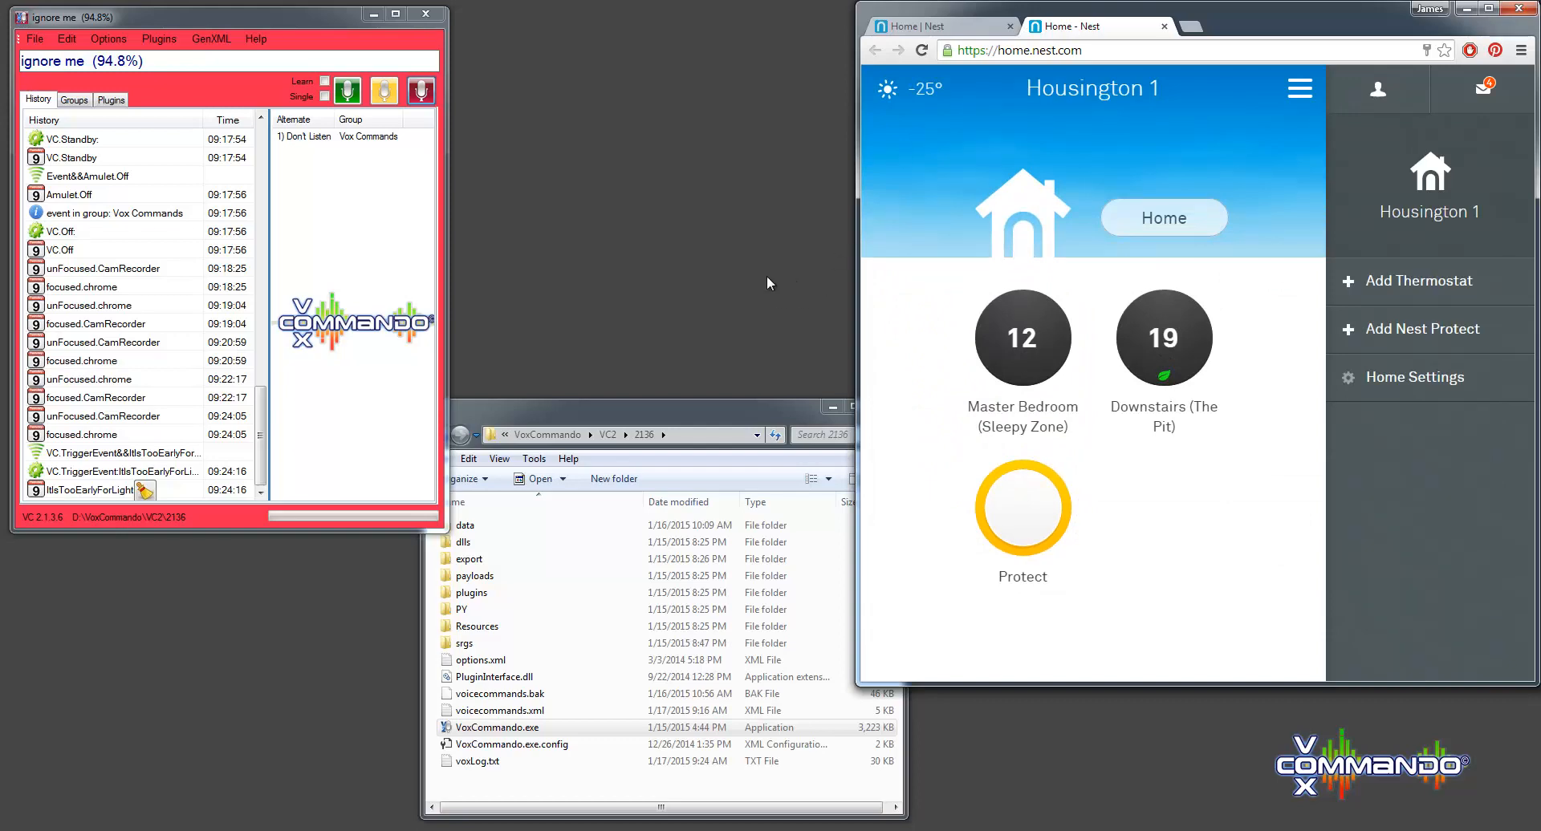
- Focus the Explorer window and enter the export folder containing VcCollection_Nest.xml
click(469, 558)
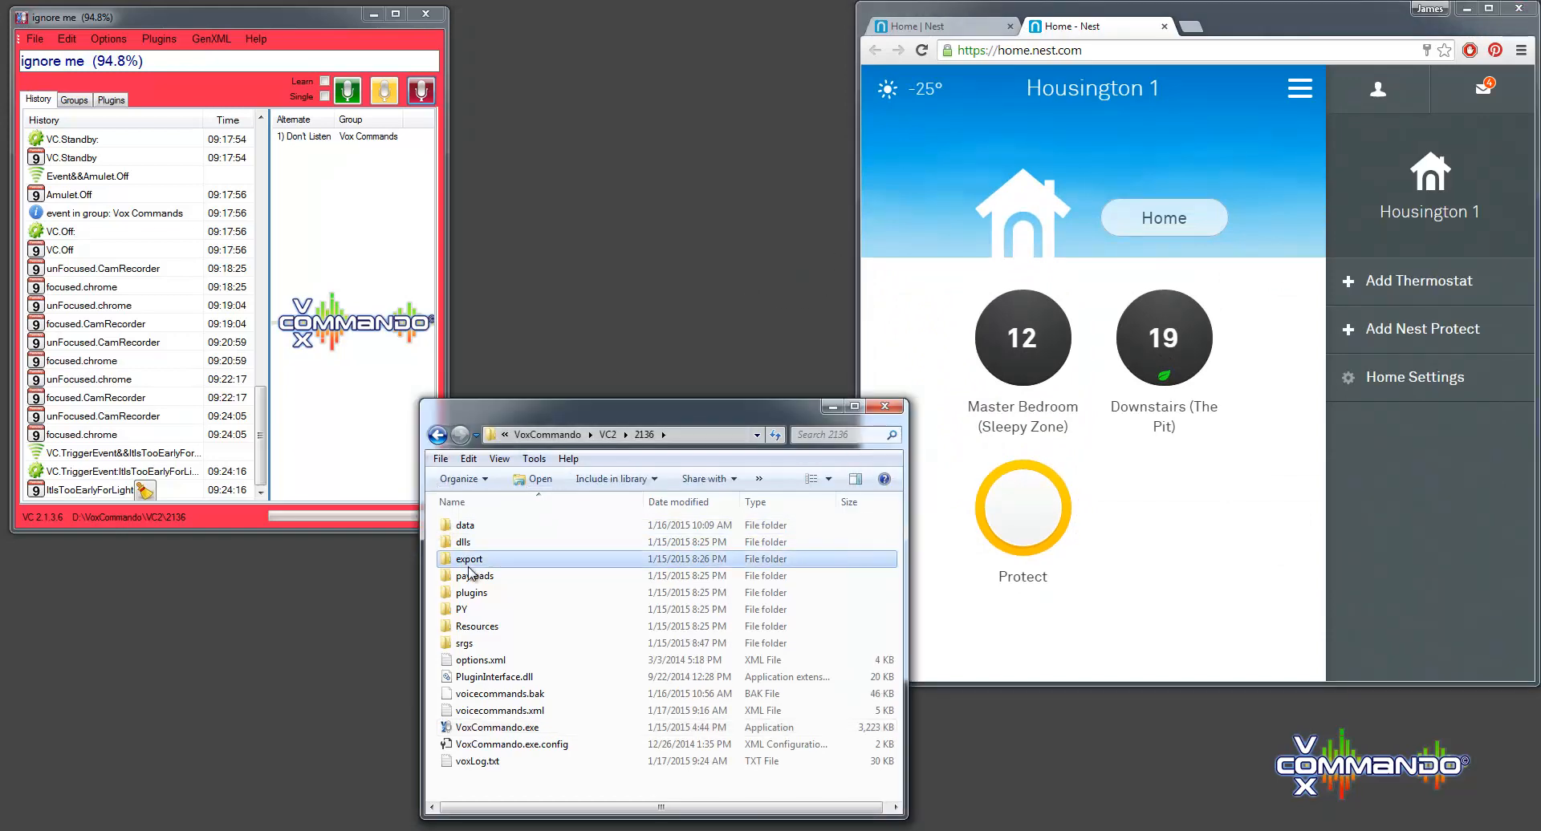
double_click(469, 558)
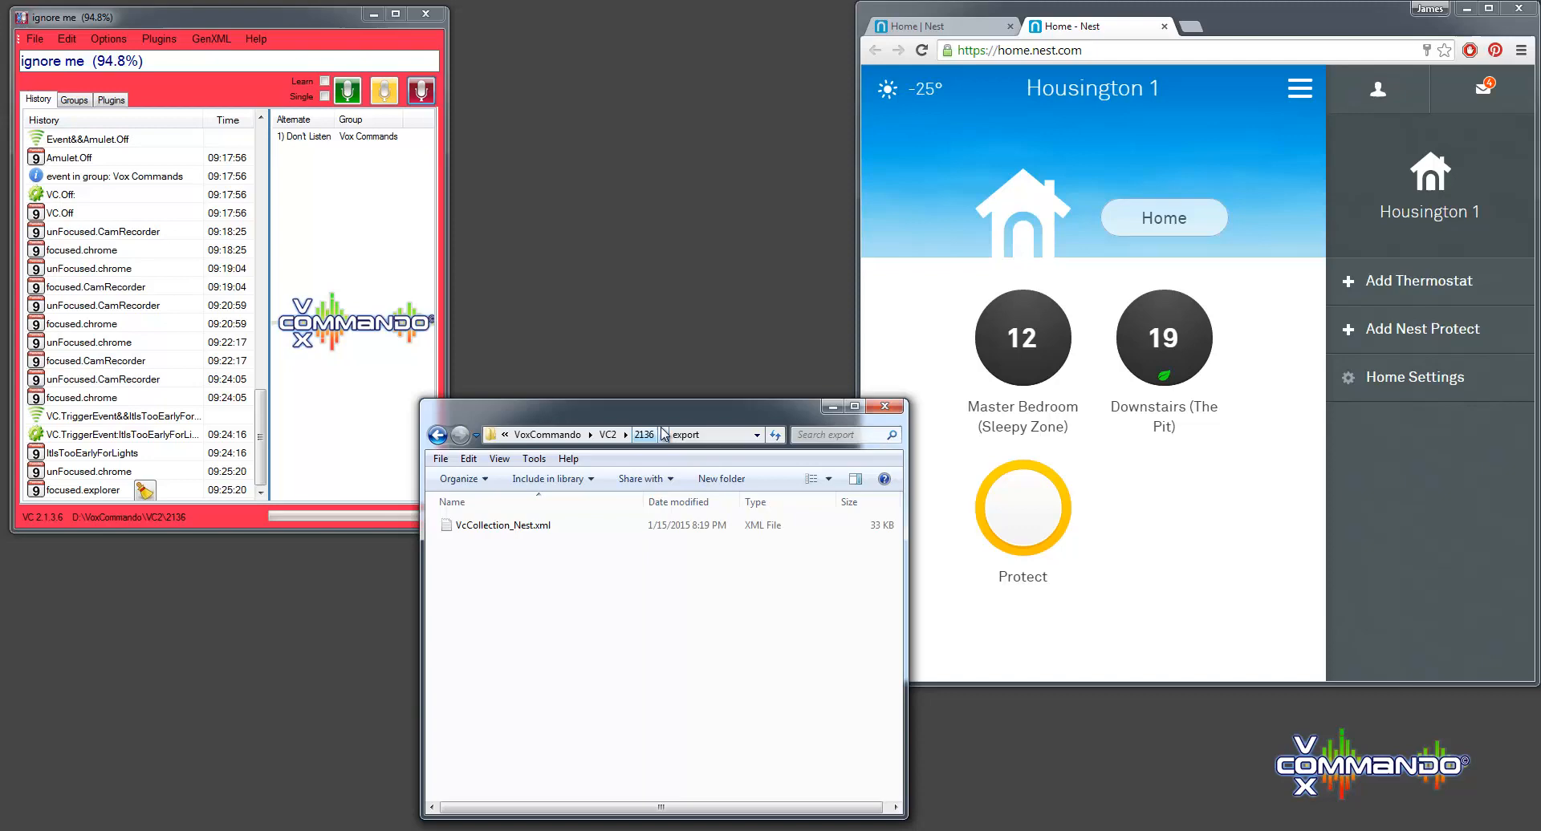
mouse_move(715, 374)
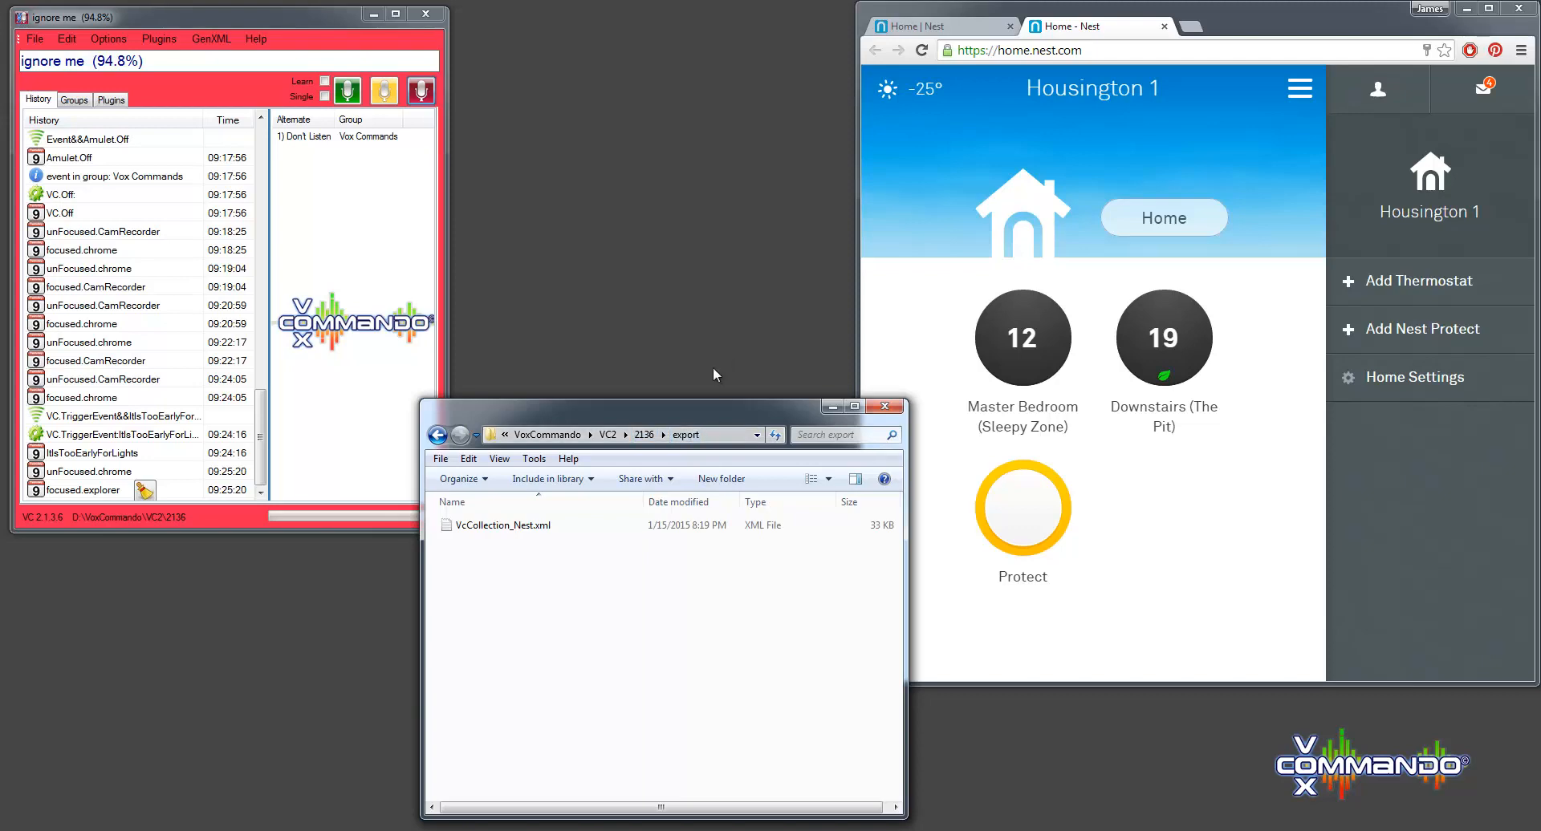
mouse_move(10, 71)
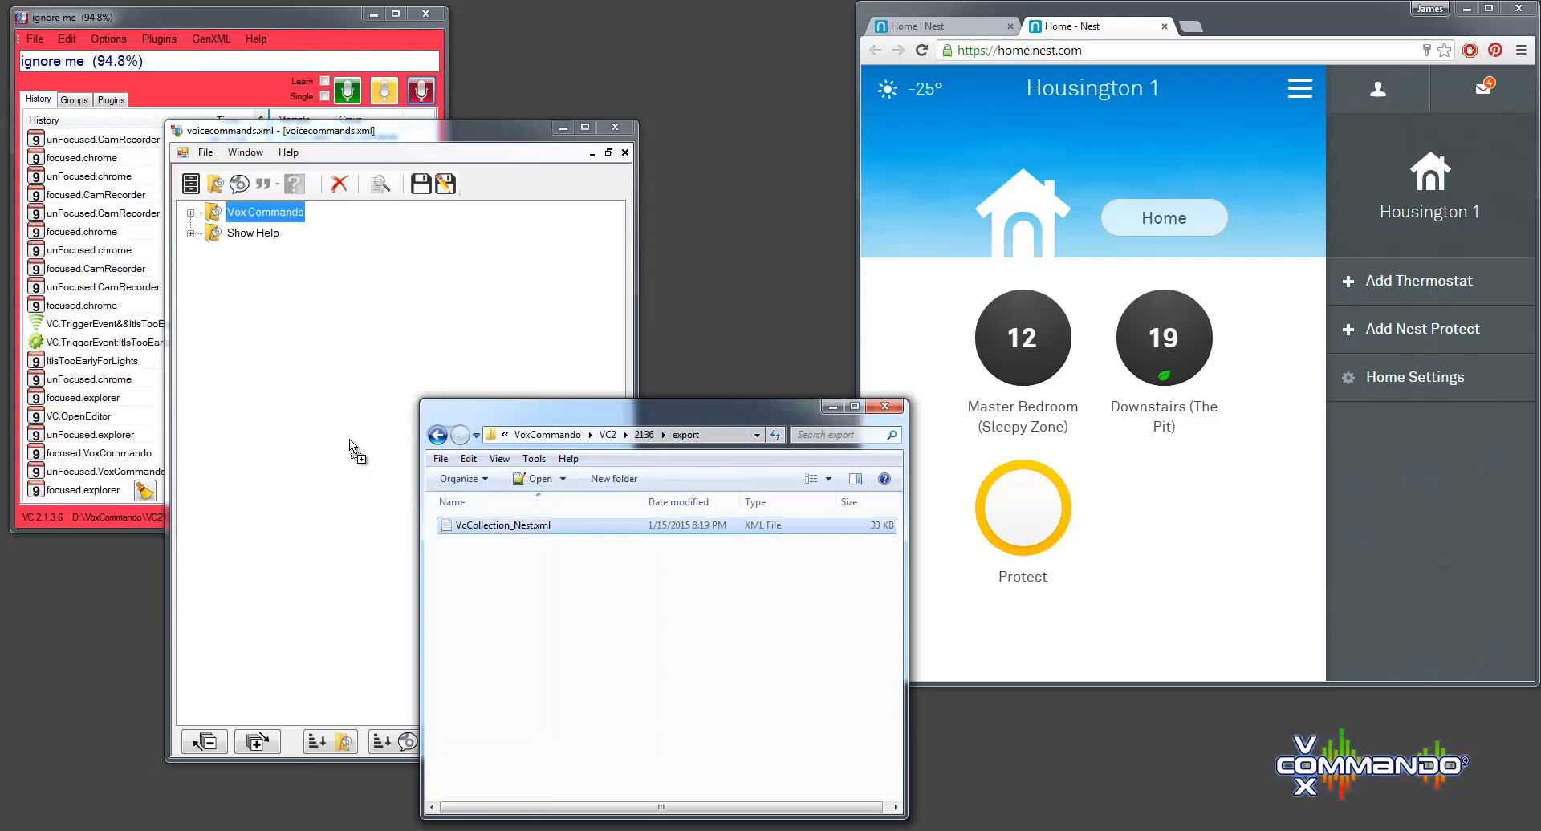
- Import the Nest group and select its '1. Create Nest folder' command, viewing its actions
click(202, 252)
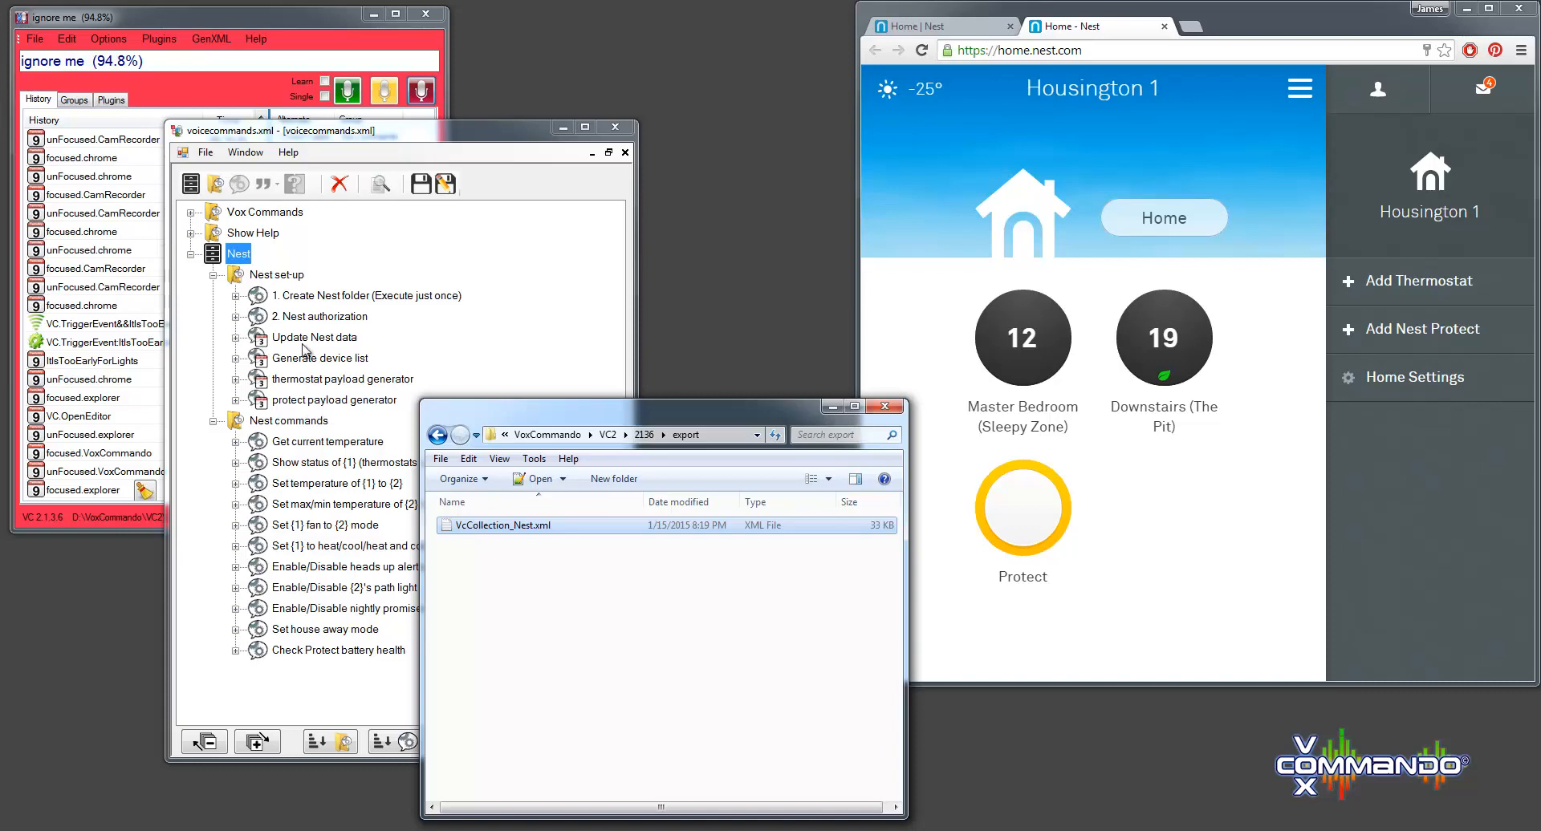
mouse_move(324, 361)
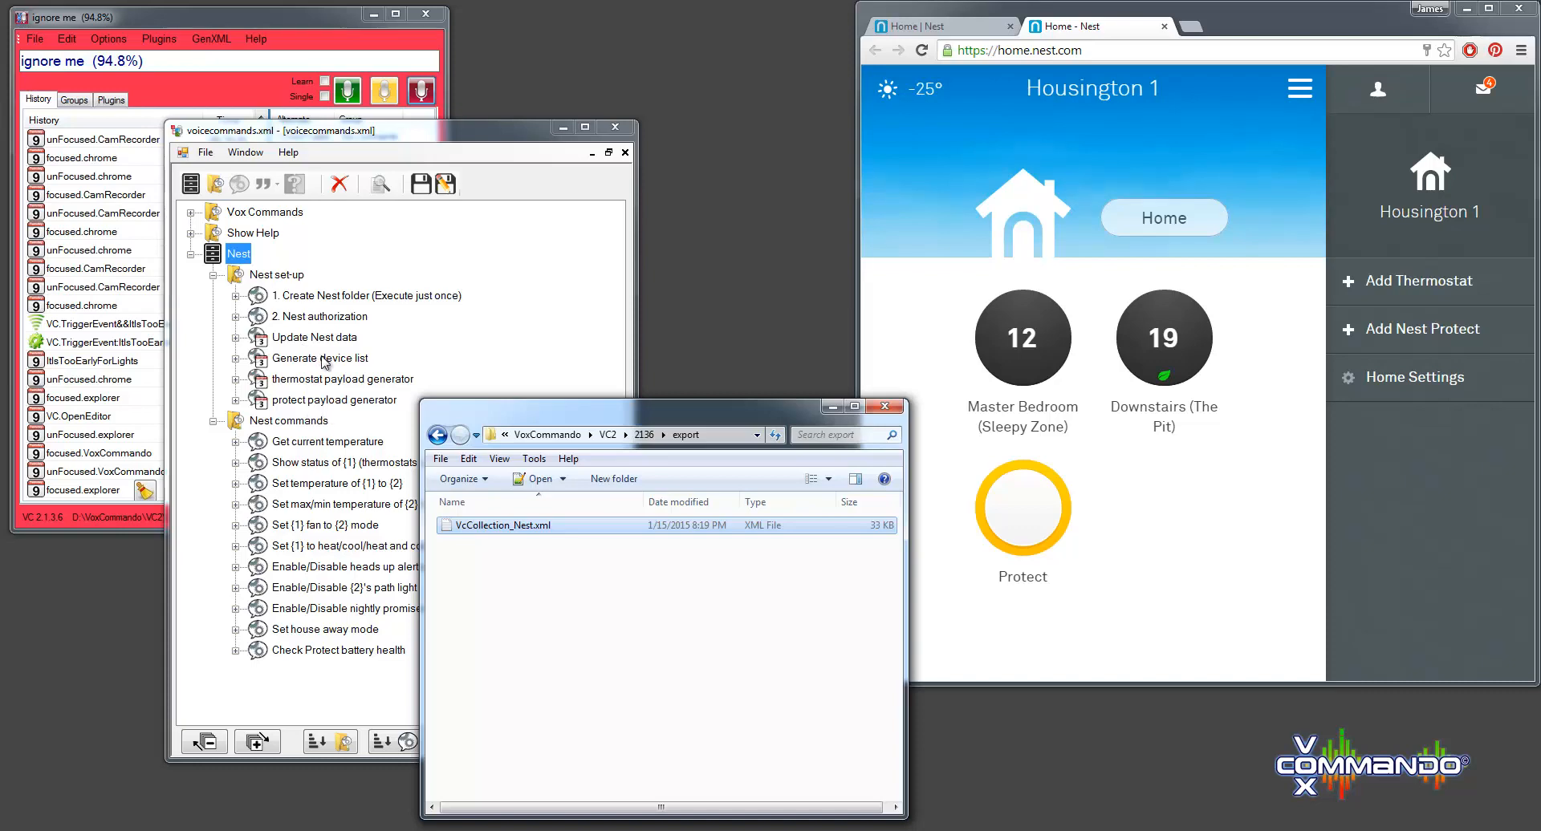
click(366, 296)
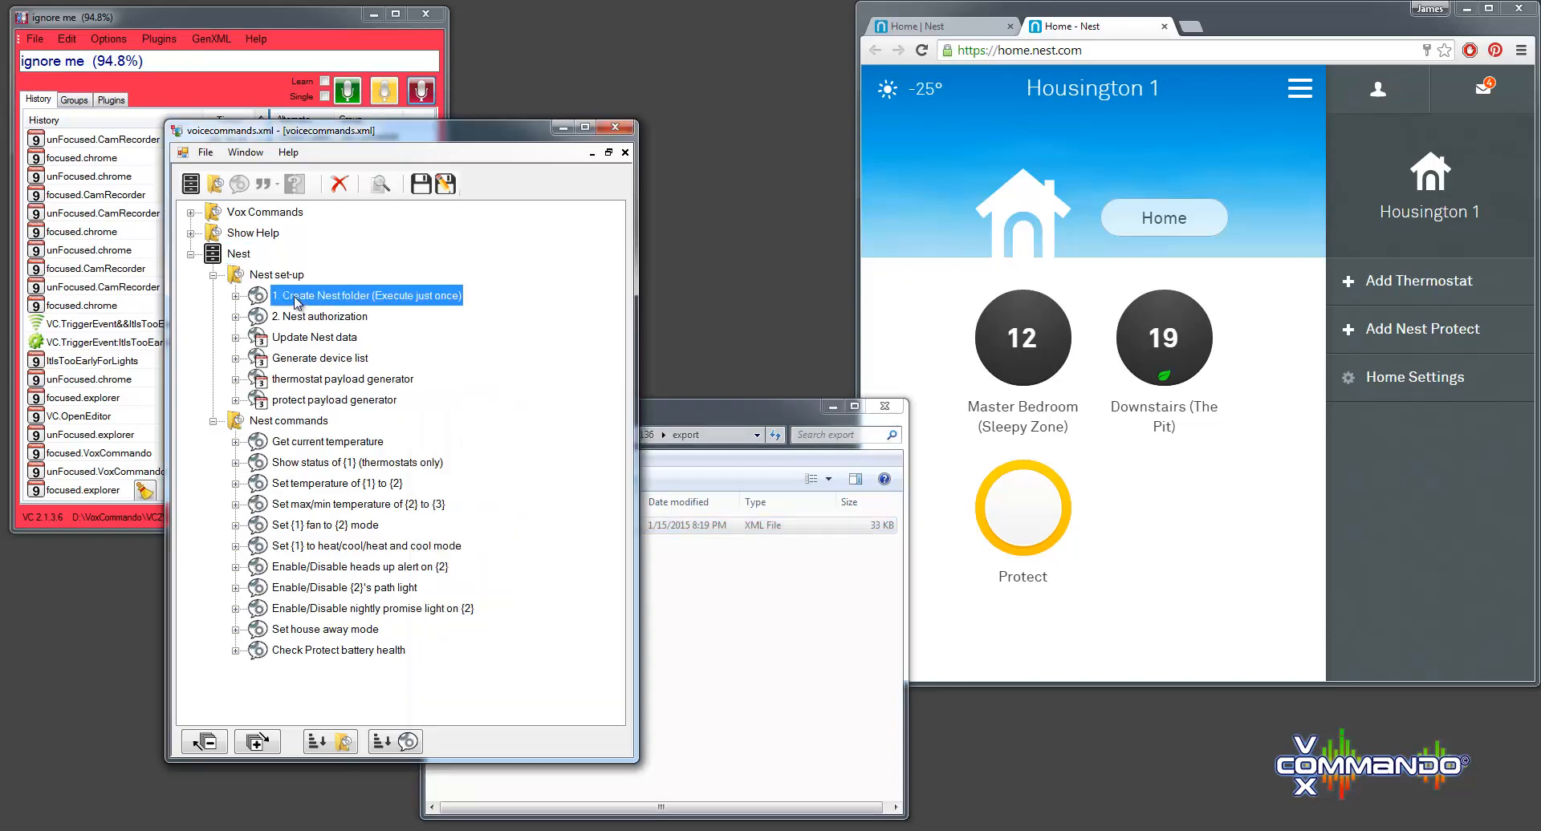
click(318, 316)
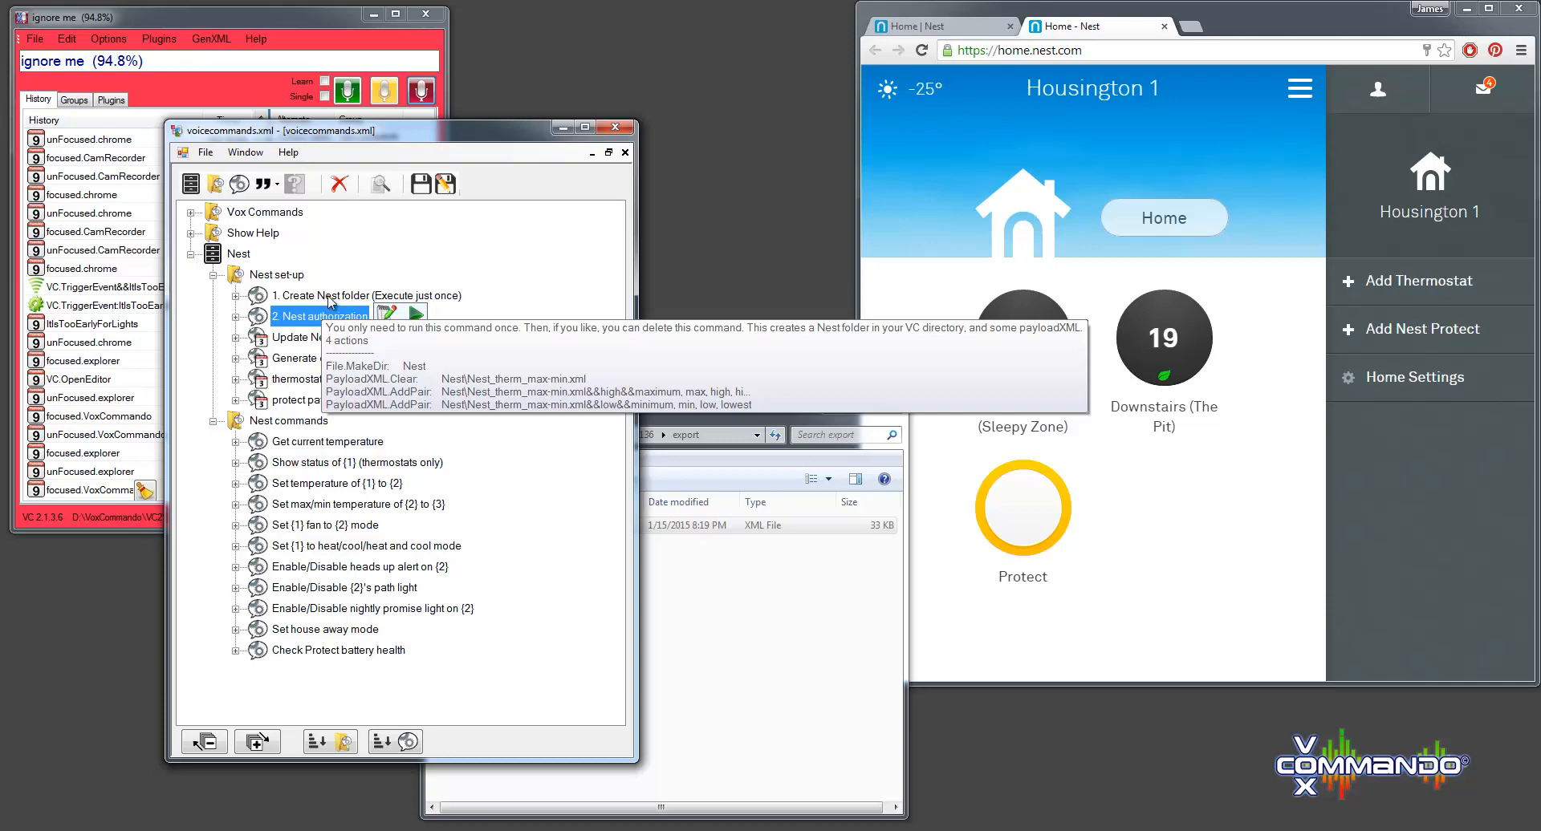
click(358, 296)
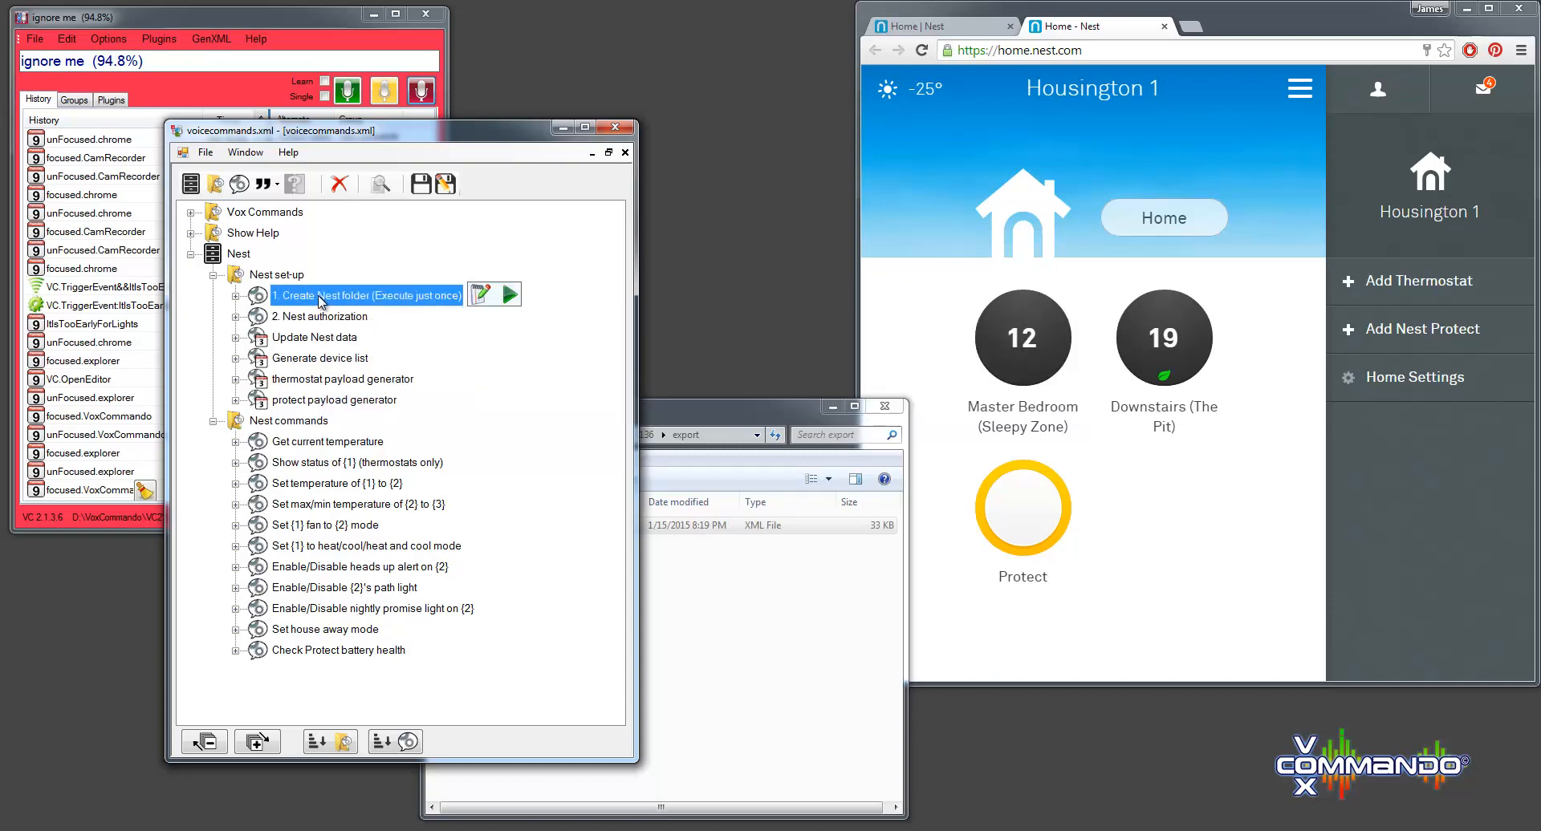
mouse_move(649, 419)
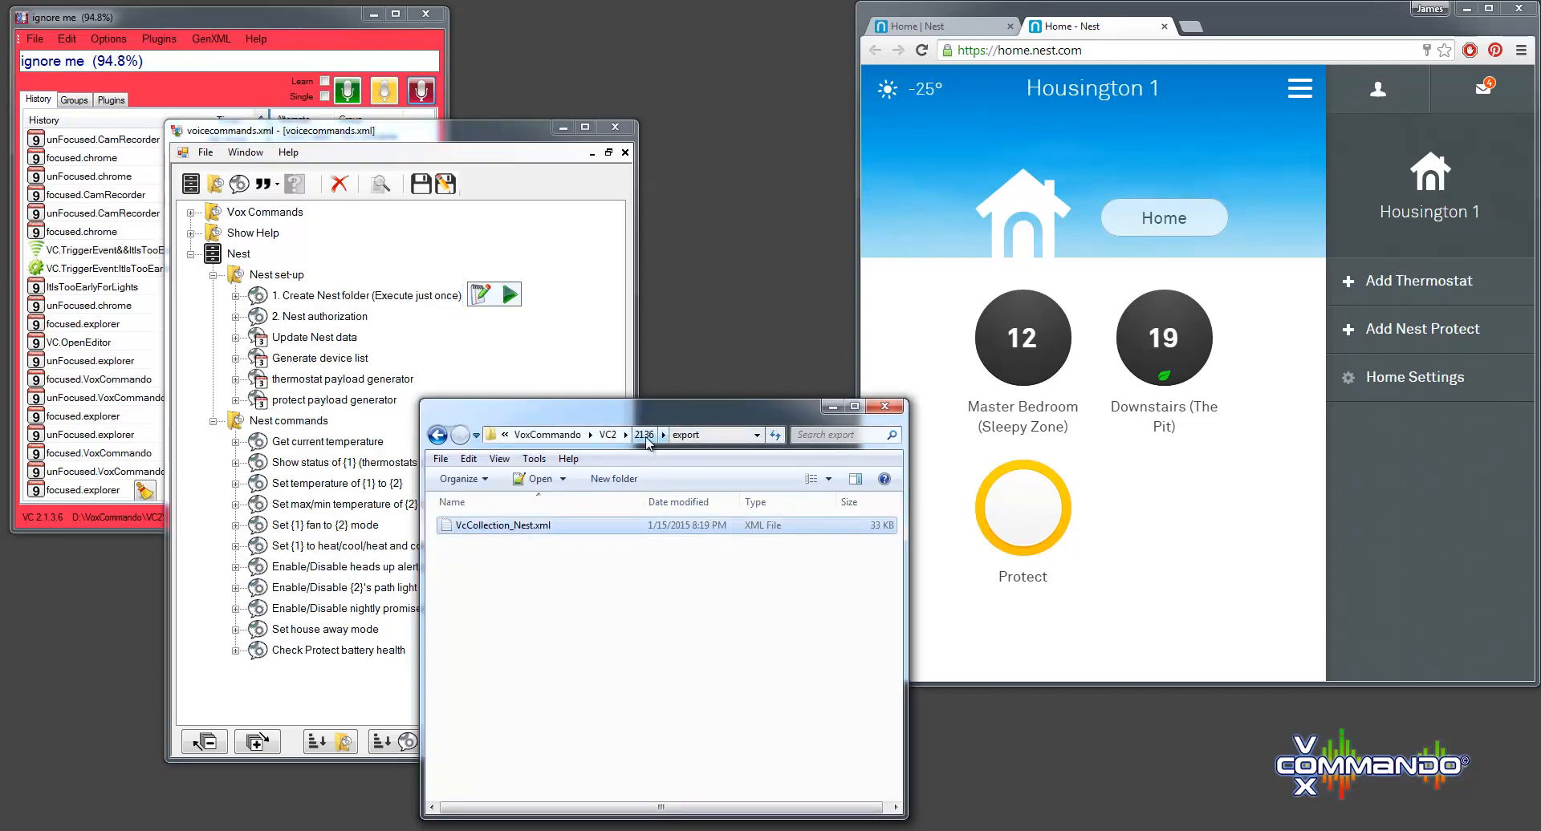
- Run Create Nest folder, then view the new Nest folder holding Nest_therm_max-min.xml
click(644, 435)
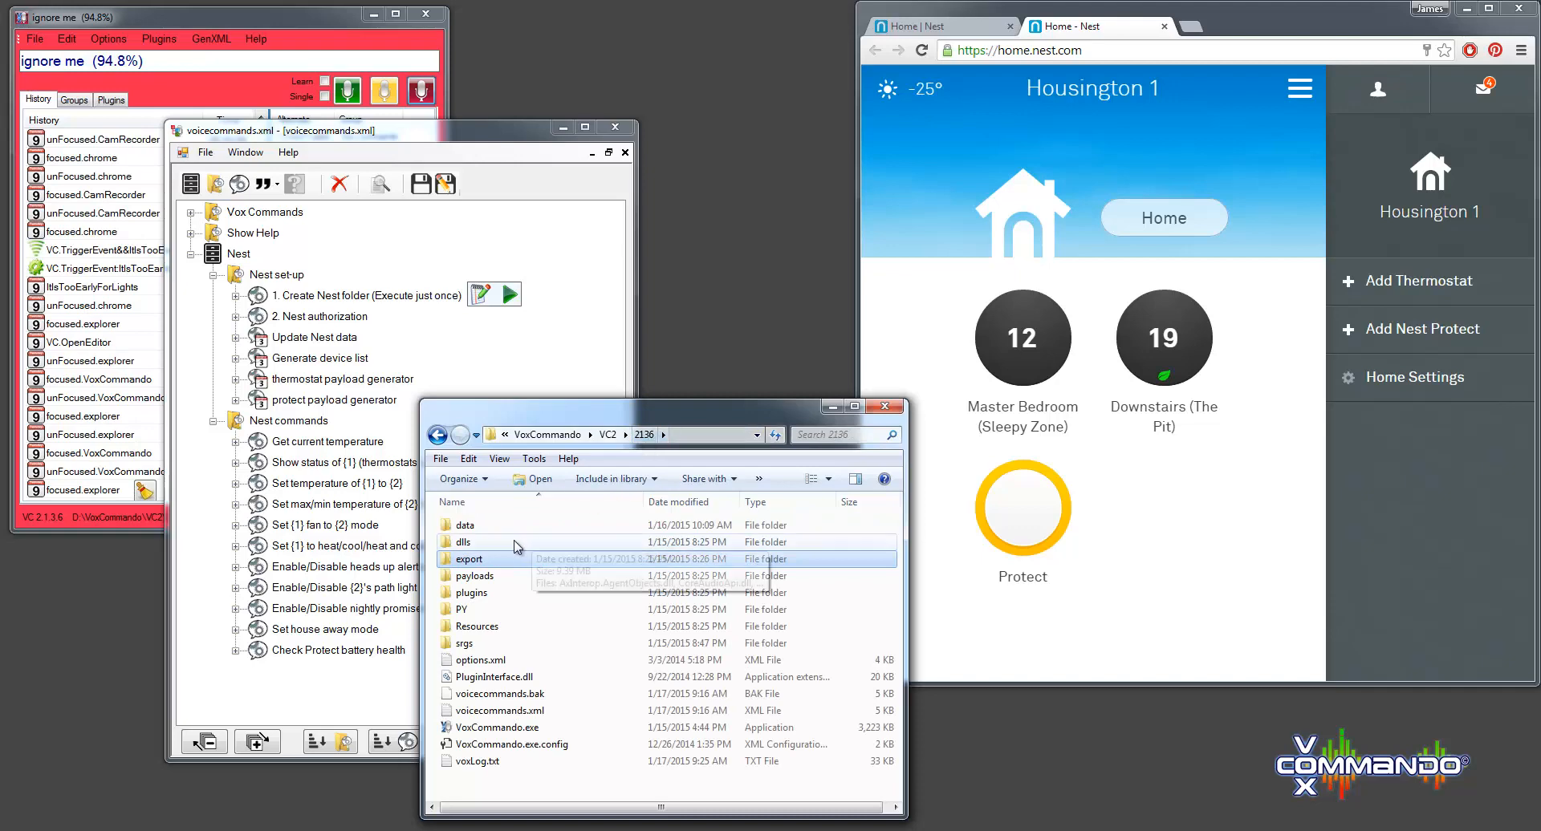
mouse_move(502, 578)
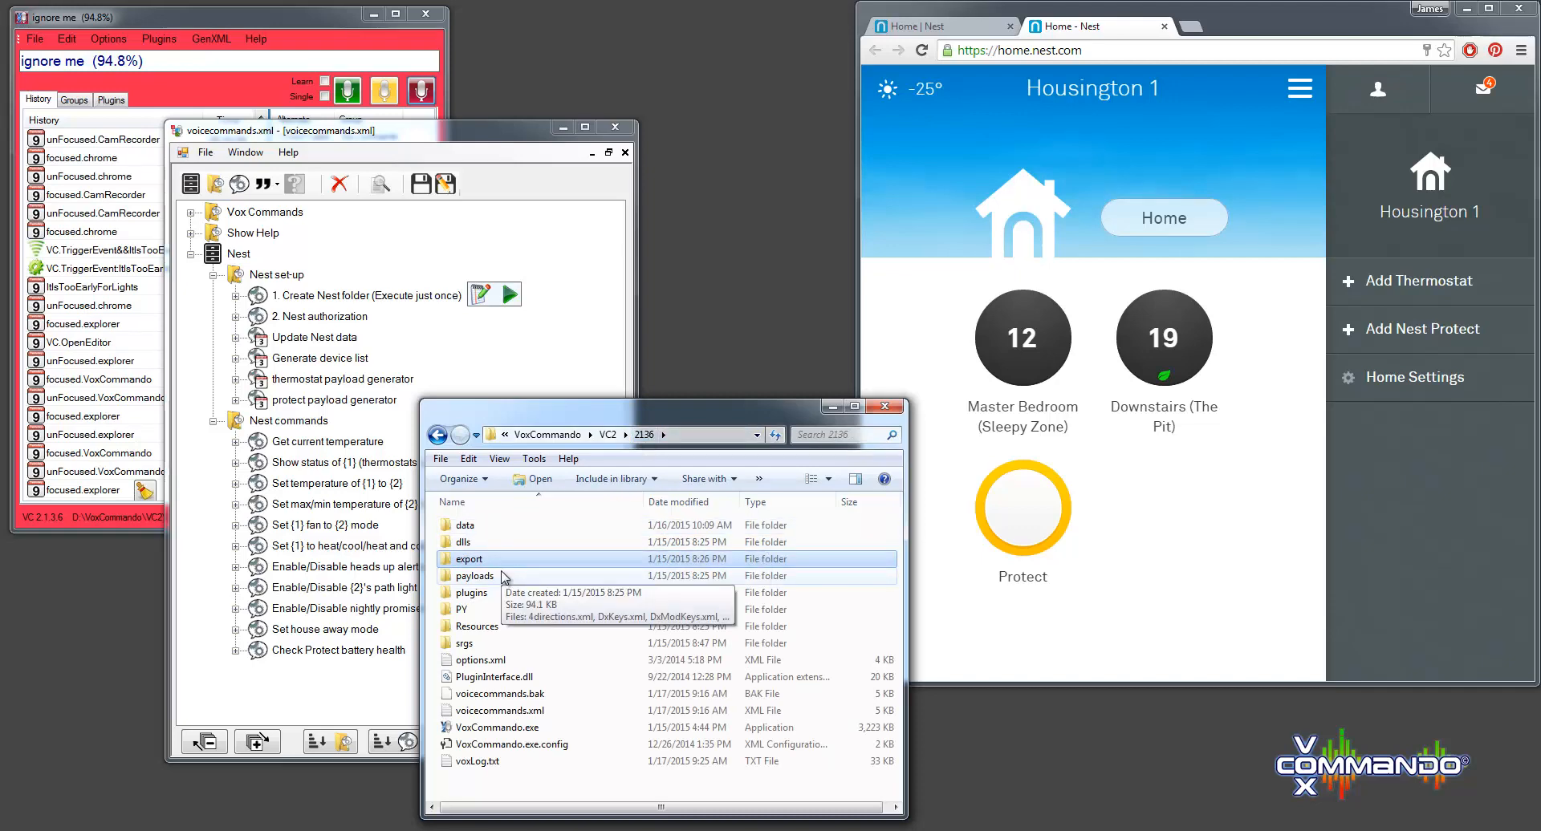
mouse_move(469, 685)
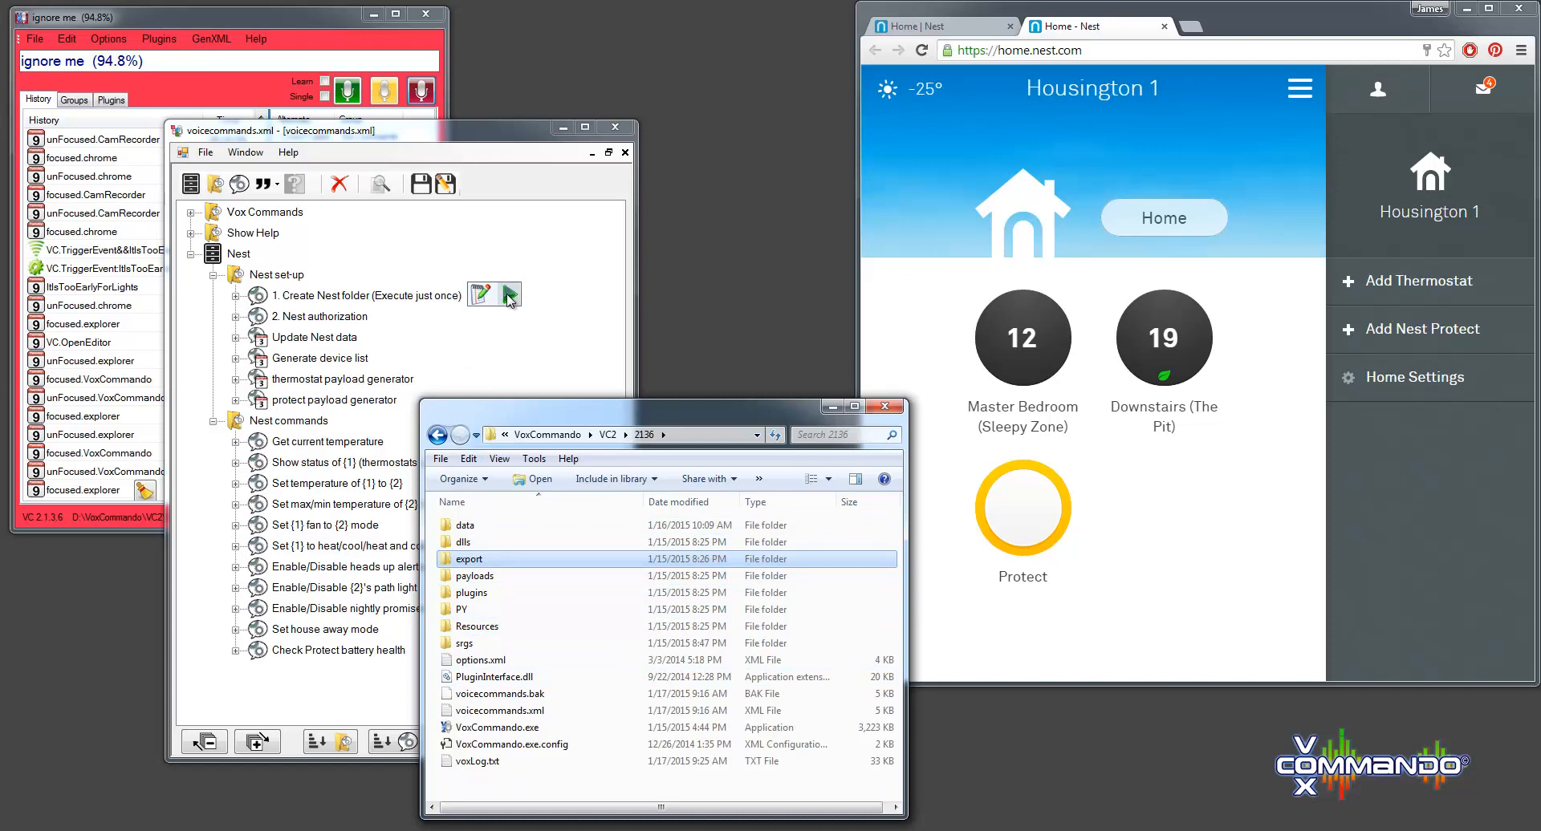
click(508, 296)
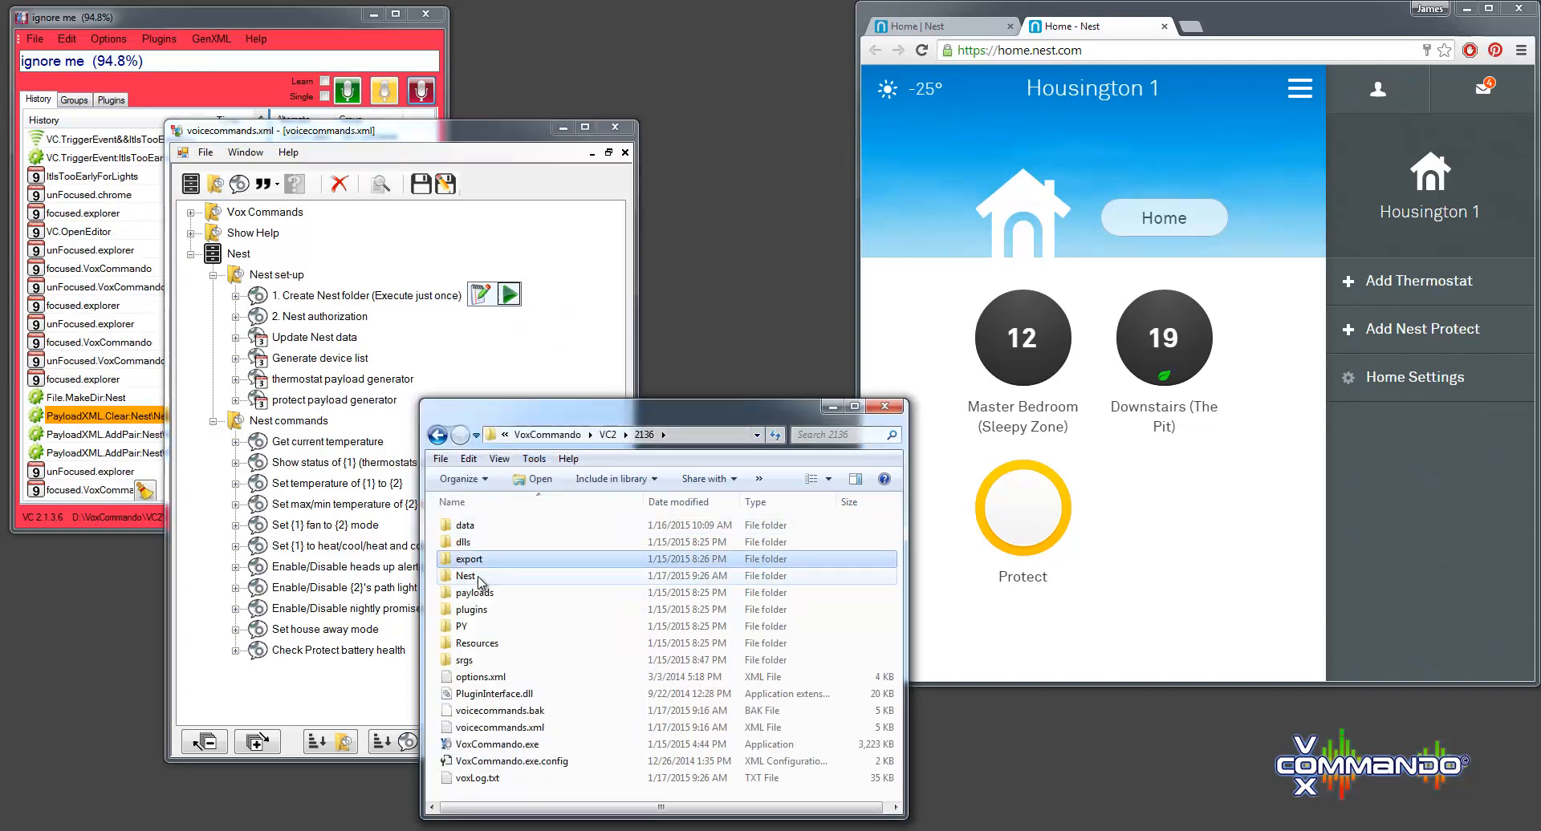
click(465, 576)
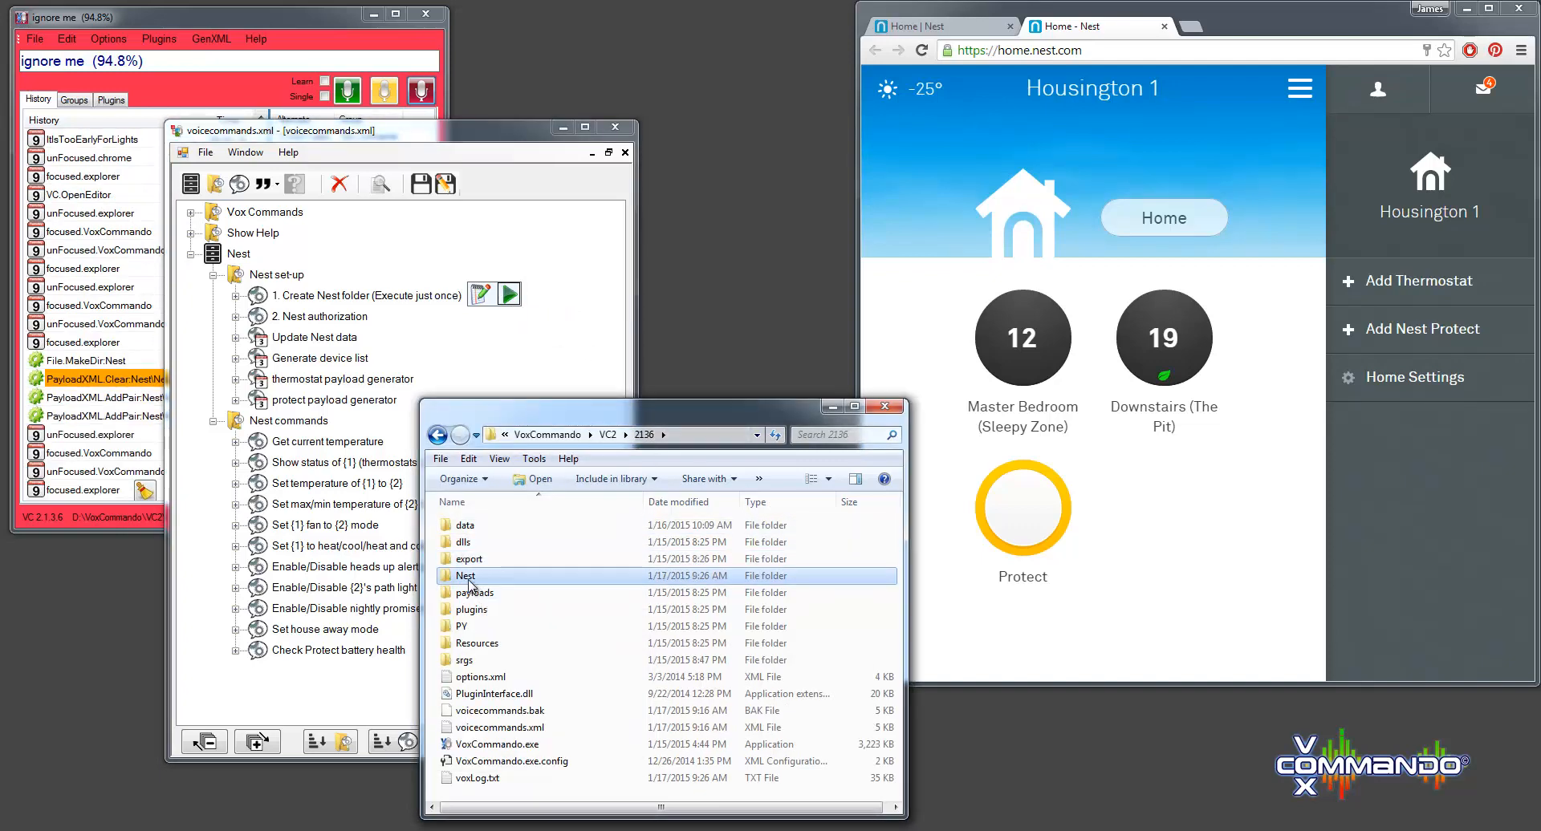
double_click(462, 577)
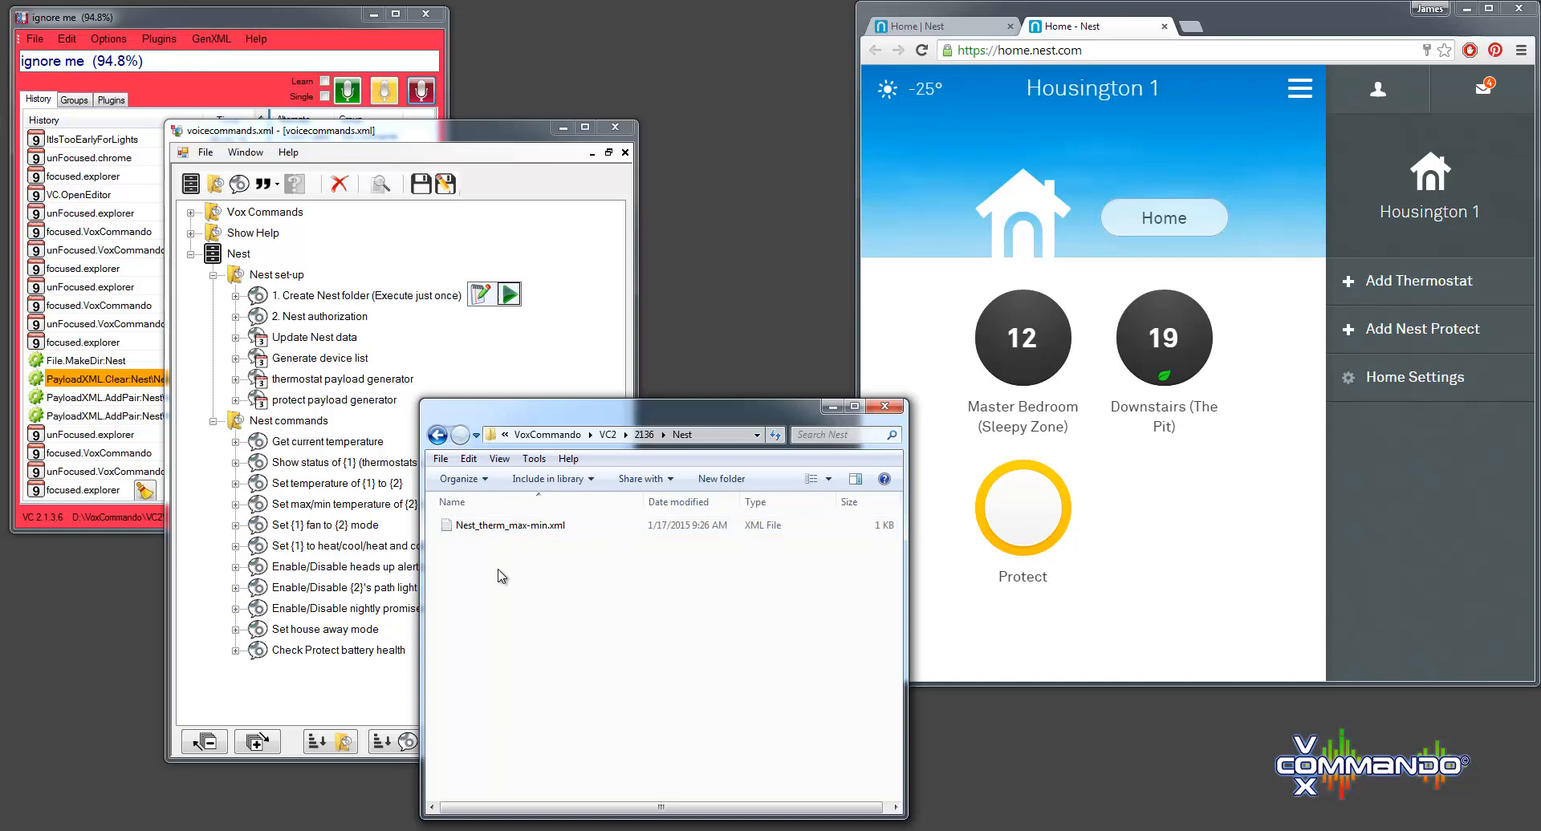
mouse_move(327, 323)
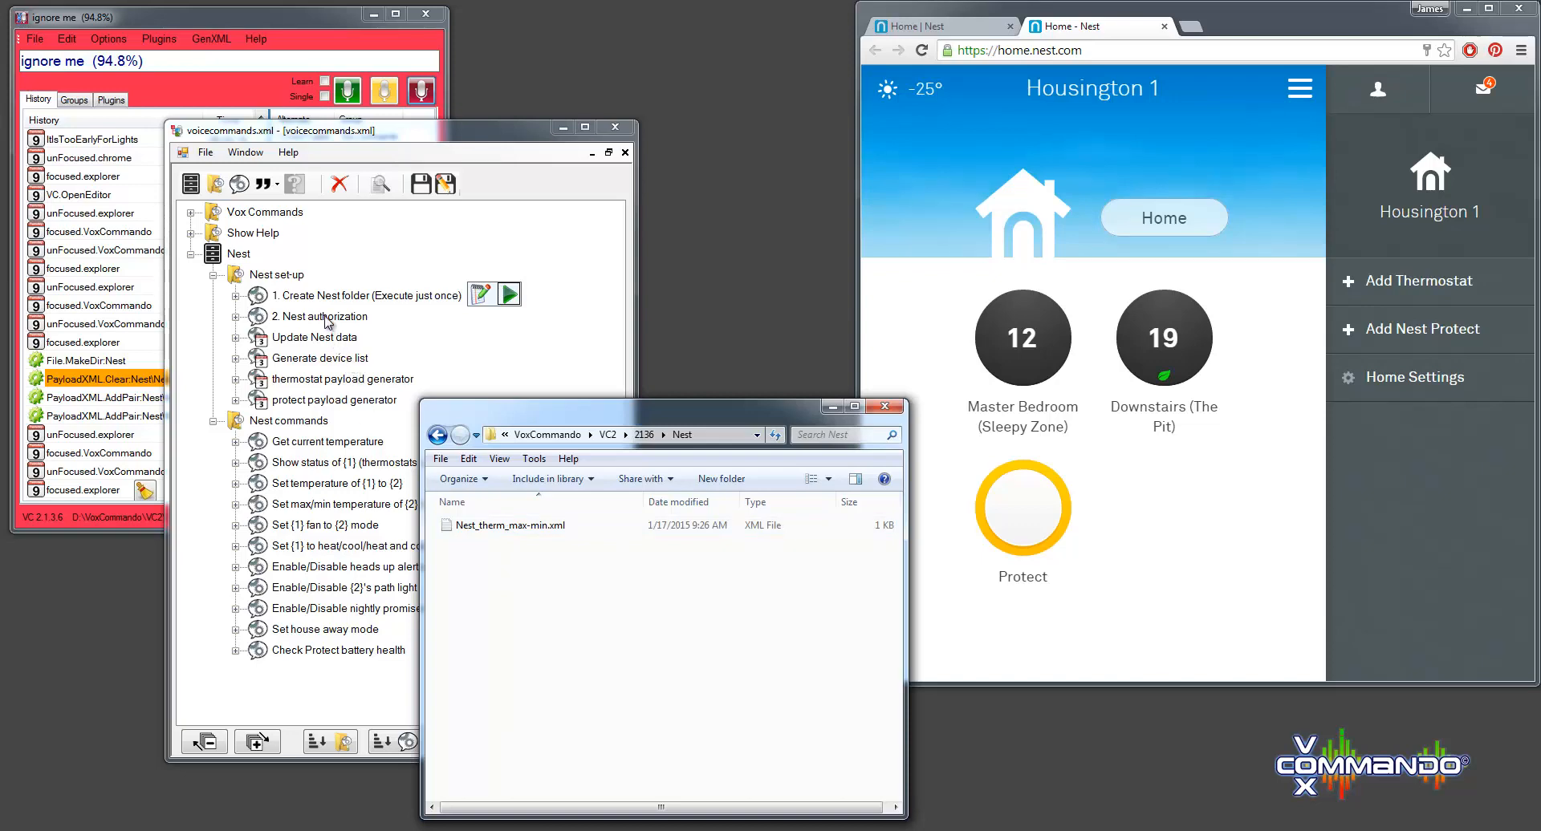
- Edit the '2. Nest authorization' Scrape.Post data with your Nest username and password
click(320, 316)
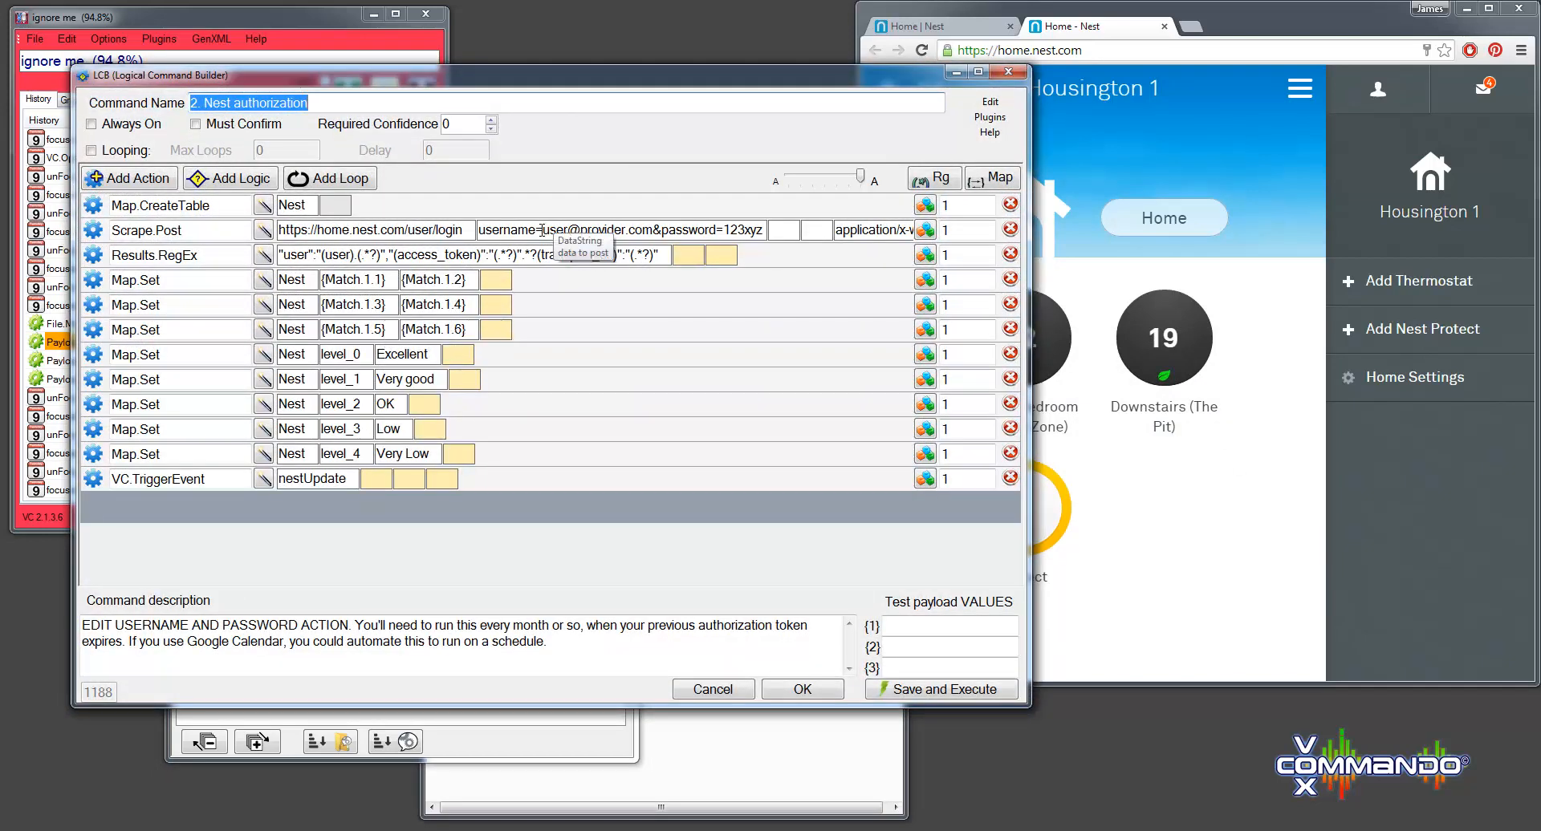
double_click(598, 230)
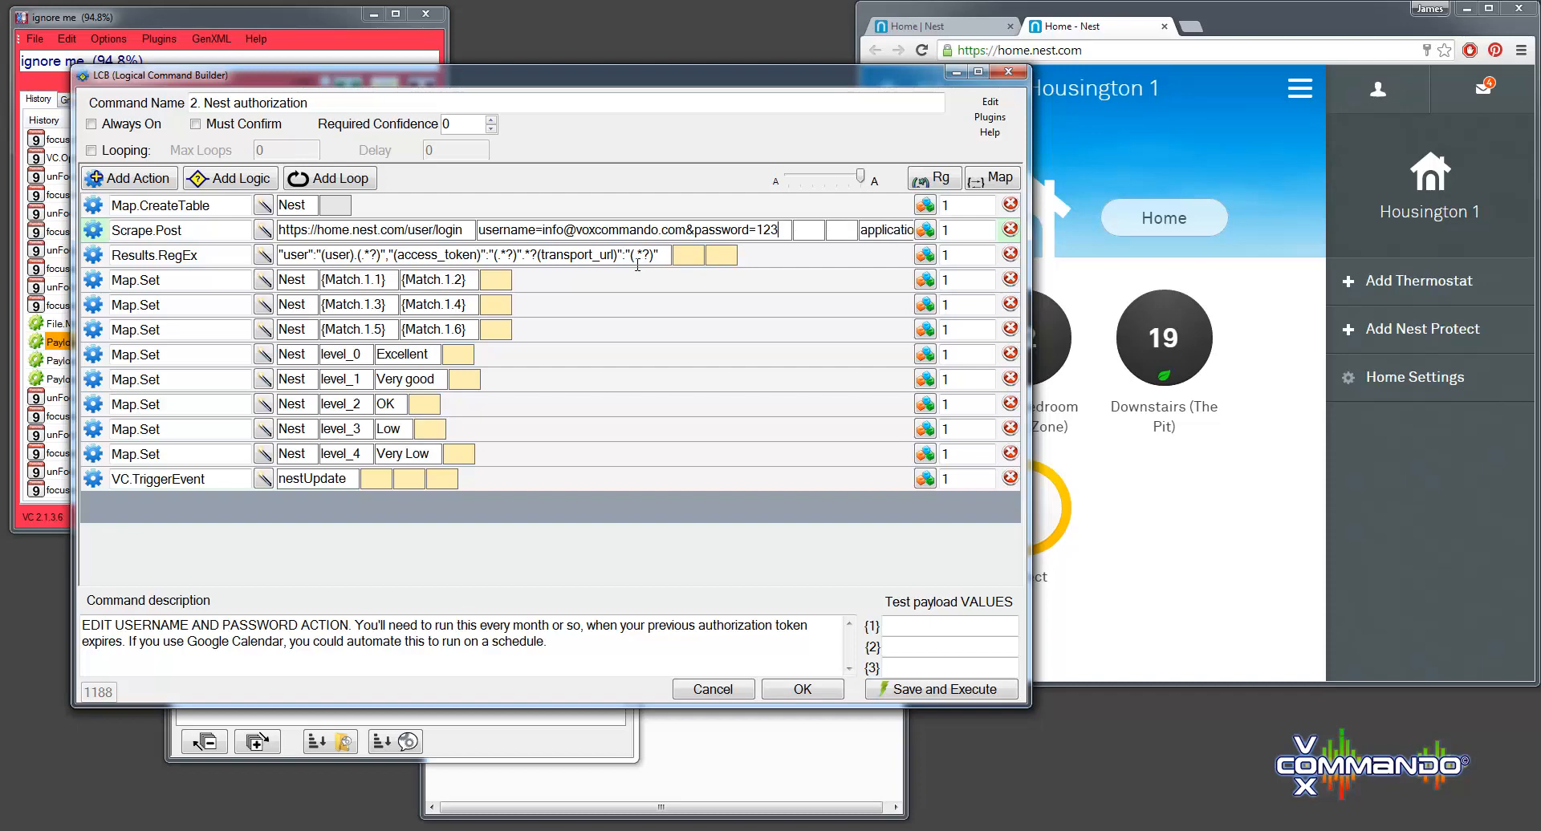
text(456)
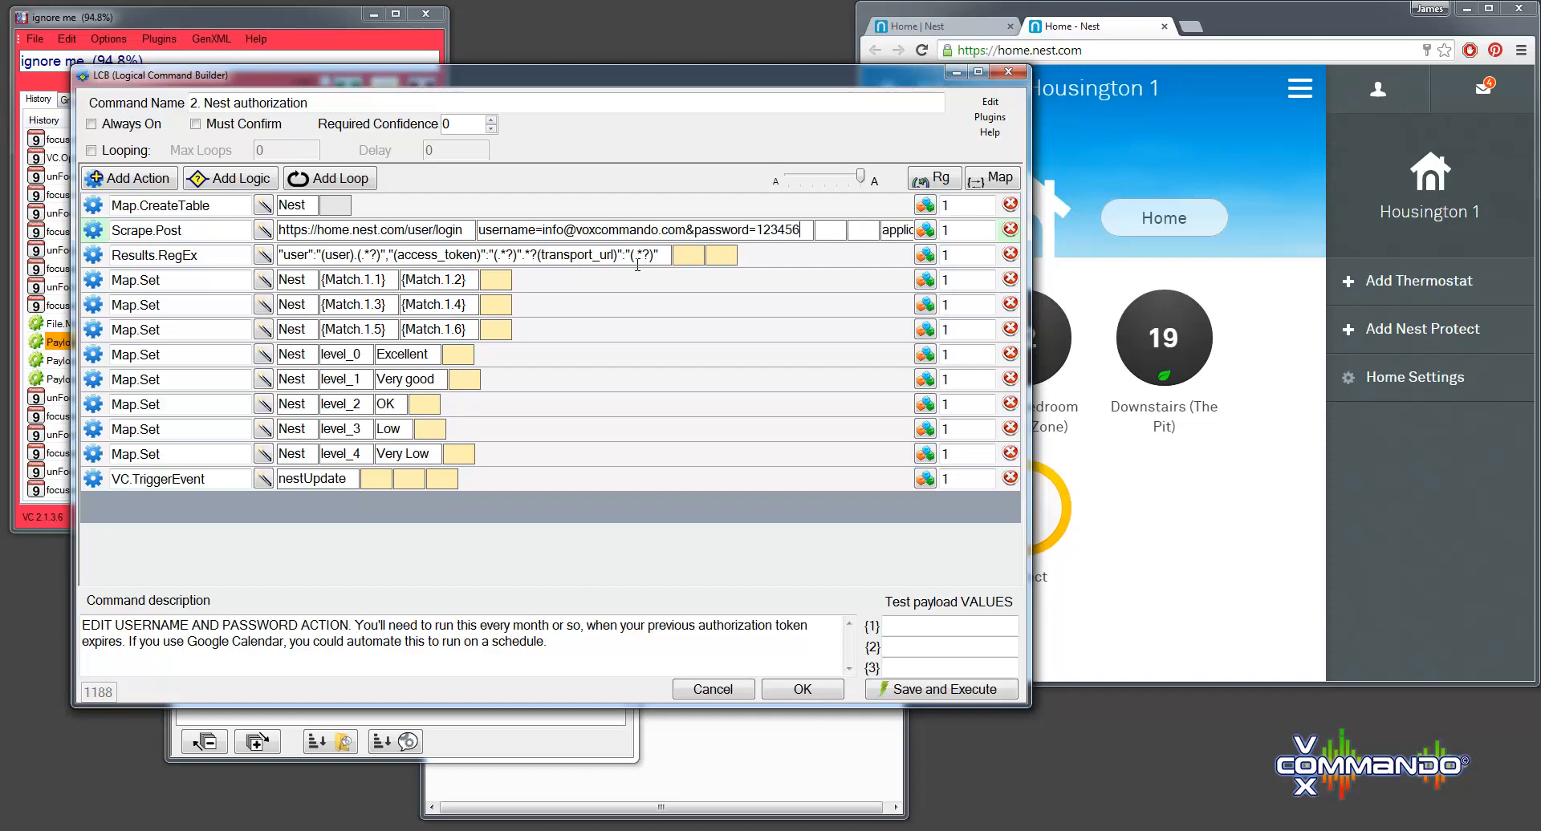
mouse_move(692, 327)
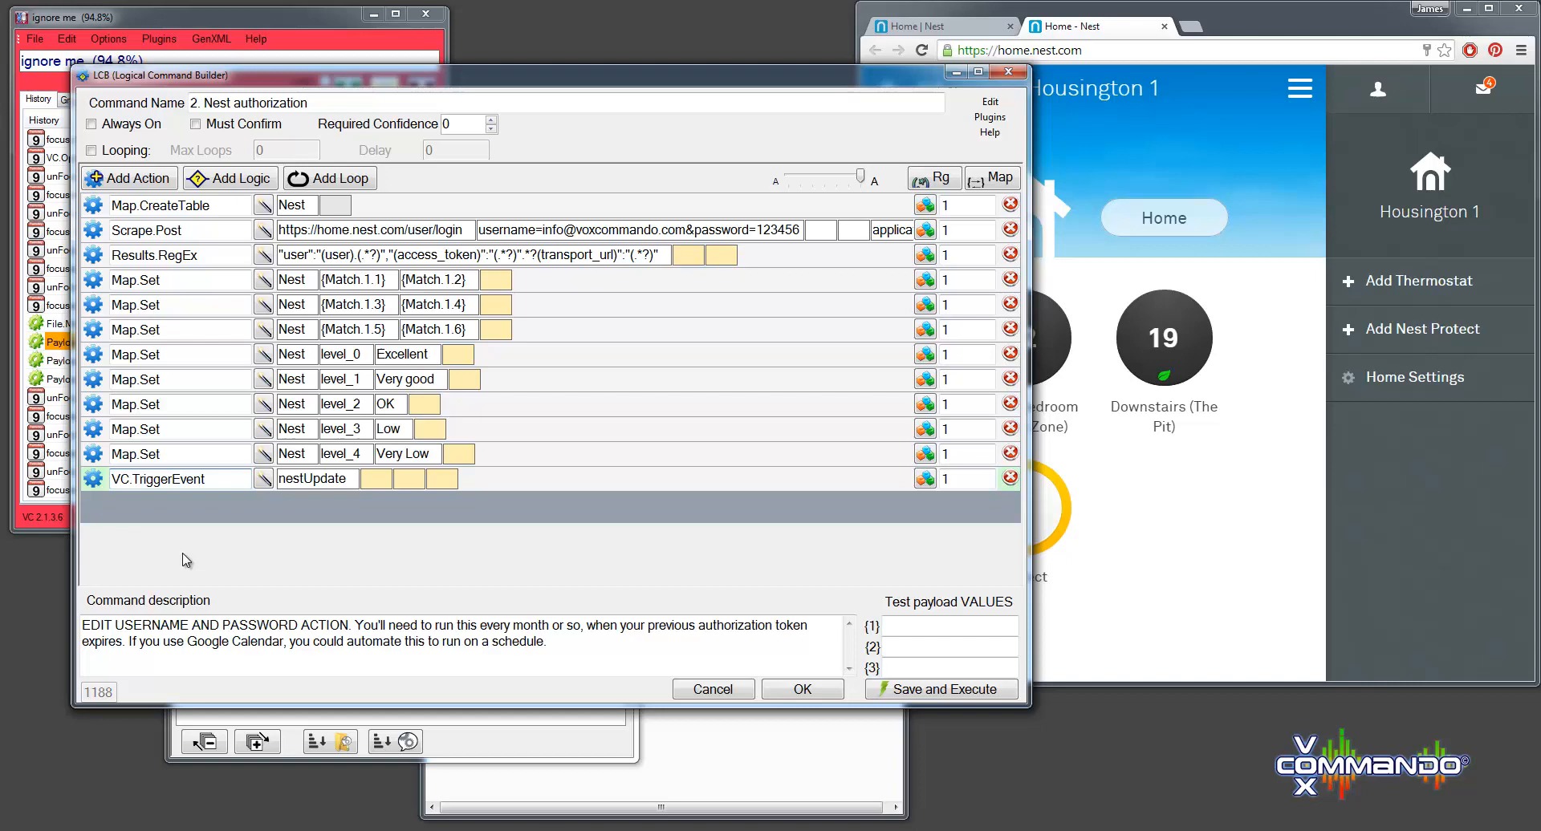
mouse_move(244, 554)
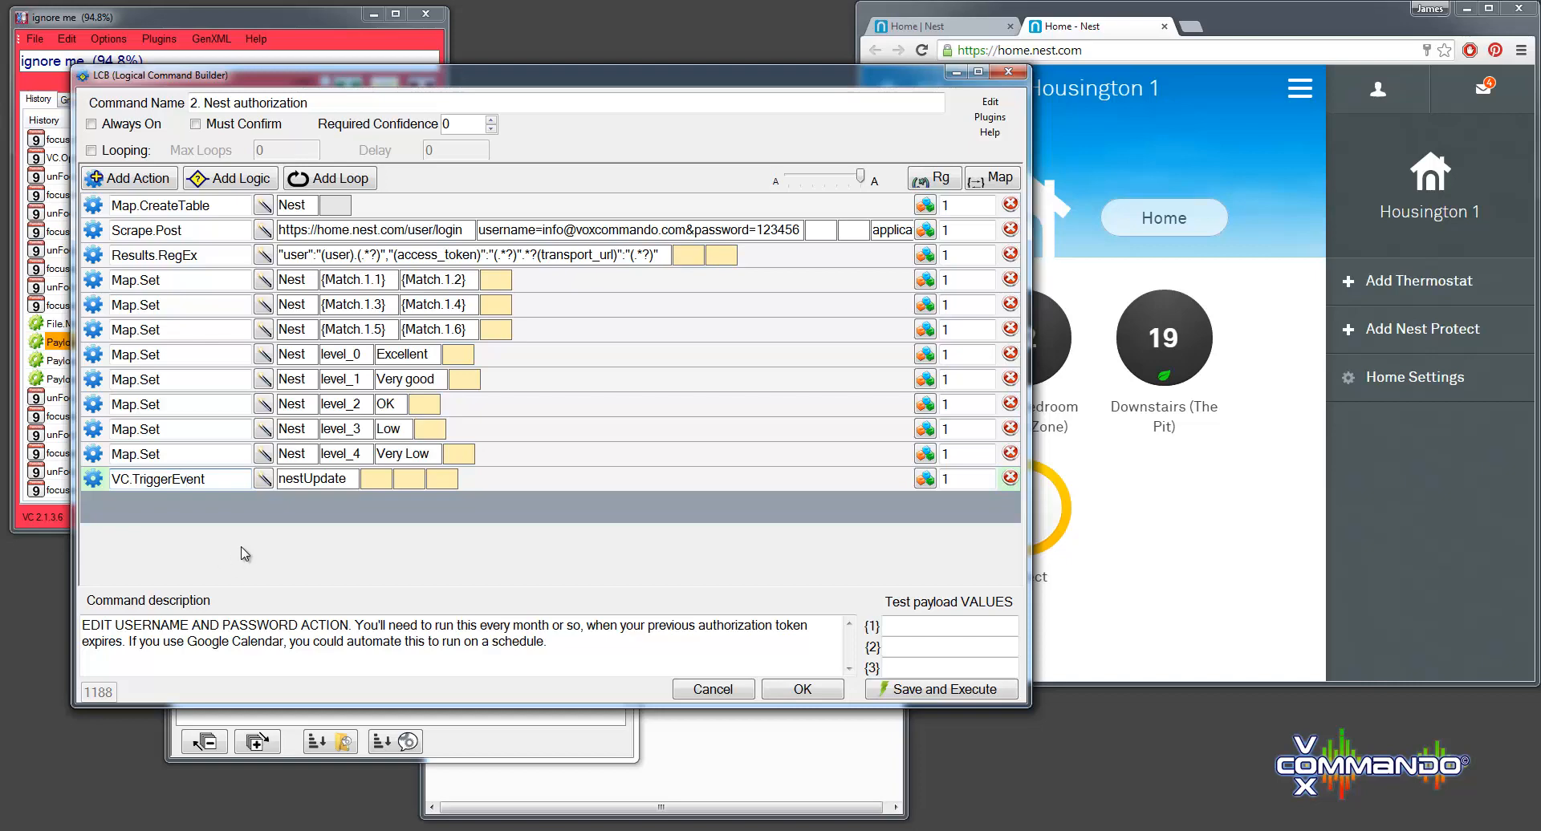
mouse_move(217, 531)
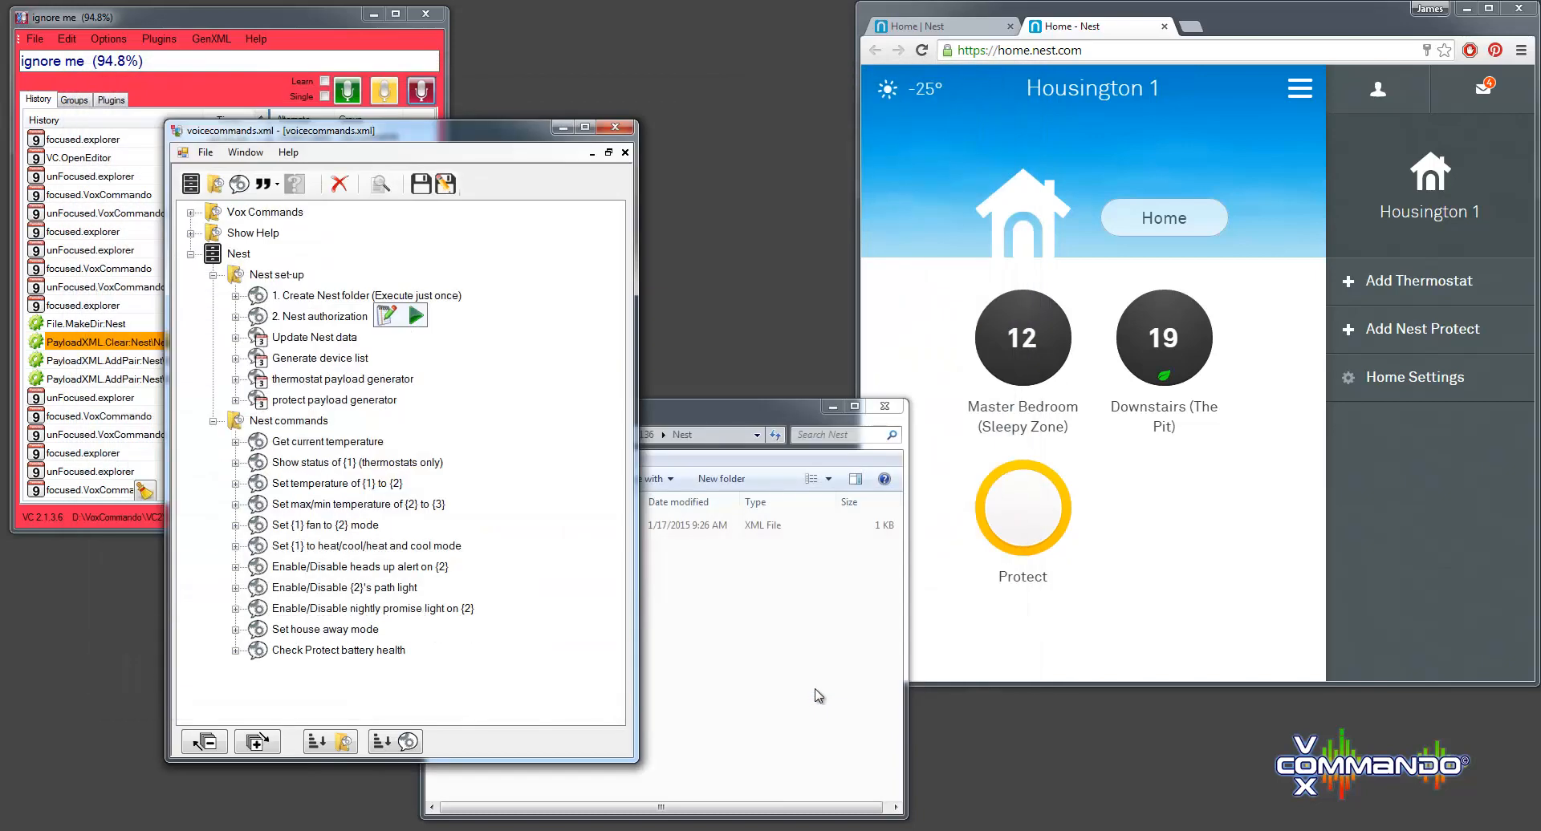
mouse_move(420, 185)
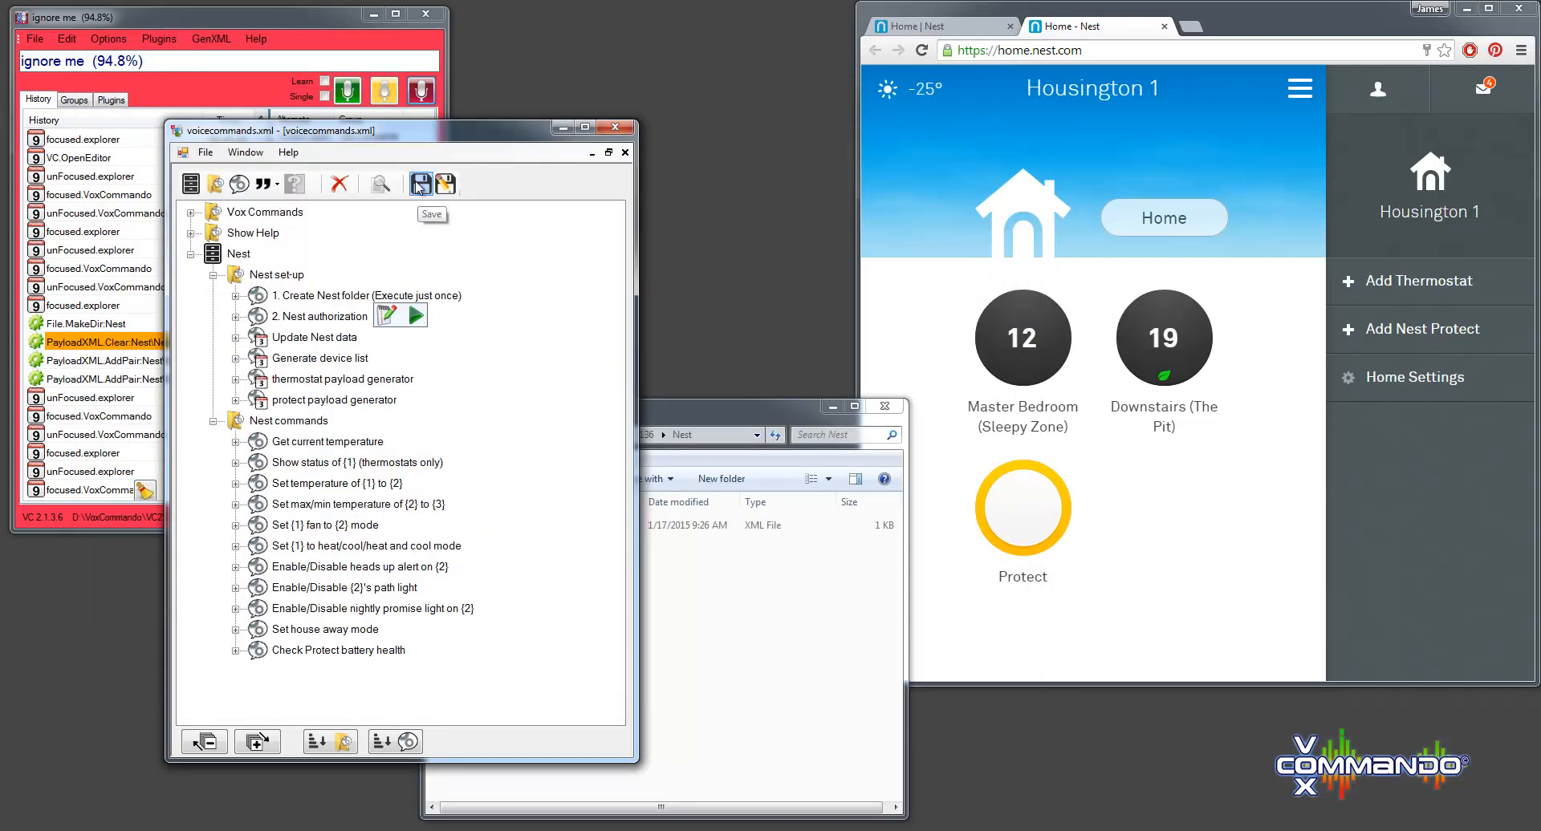
mouse_move(616, 128)
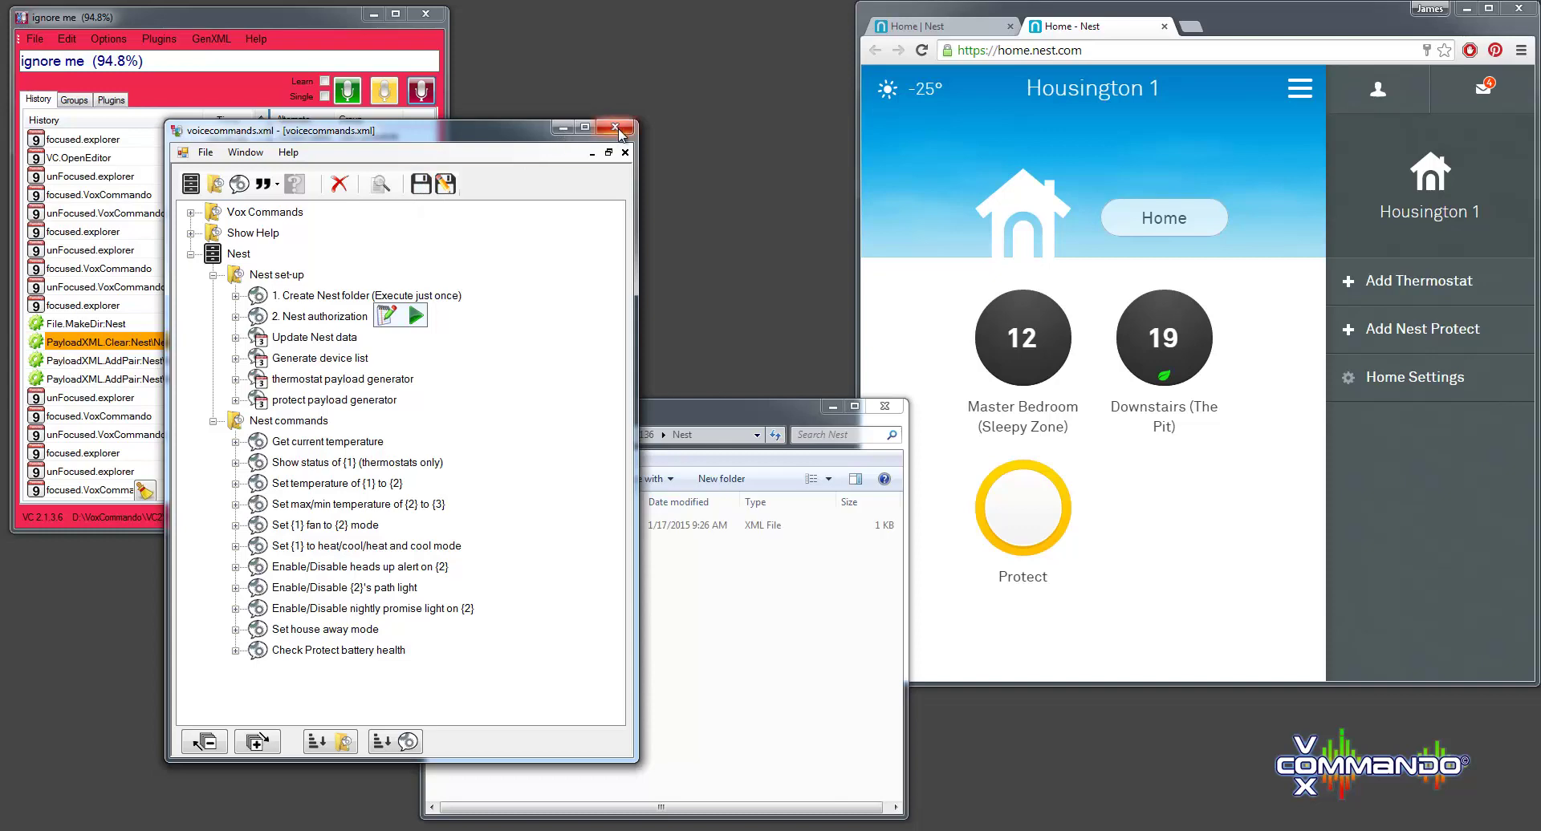
- Close the voicecommands.xml command tree window after saving
click(616, 128)
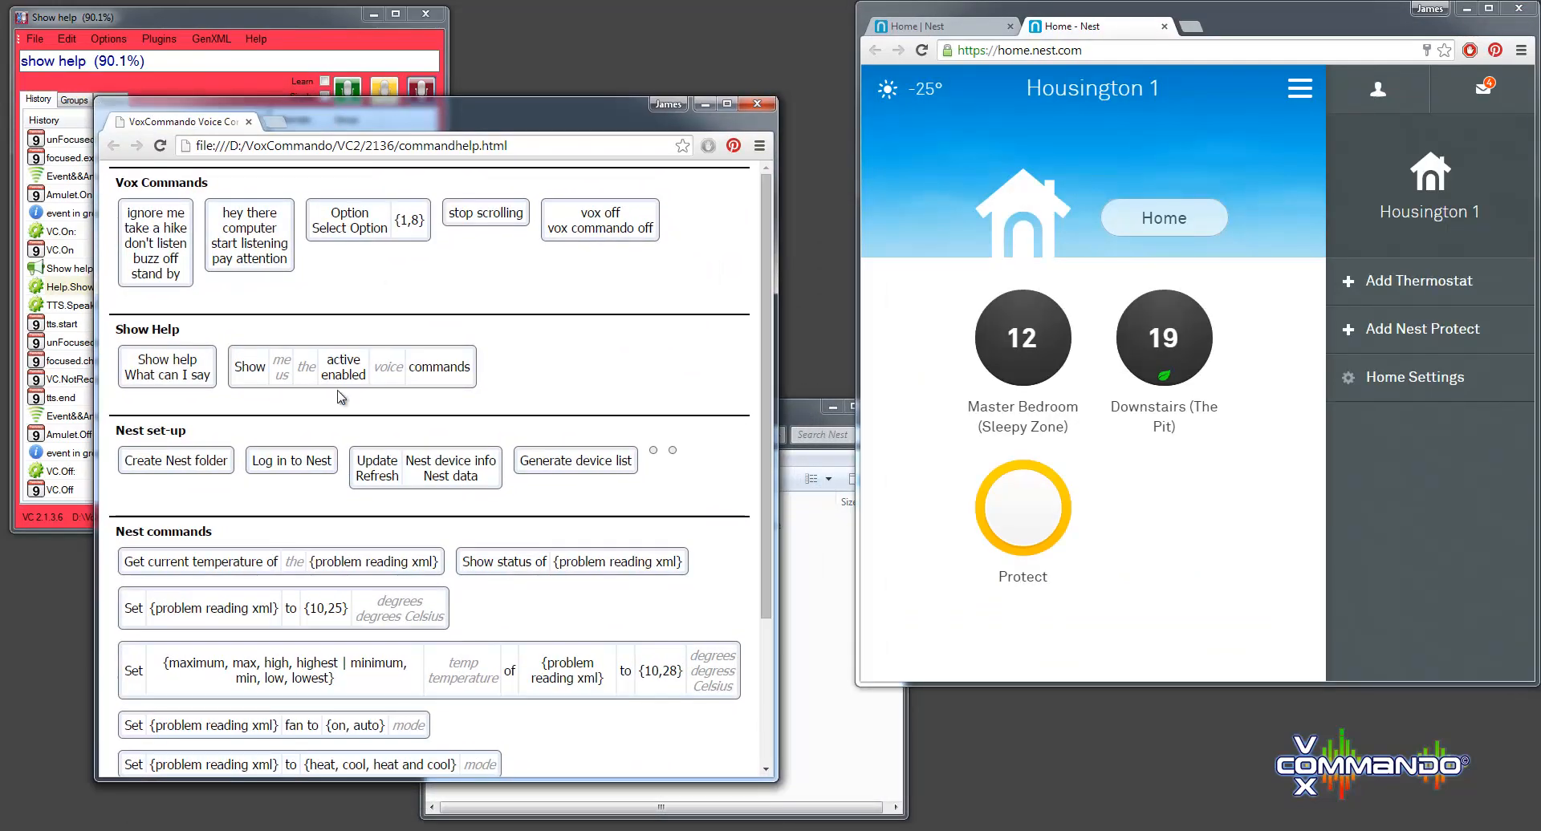
mouse_move(390, 516)
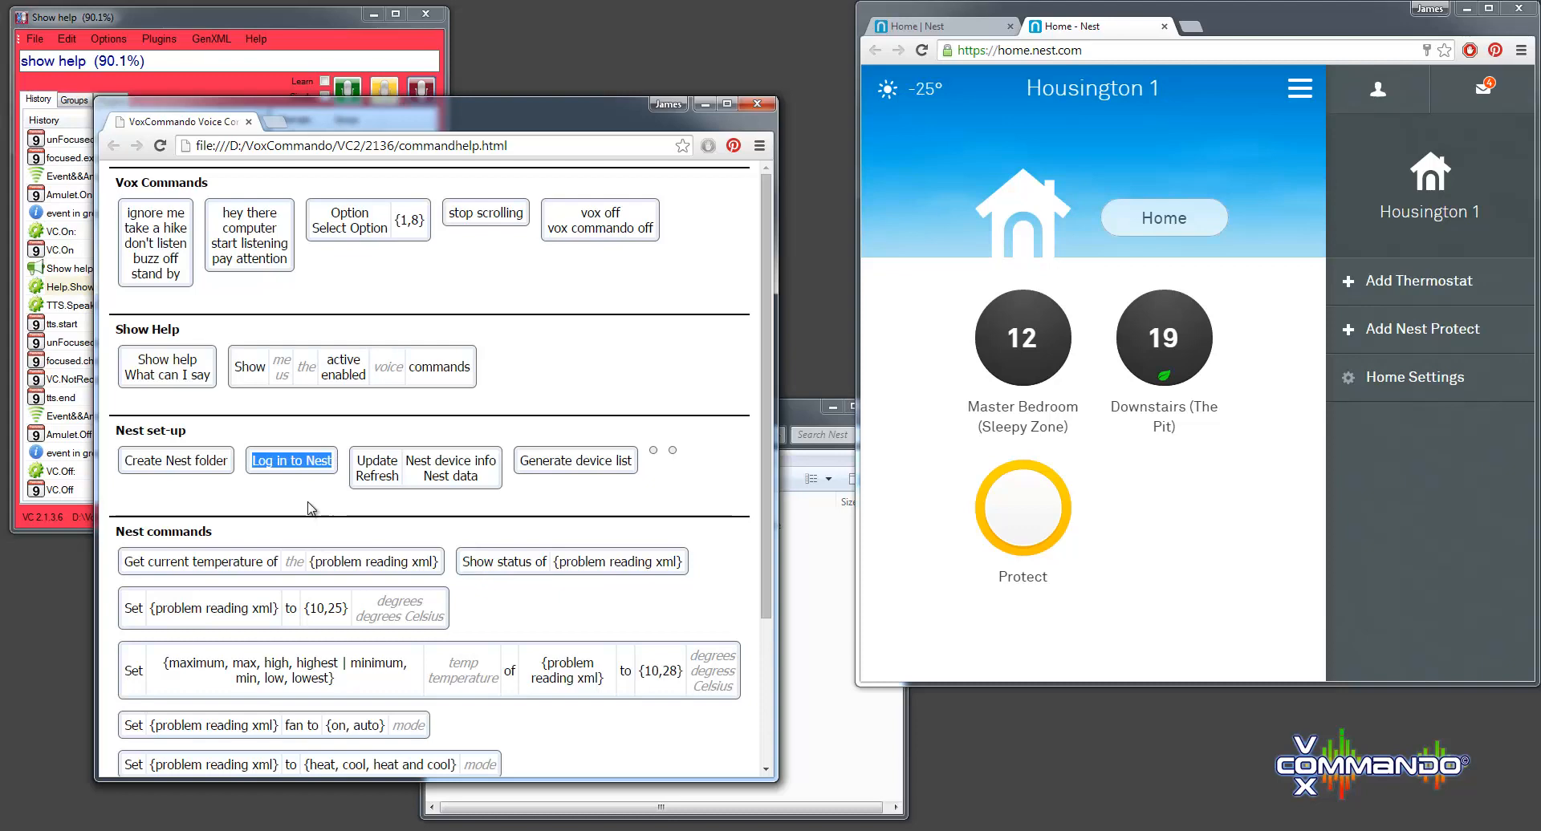
mouse_move(814, 401)
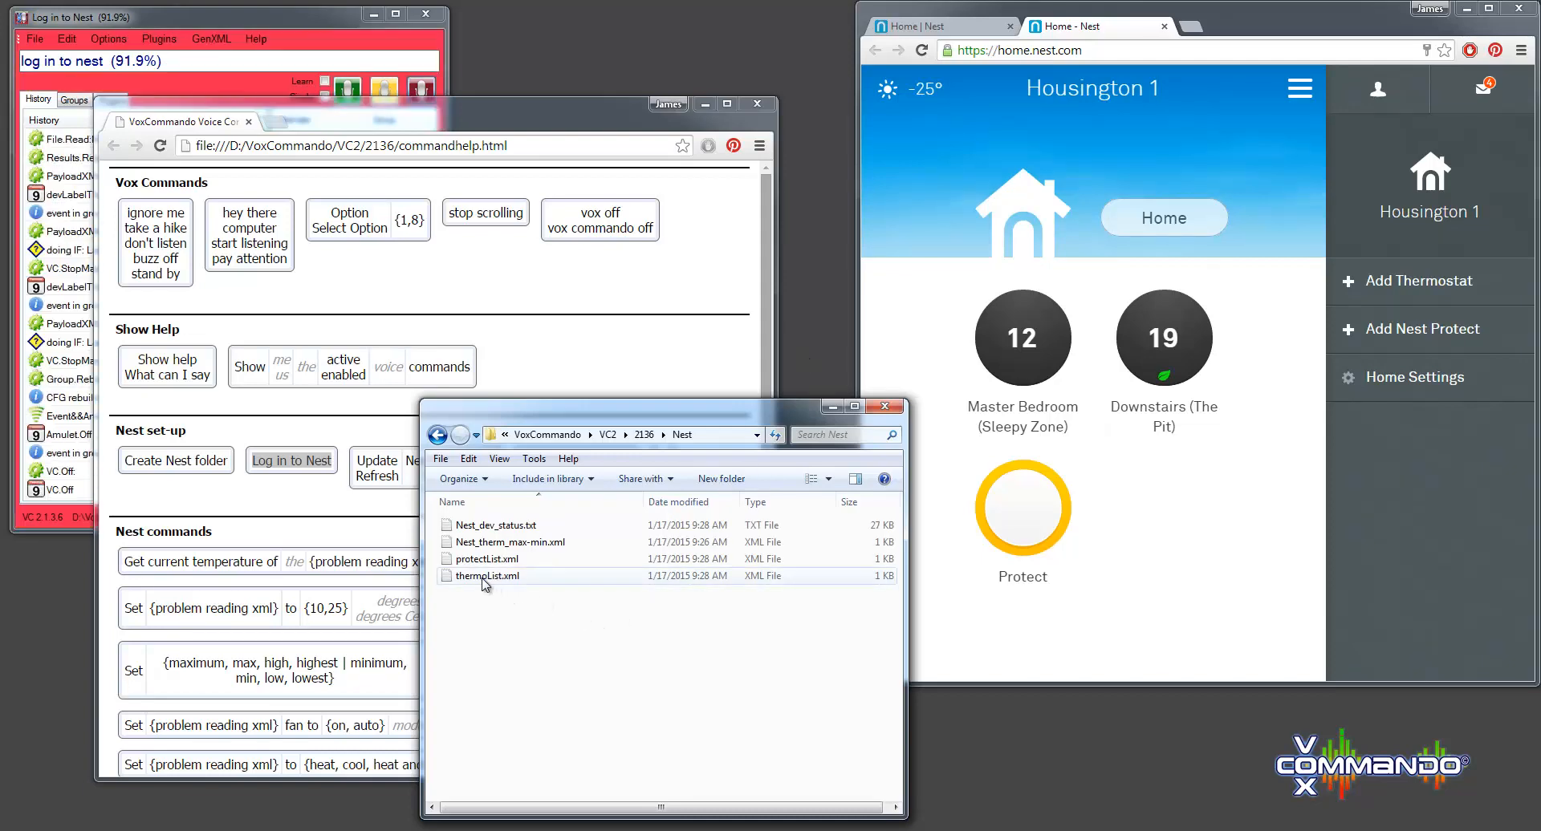
click(488, 576)
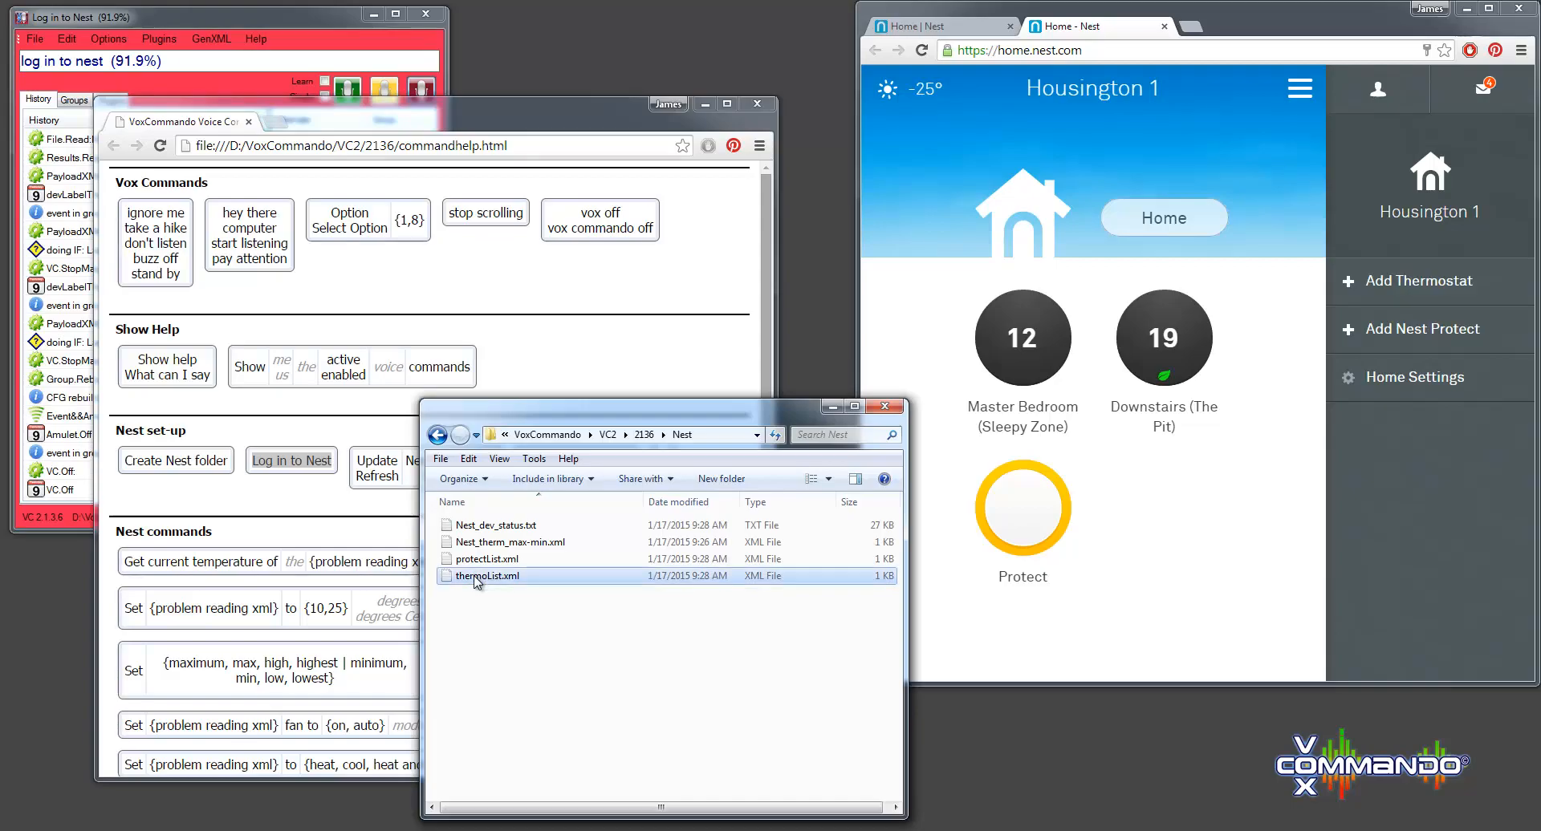
double_click(488, 577)
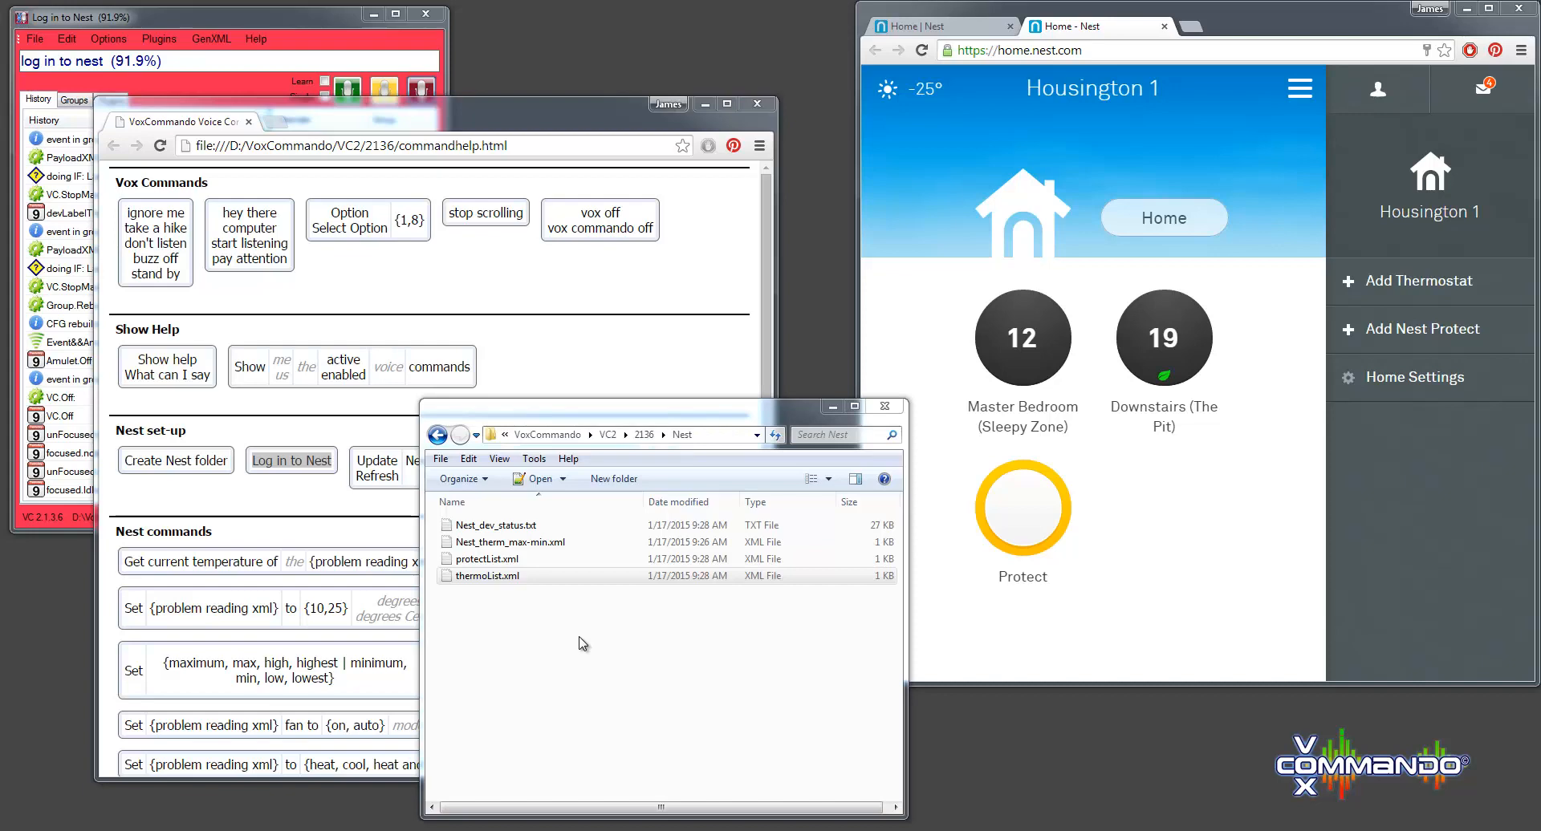
mouse_move(208, 645)
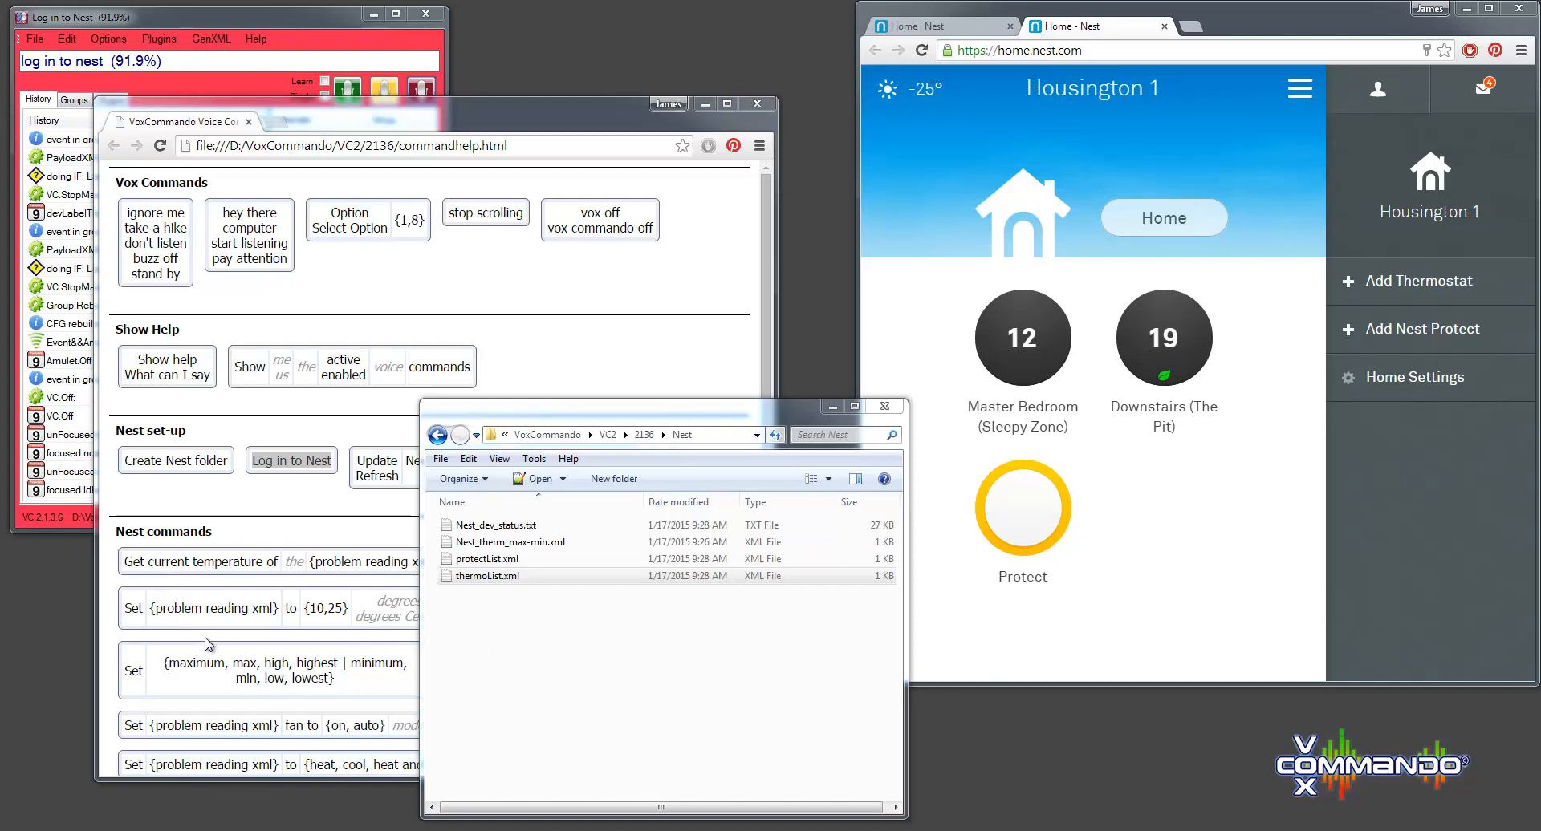
mouse_move(181, 693)
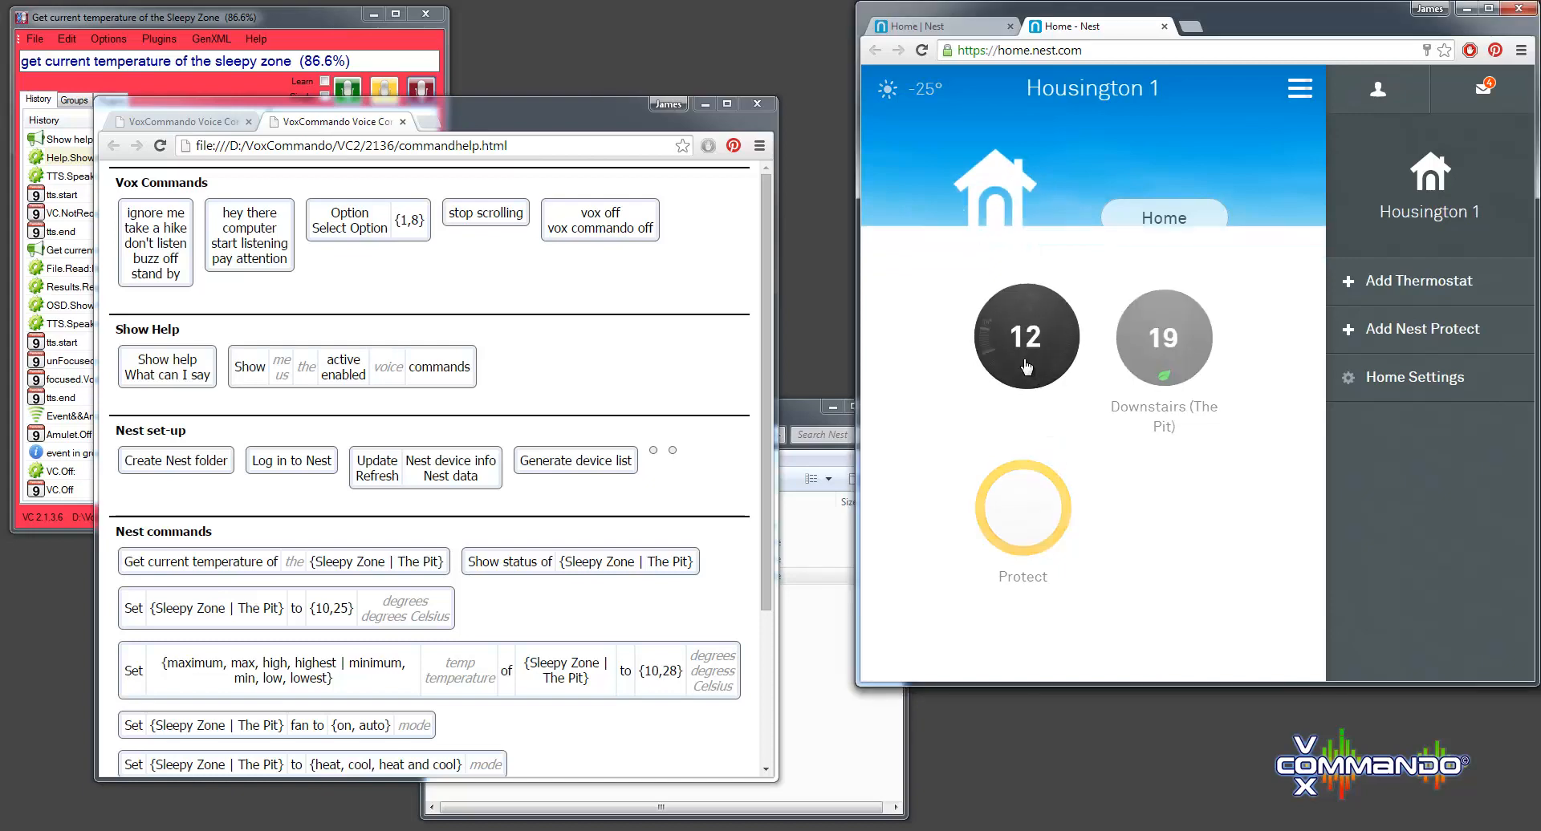
- View the Master Bedroom (Sleepy Zone) thermostat details while voice-setting its minimum to 14 degrees
click(1025, 337)
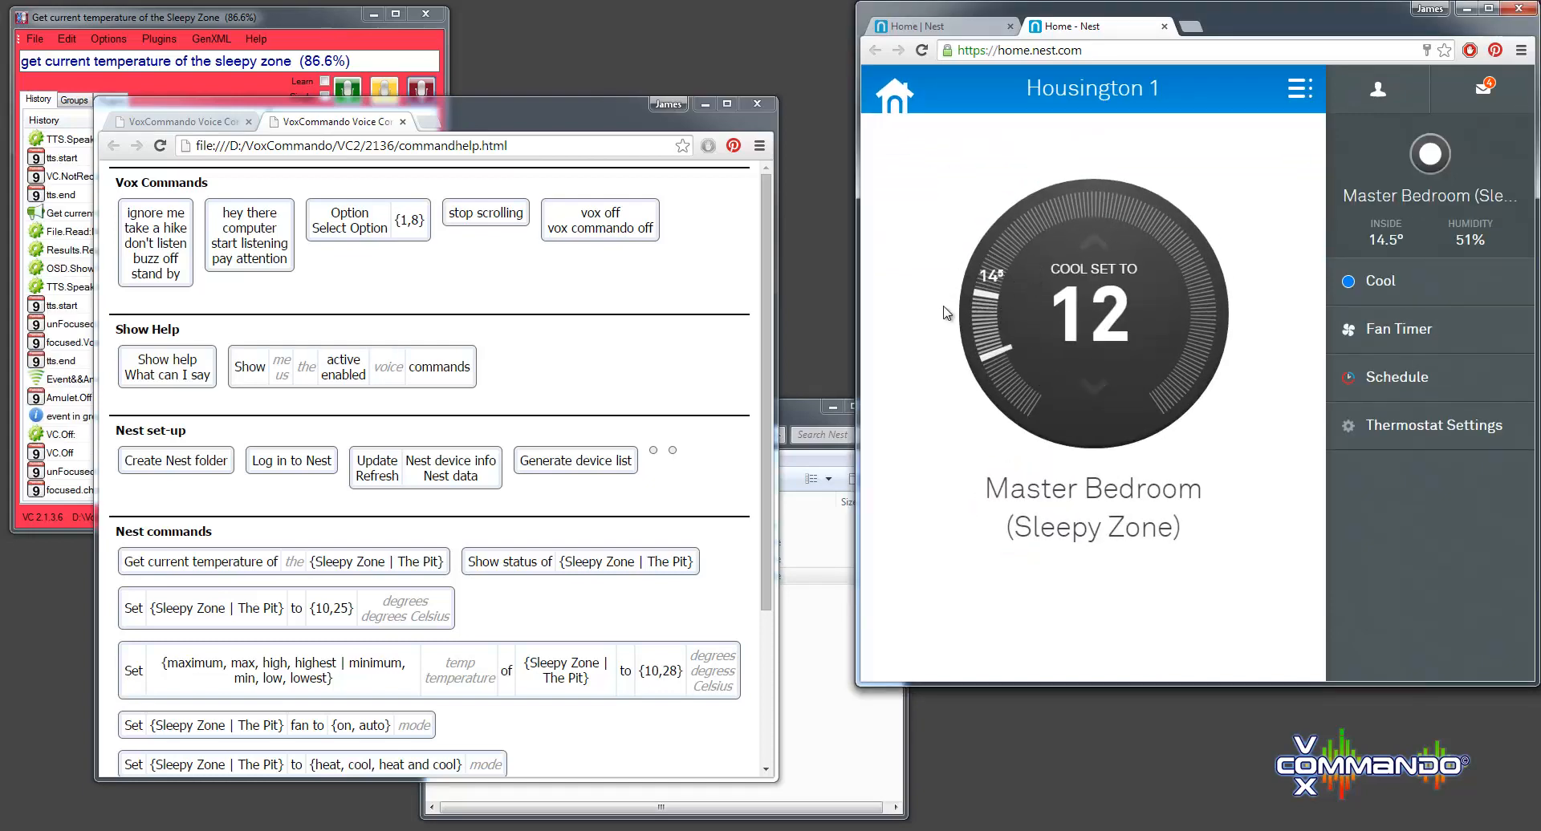
mouse_move(1091, 315)
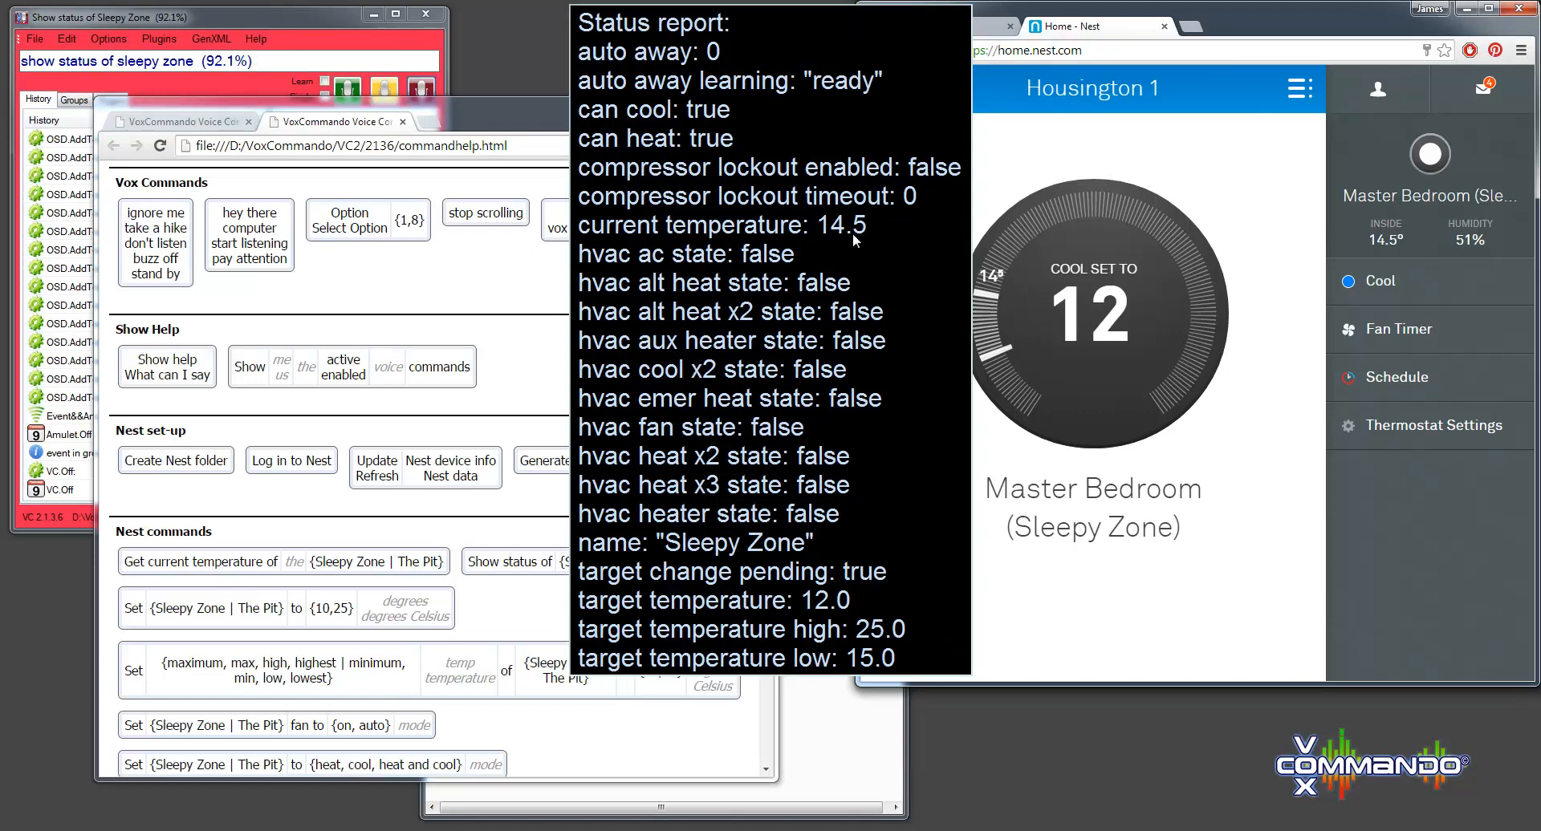
mouse_move(747, 115)
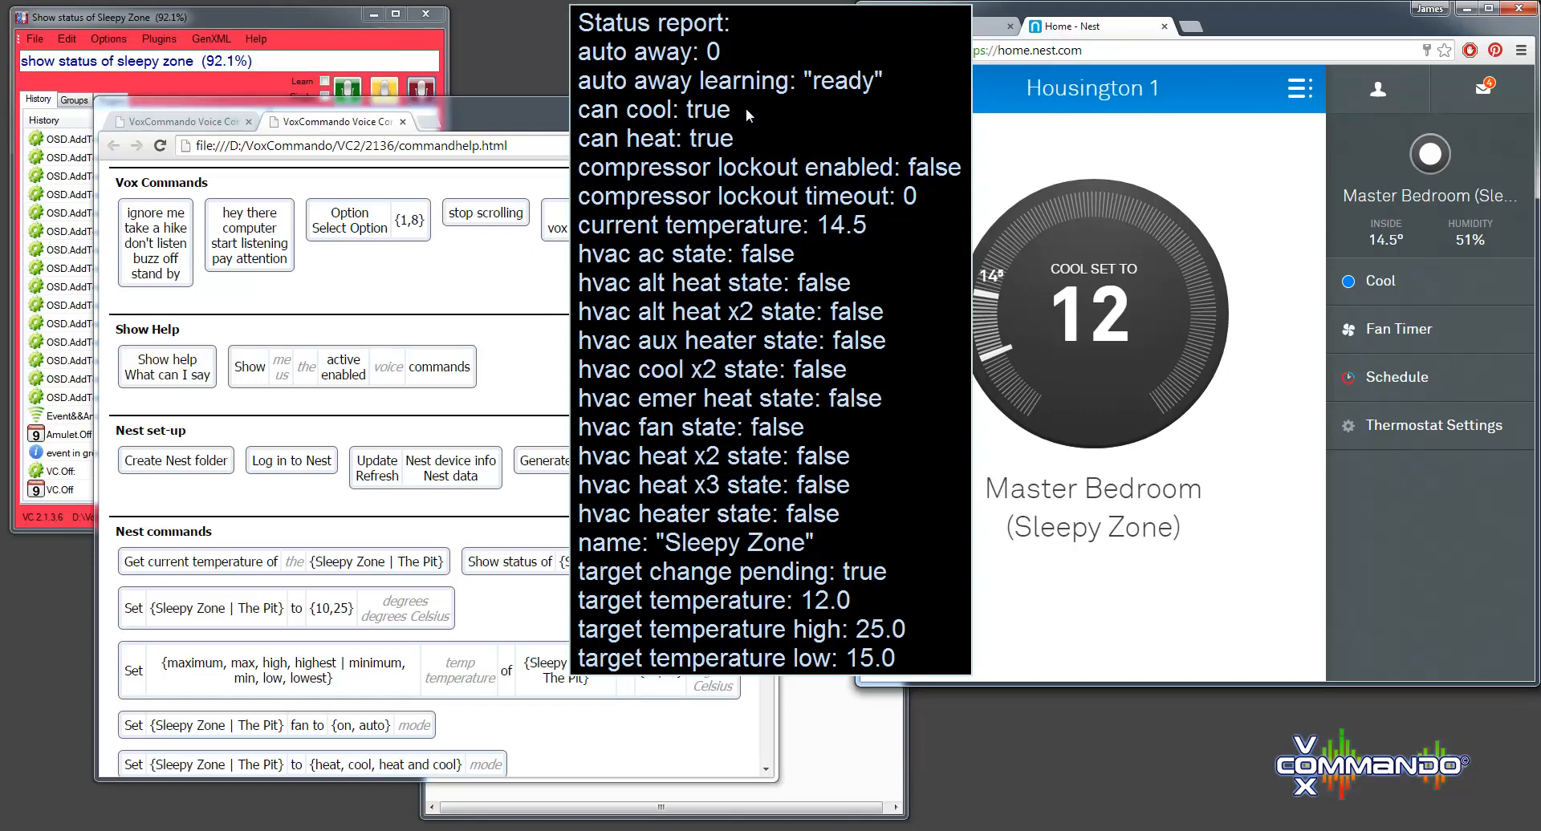
mouse_move(713, 578)
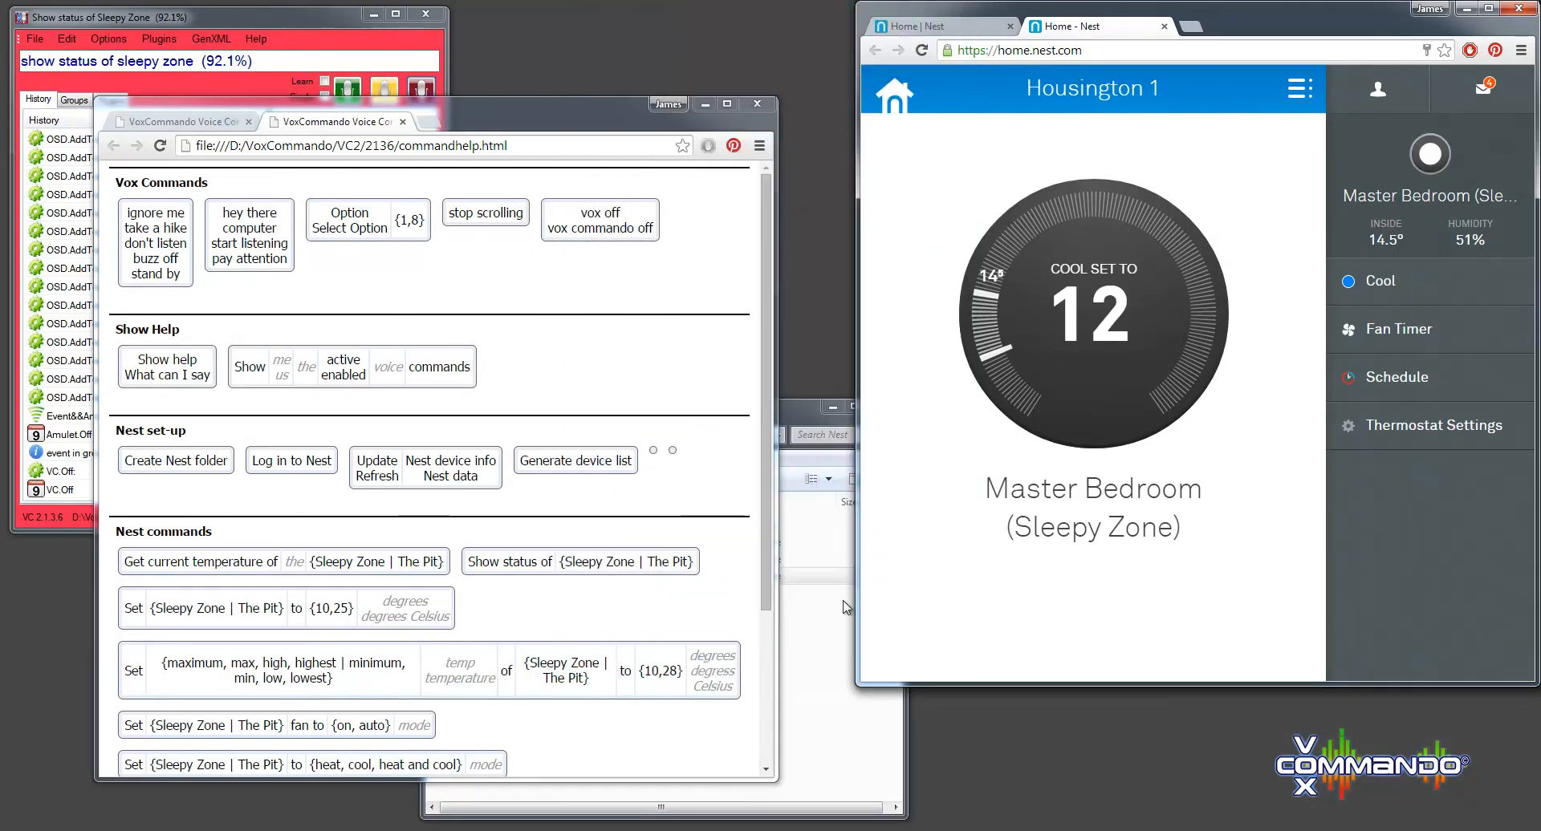
mouse_move(607, 610)
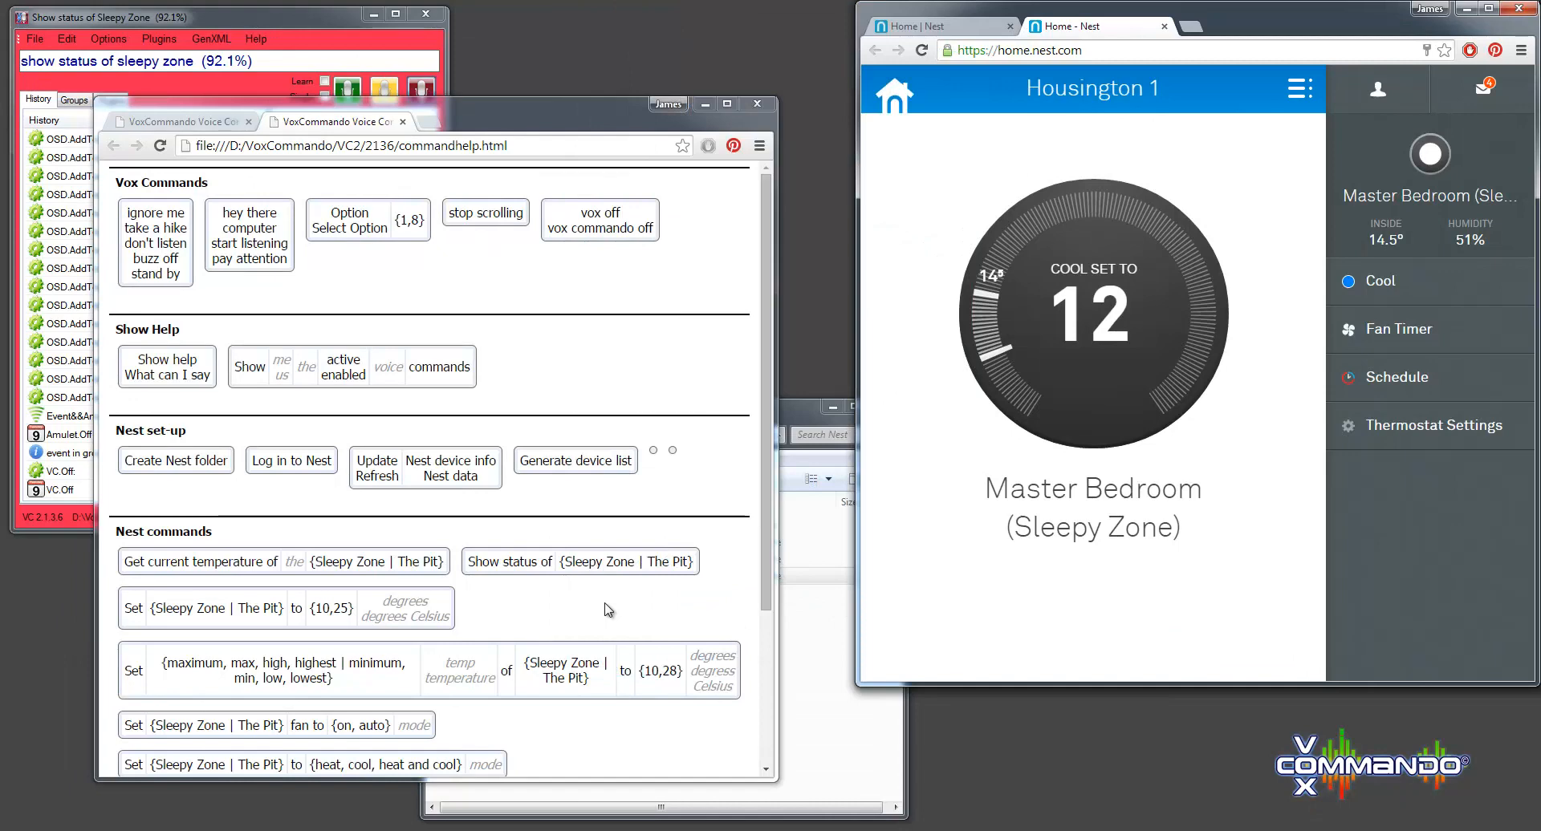
scroll(down, 3)
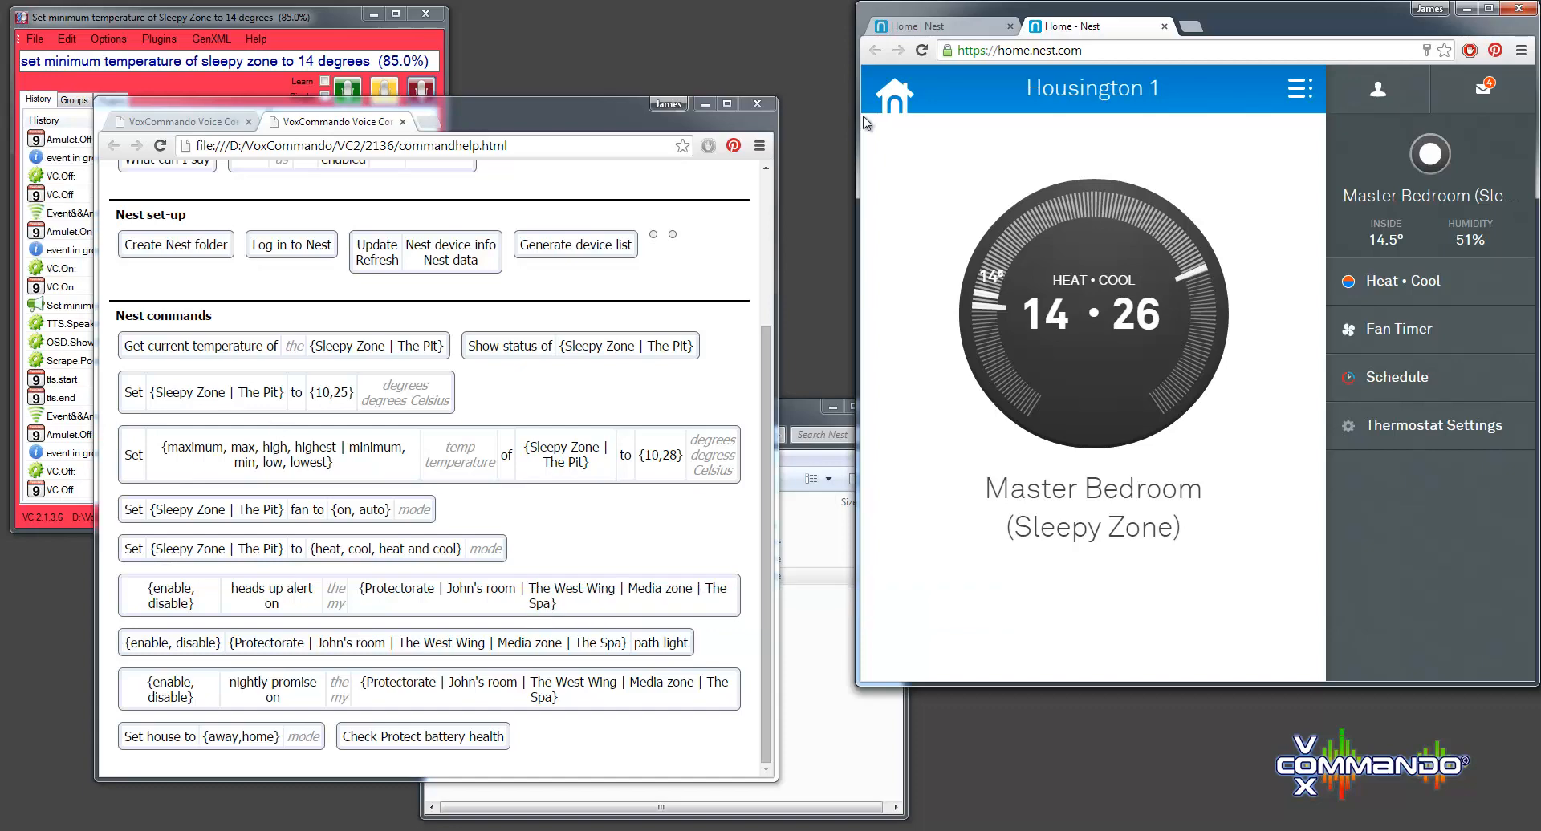
- View the Downstairs (The Pit) thermostat while voice-setting it to 22 degrees, then return home
click(891, 89)
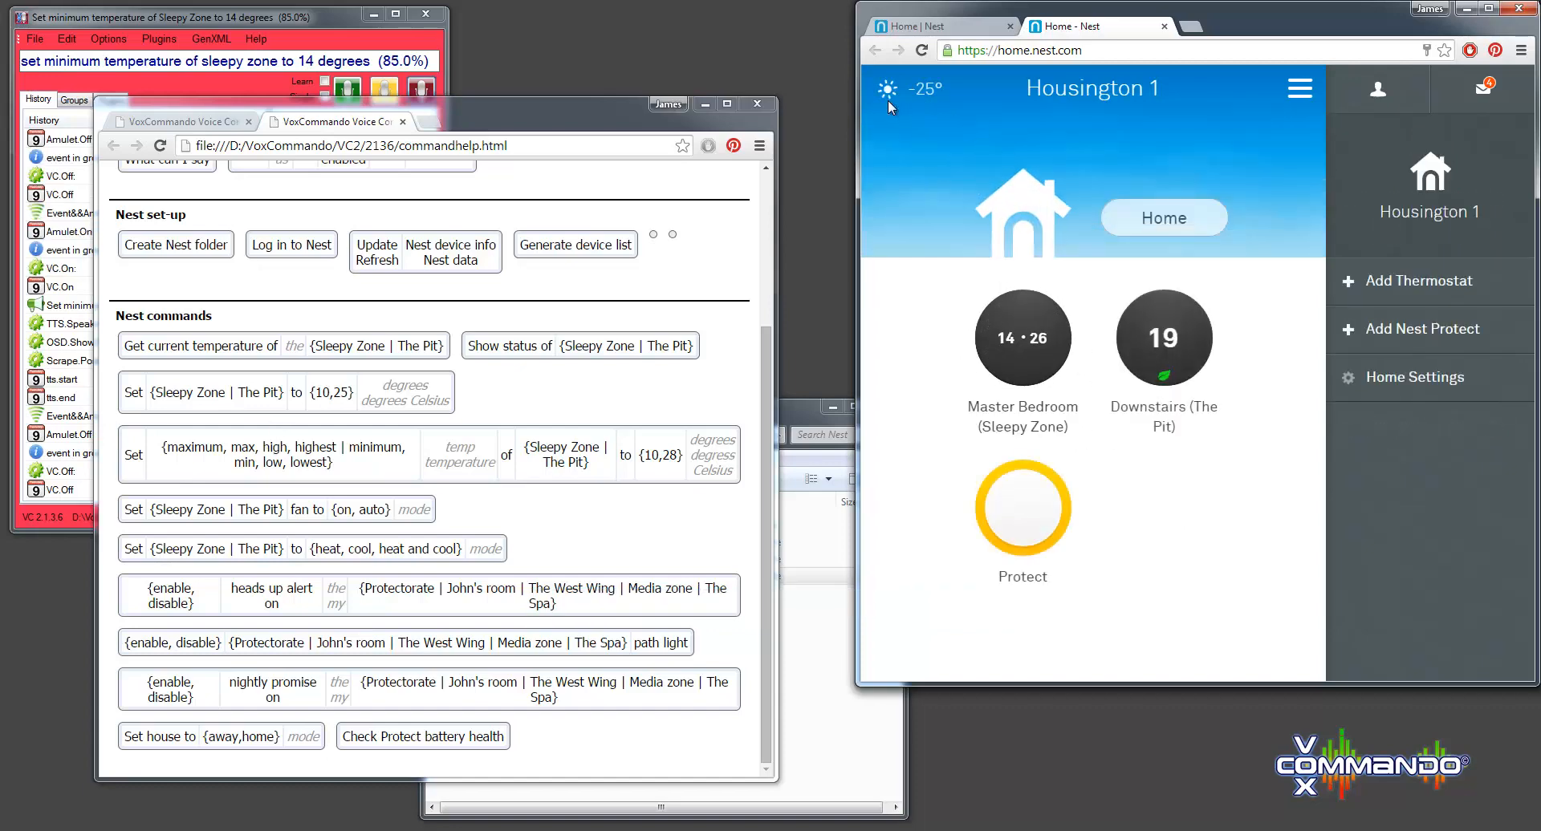
mouse_move(1131, 361)
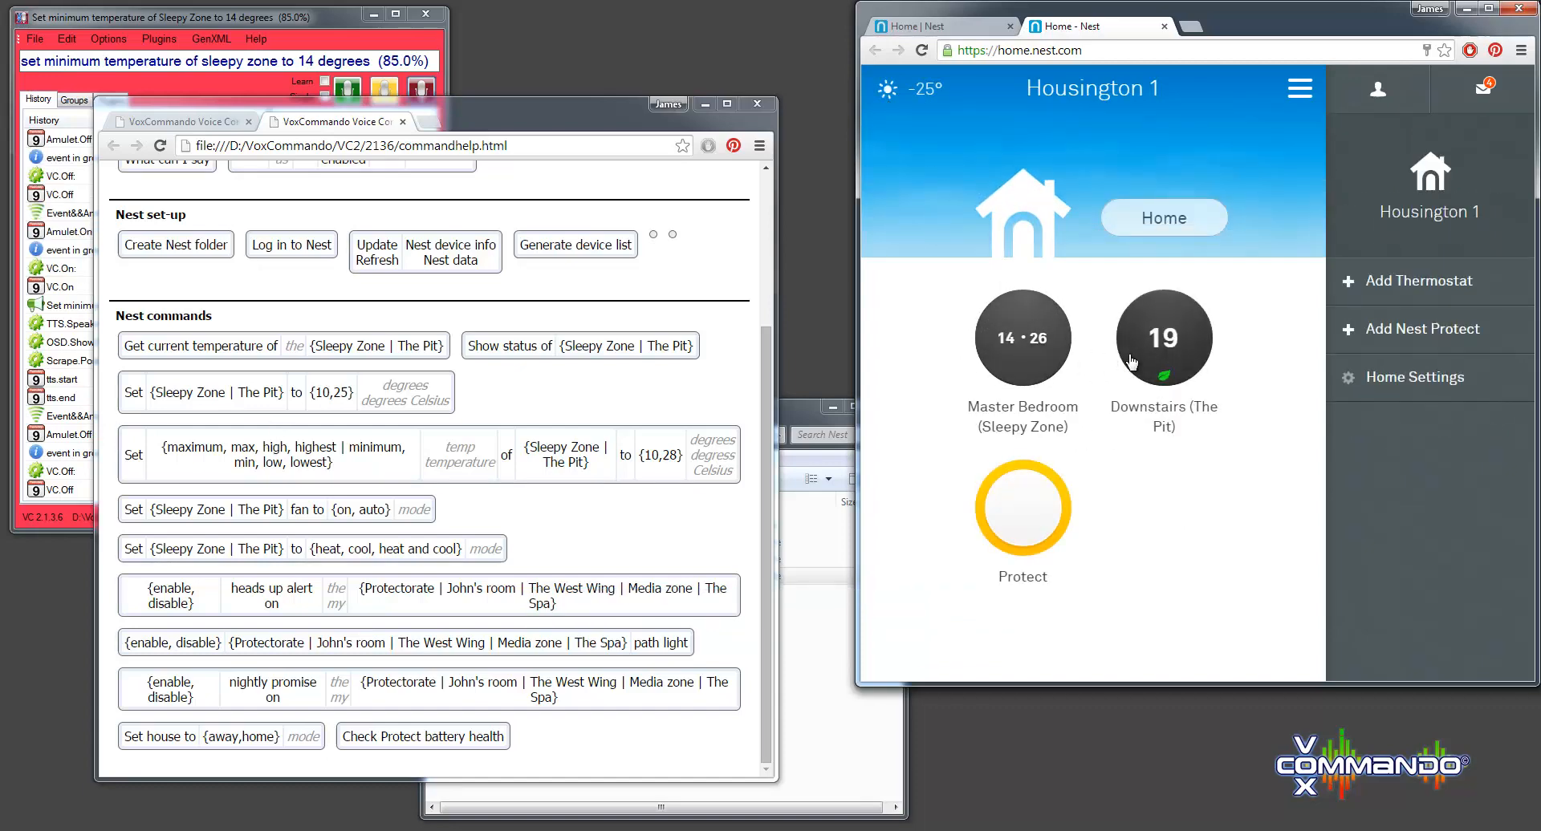
click(1164, 338)
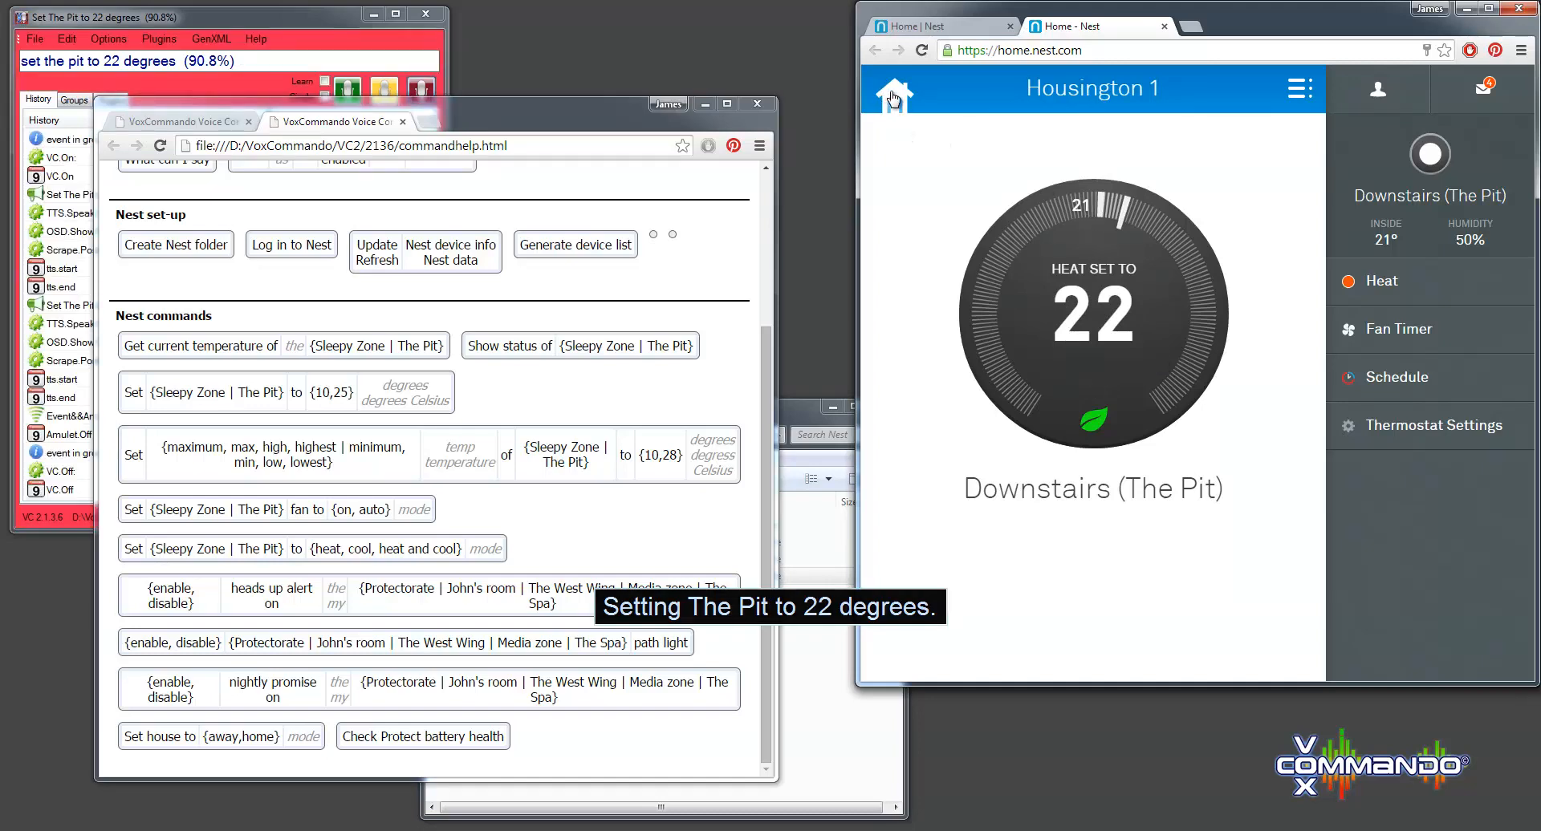
click(893, 88)
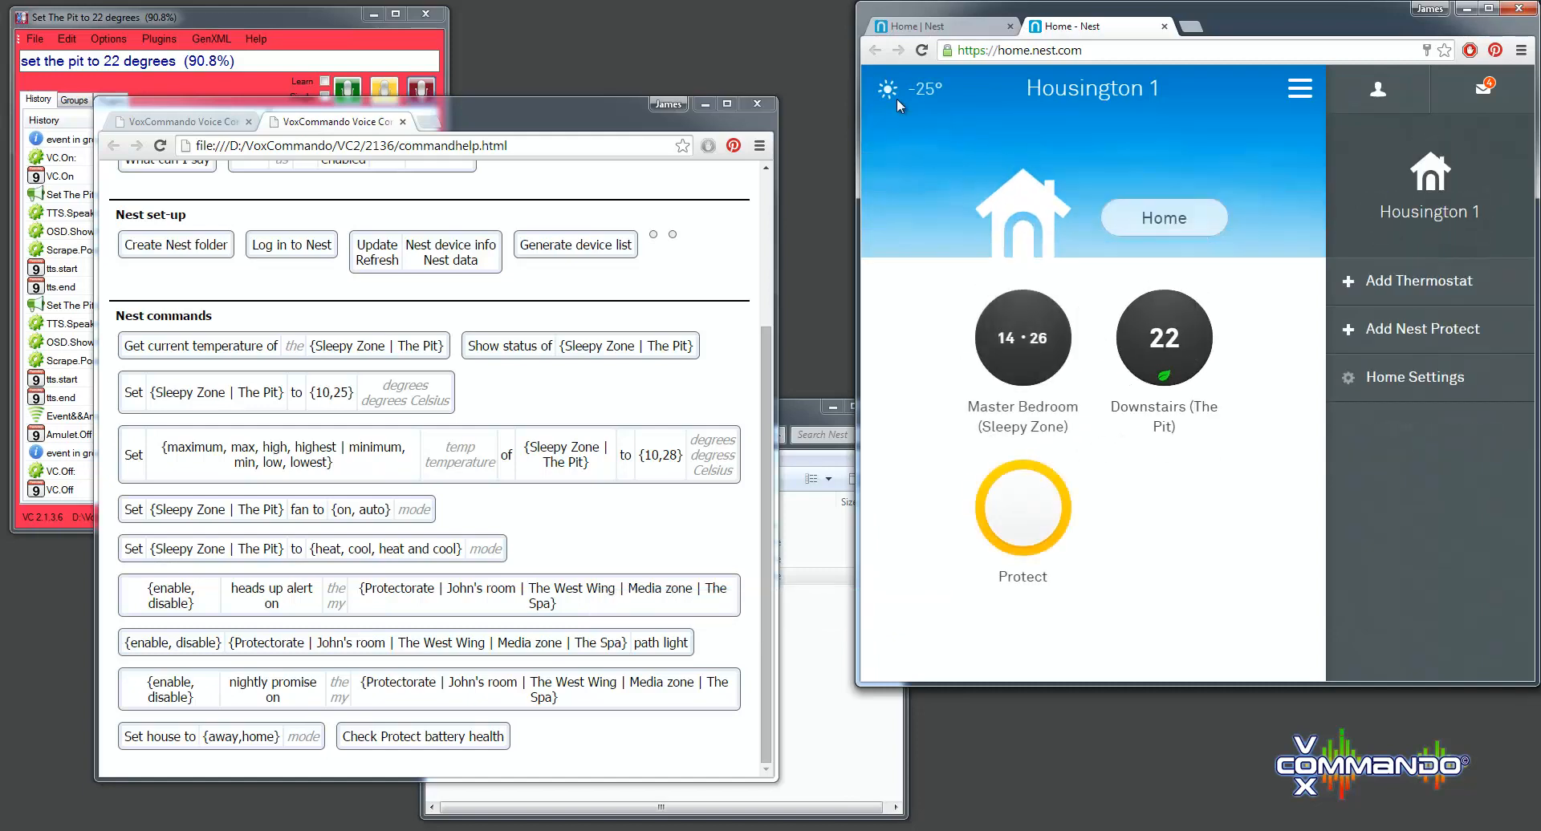
mouse_move(1096, 295)
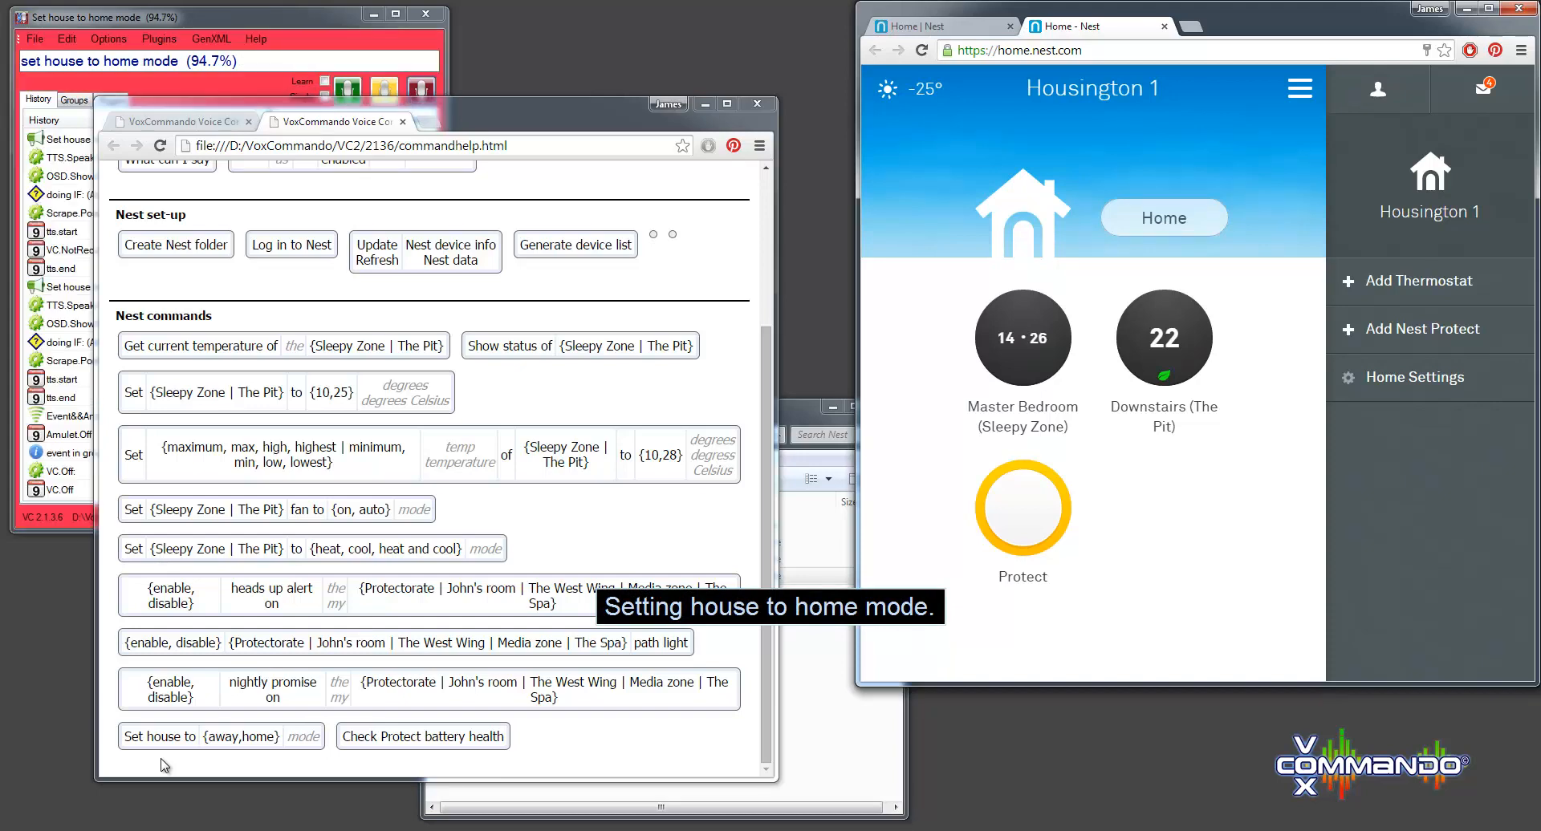
mouse_move(329, 752)
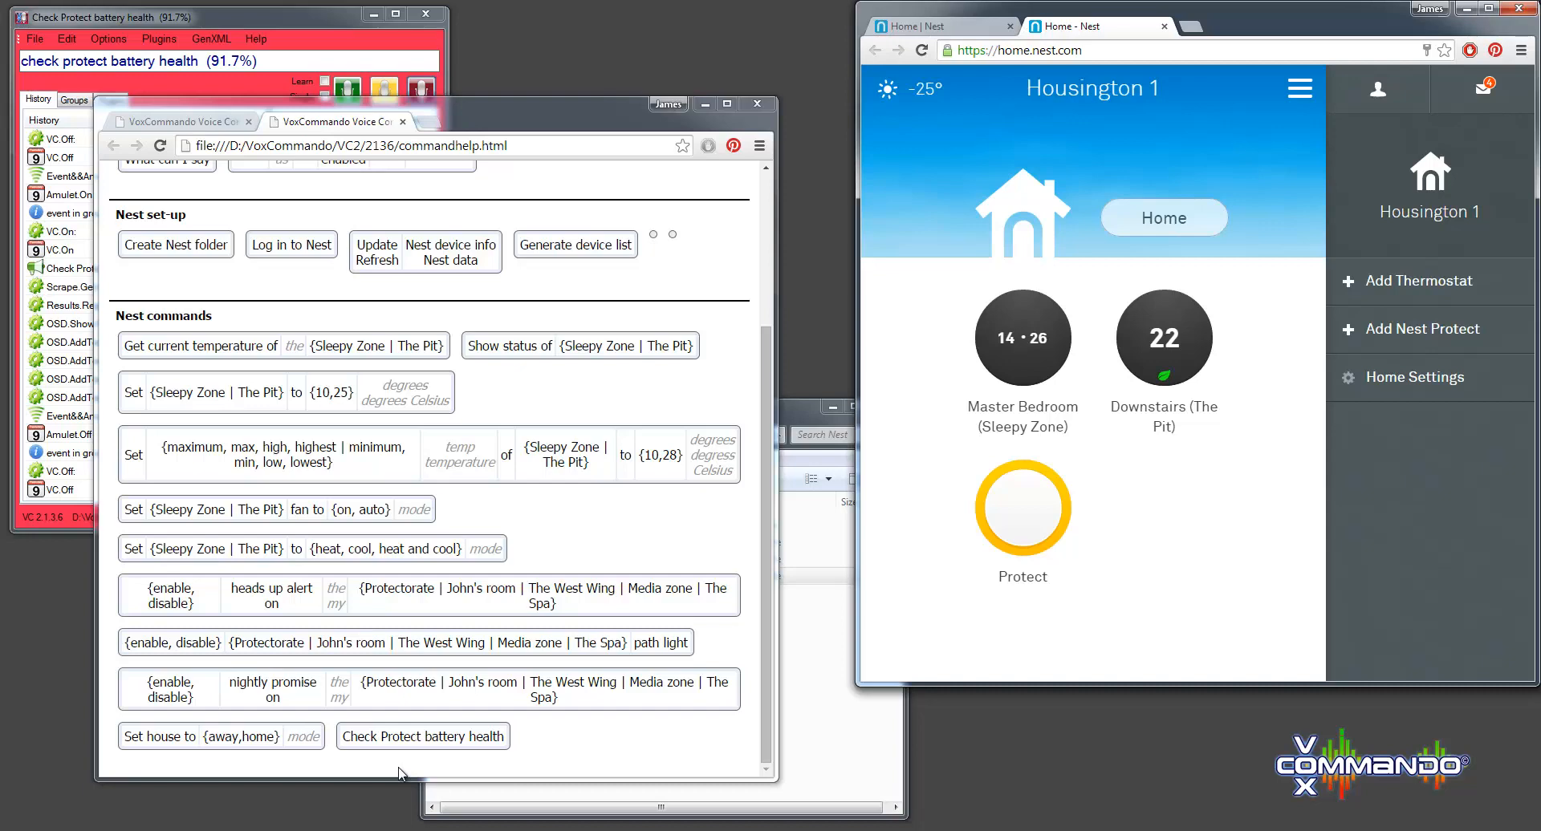
mouse_move(549, 778)
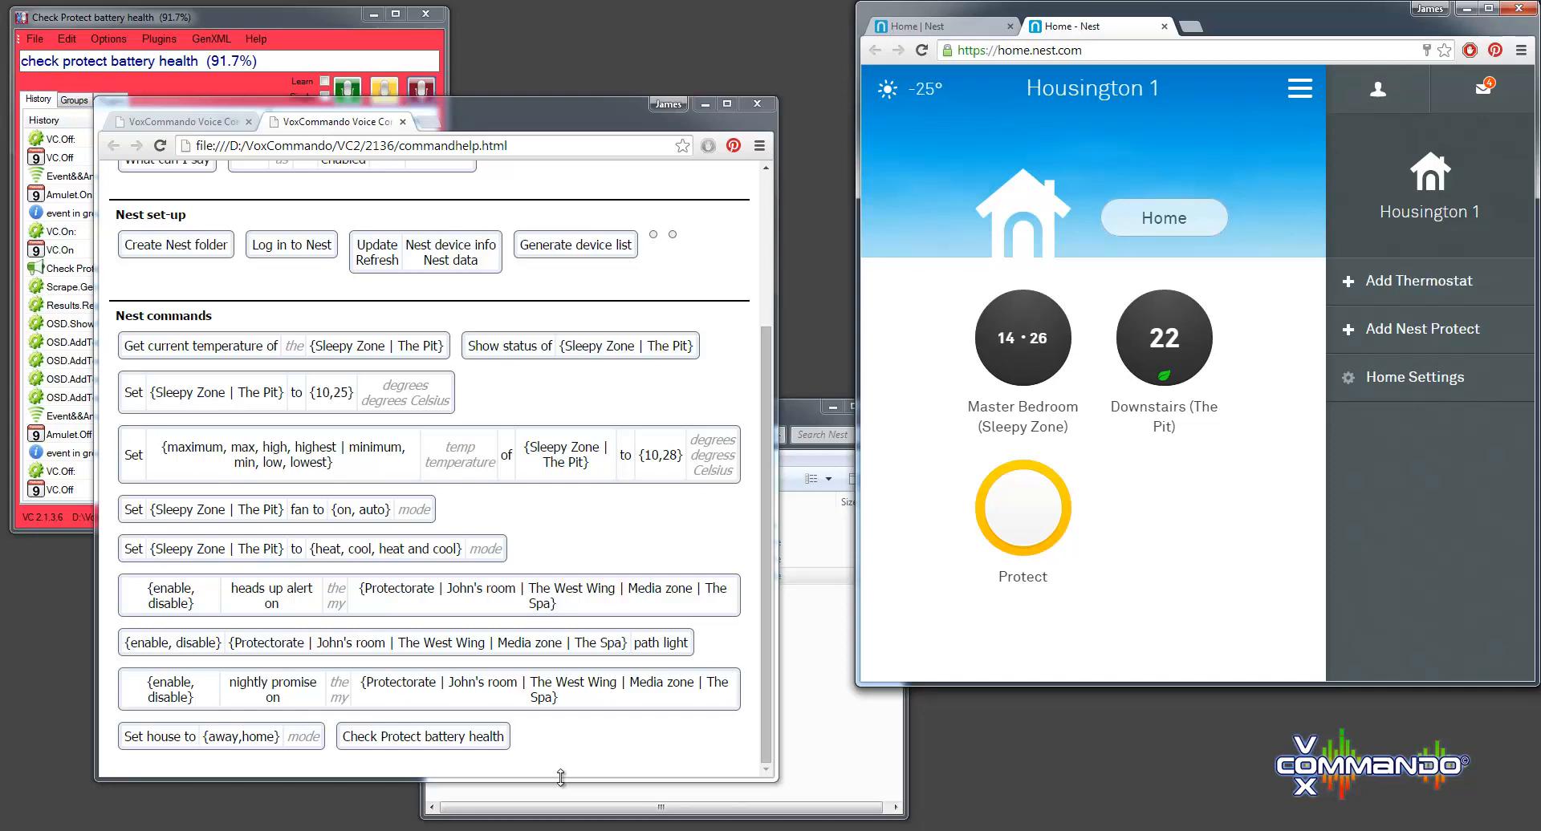
mouse_move(602, 410)
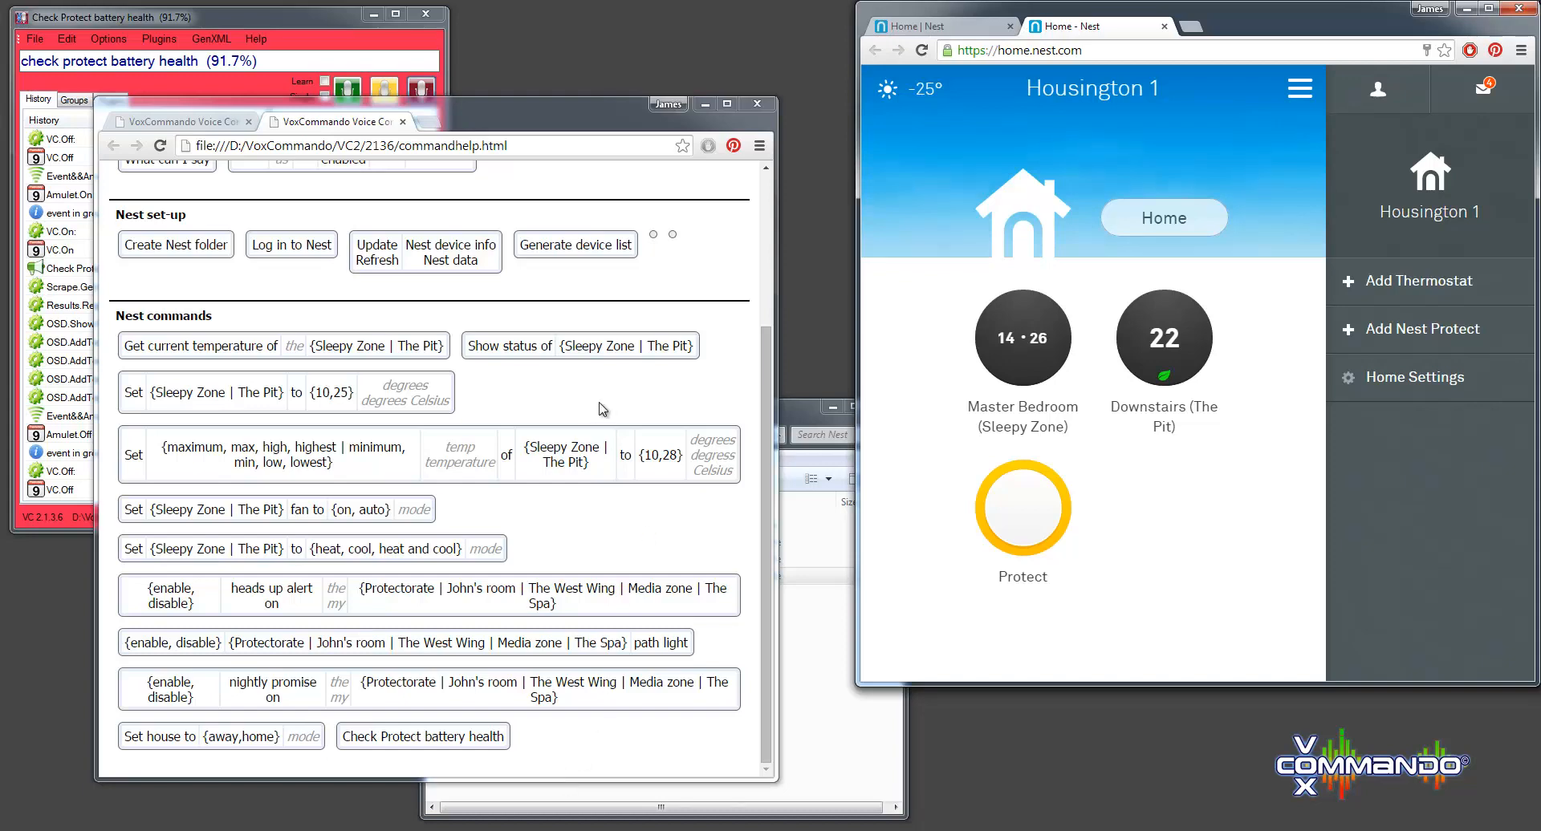
mouse_move(592, 403)
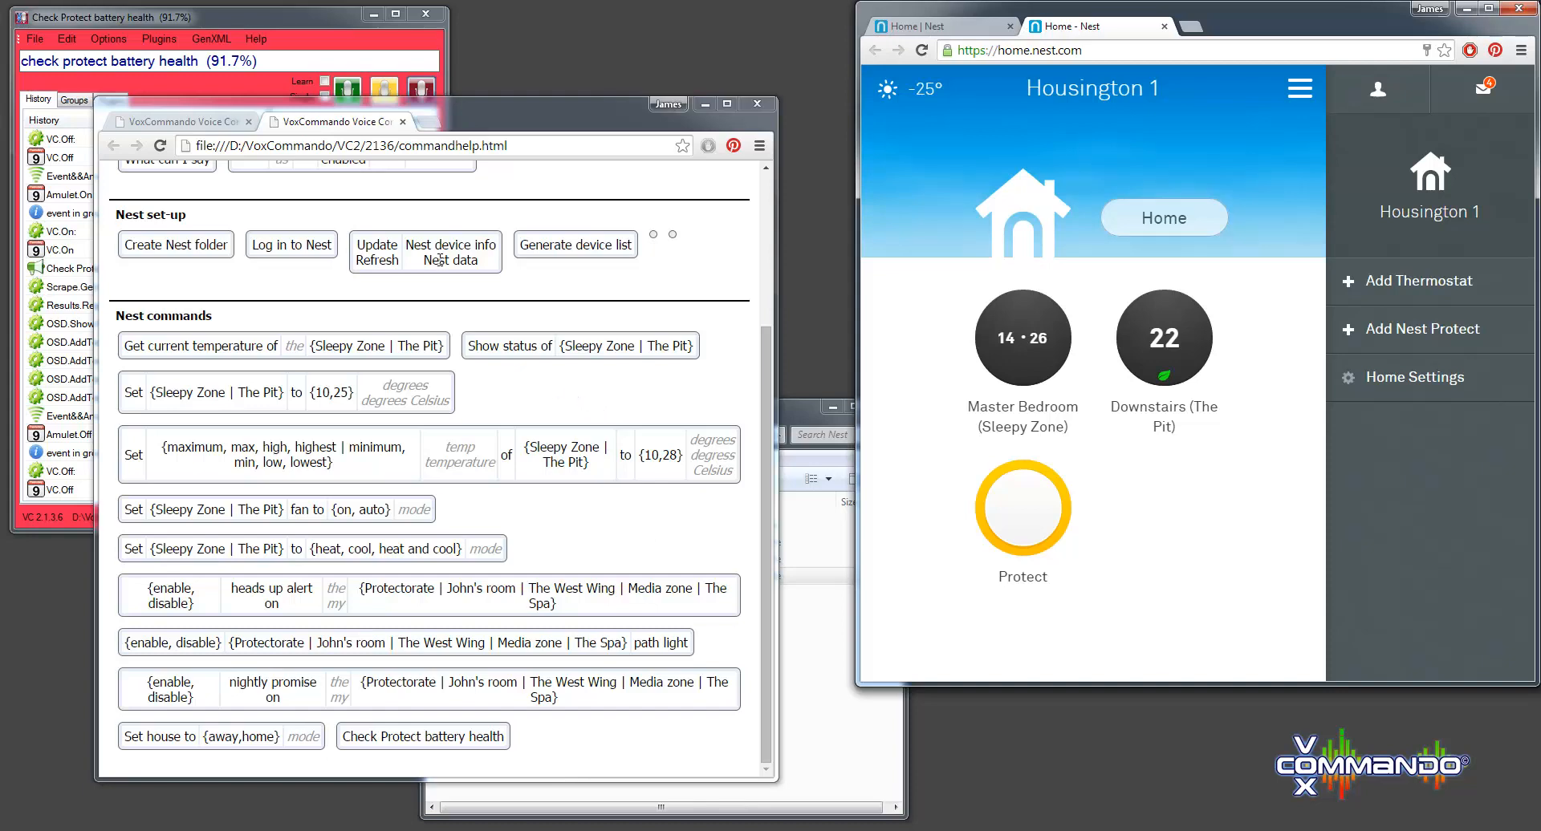
mouse_move(406, 217)
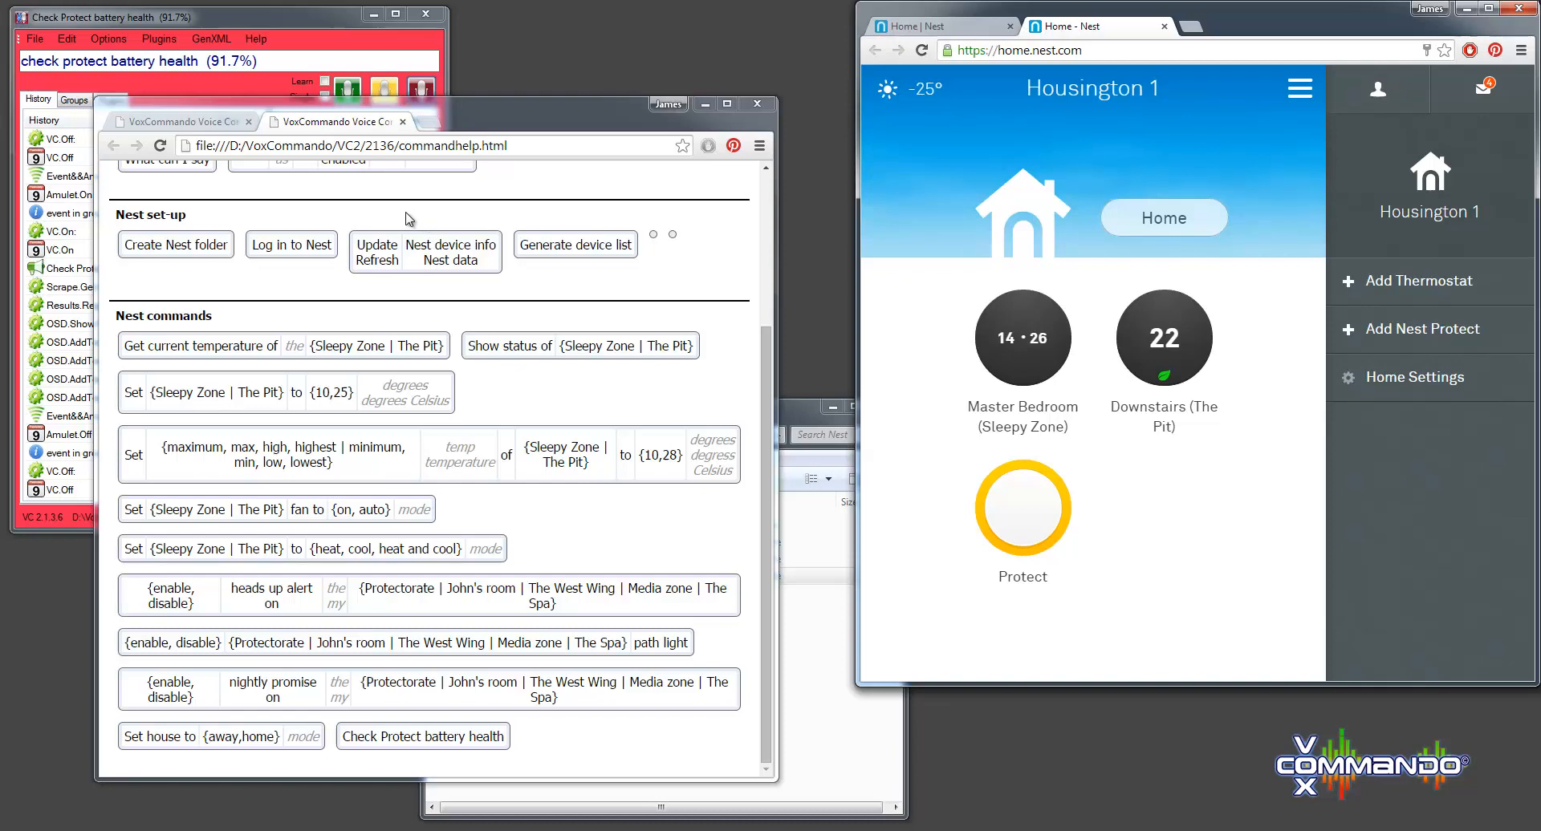
mouse_move(236, 92)
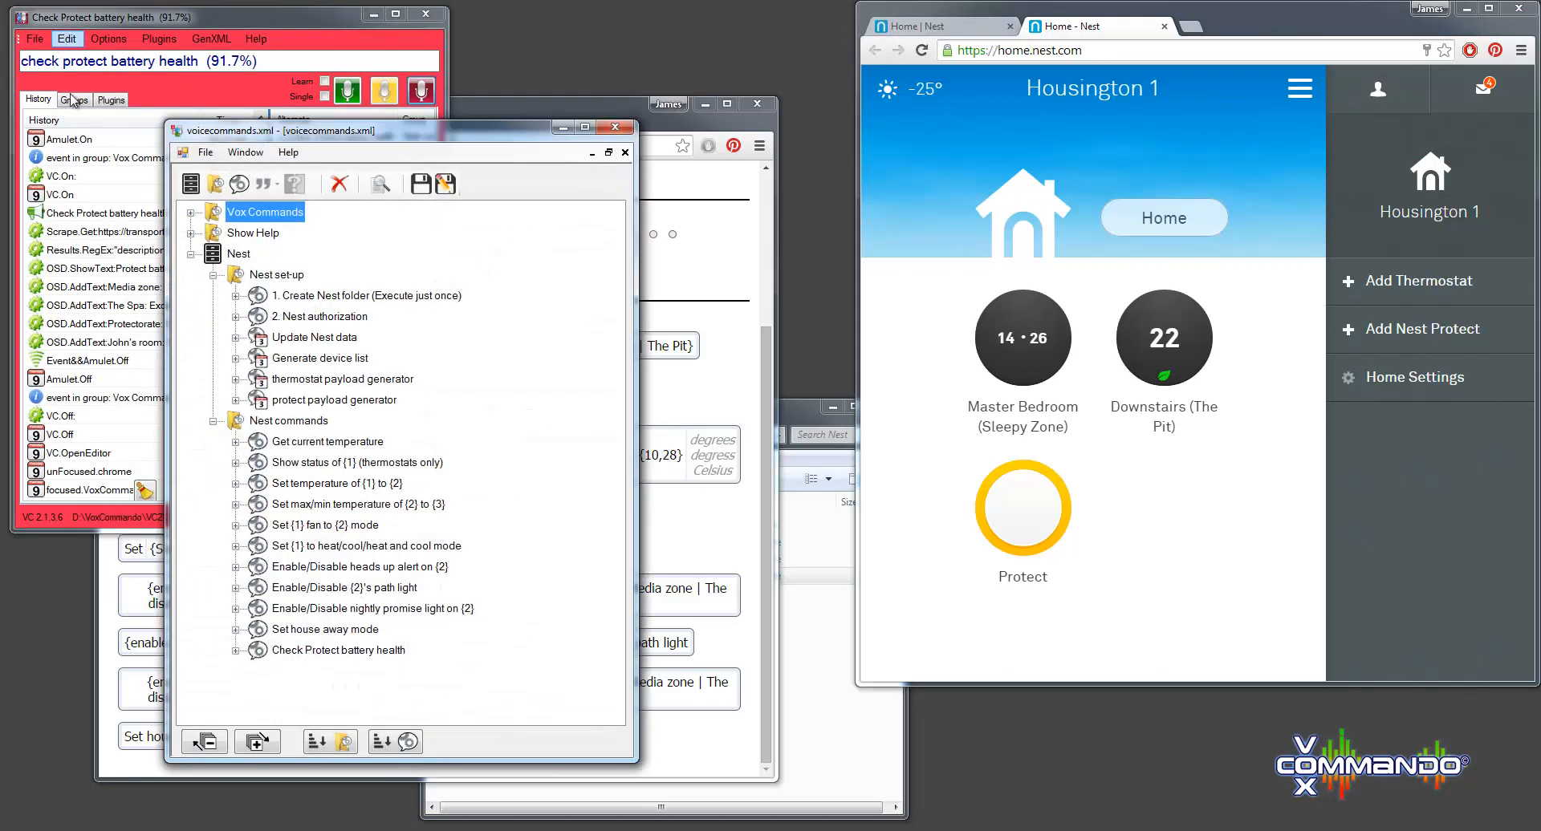
mouse_move(263, 364)
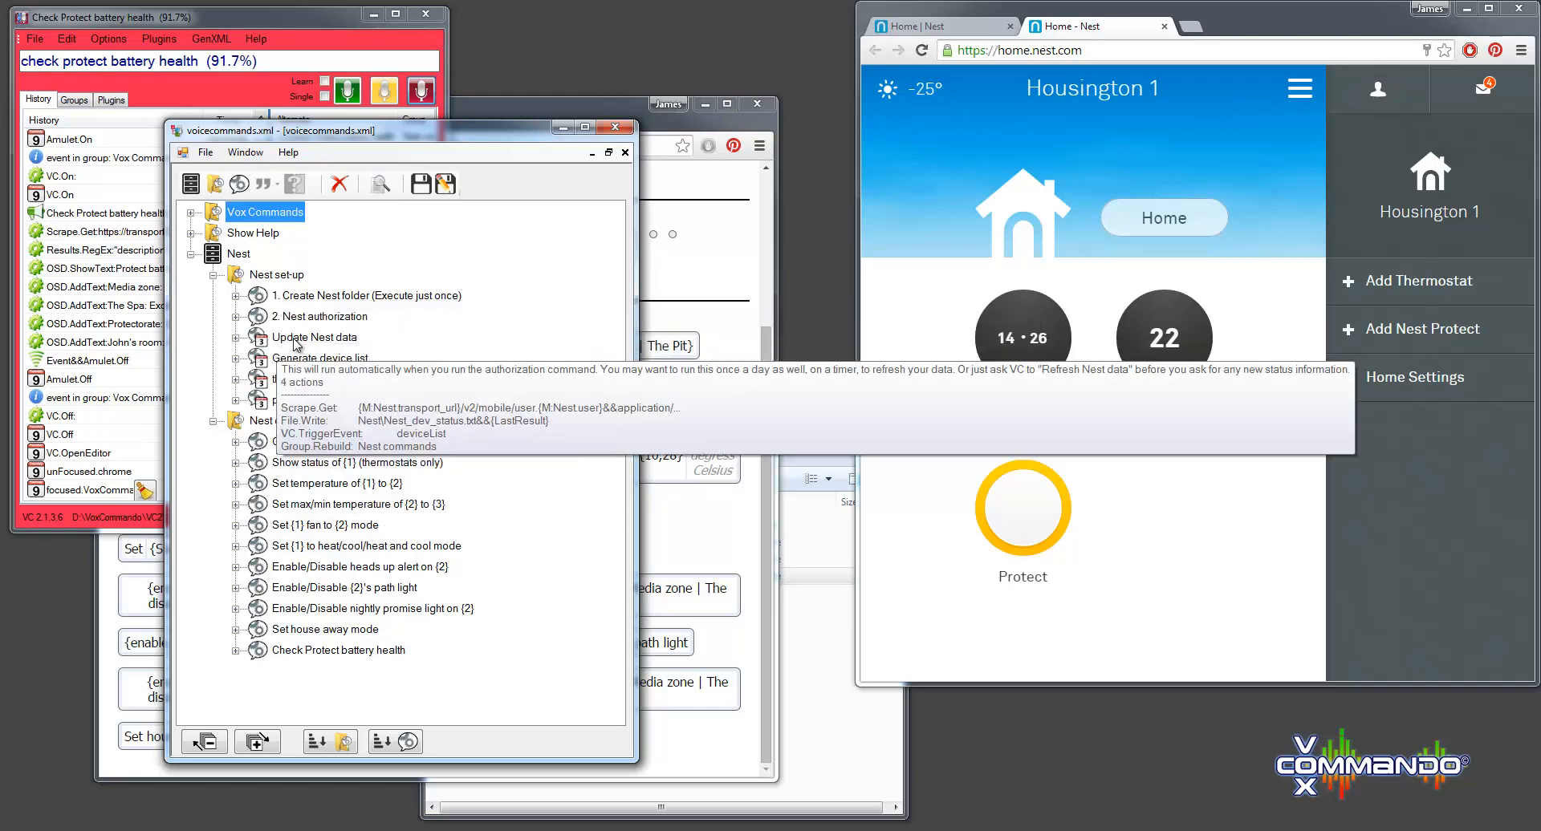
- Select 'Update Nest data' and bring it into the command builder showing its Scrape.Get parameters
click(316, 337)
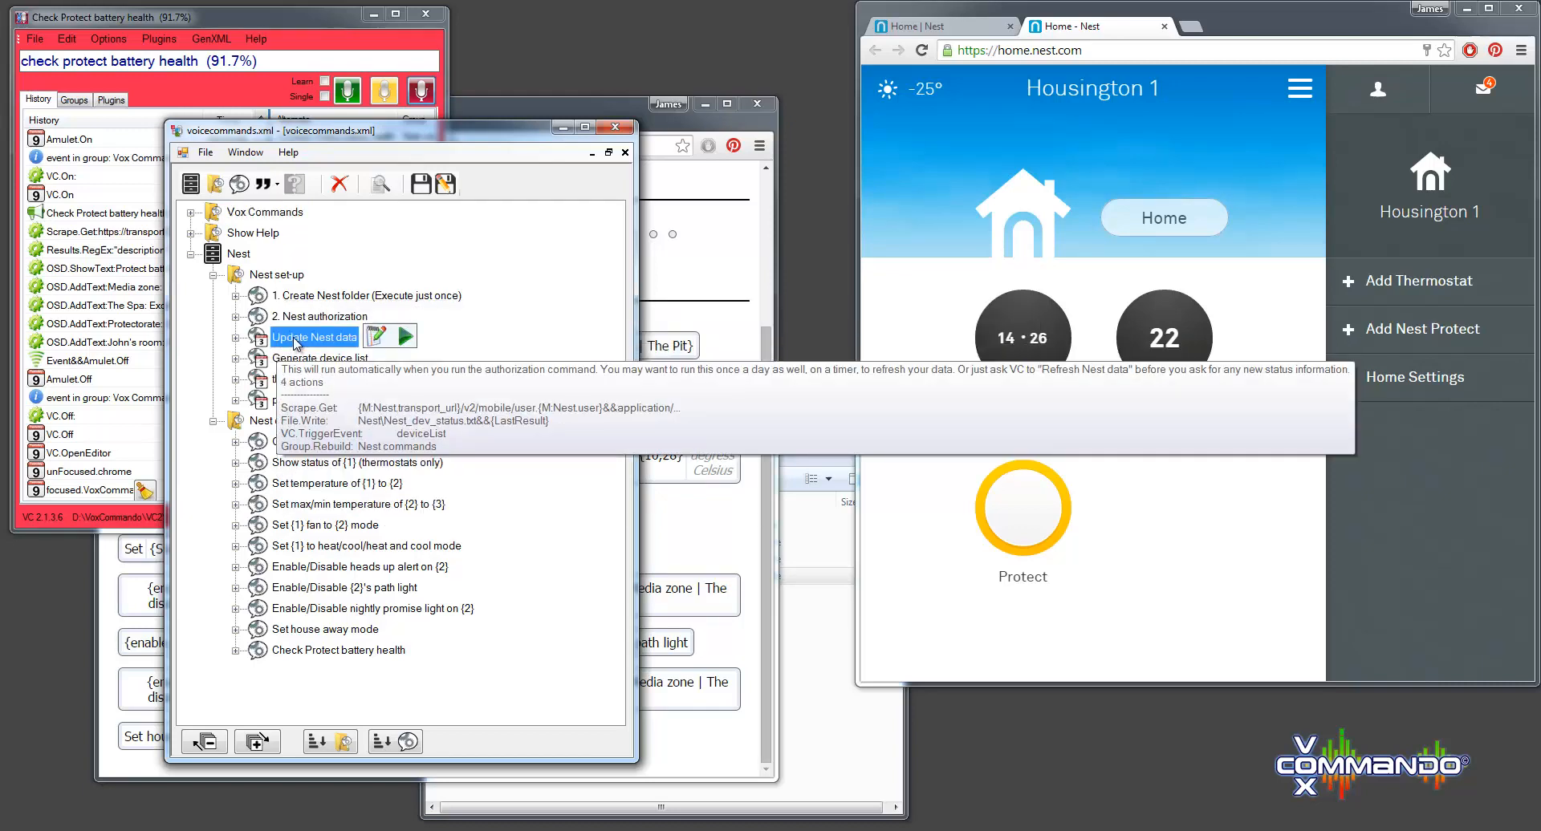
double_click(314, 337)
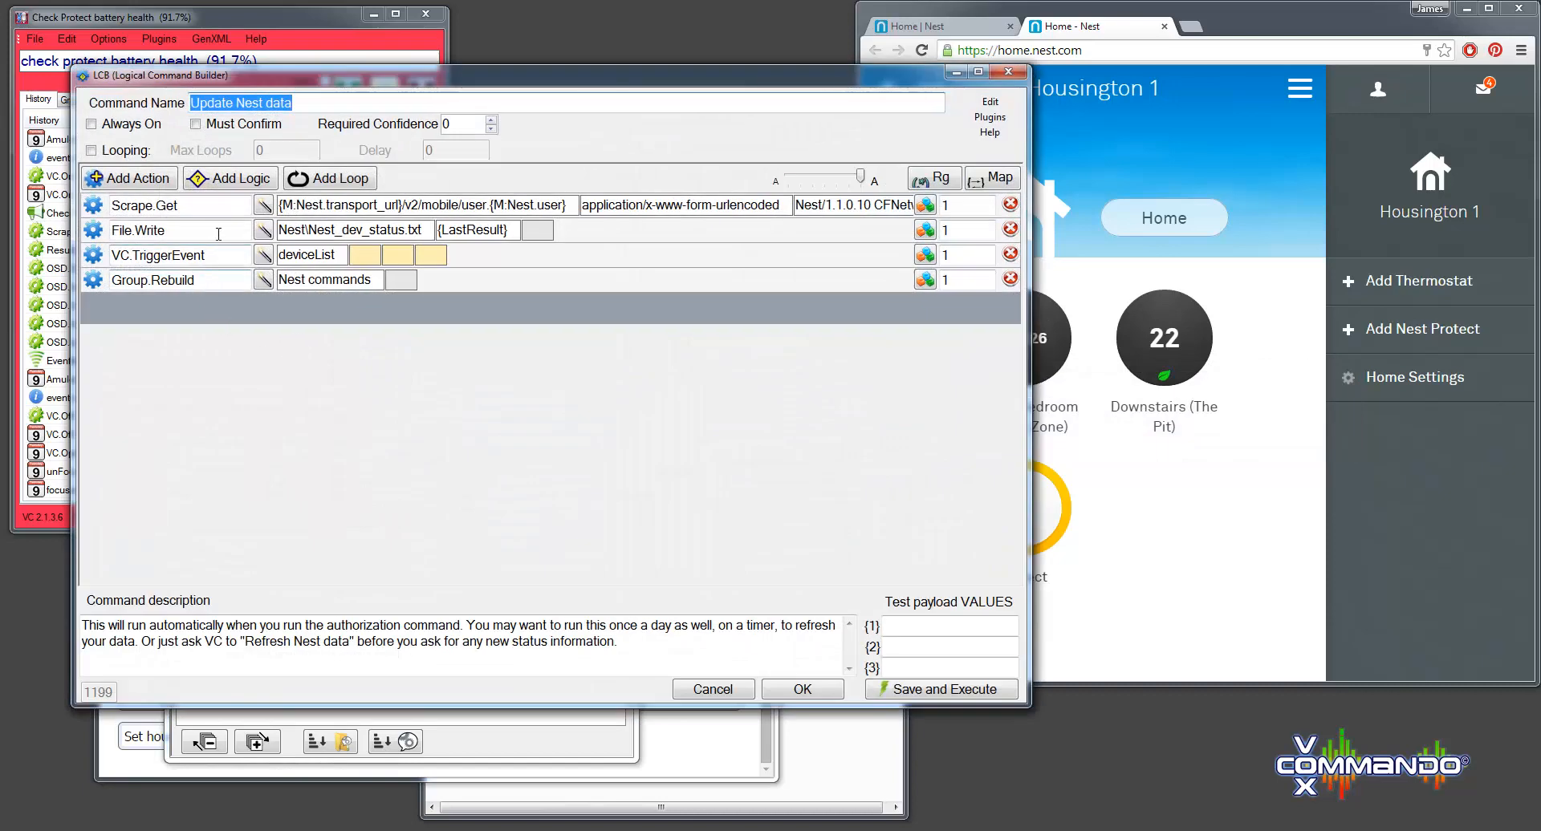
mouse_move(314, 207)
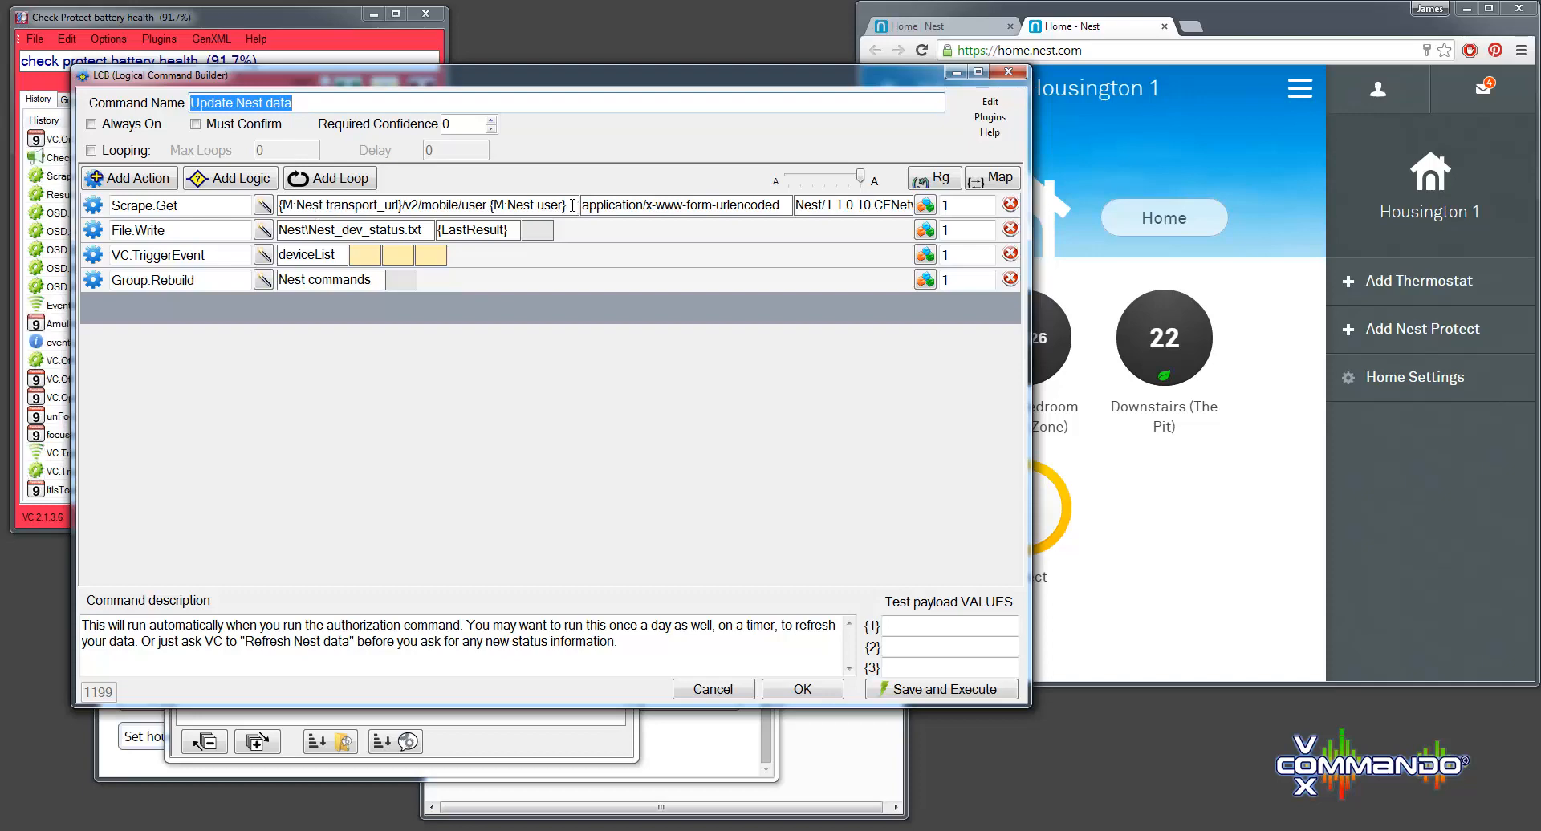
mouse_move(642, 205)
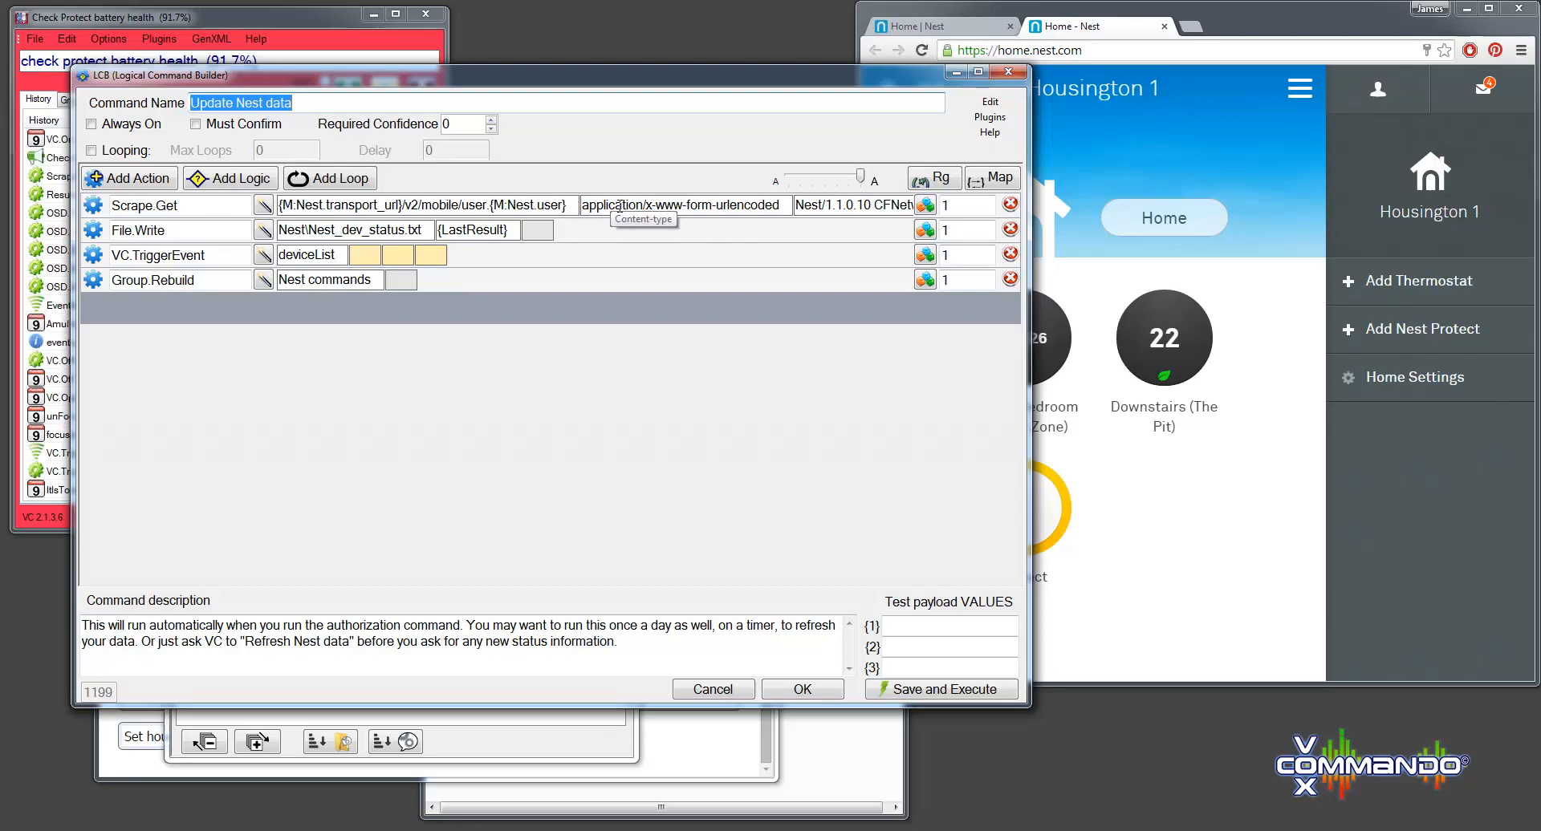
mouse_move(855, 204)
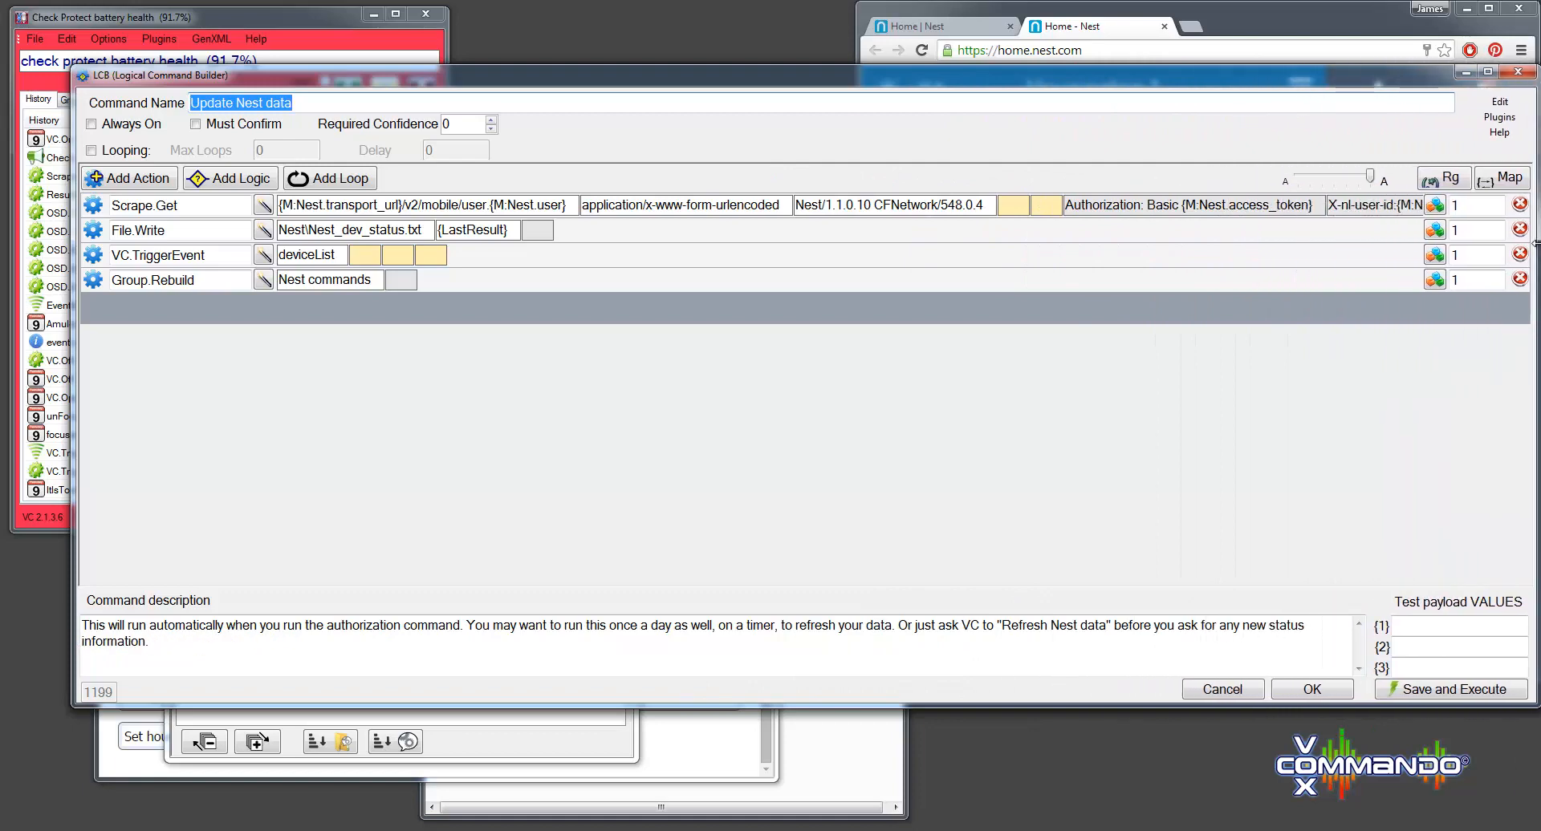
mouse_move(1014, 204)
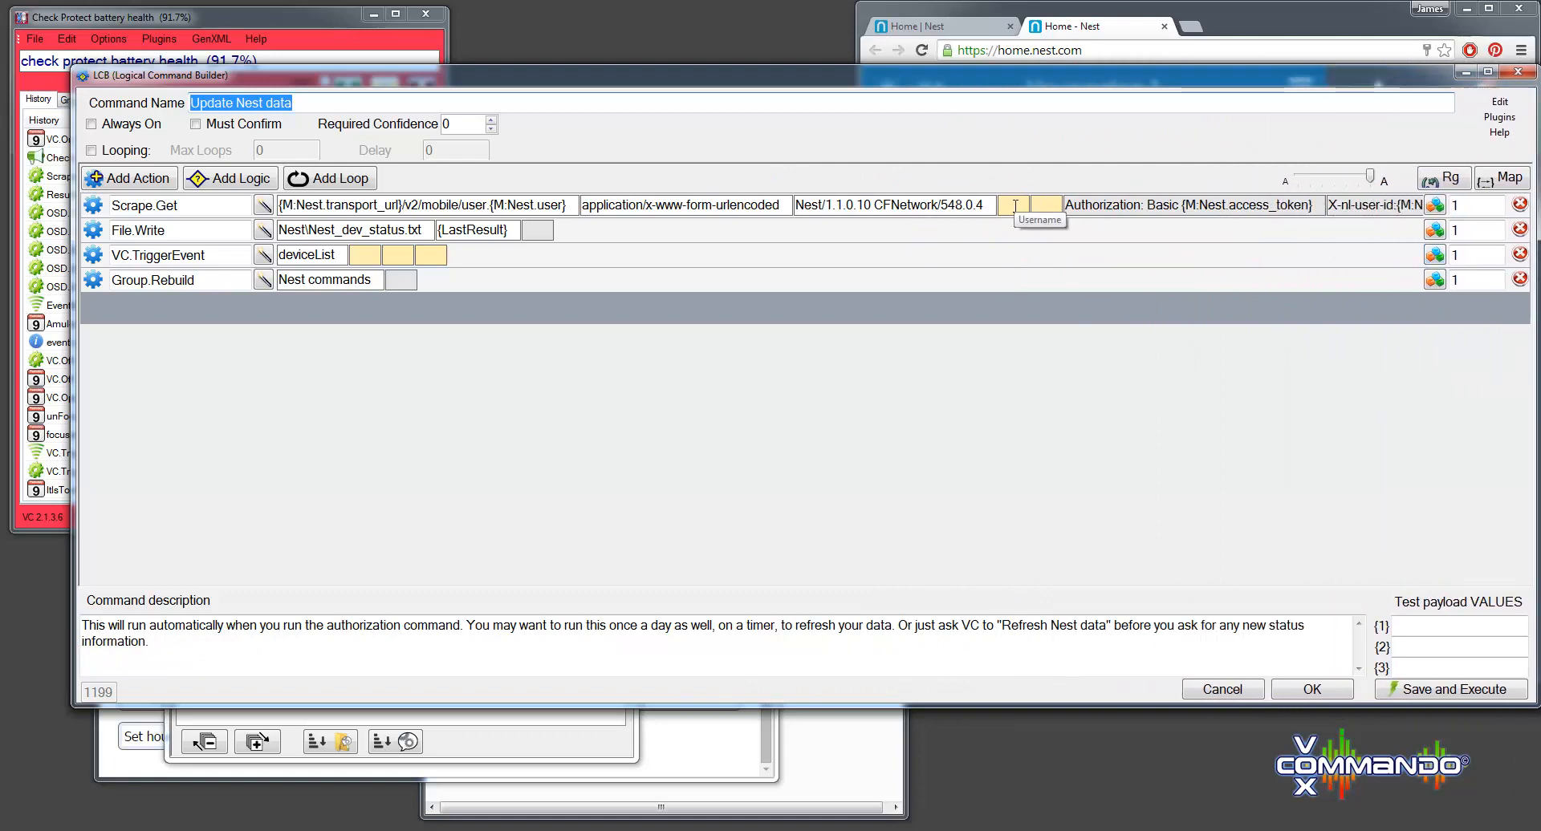
mouse_move(1044, 204)
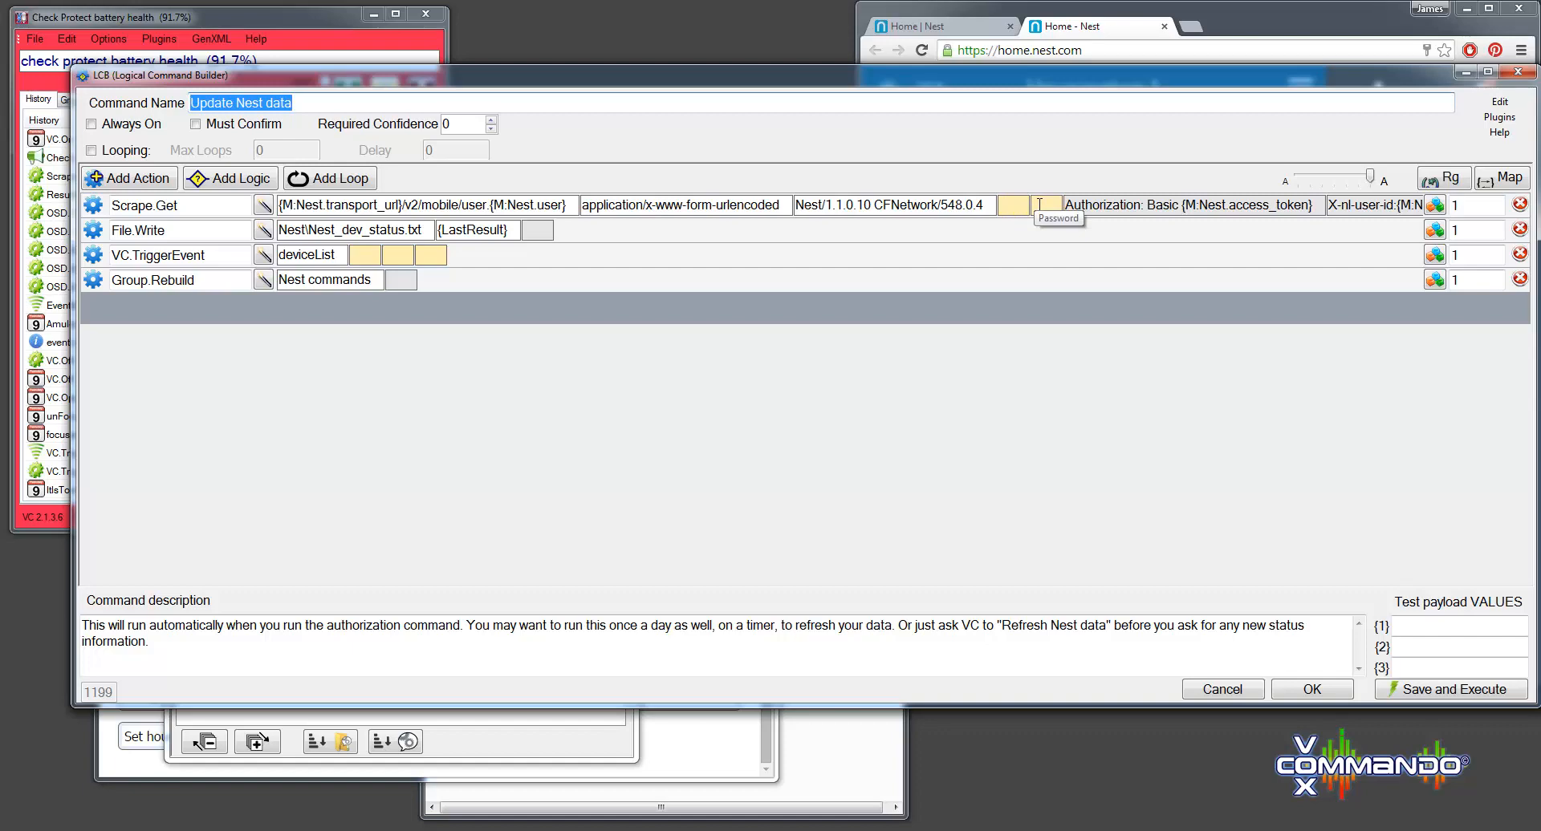
mouse_move(1213, 236)
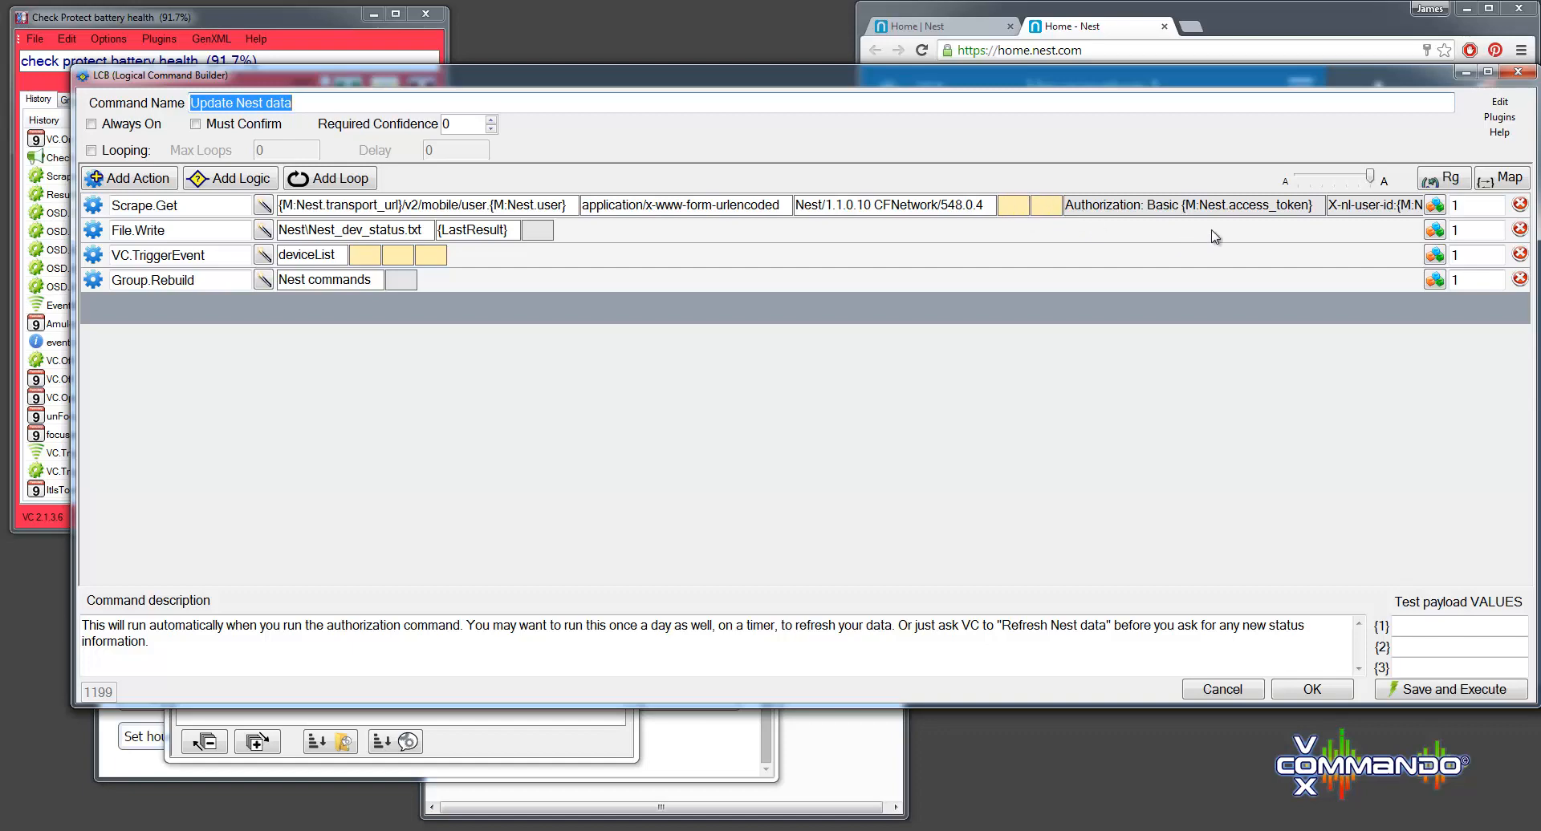
mouse_move(1351, 204)
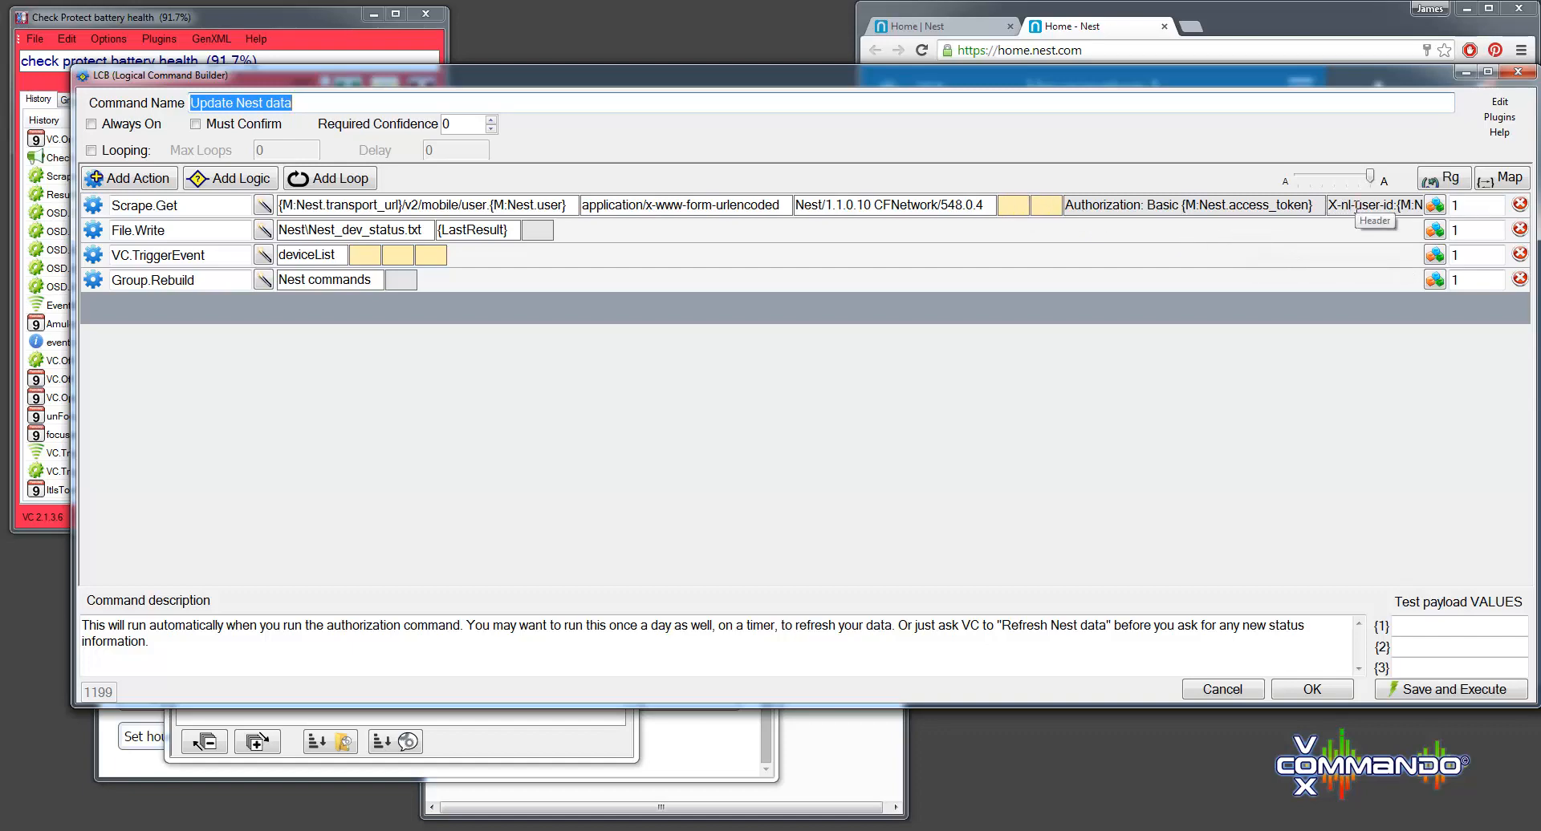
mouse_move(1434, 203)
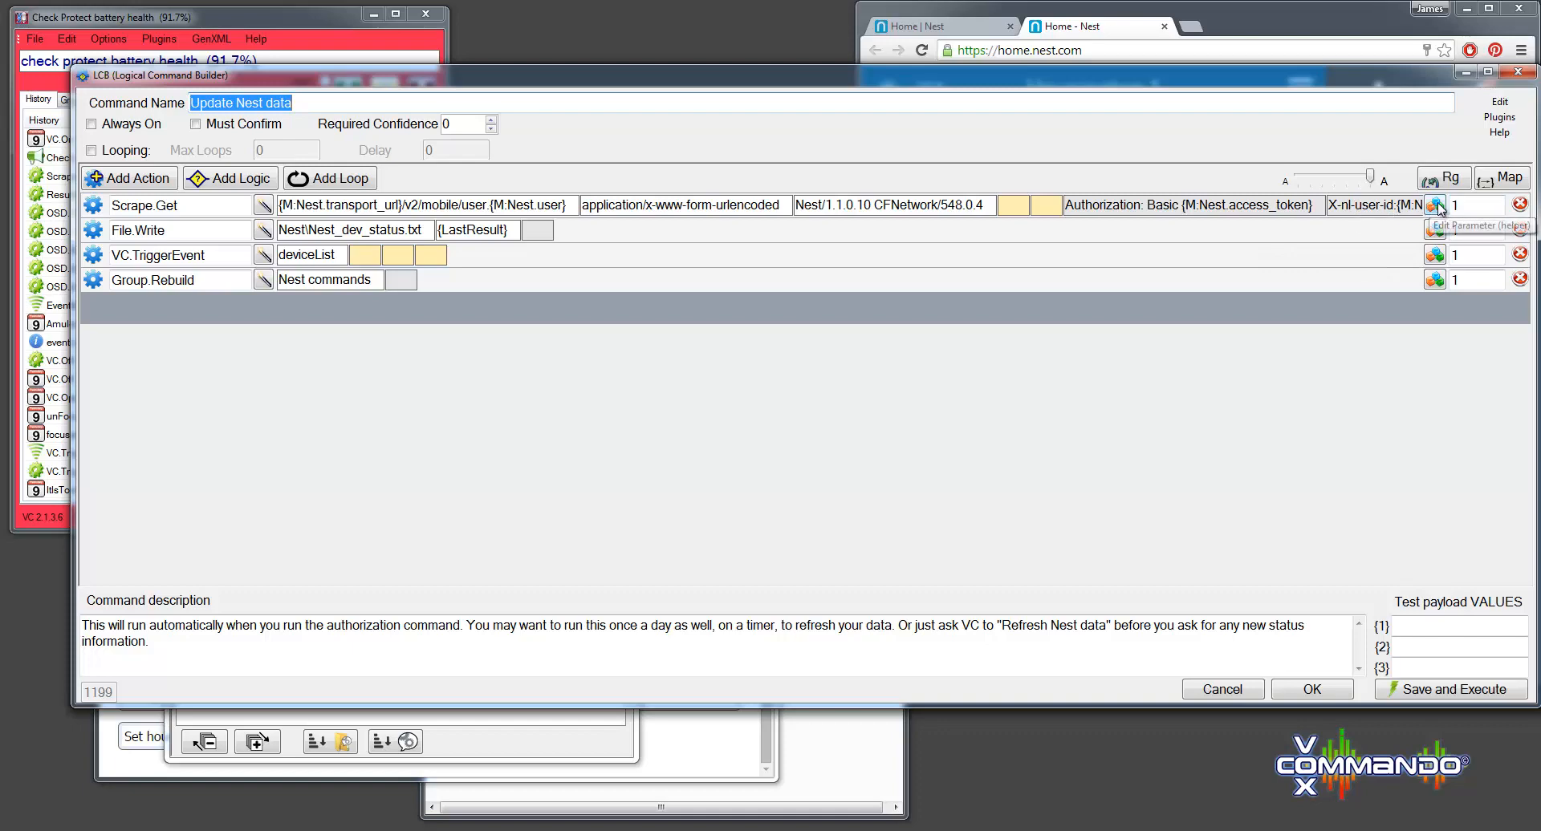
- Show Scrape.Get's parameter breakdown and add three extra empty param slots
click(1435, 204)
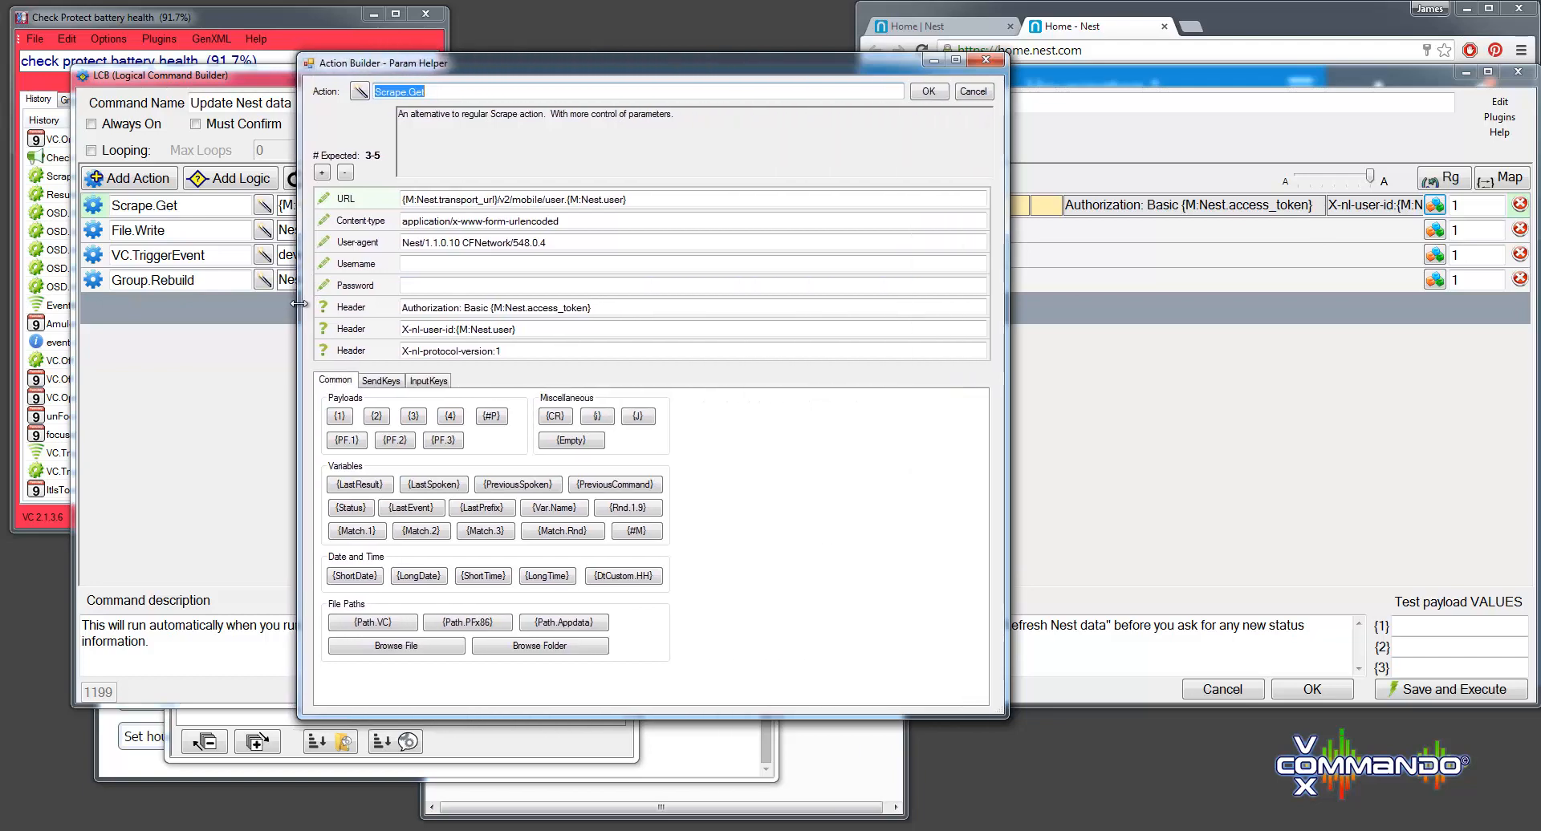
mouse_move(300, 342)
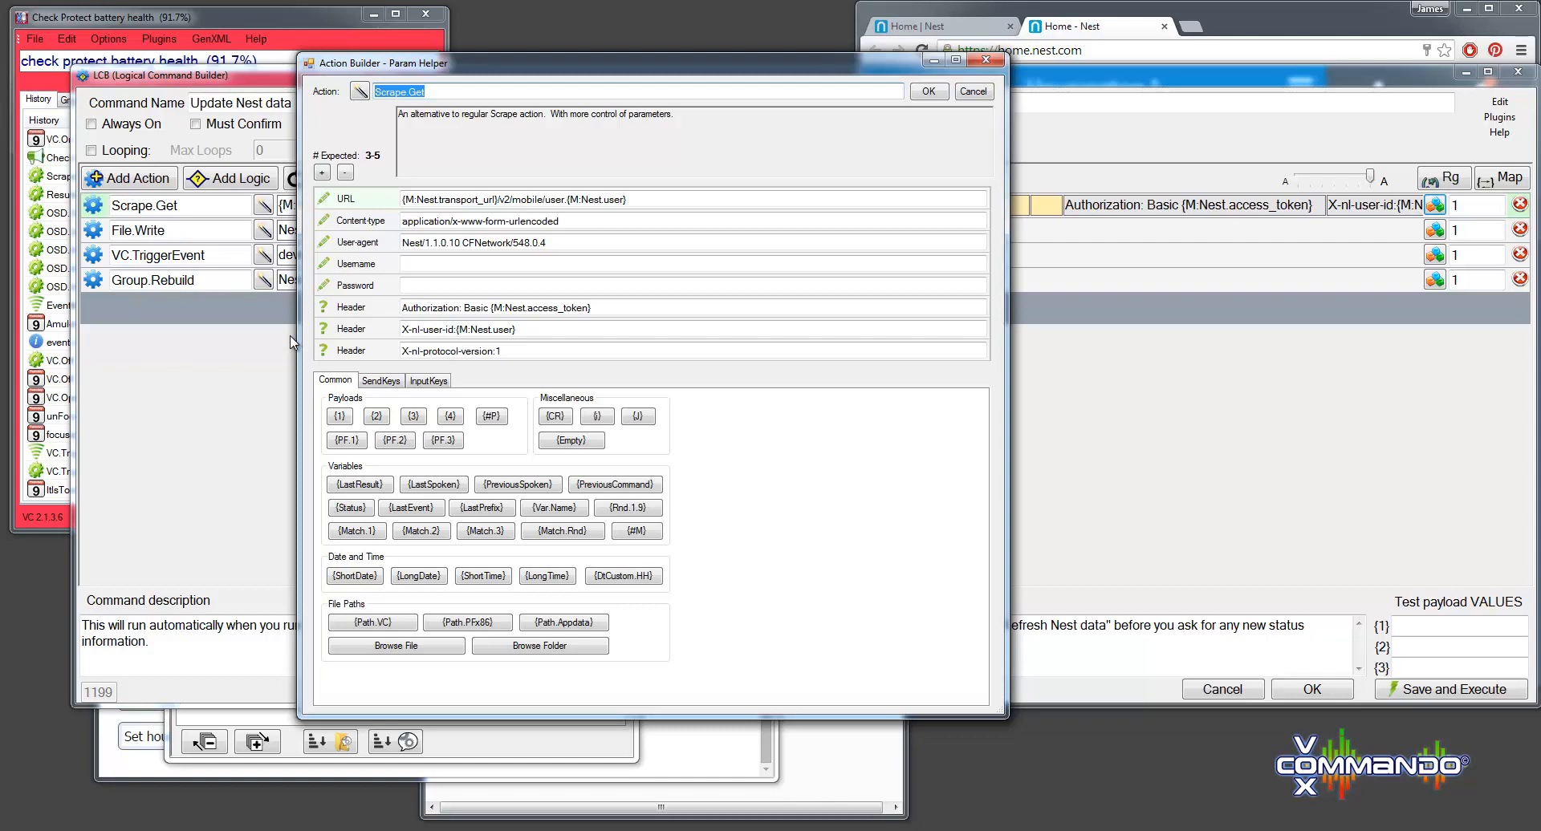
mouse_move(361, 199)
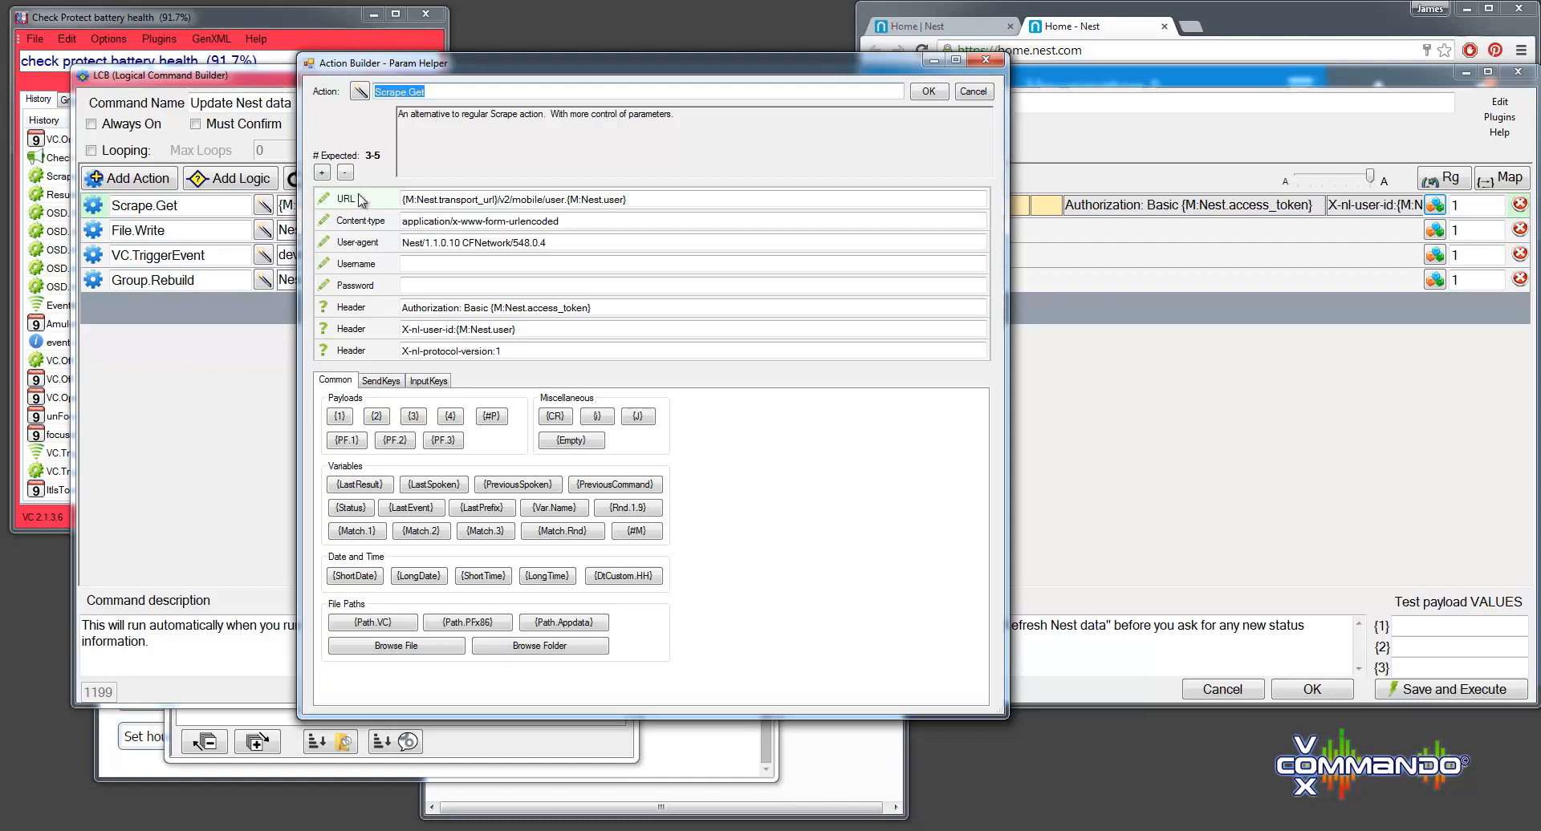
mouse_move(352, 288)
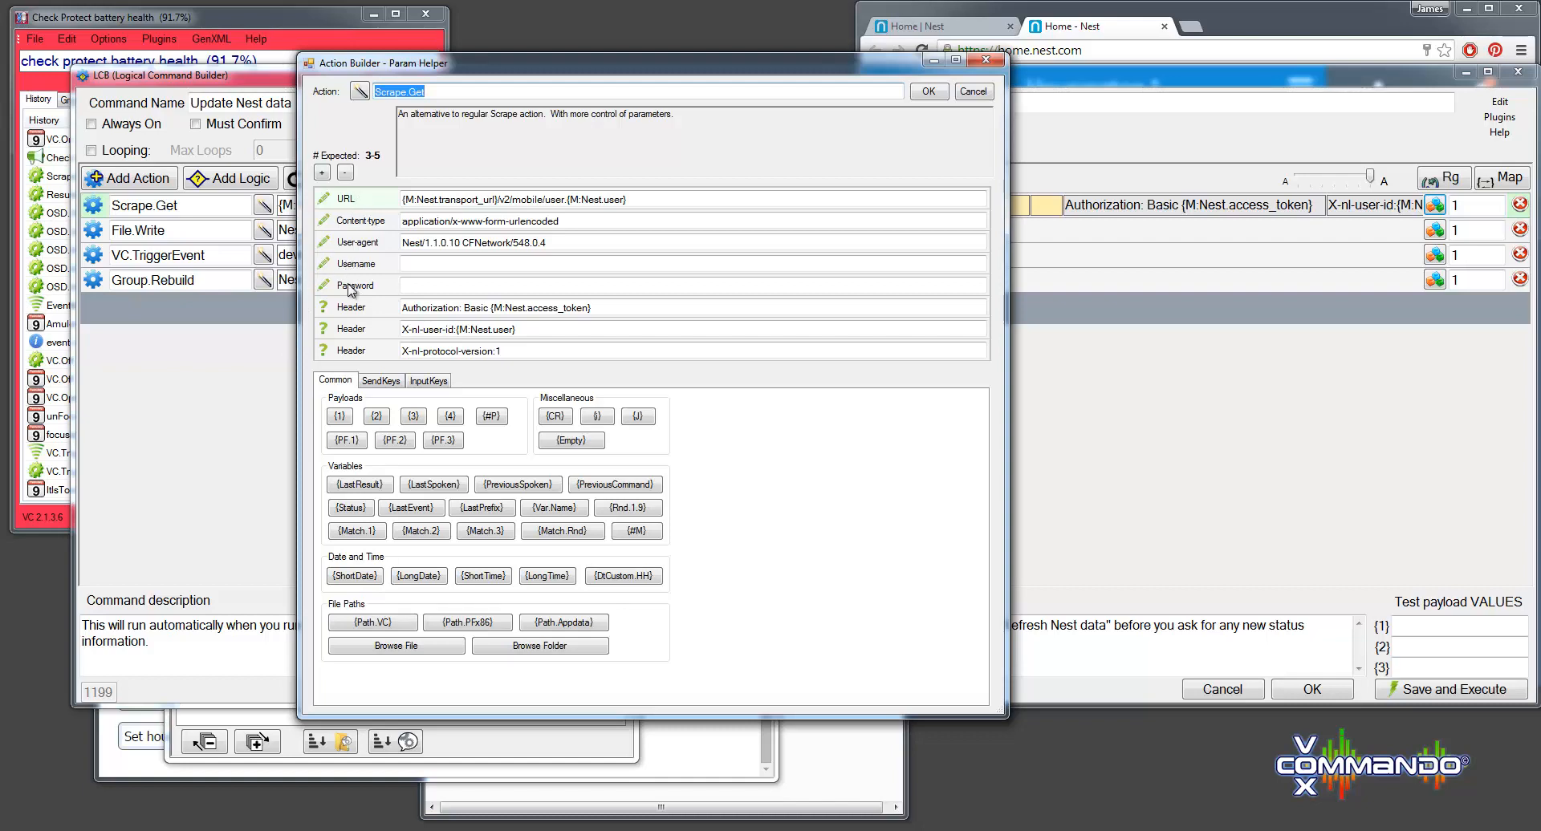
mouse_move(337, 350)
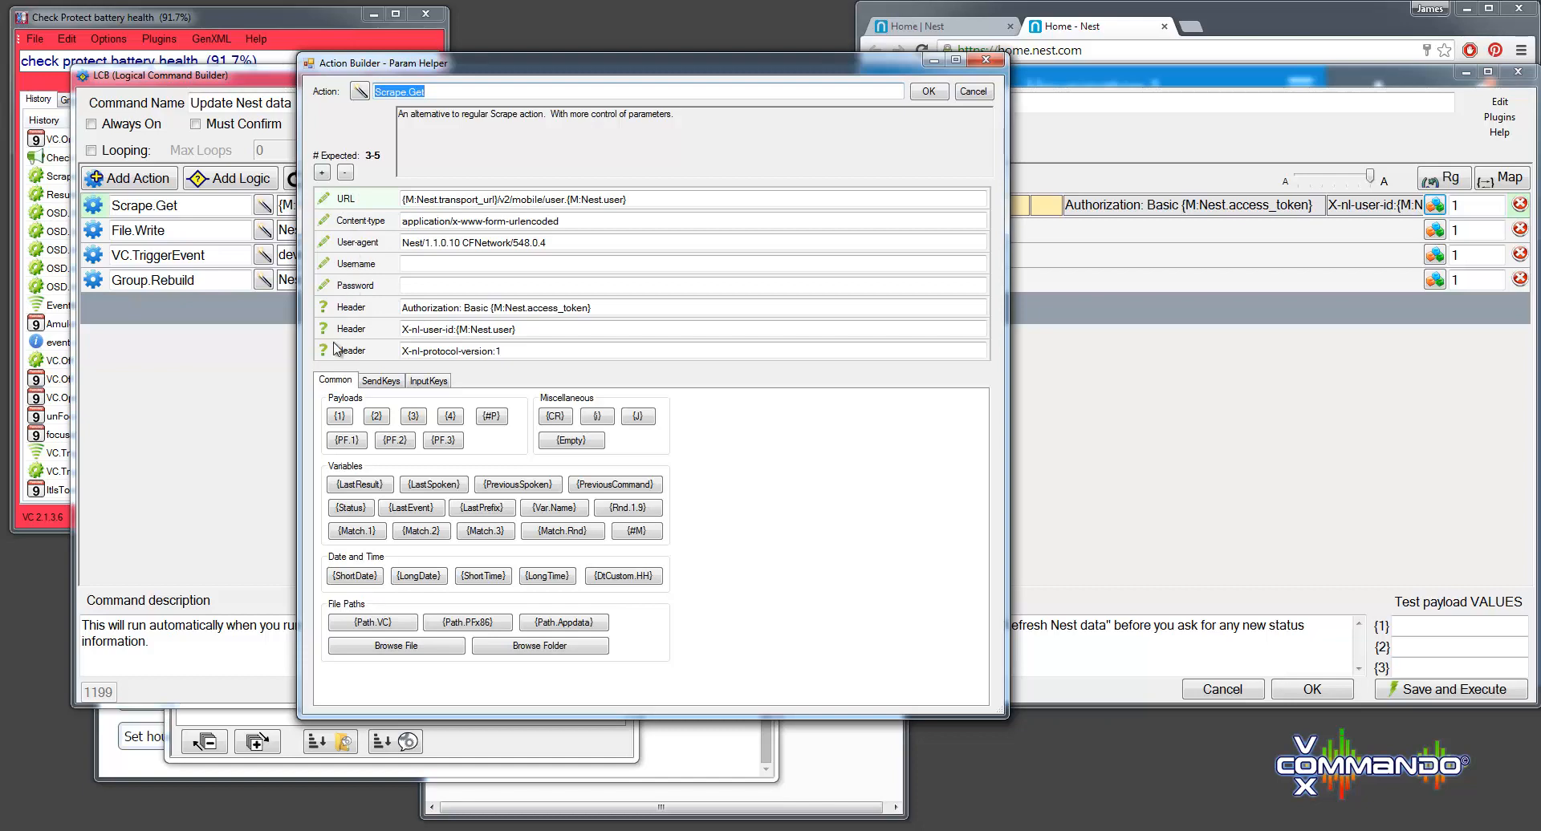
mouse_move(358, 356)
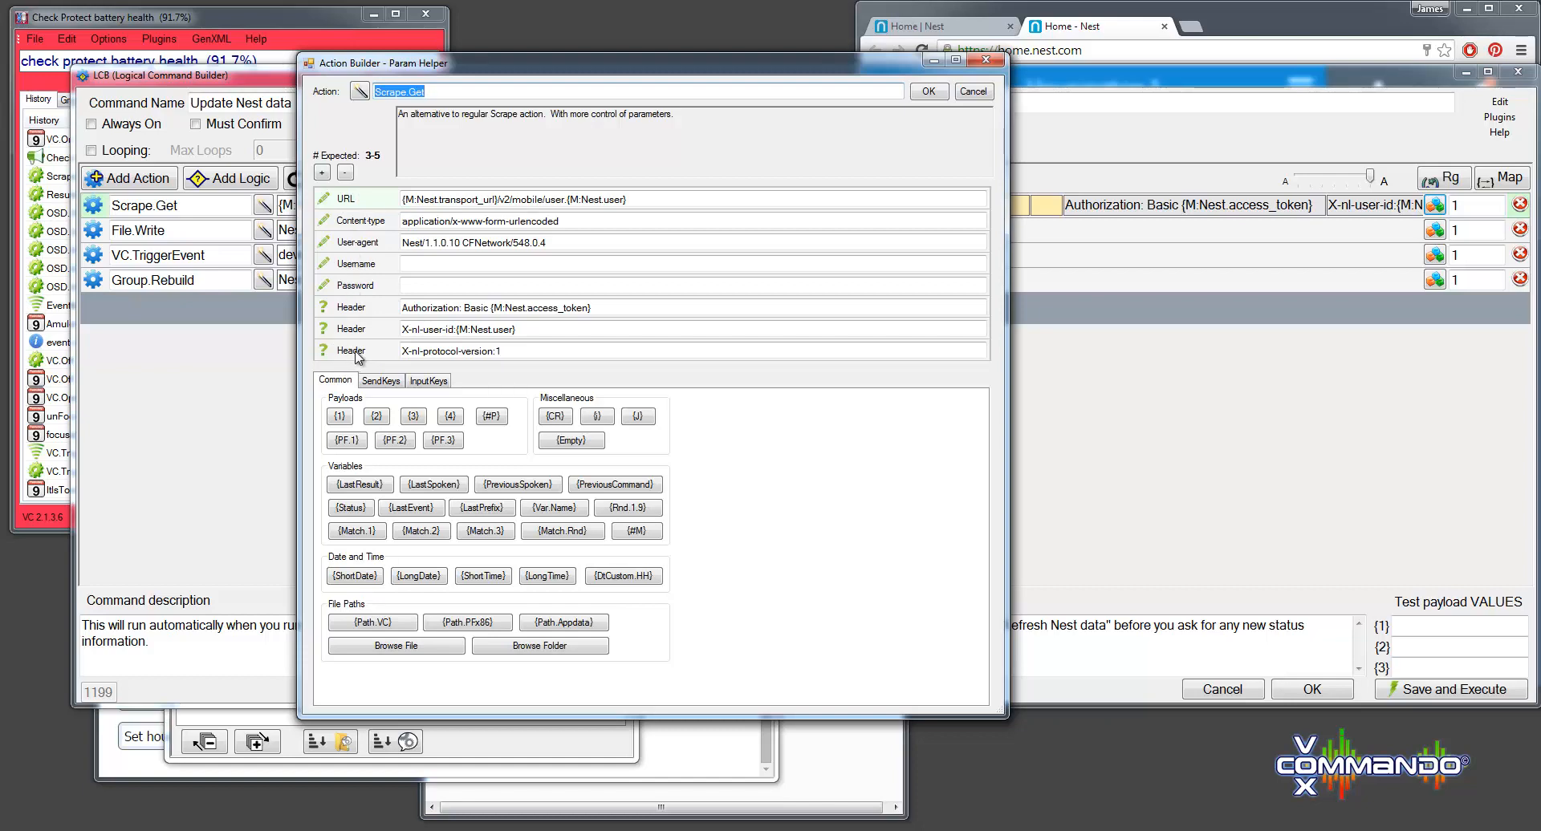
click(321, 174)
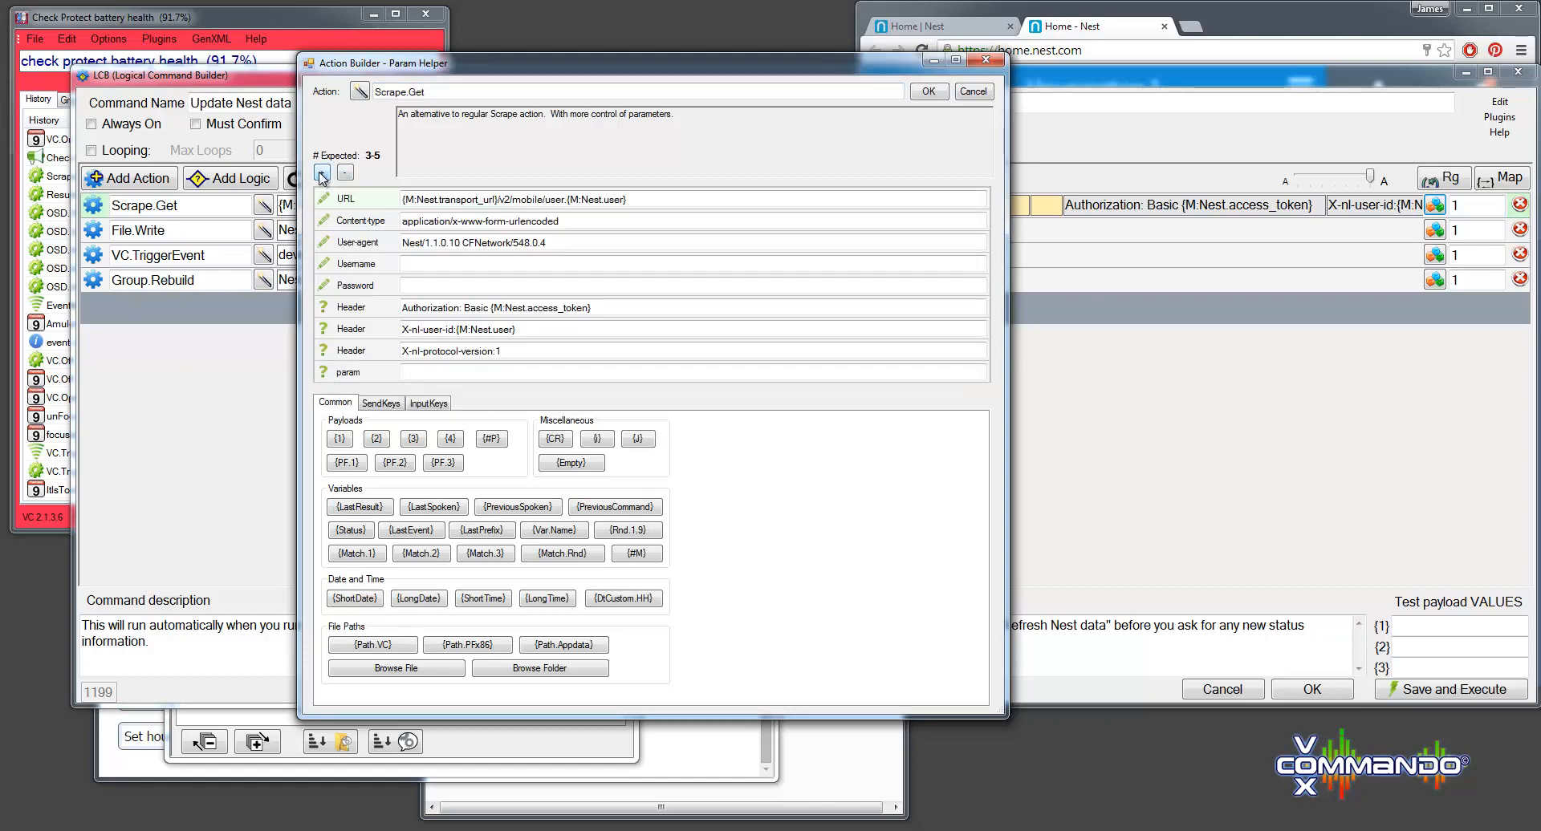
click(321, 174)
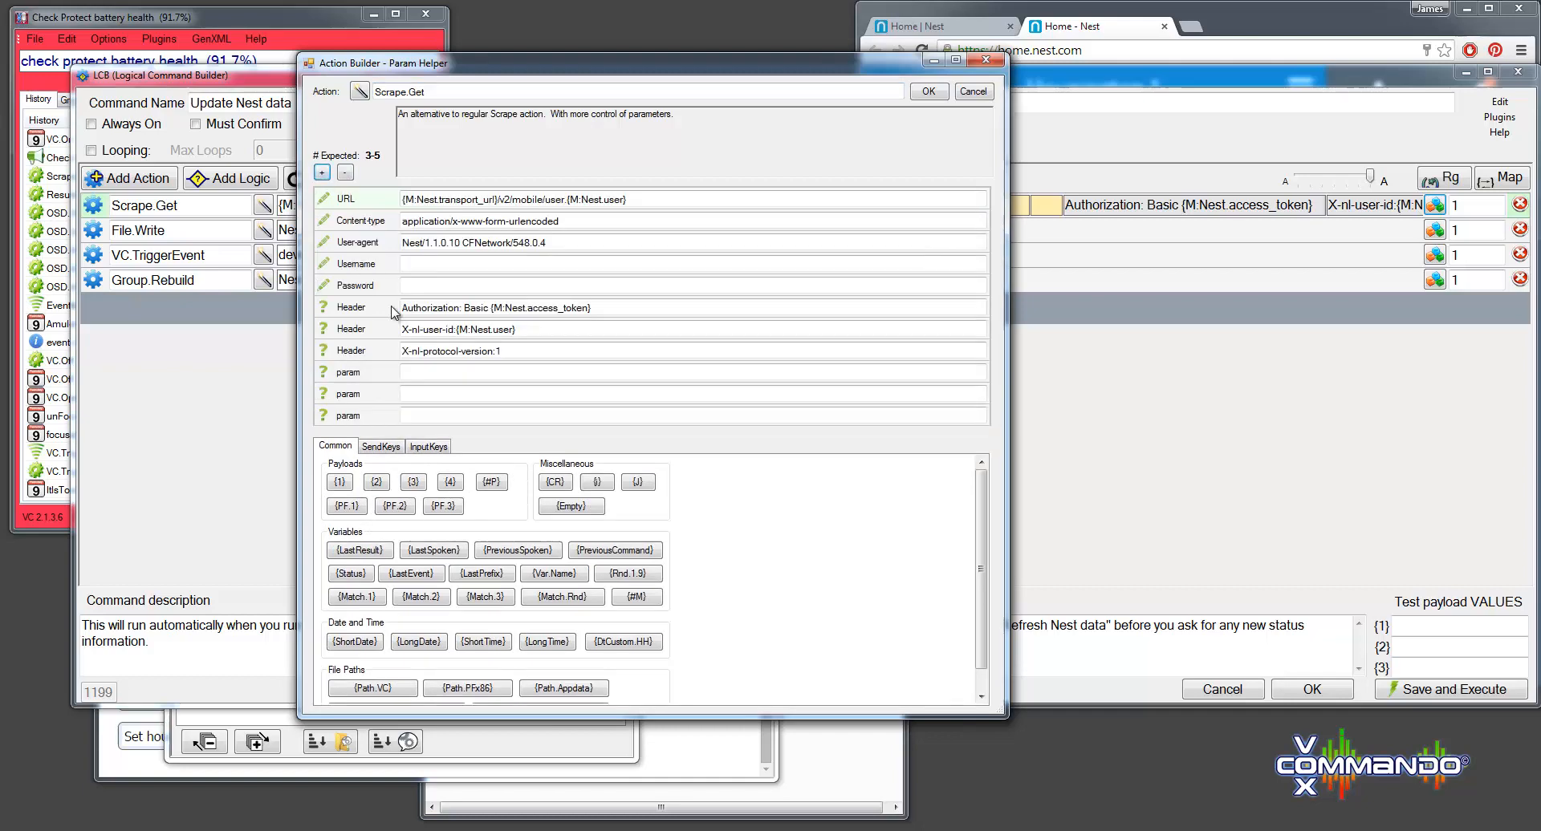
mouse_move(590, 409)
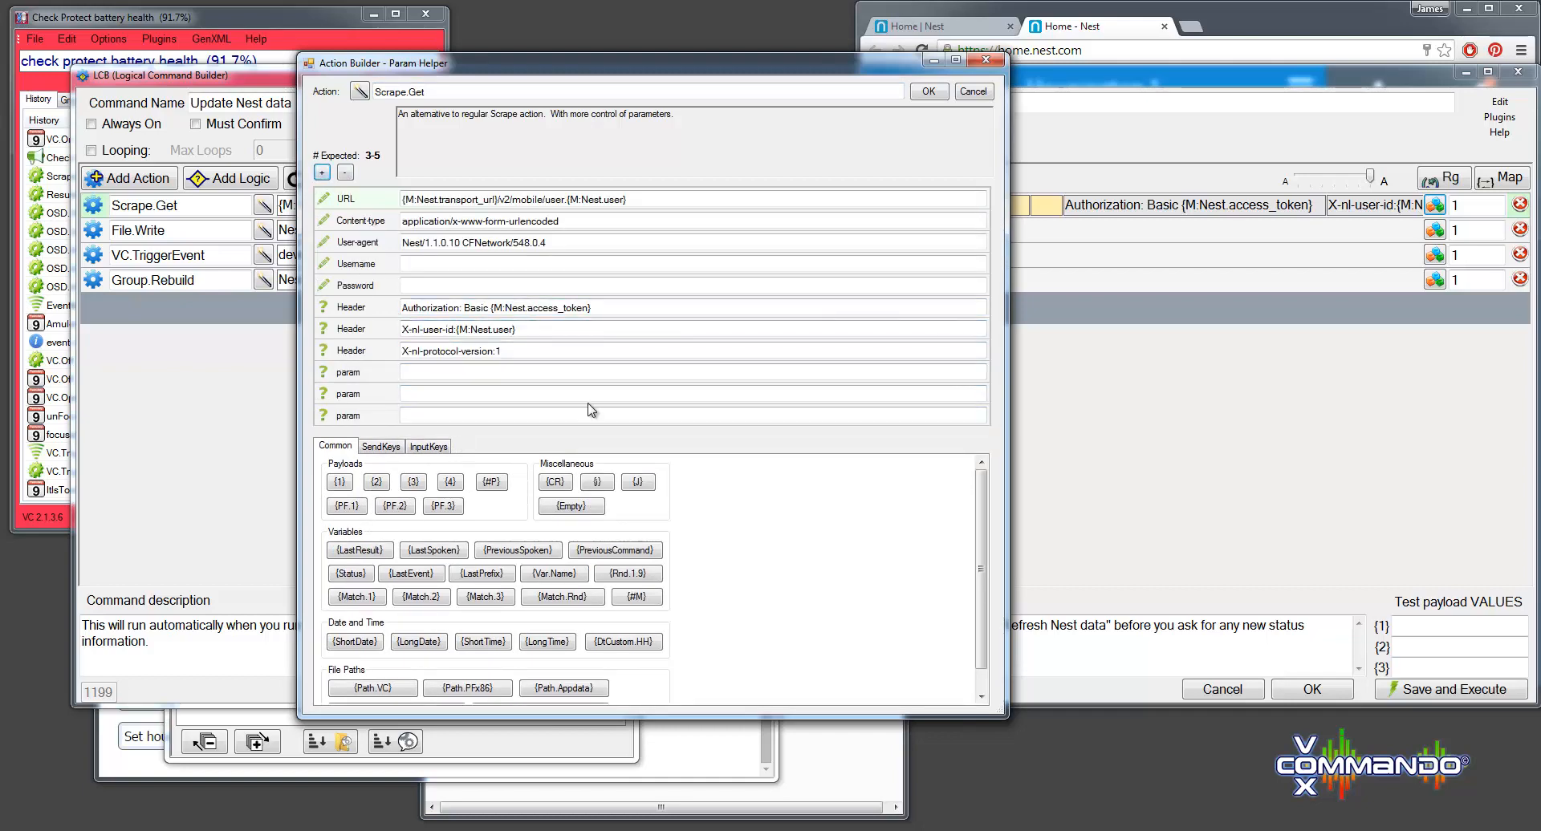
mouse_move(990, 291)
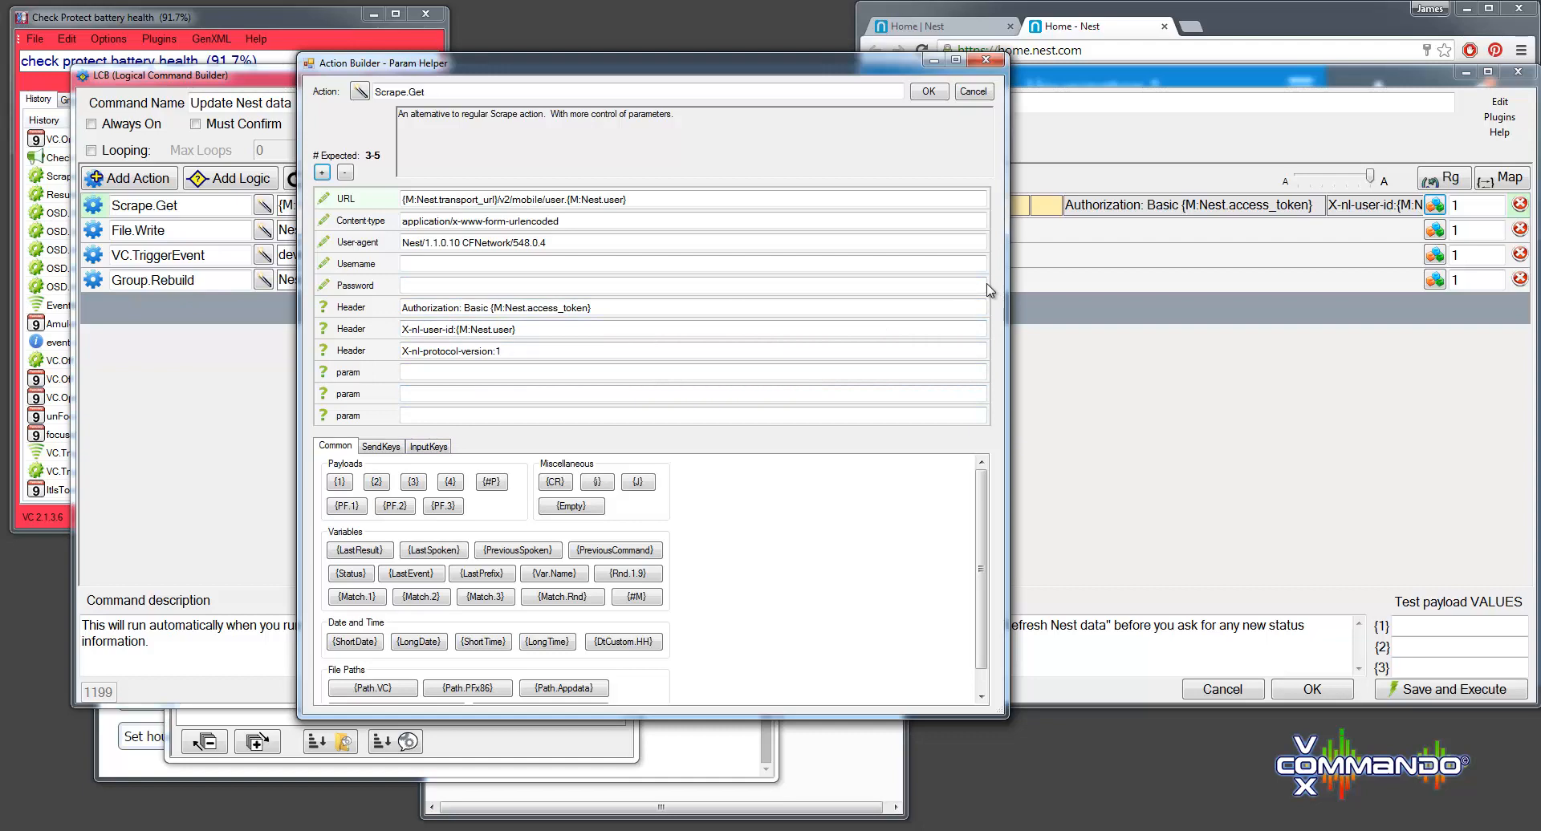
mouse_move(876, 204)
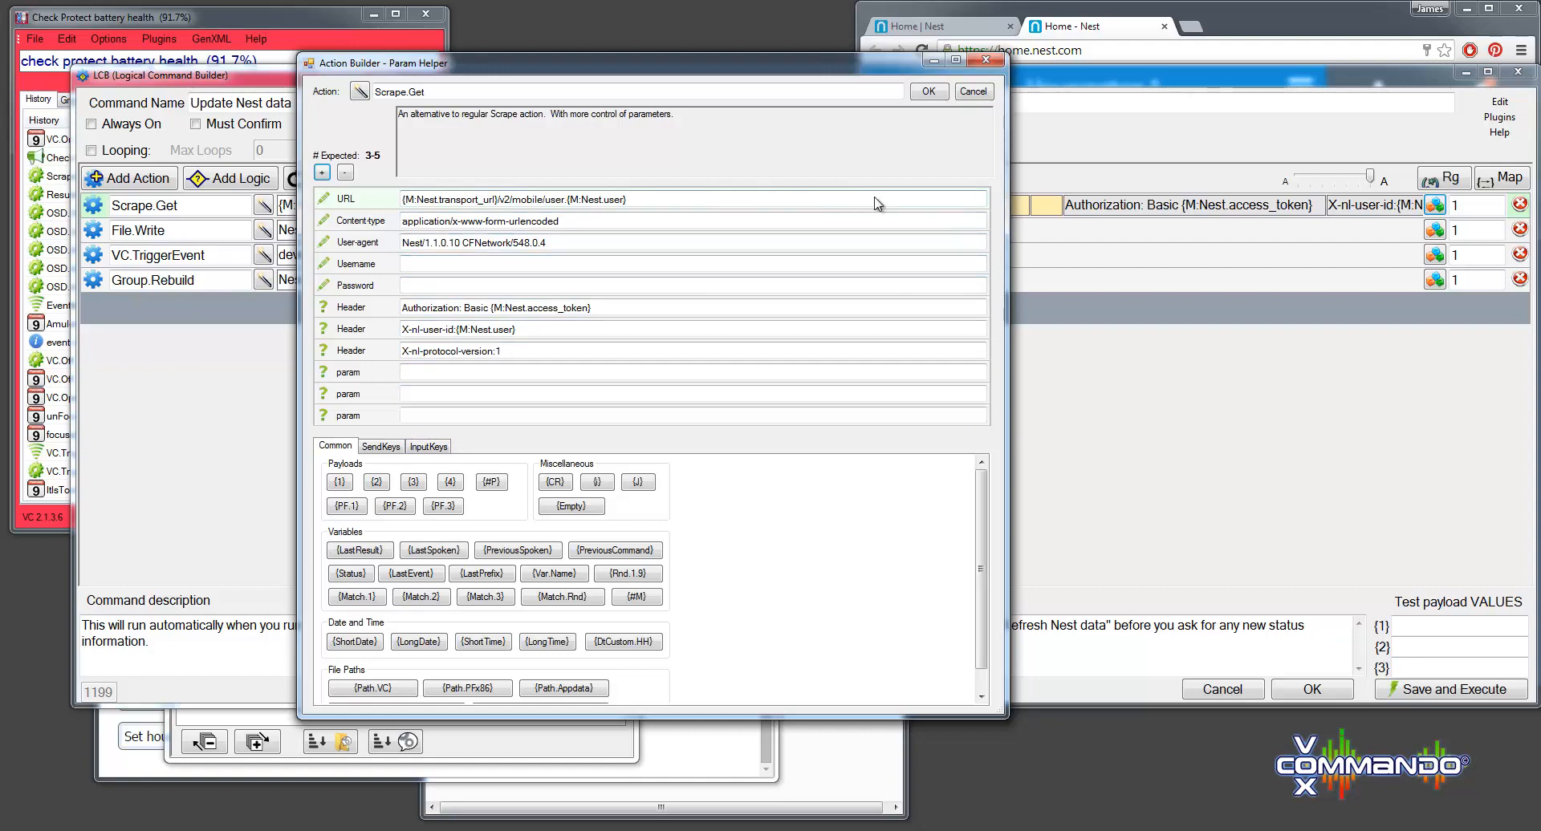
mouse_move(759, 168)
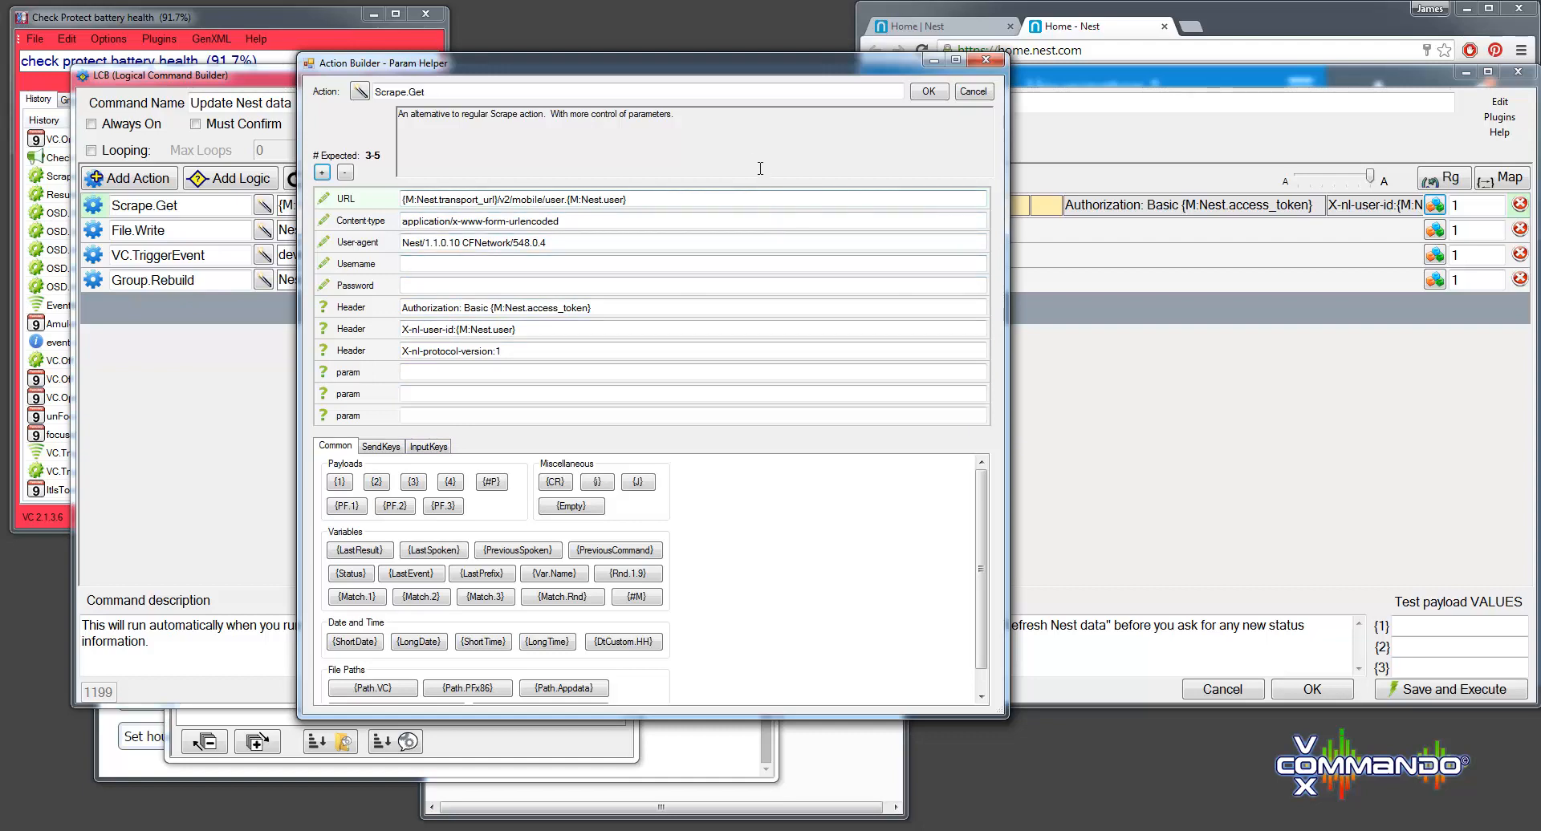
mouse_move(755, 161)
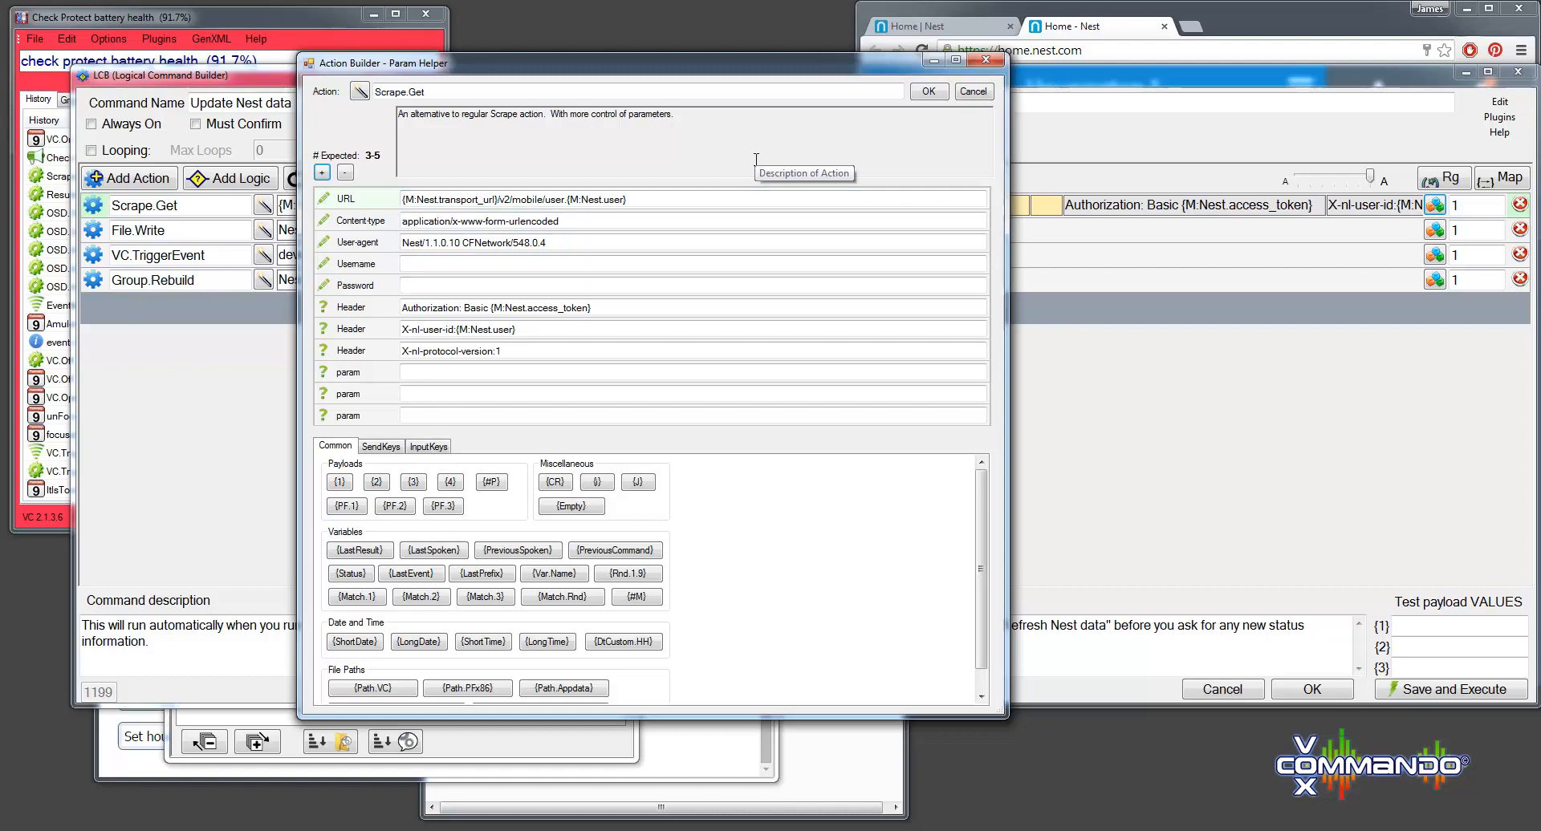